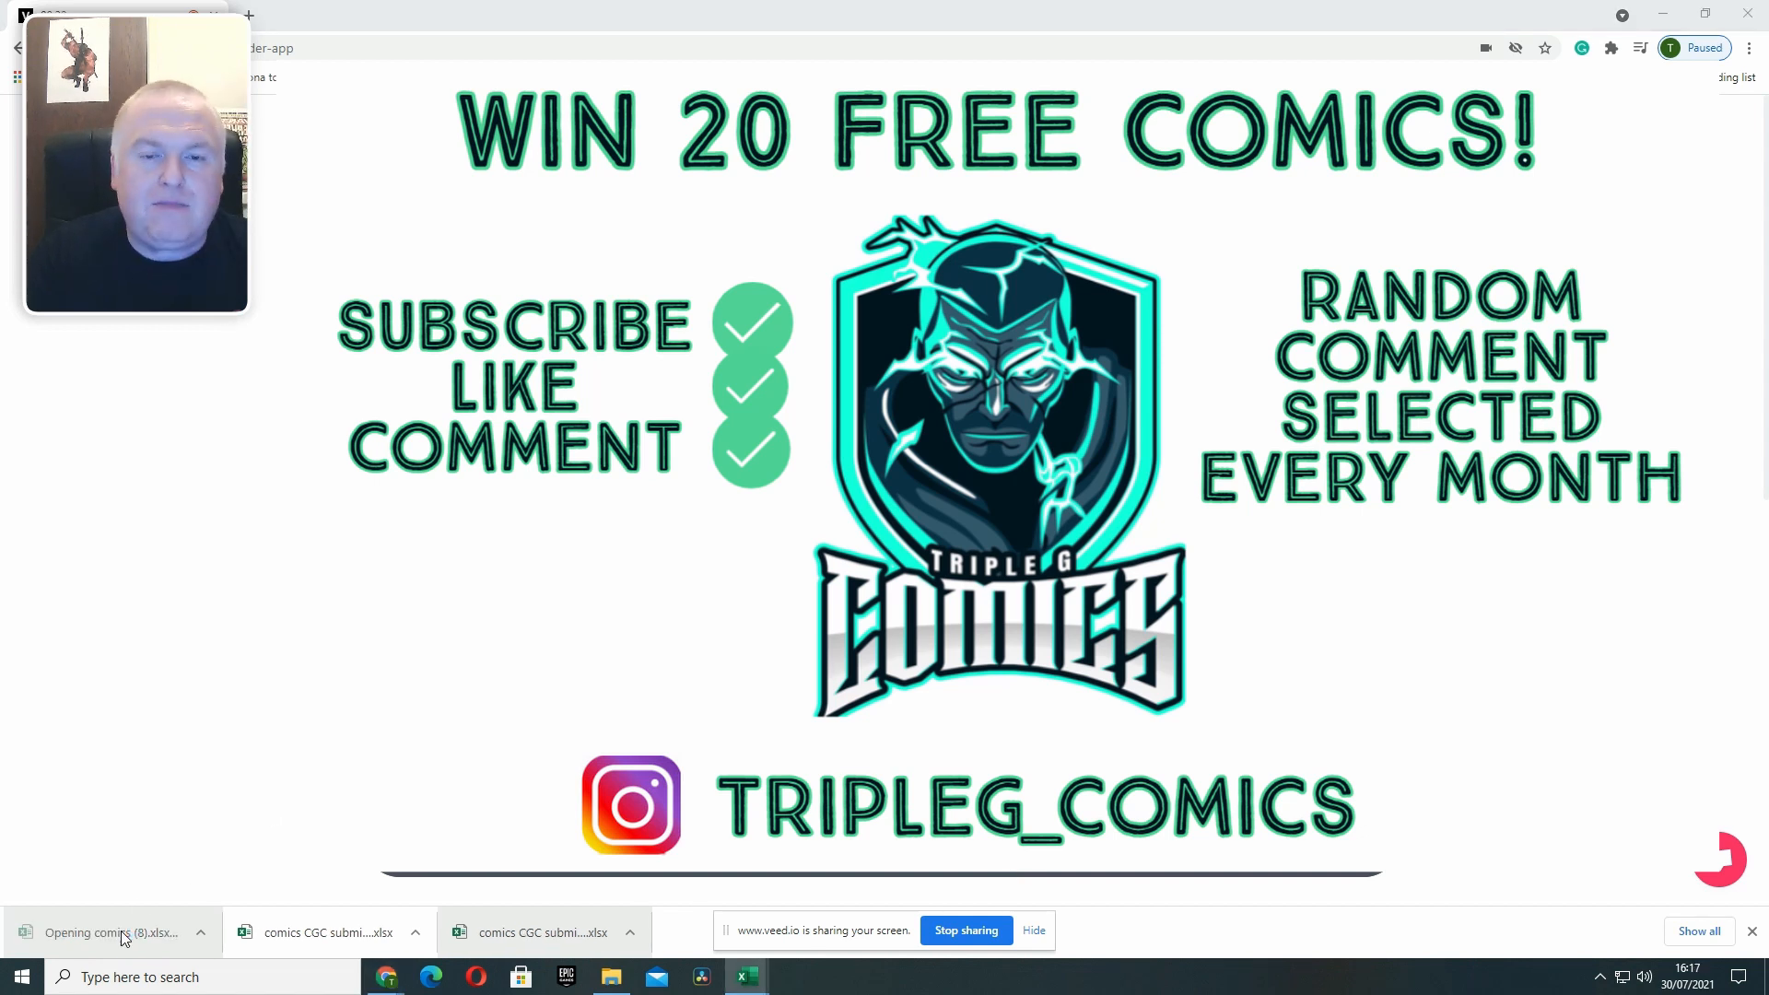
Open comics (8).xlsx from Chrome's downloads bar in Excel.
{"action": "left_click", "coordinate": [113, 932]}
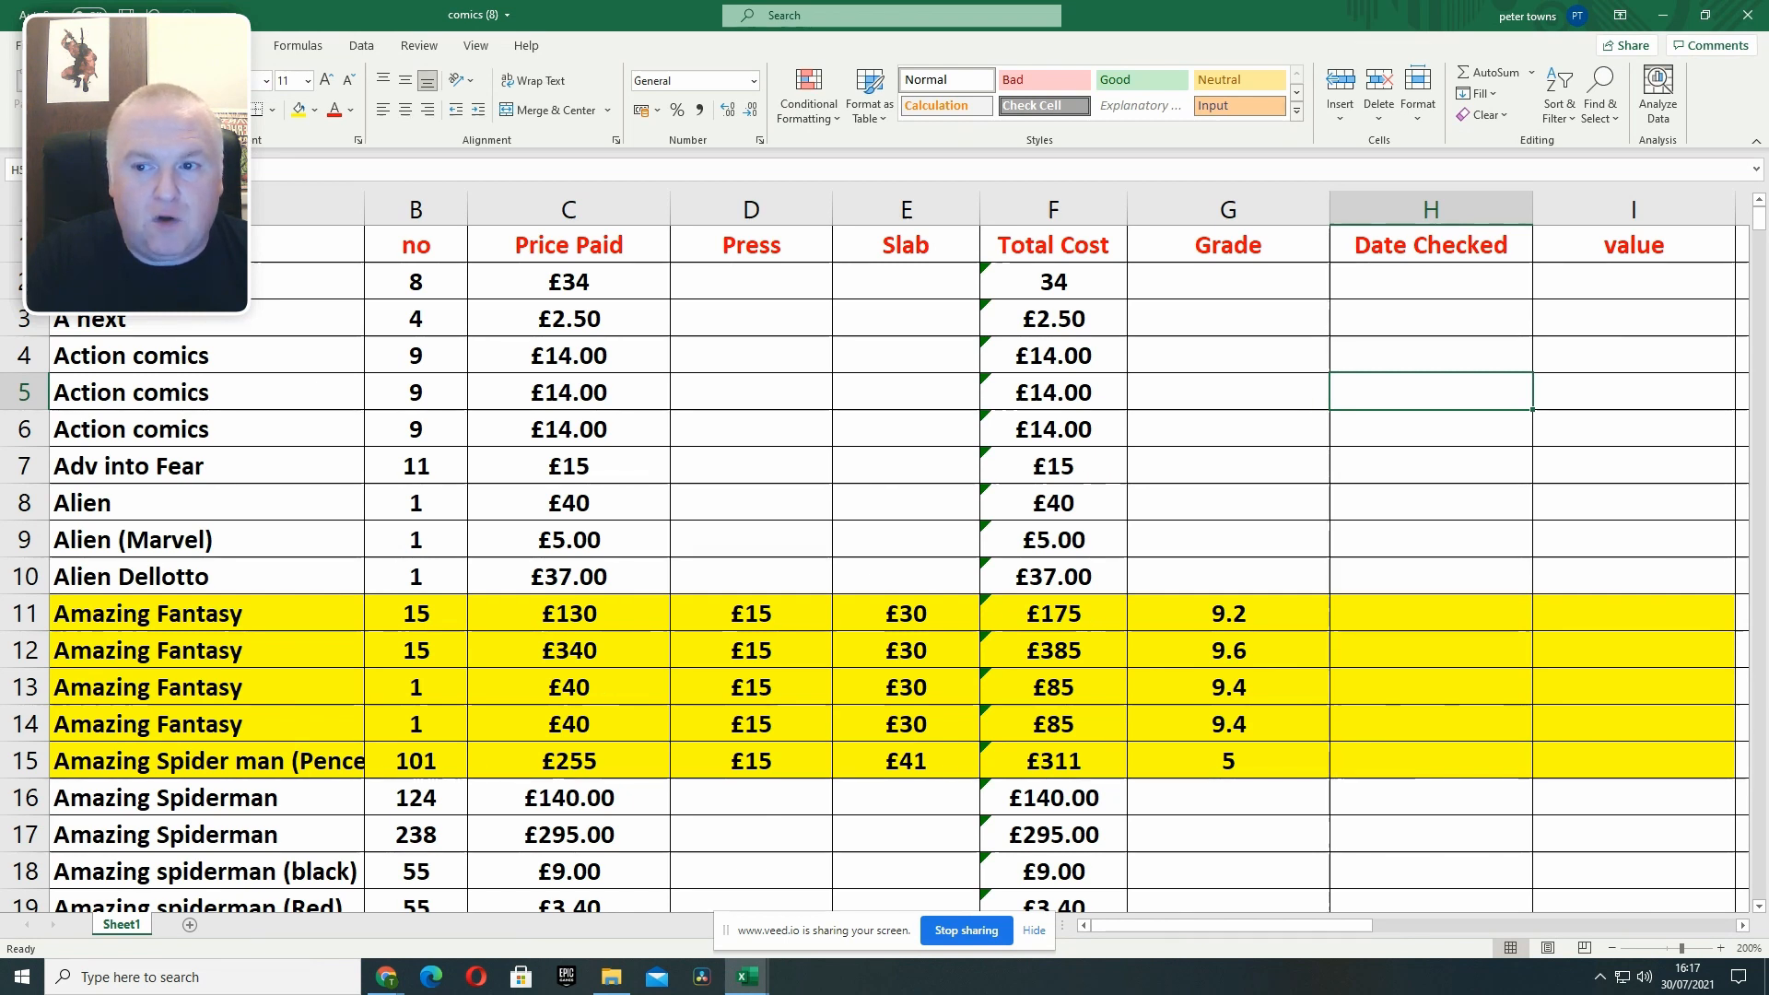
{"action": "mouse_move", "coordinate": [486, 325]}
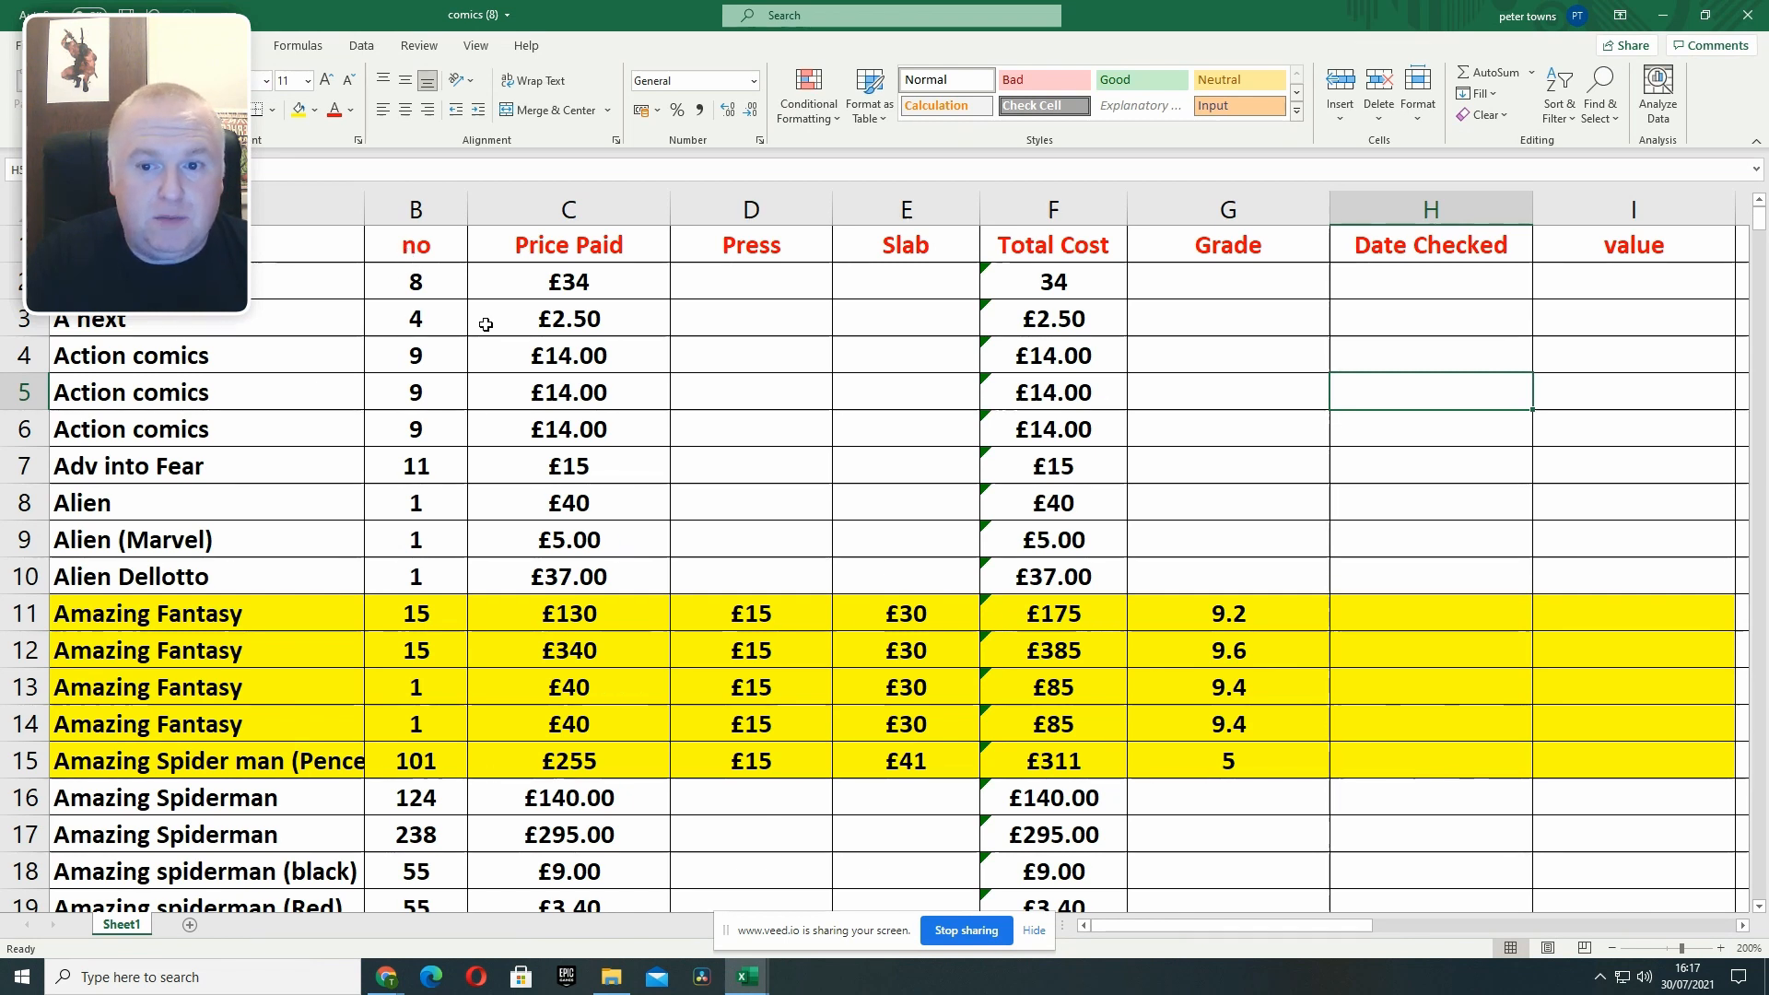
{"action": "mouse_move", "coordinate": [527, 282]}
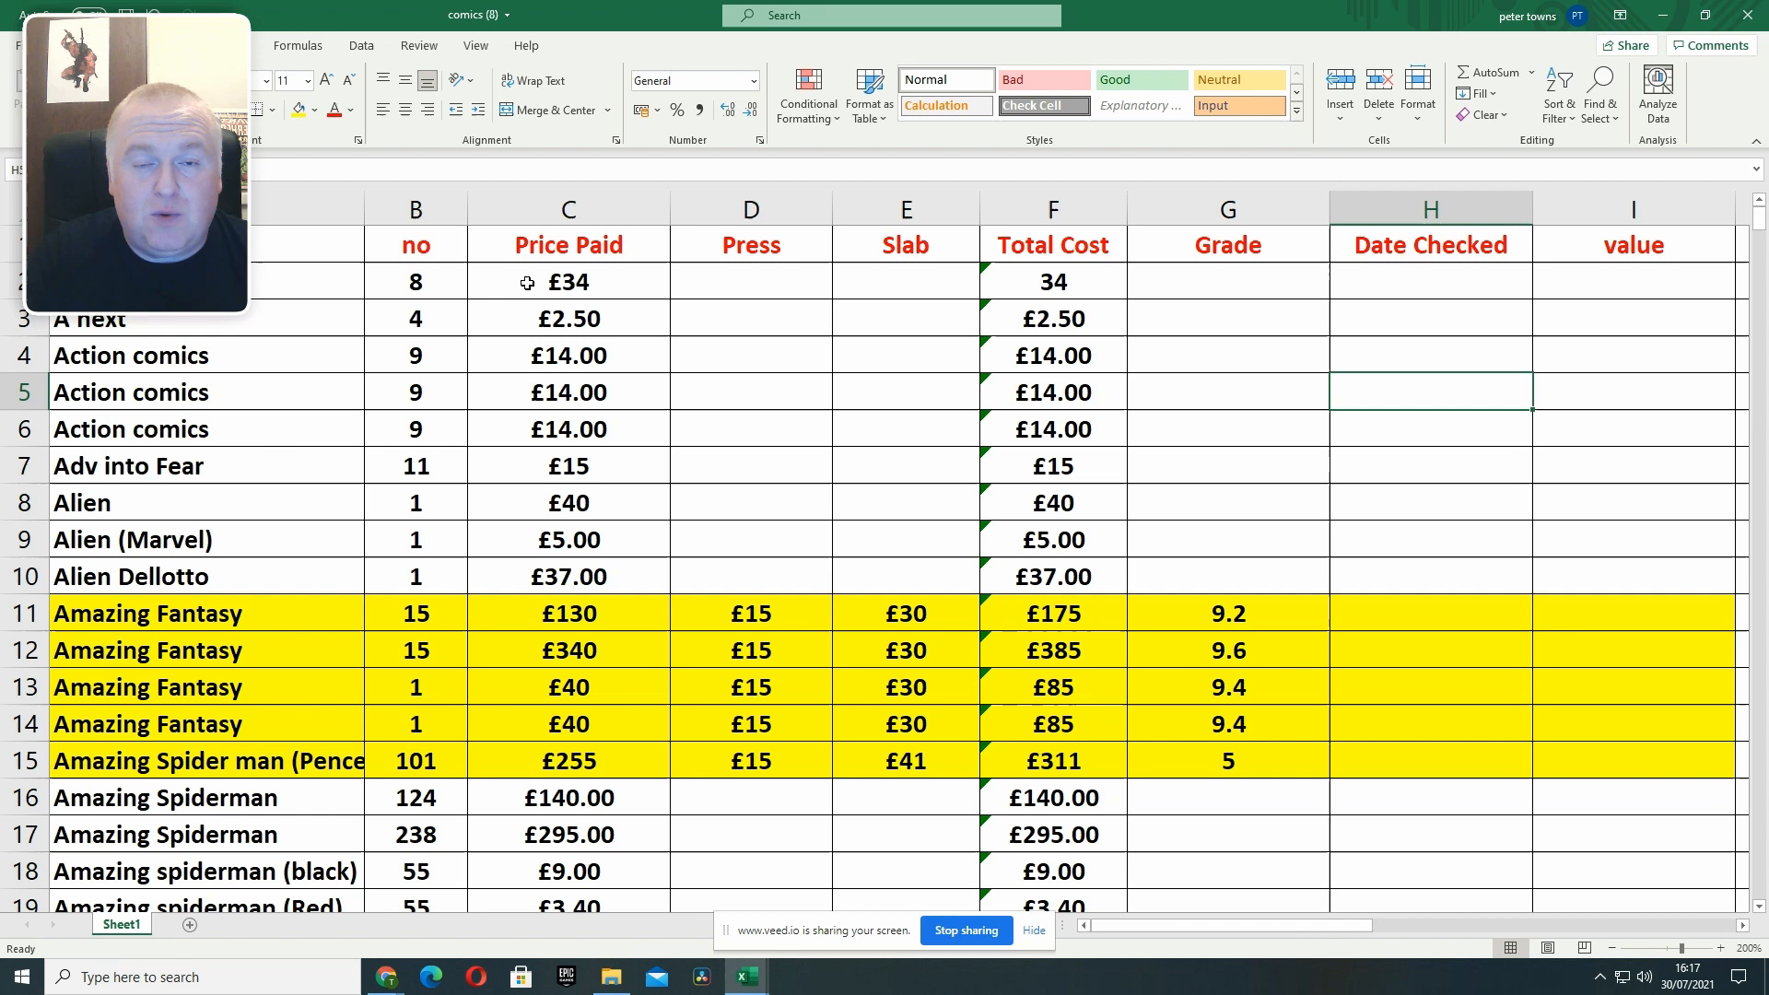
{"action": "mouse_move", "coordinate": [502, 289]}
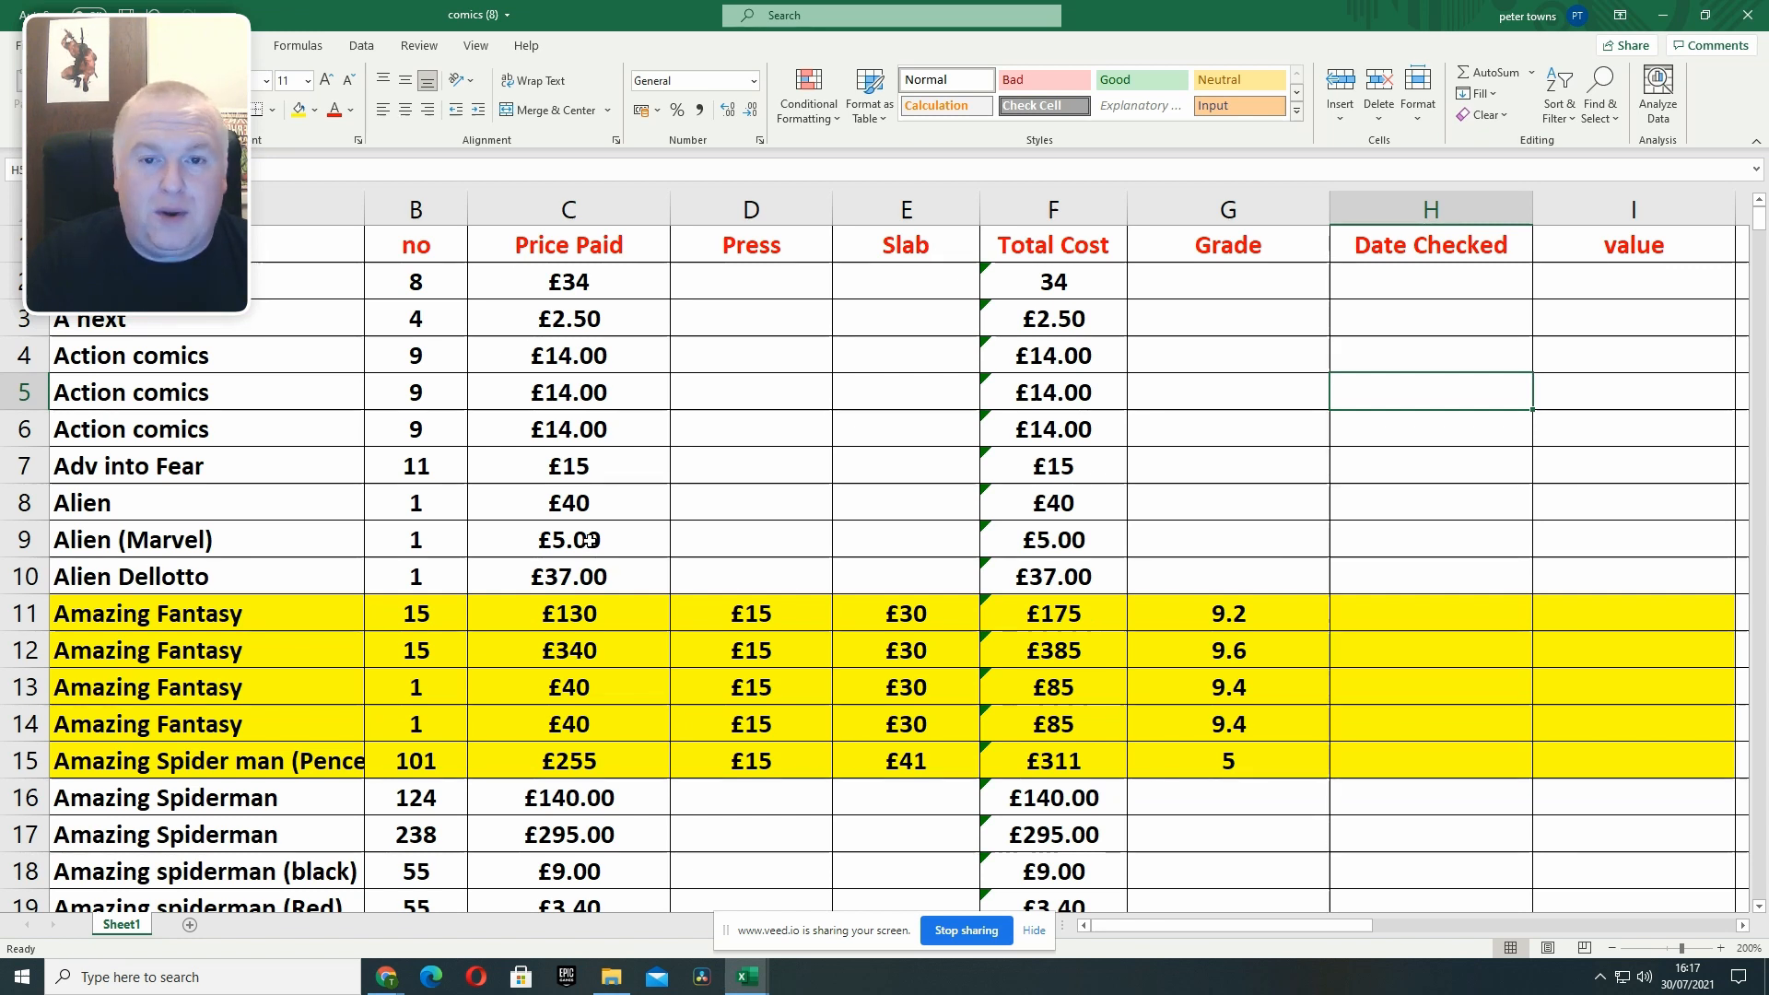
{"action": "mouse_move", "coordinate": [764, 261]}
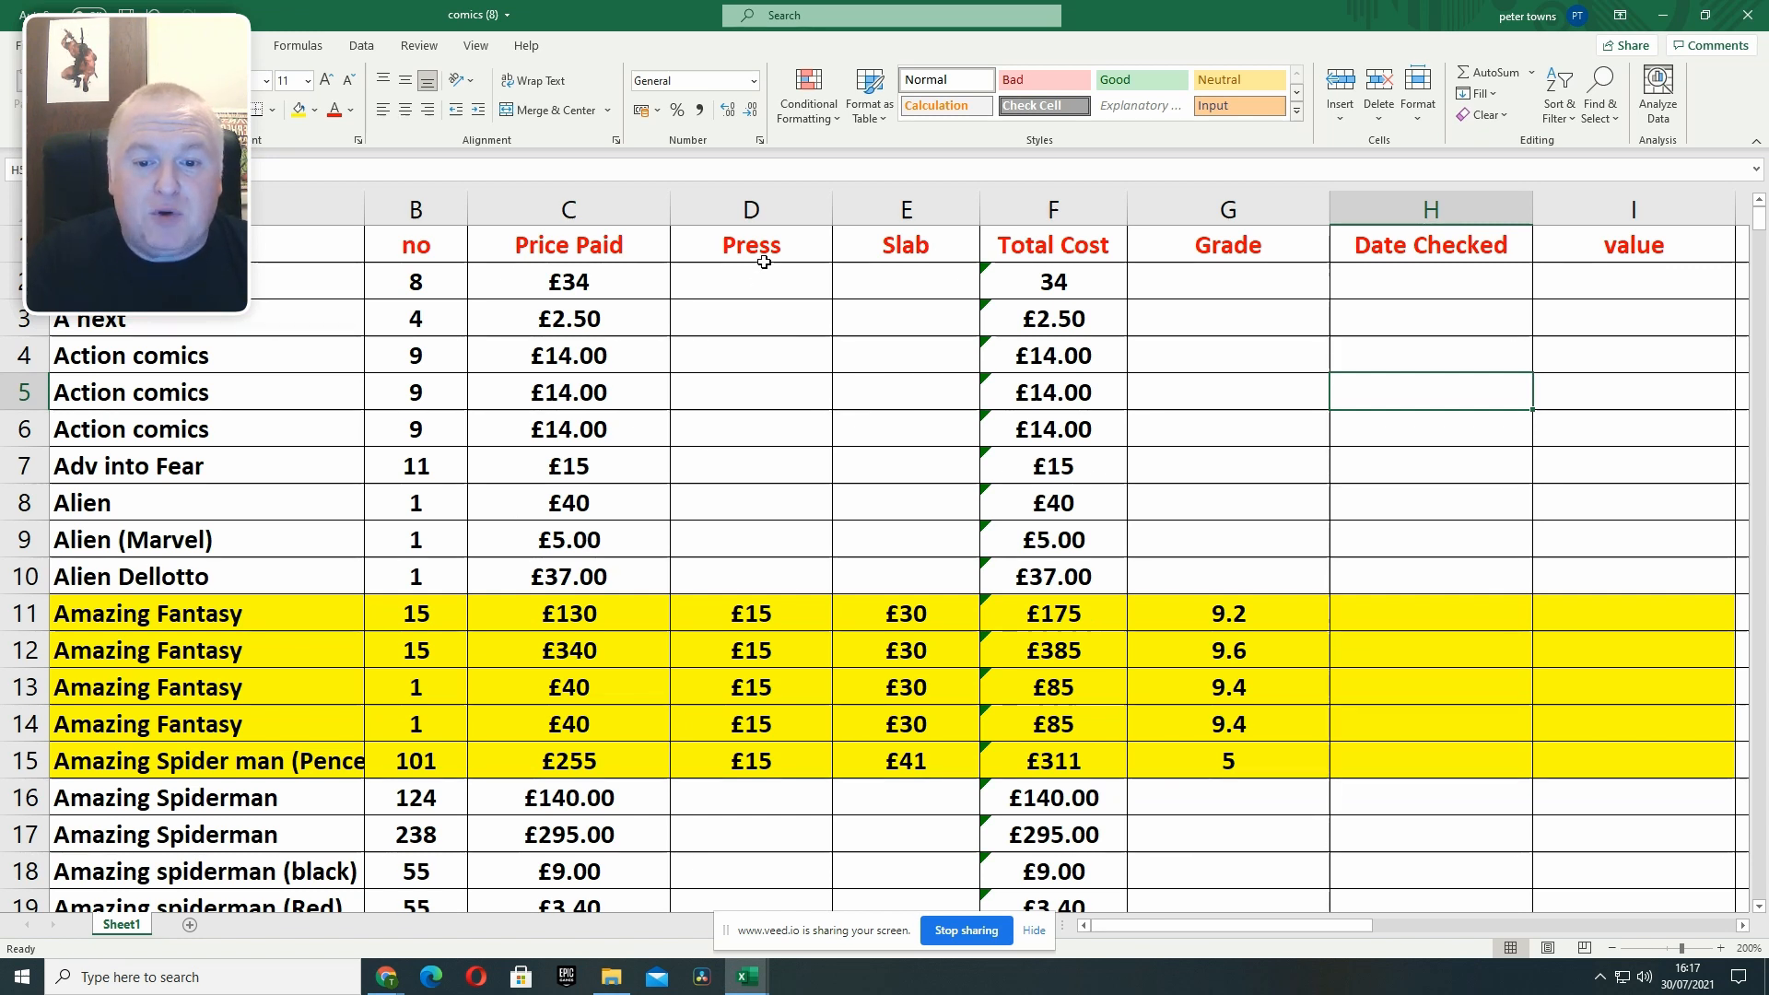
{"action": "mouse_move", "coordinate": [733, 289]}
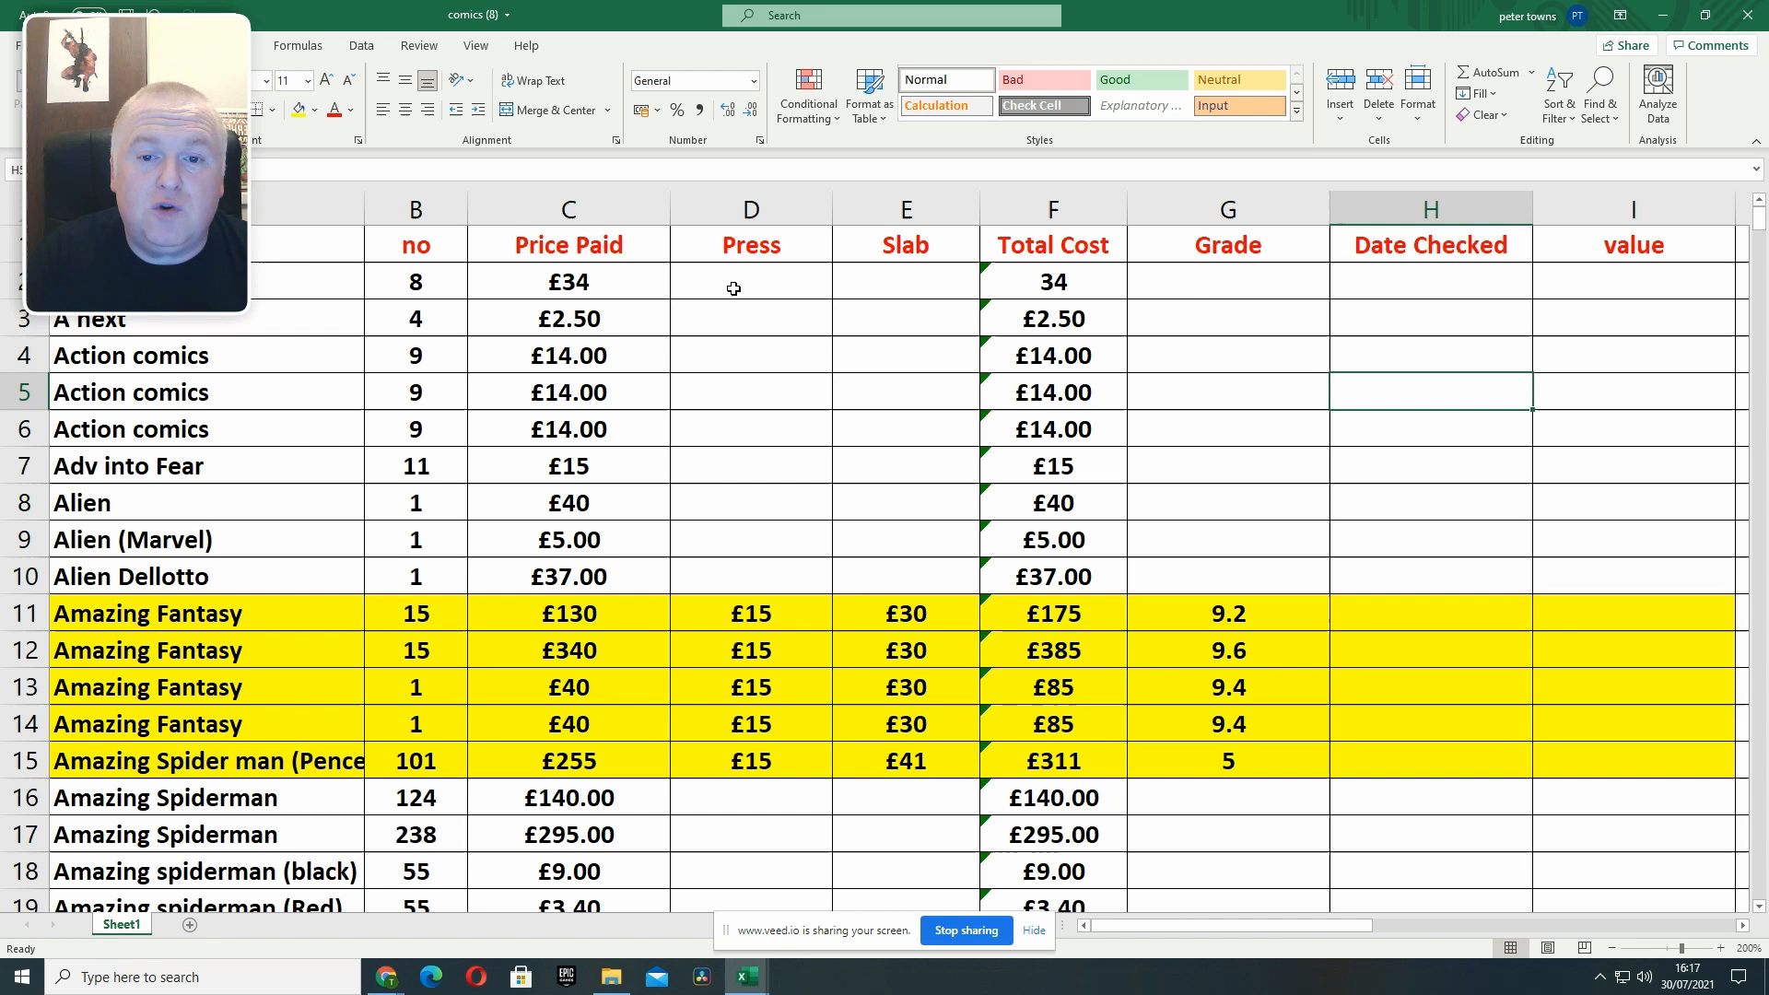
{"action": "mouse_move", "coordinate": [927, 261]}
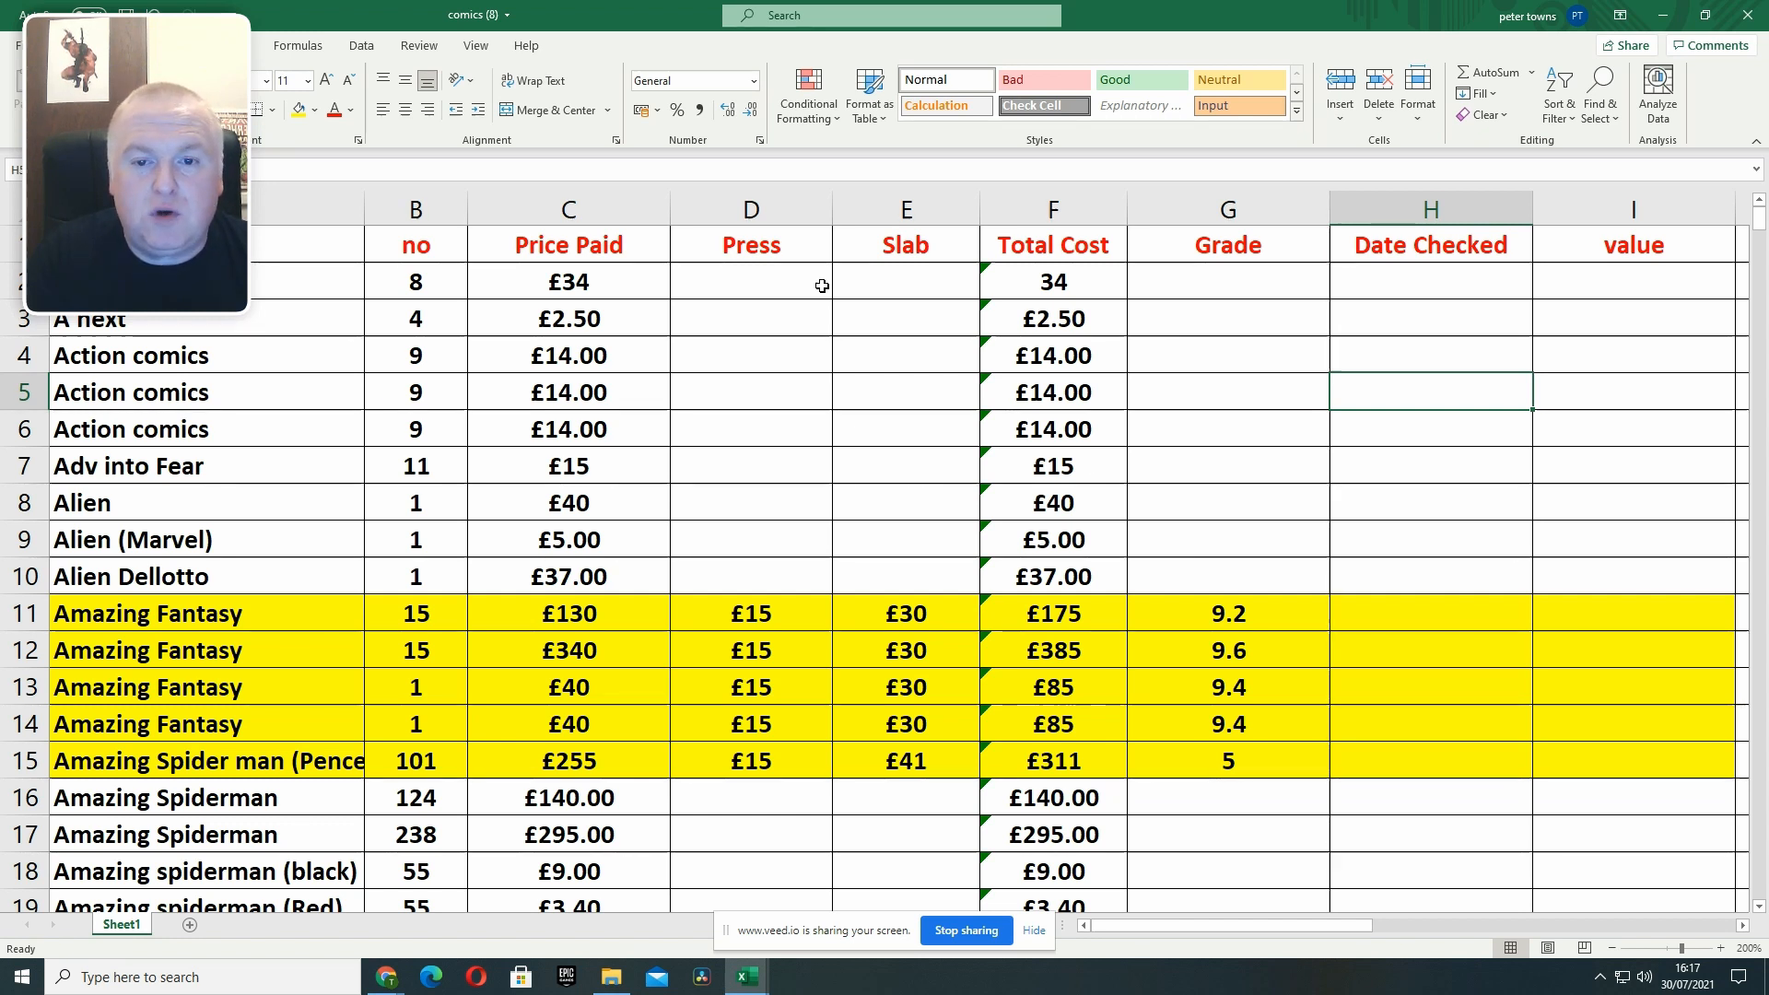
{"action": "mouse_move", "coordinate": [786, 316]}
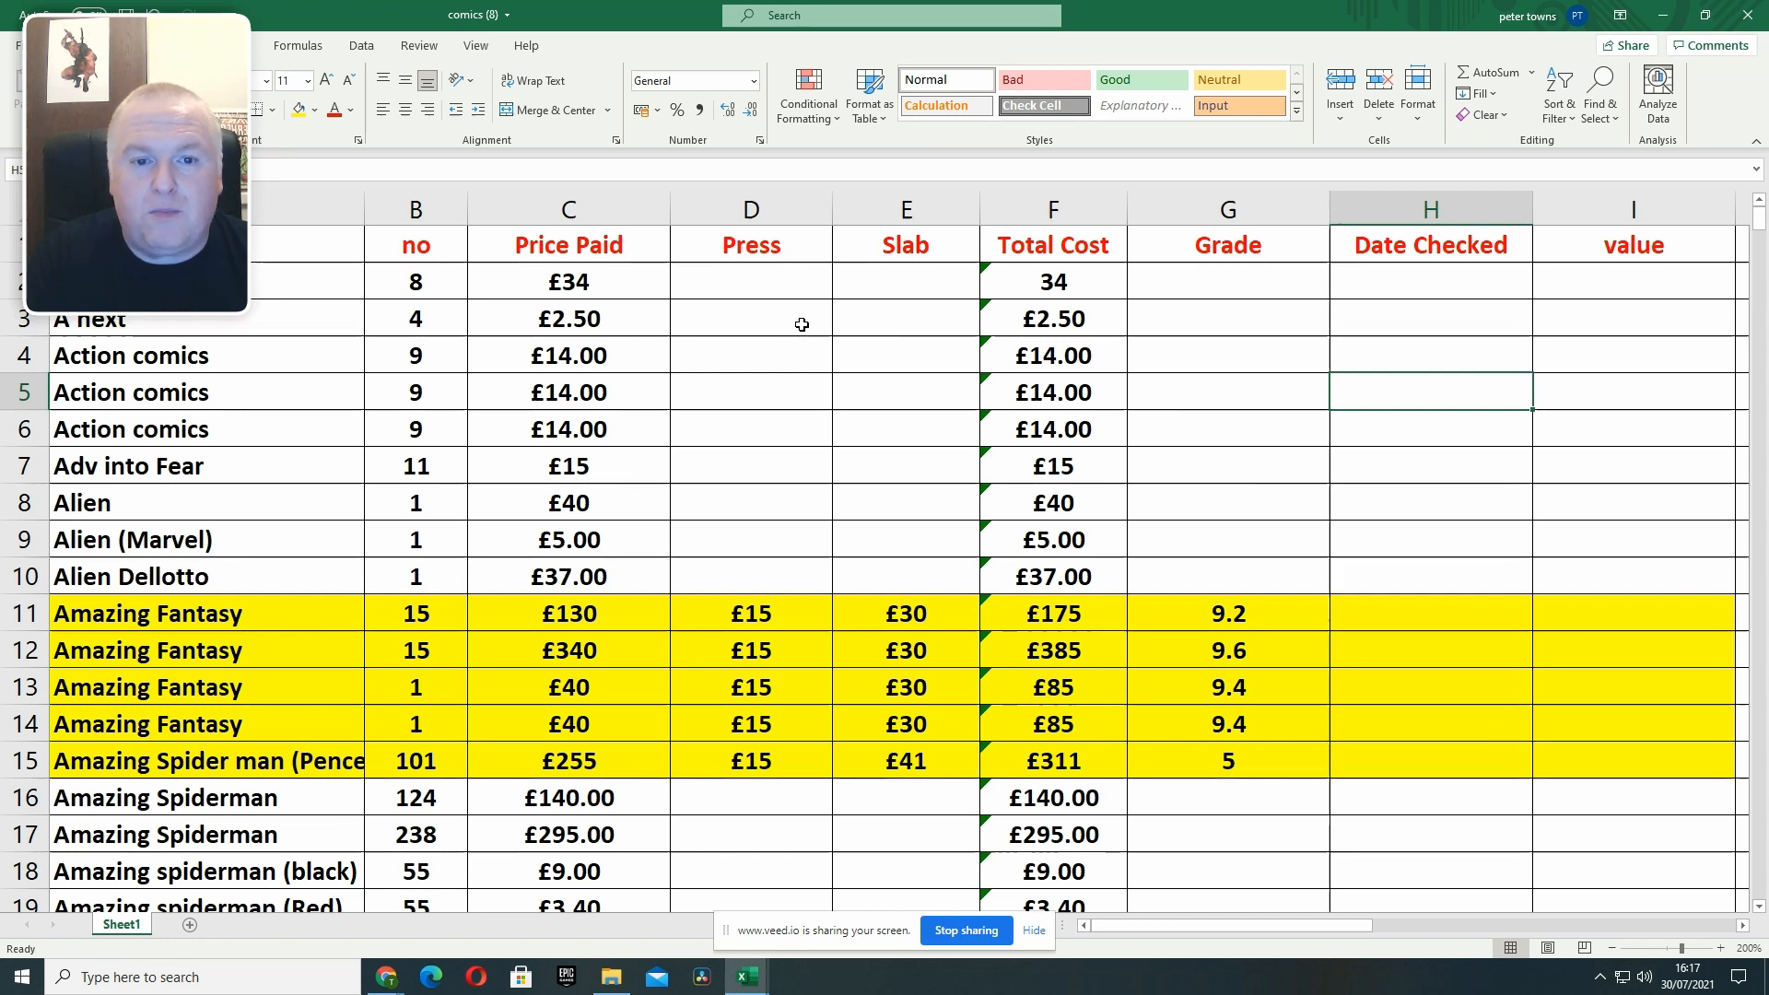
{"action": "mouse_move", "coordinate": [793, 285]}
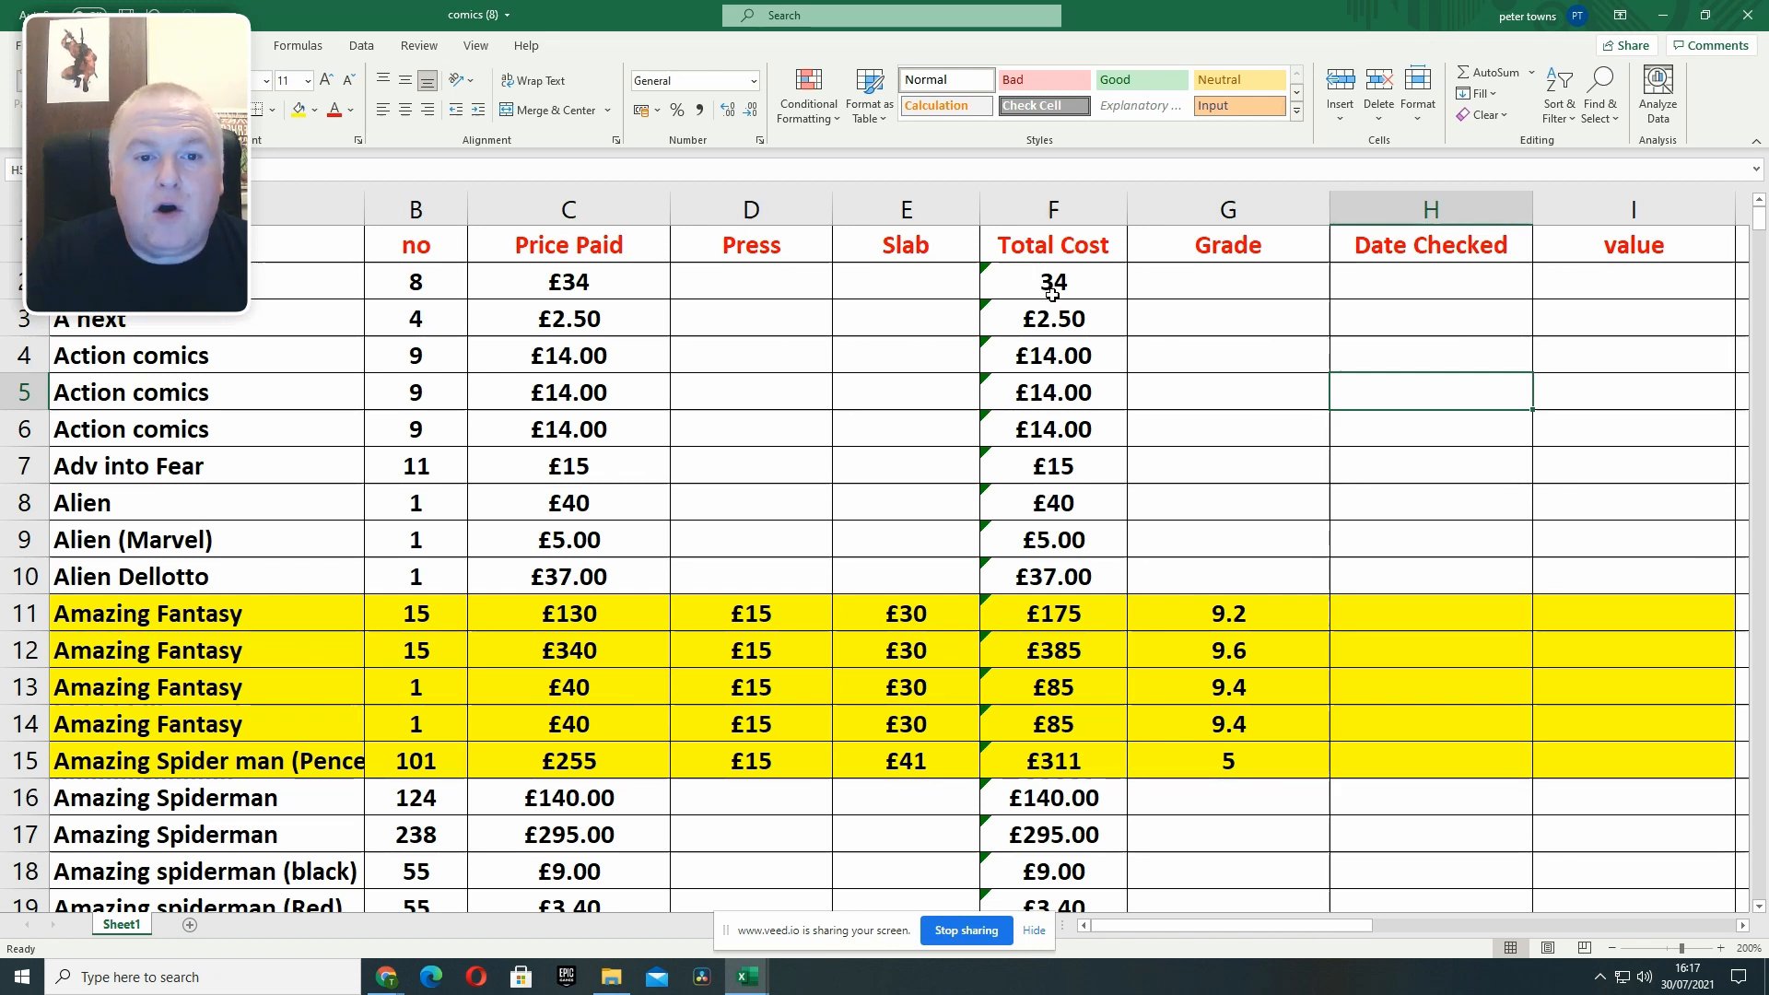
{"action": "mouse_move", "coordinate": [1224, 264]}
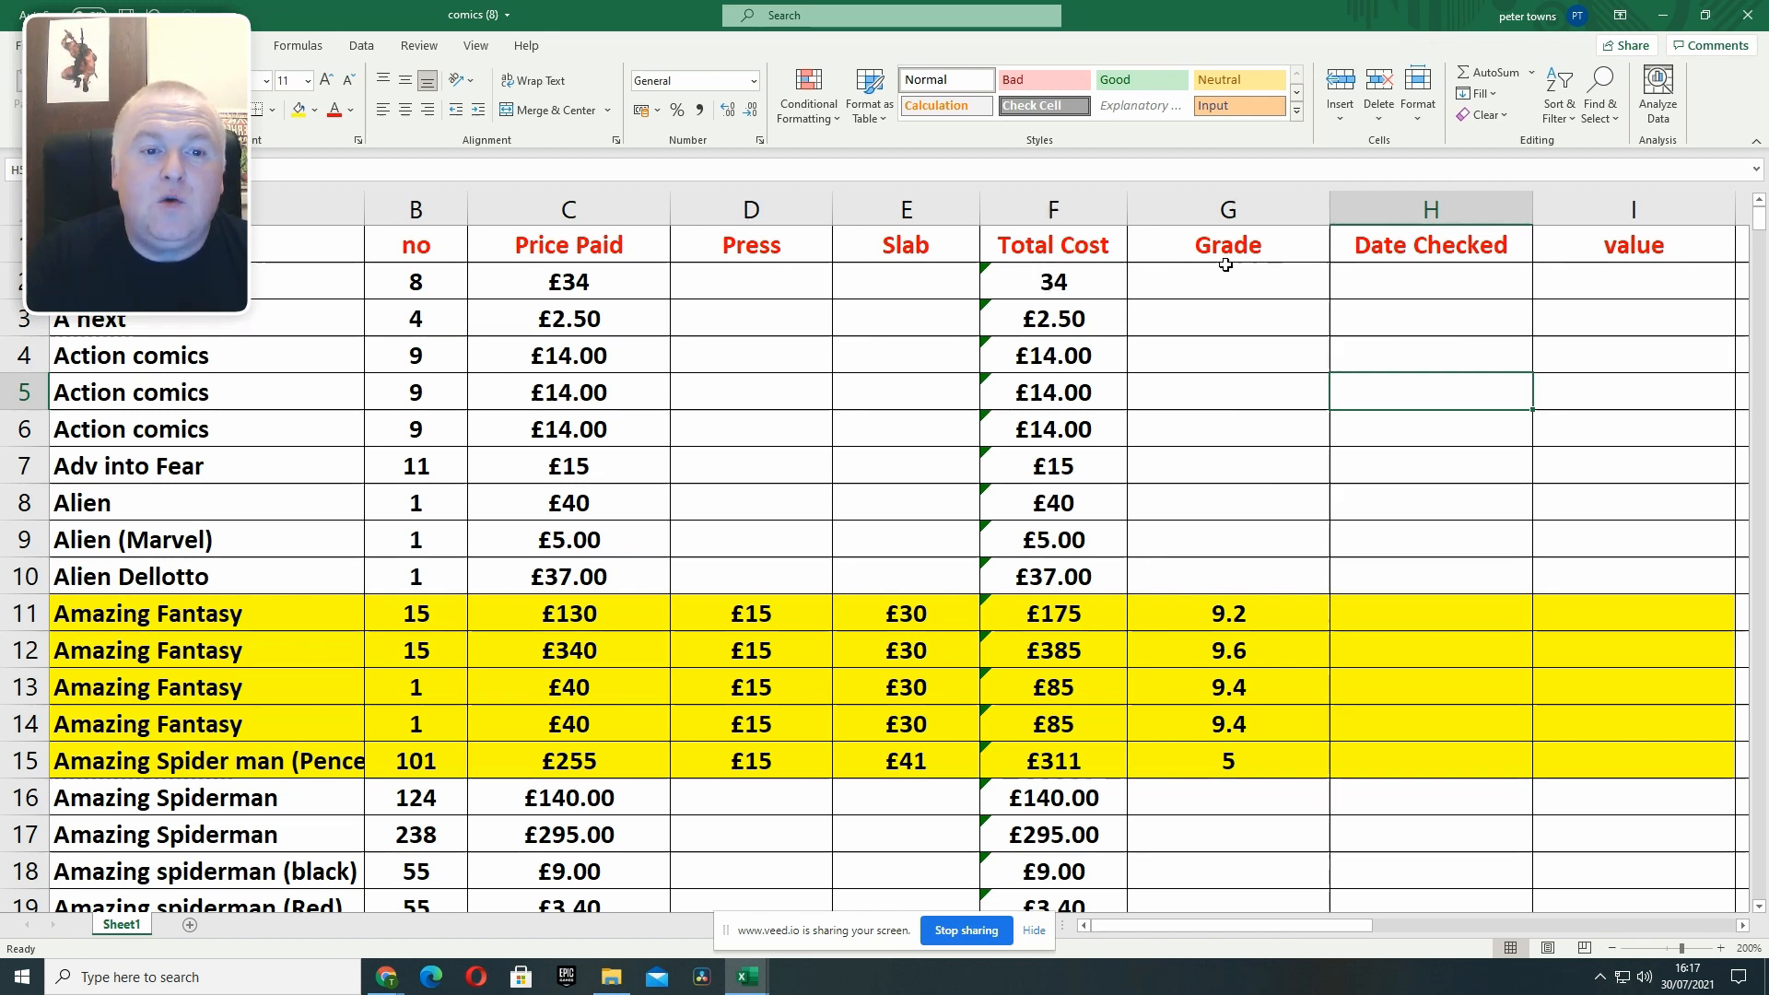
{"action": "mouse_move", "coordinate": [1401, 306]}
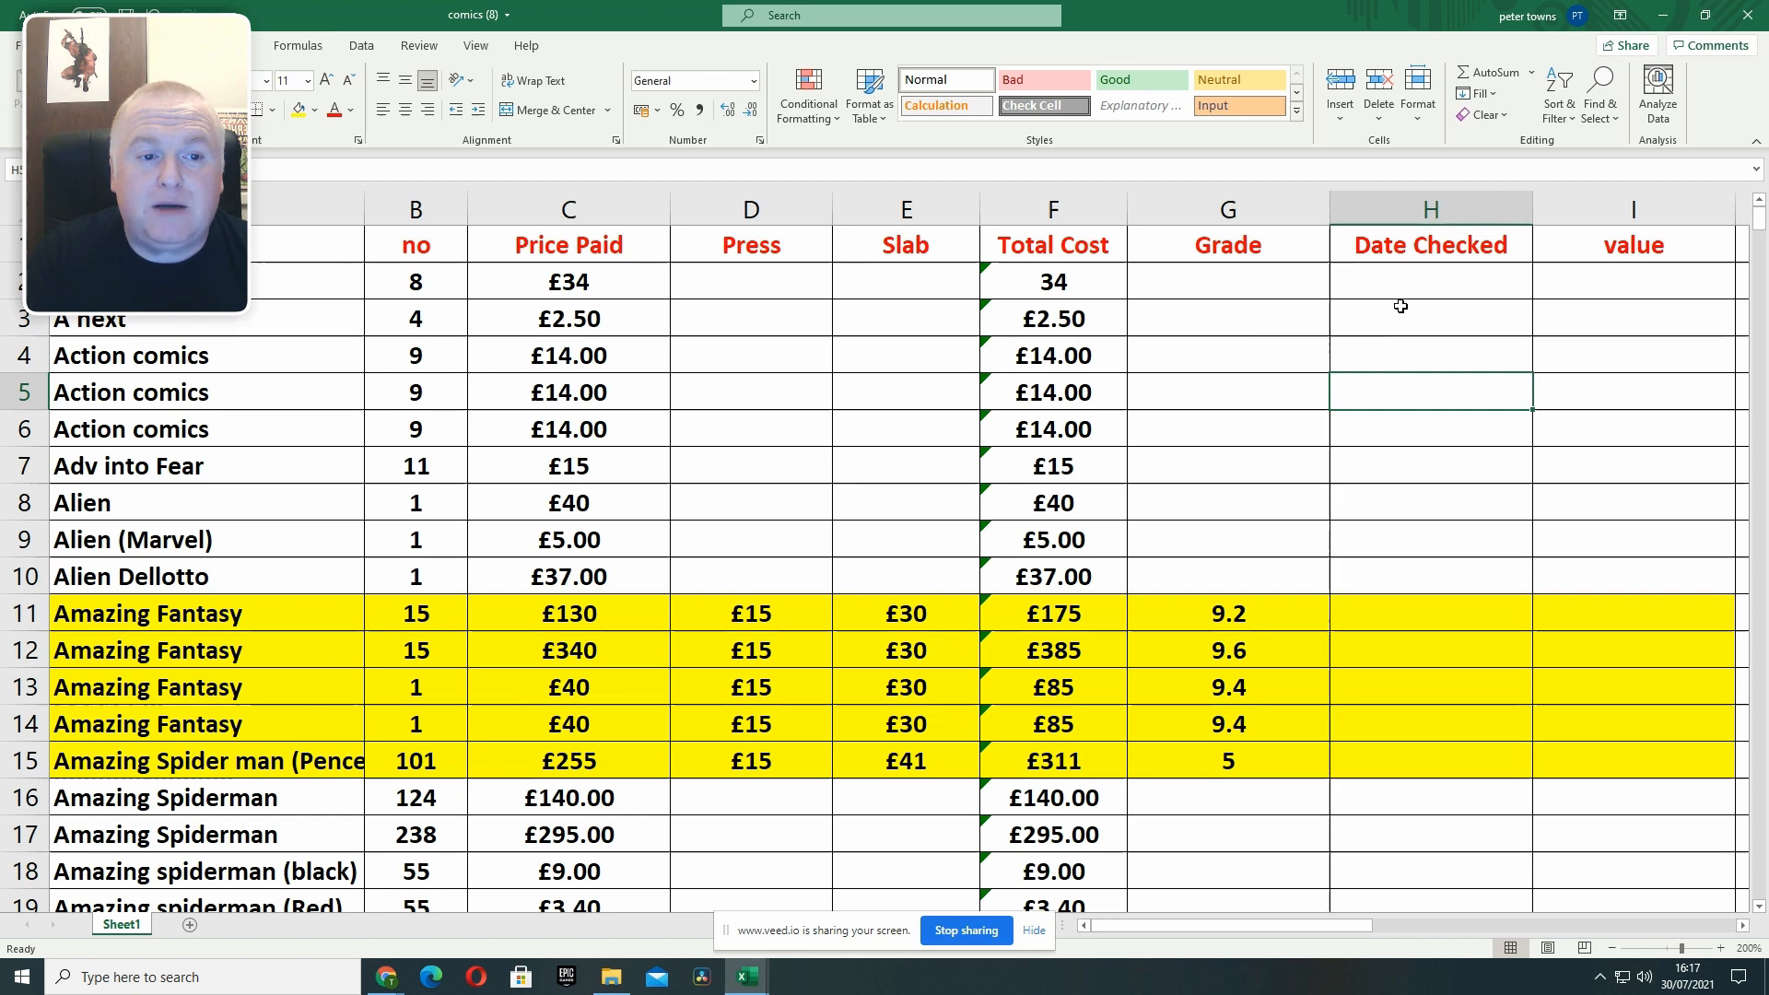
{"action": "mouse_move", "coordinate": [1417, 282]}
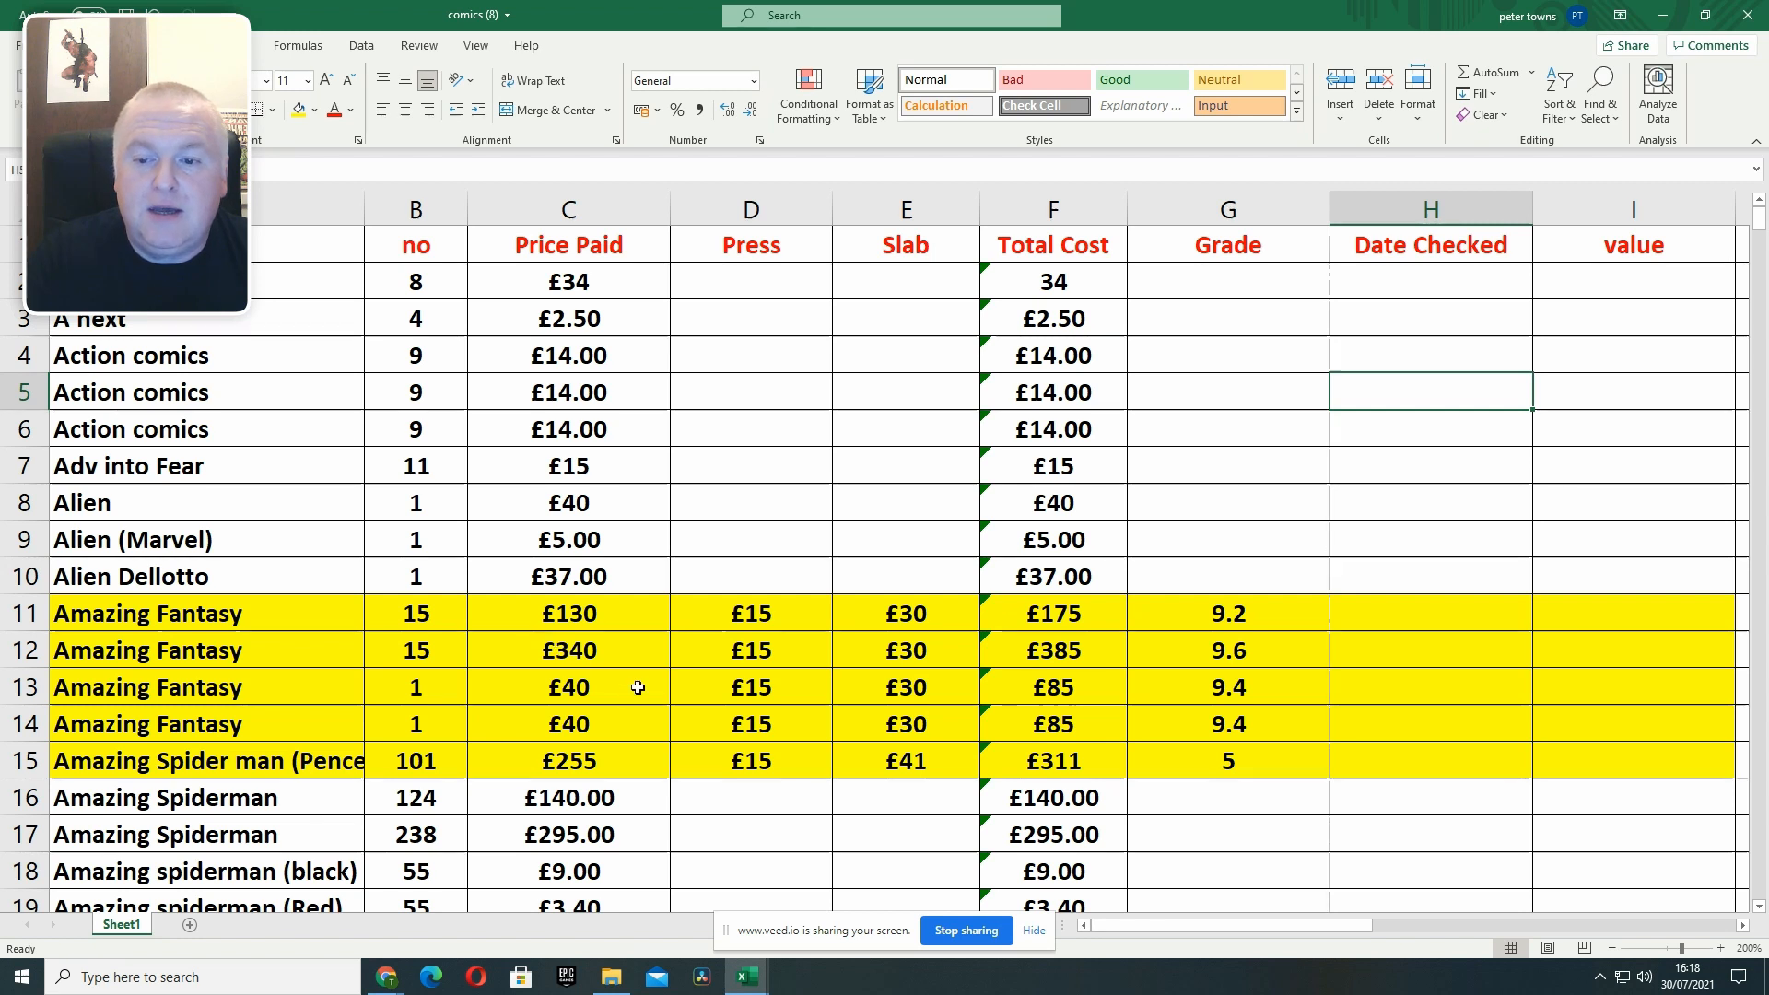
{"action": "mouse_move", "coordinate": [609, 625]}
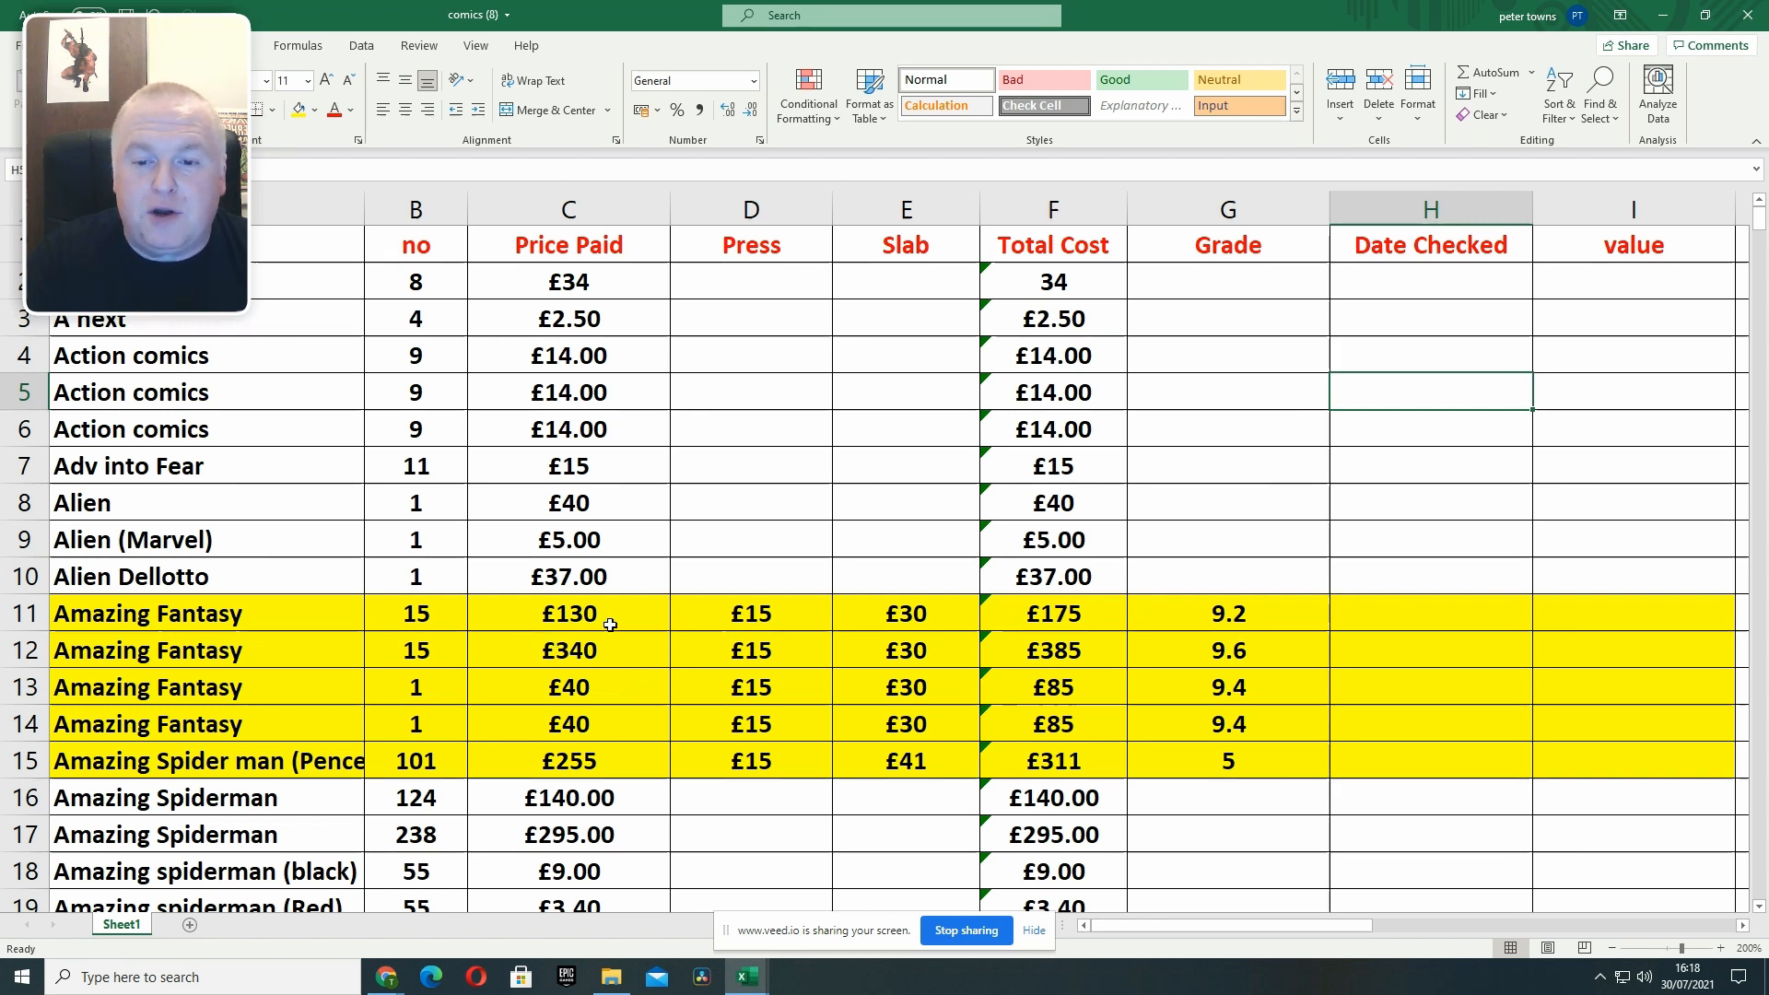
{"action": "mouse_move", "coordinate": [597, 667]}
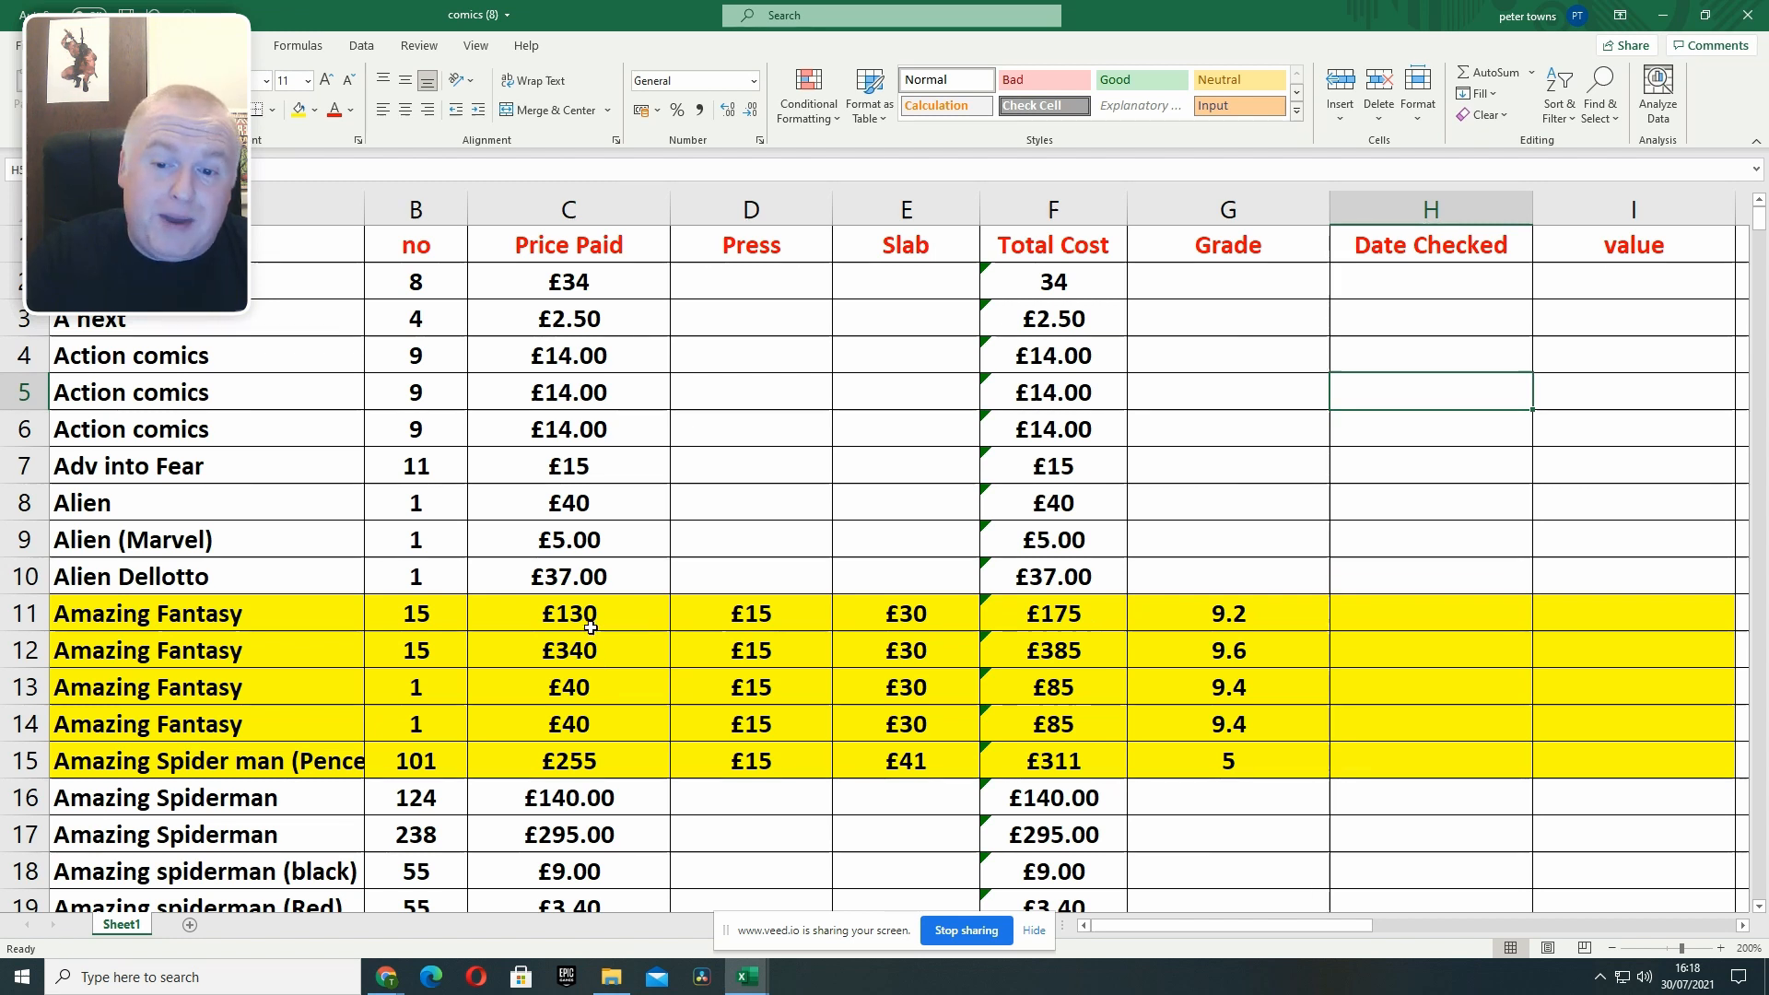
{"action": "mouse_move", "coordinate": [699, 645]}
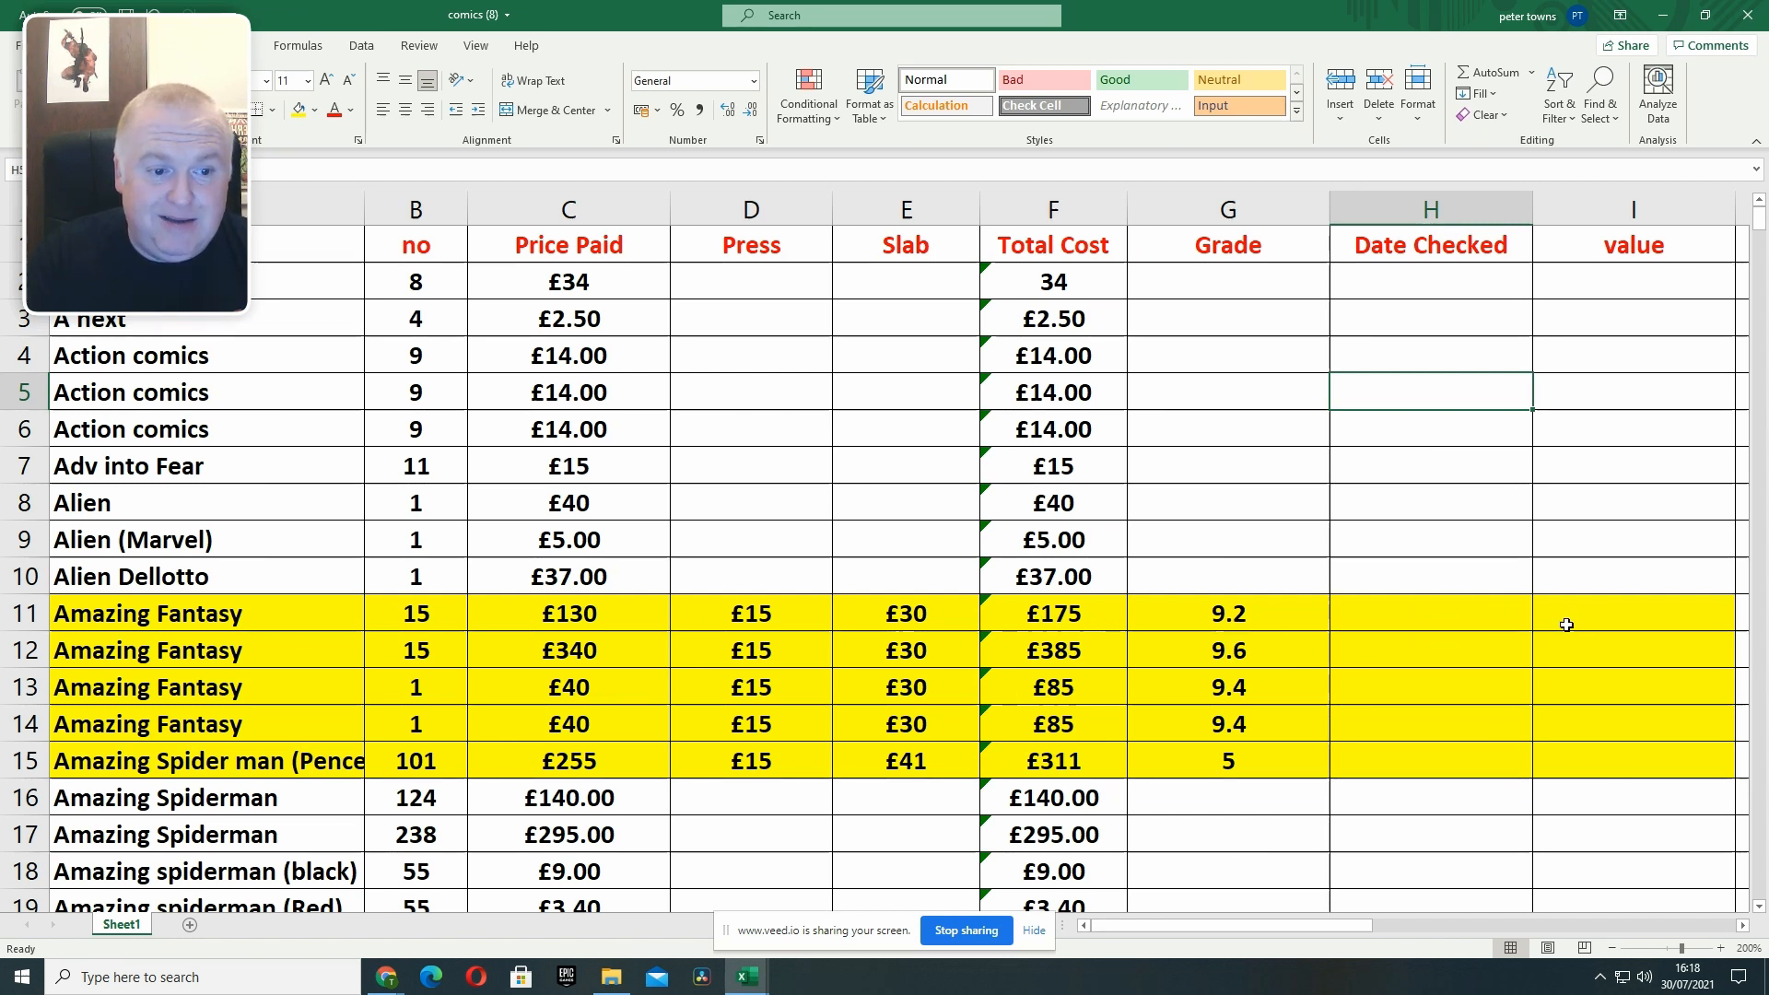
{"action": "mouse_move", "coordinate": [1432, 612]}
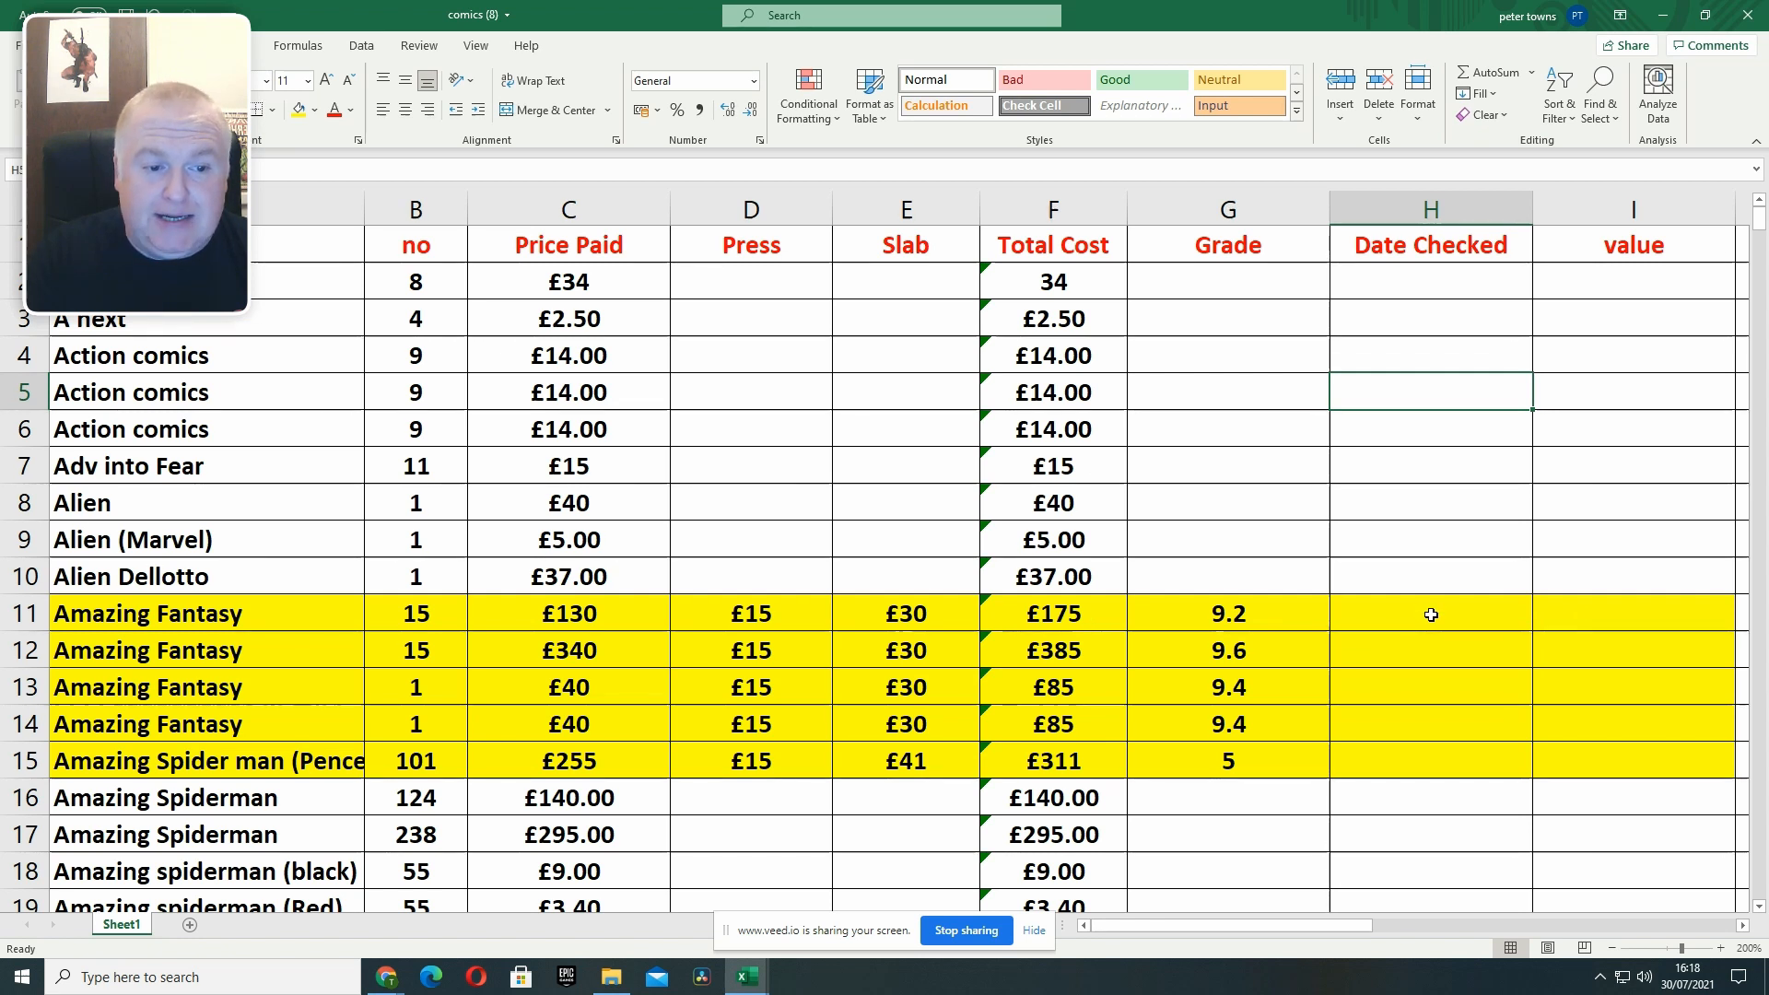
{"action": "mouse_move", "coordinate": [1577, 619]}
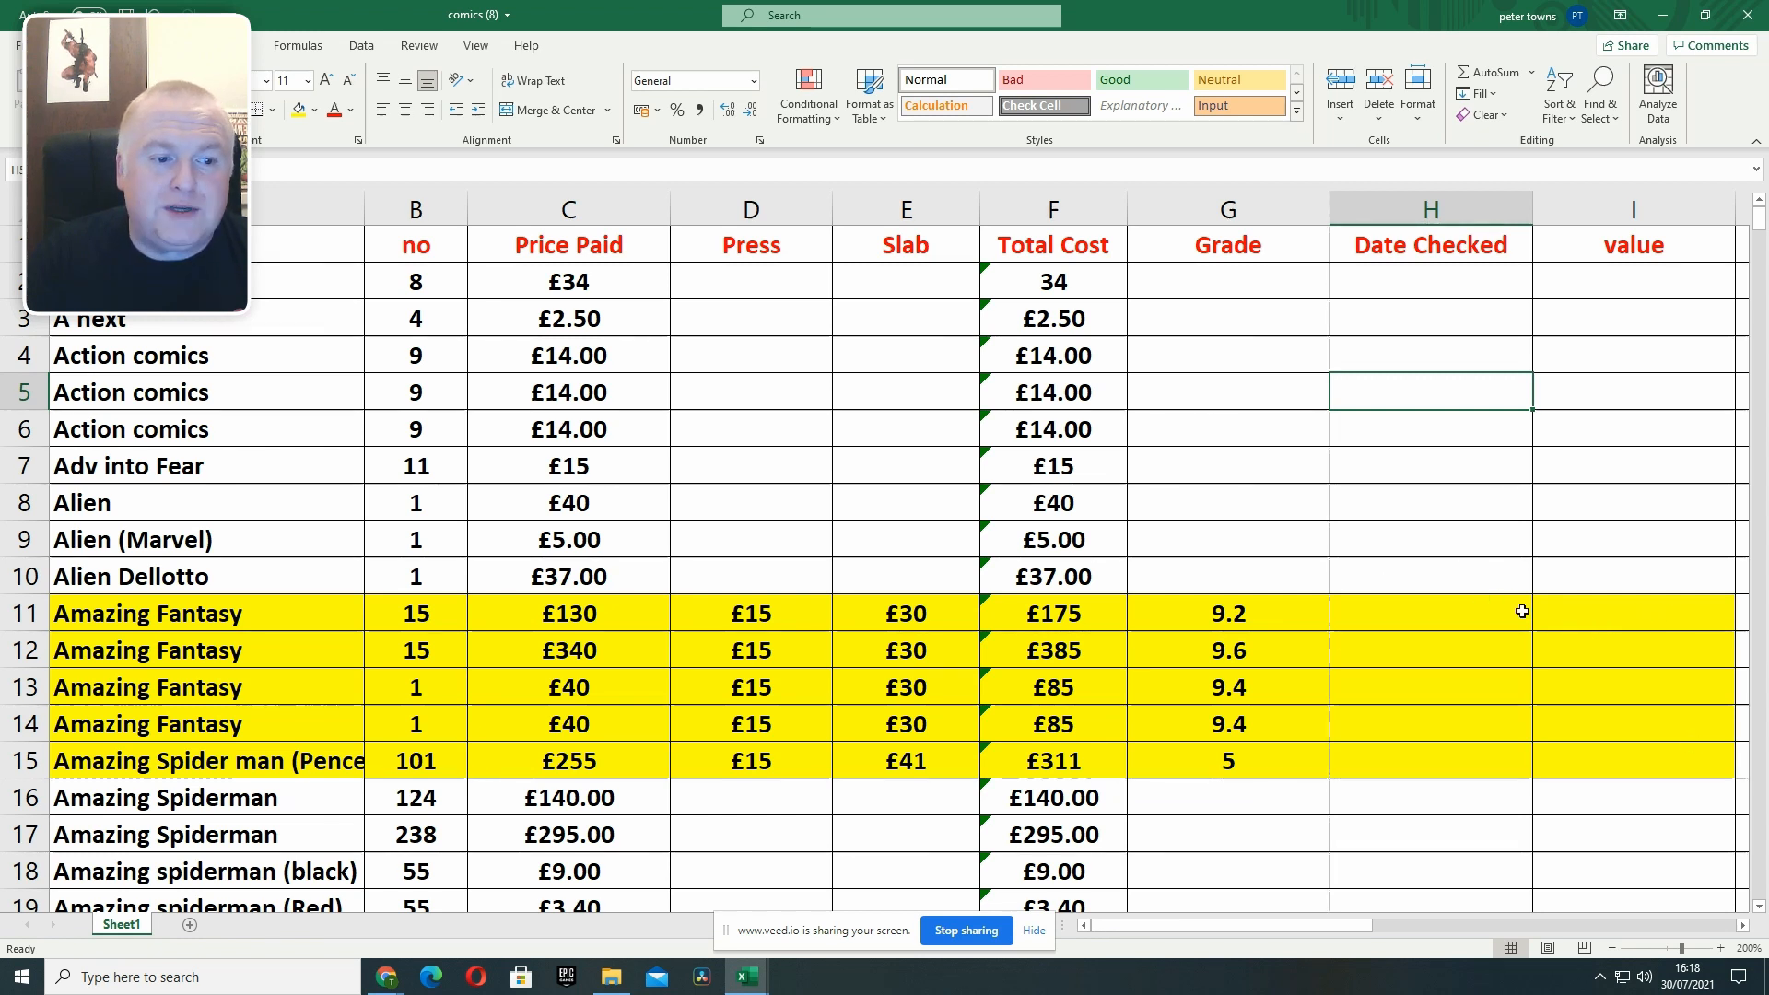
{"action": "mouse_move", "coordinate": [1399, 685]}
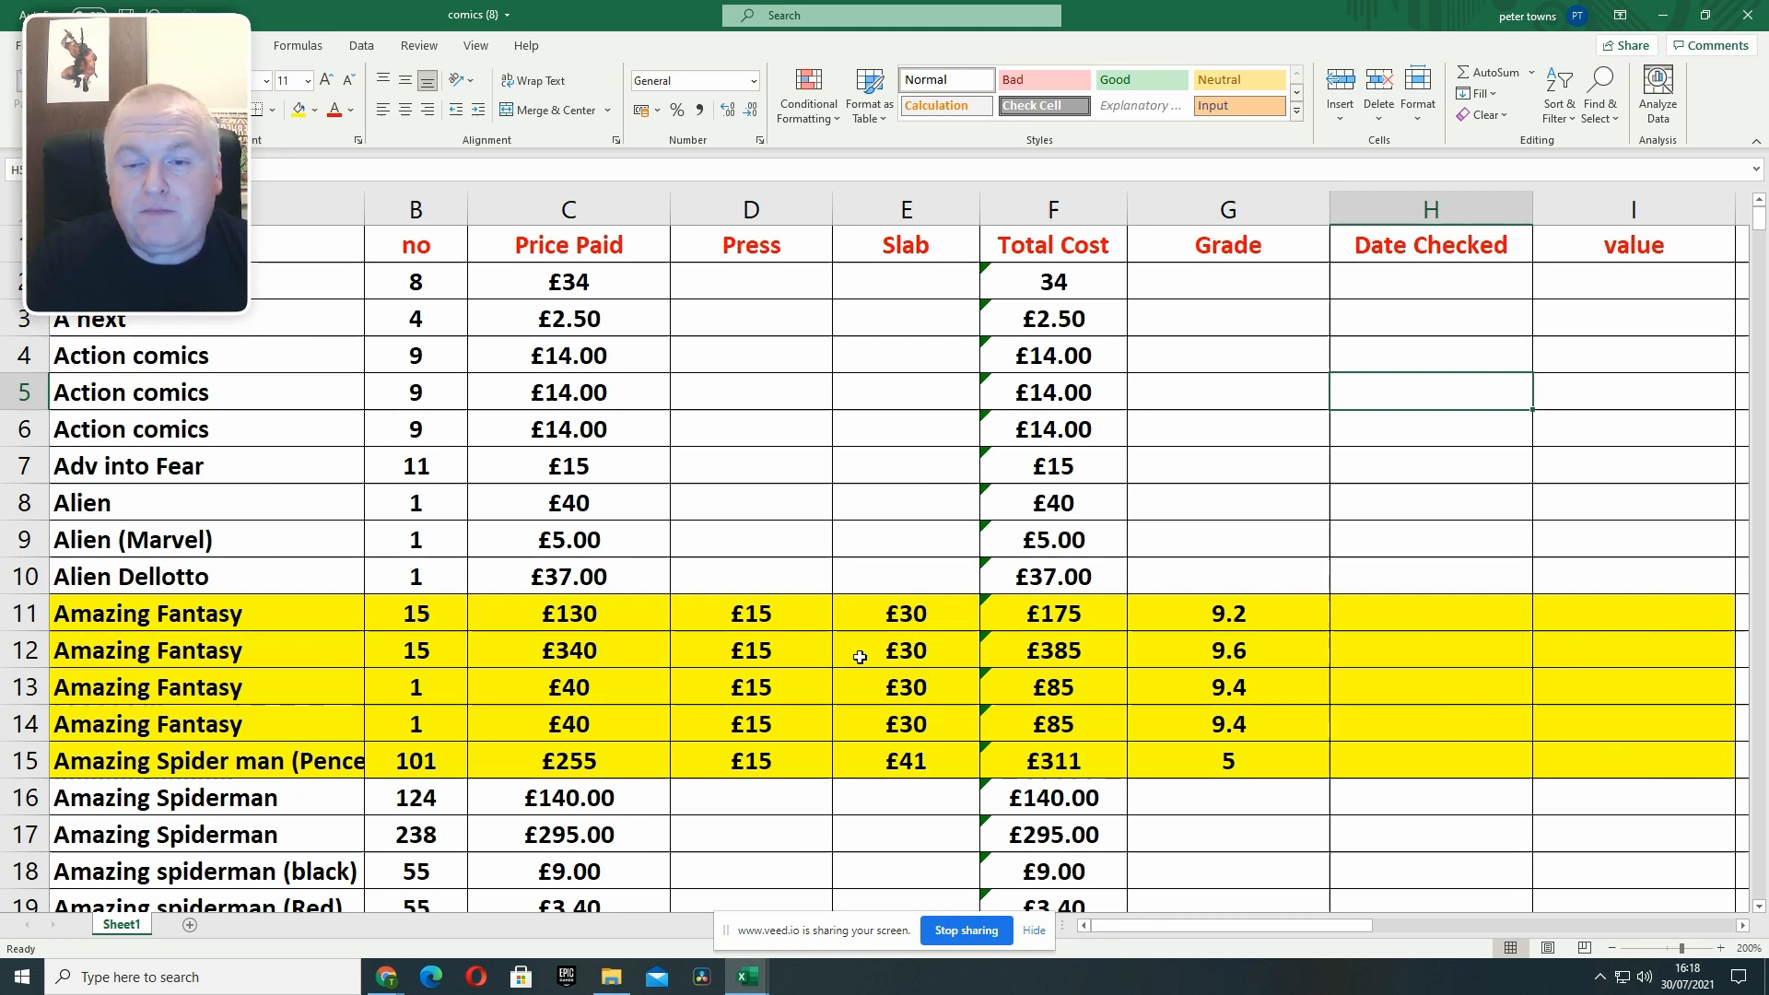
{"action": "mouse_move", "coordinate": [671, 534]}
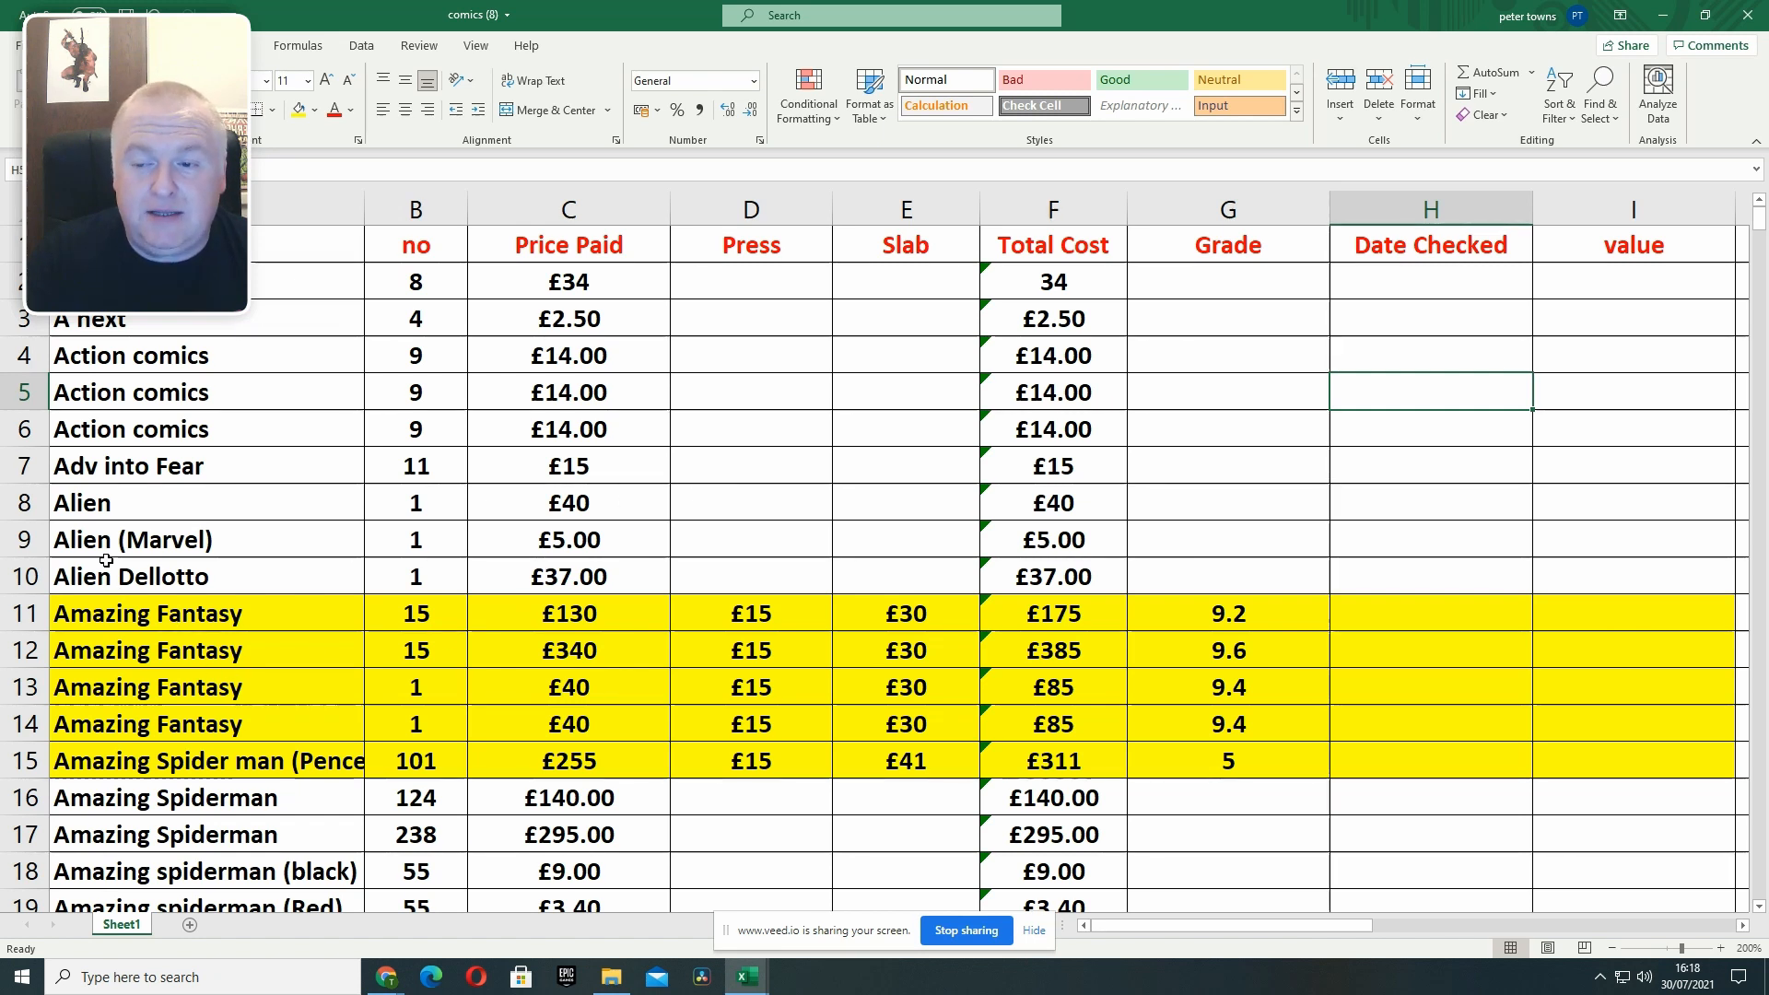
{"action": "scroll", "scroll_direction": "down", "scroll_amount": 3}
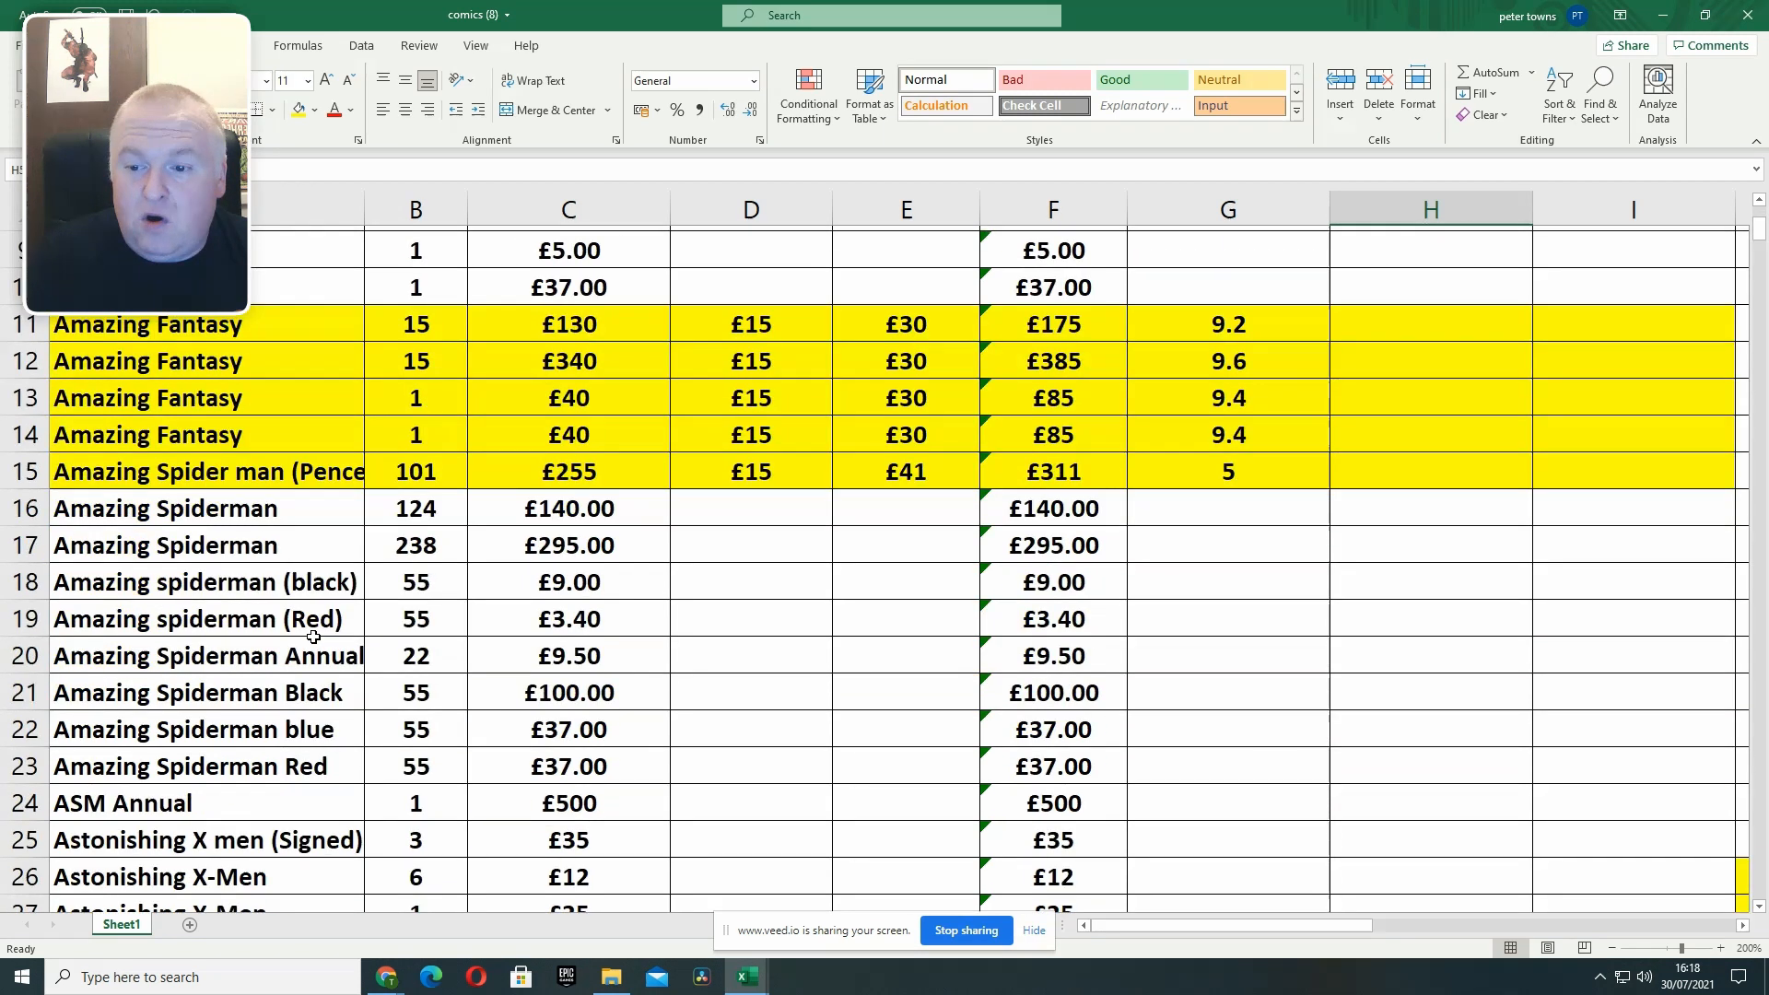
{"action": "scroll", "scroll_direction": "down", "scroll_amount": 3}
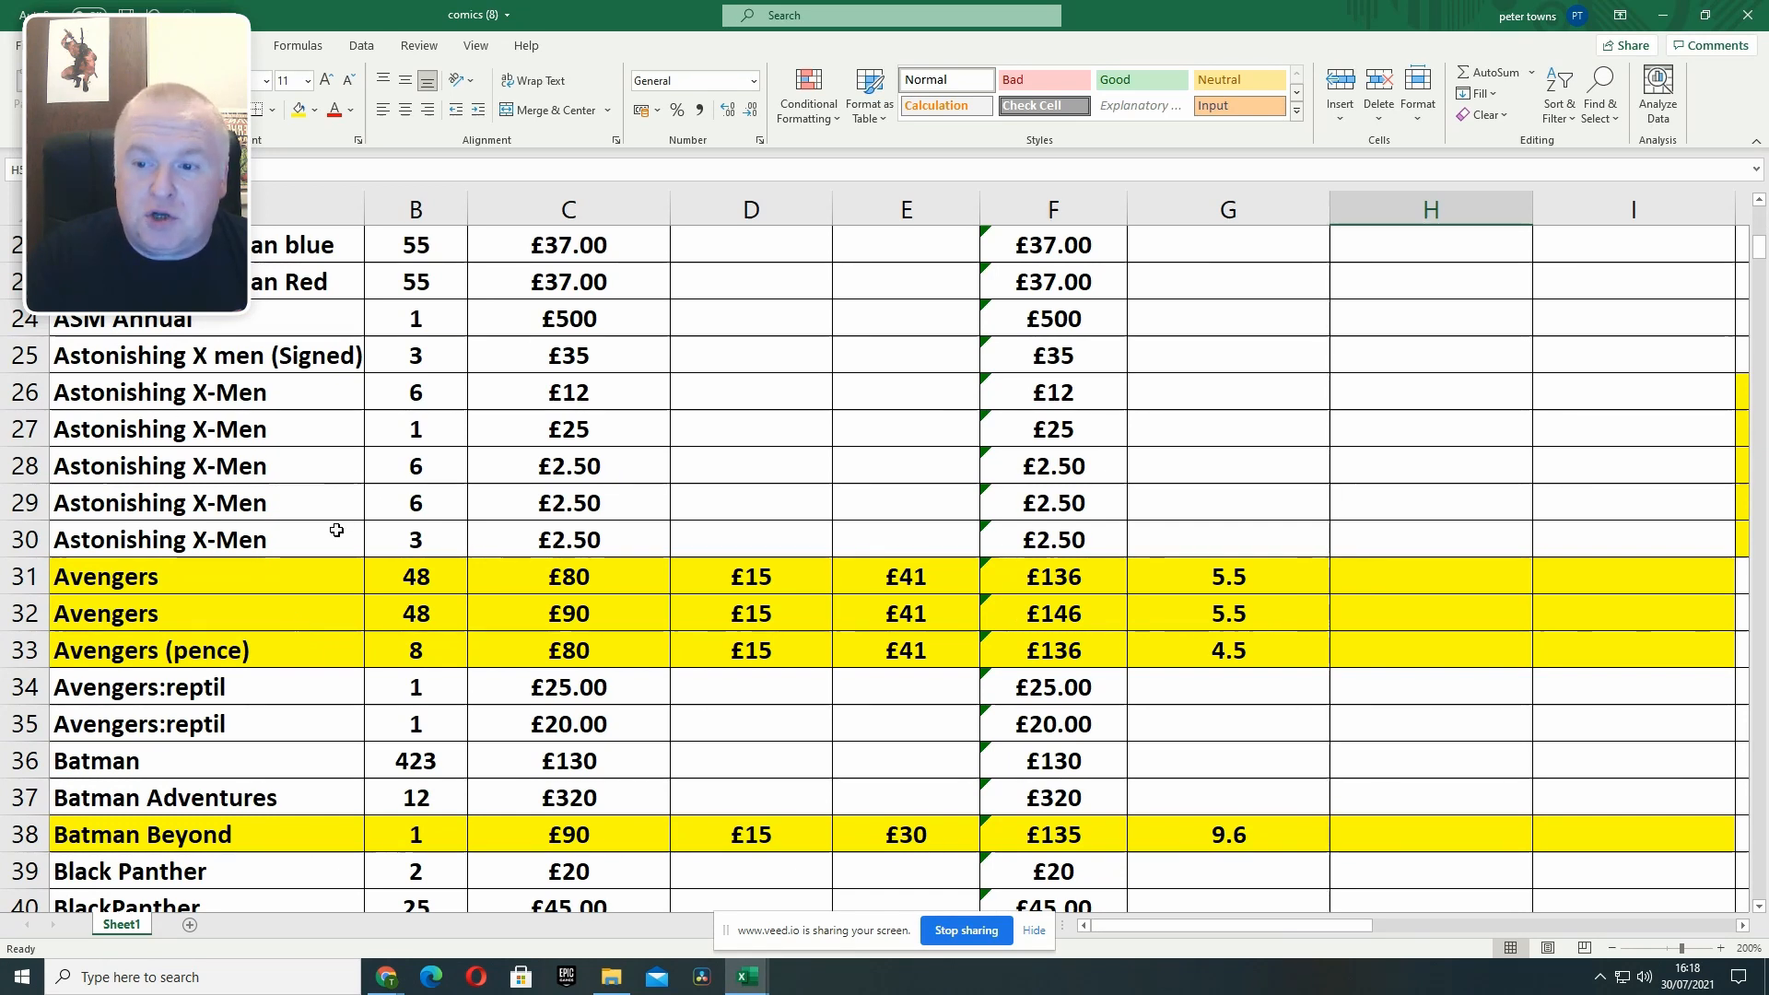
{"action": "scroll", "scroll_direction": "down", "scroll_amount": 3}
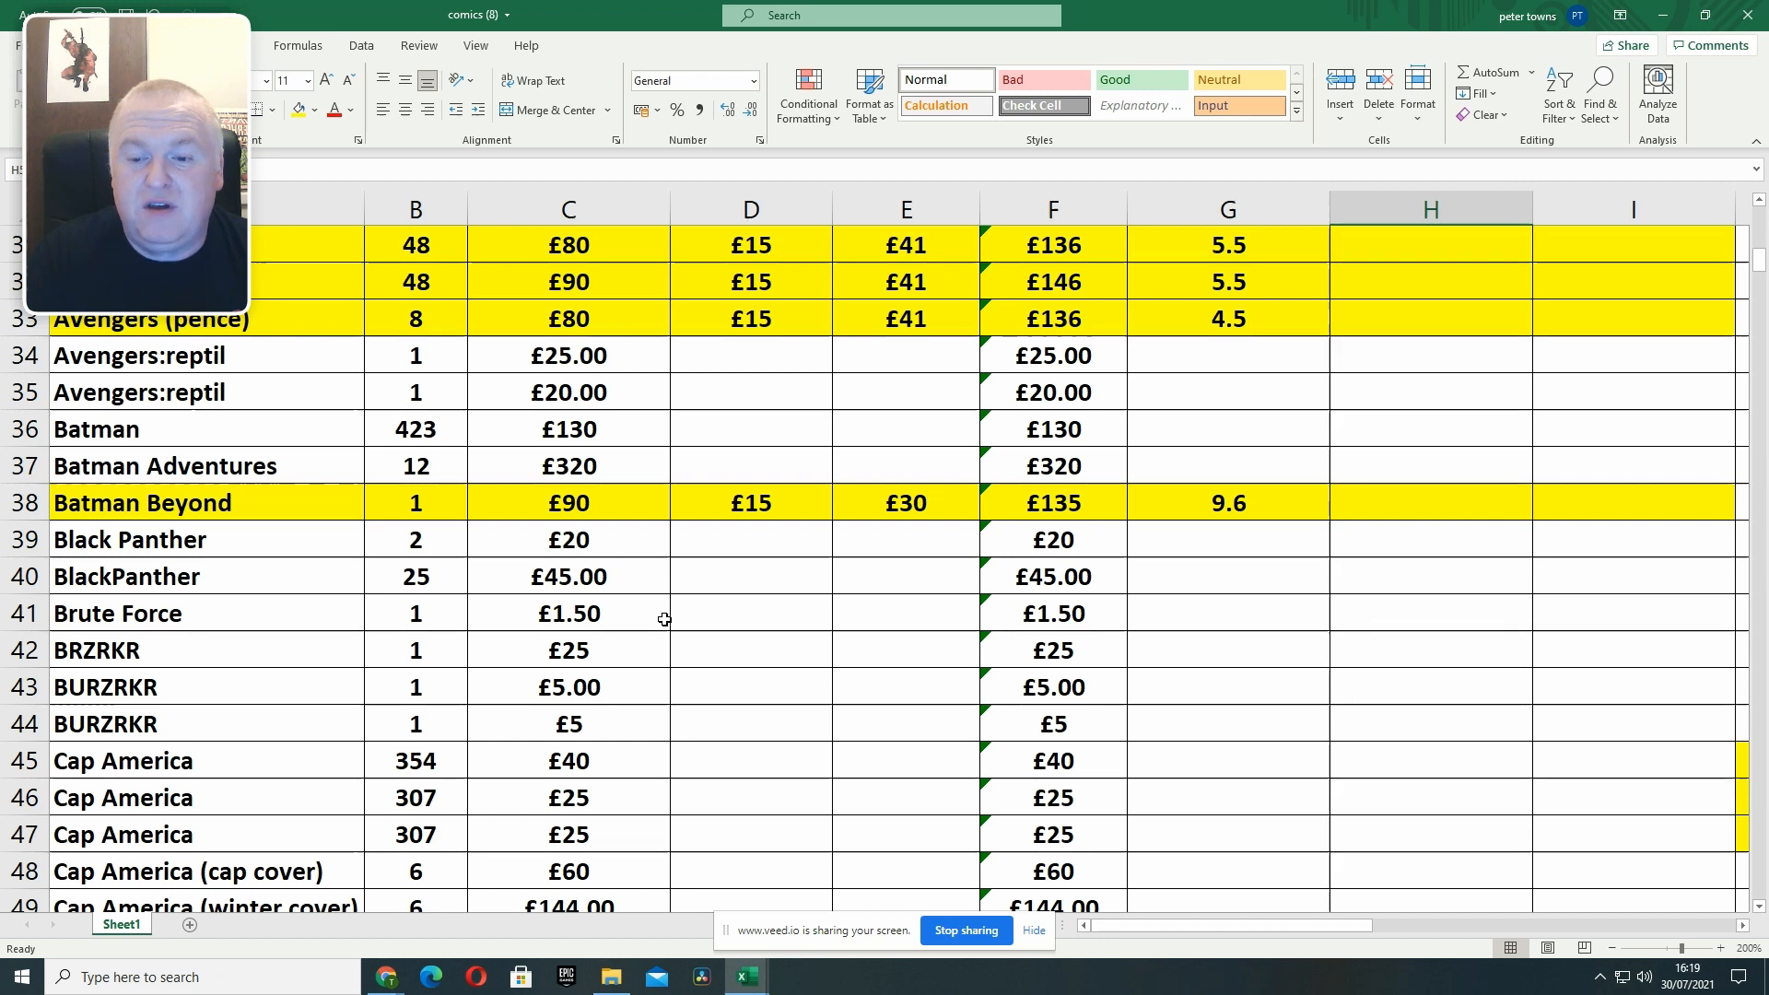
{"action": "scroll", "scroll_direction": "down", "scroll_amount": 3}
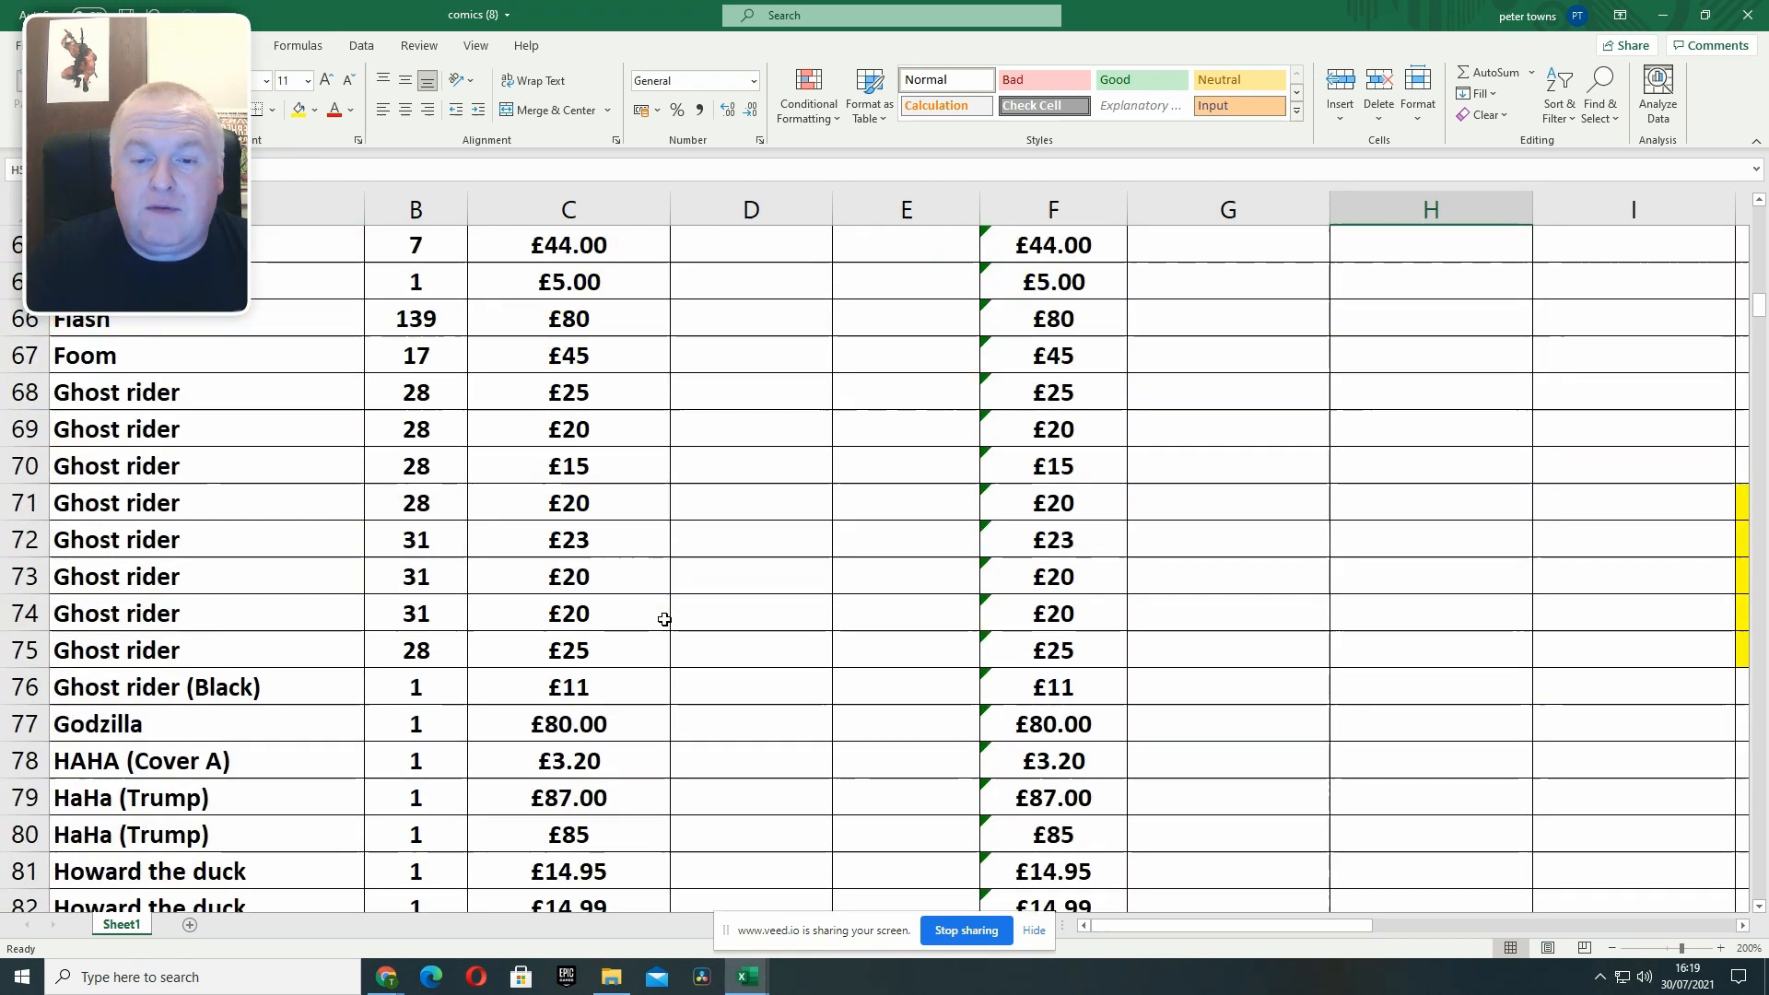
{"action": "scroll", "scroll_direction": "down", "scroll_amount": 3}
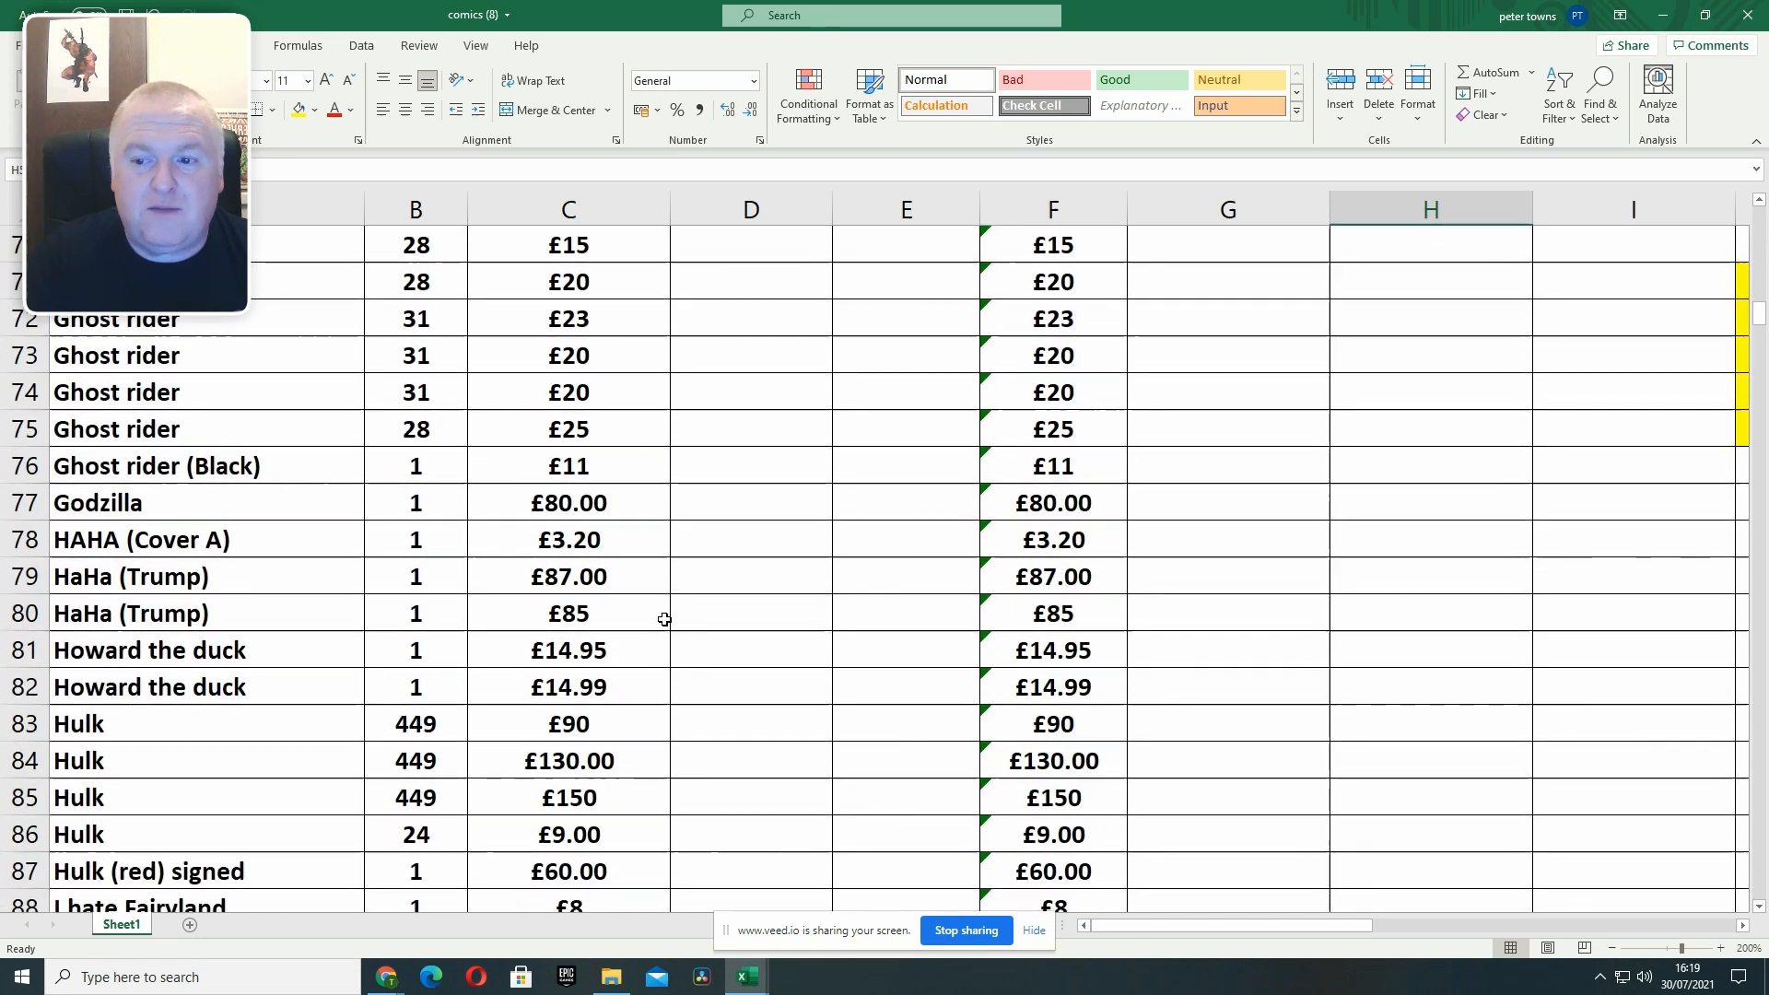
{"action": "scroll", "scroll_direction": "down", "scroll_amount": 3}
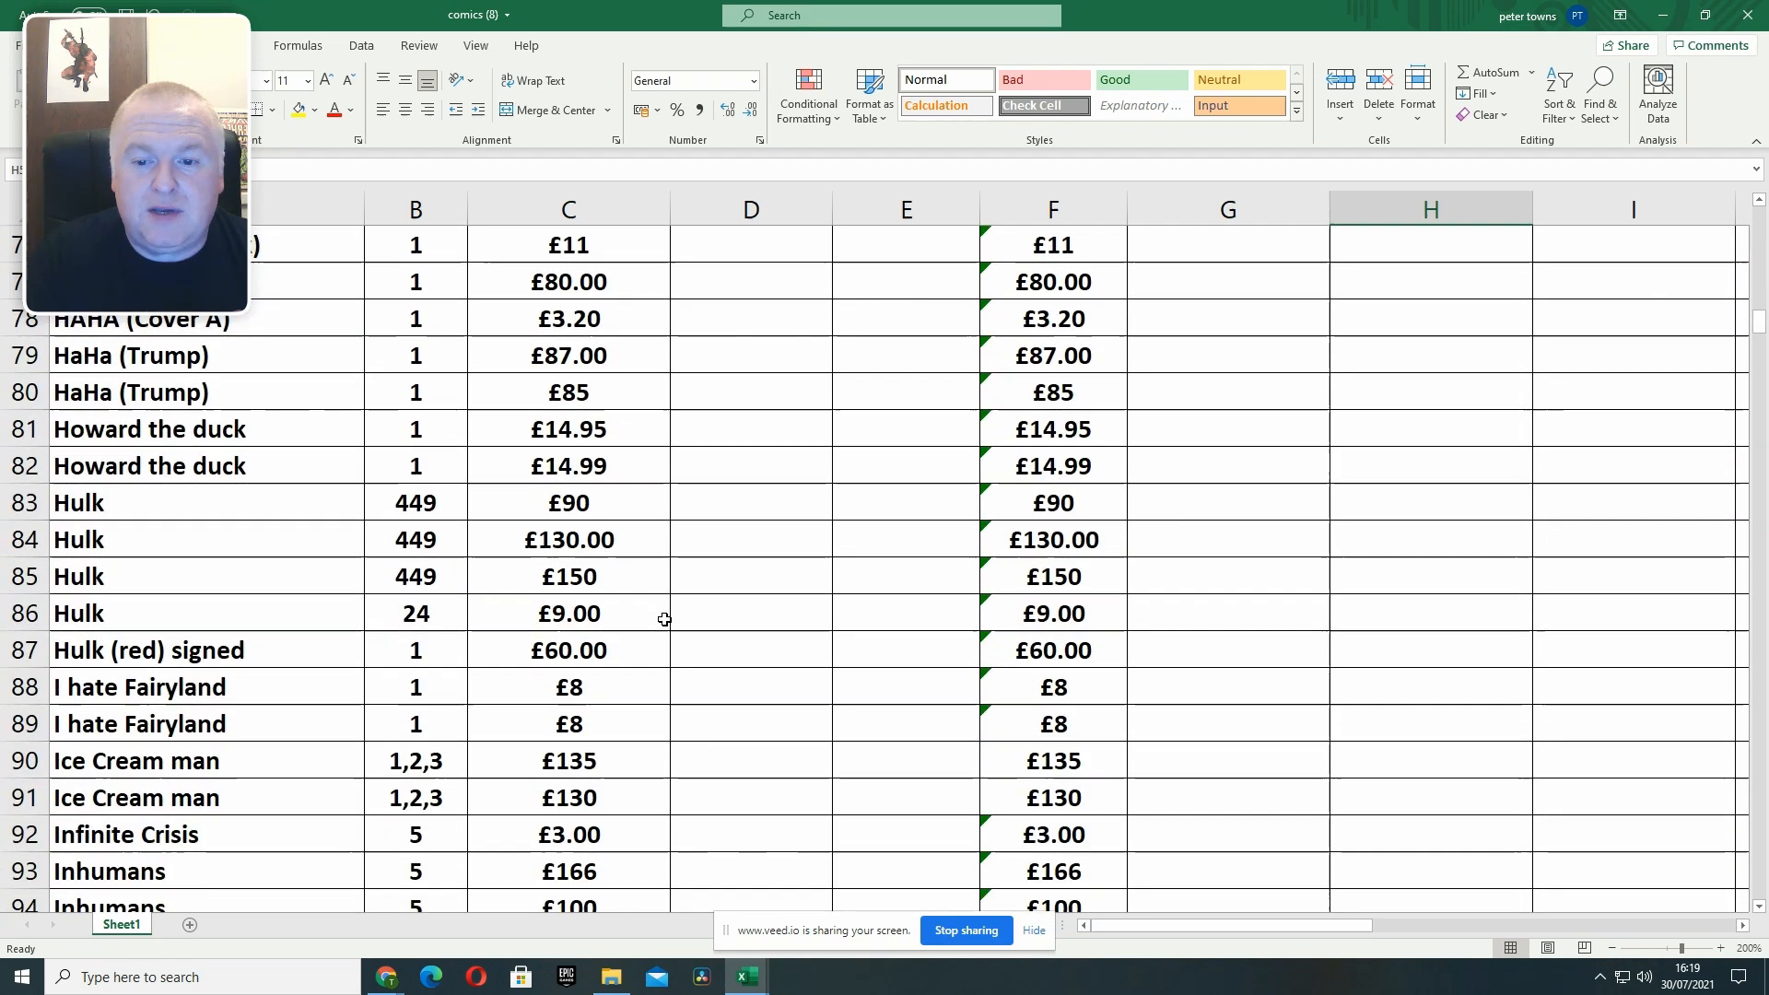
{"action": "scroll", "scroll_direction": "down", "scroll_amount": 3}
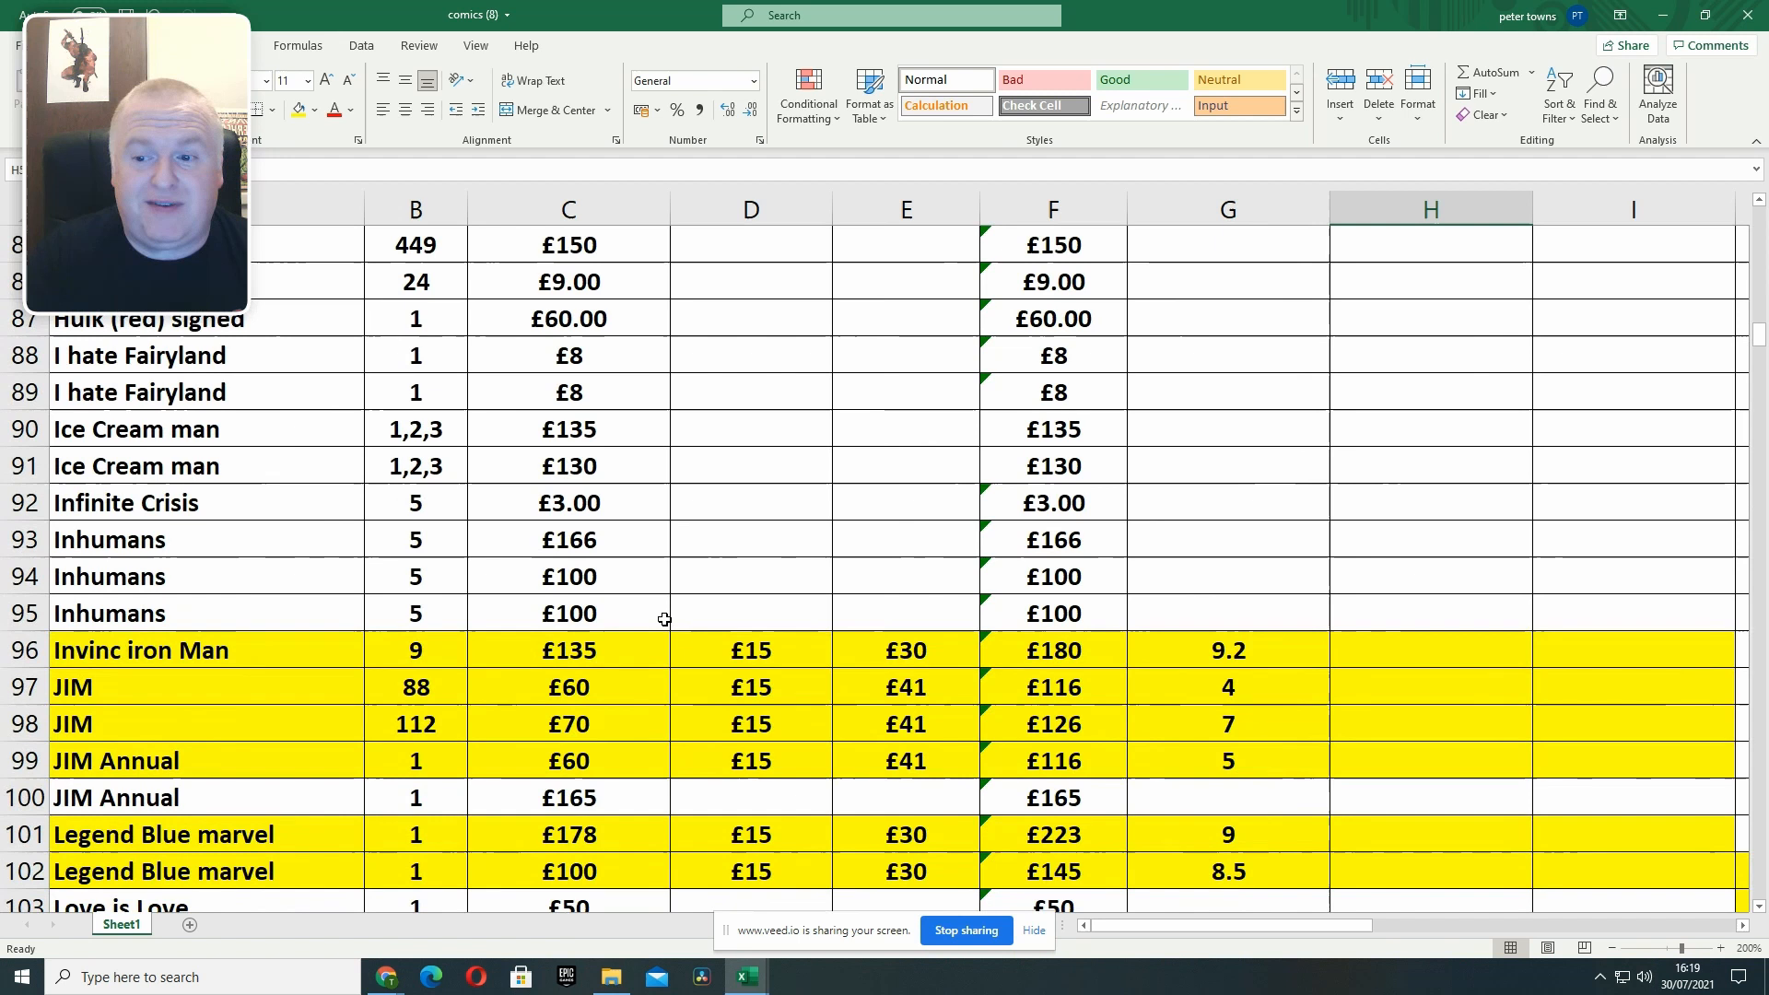
{"action": "mouse_move", "coordinate": [683, 592]}
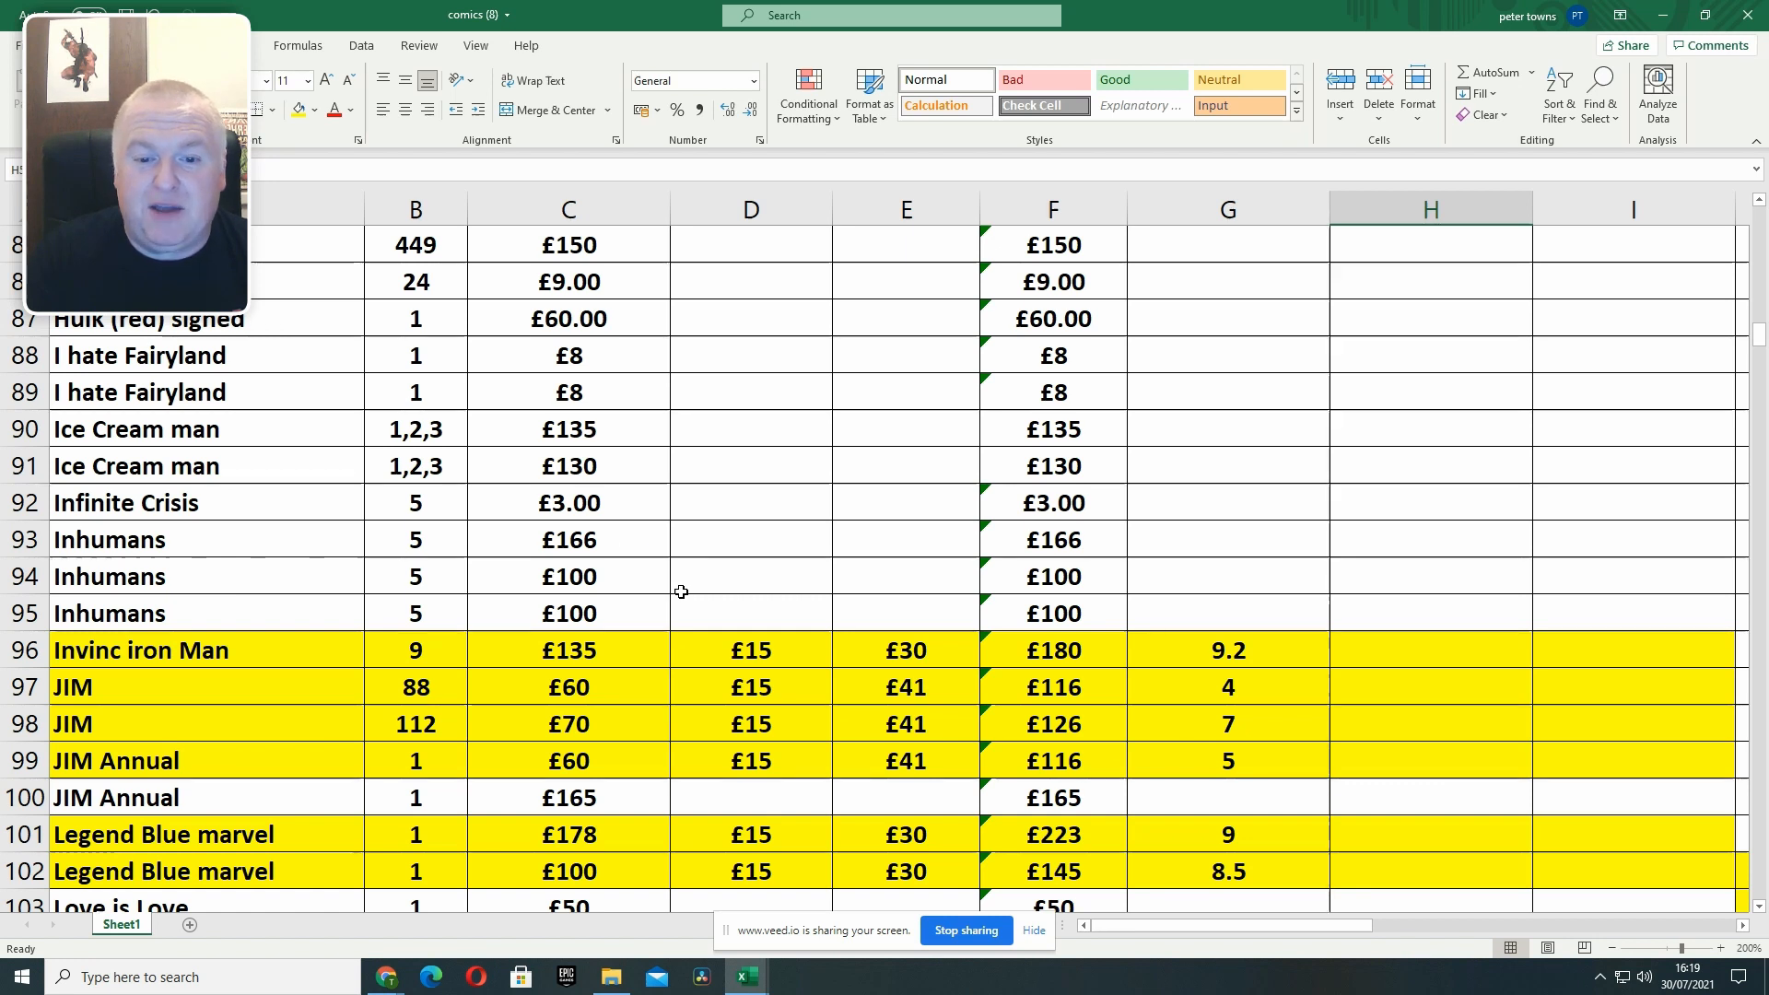
{"action": "scroll", "scroll_direction": "down", "scroll_amount": 3}
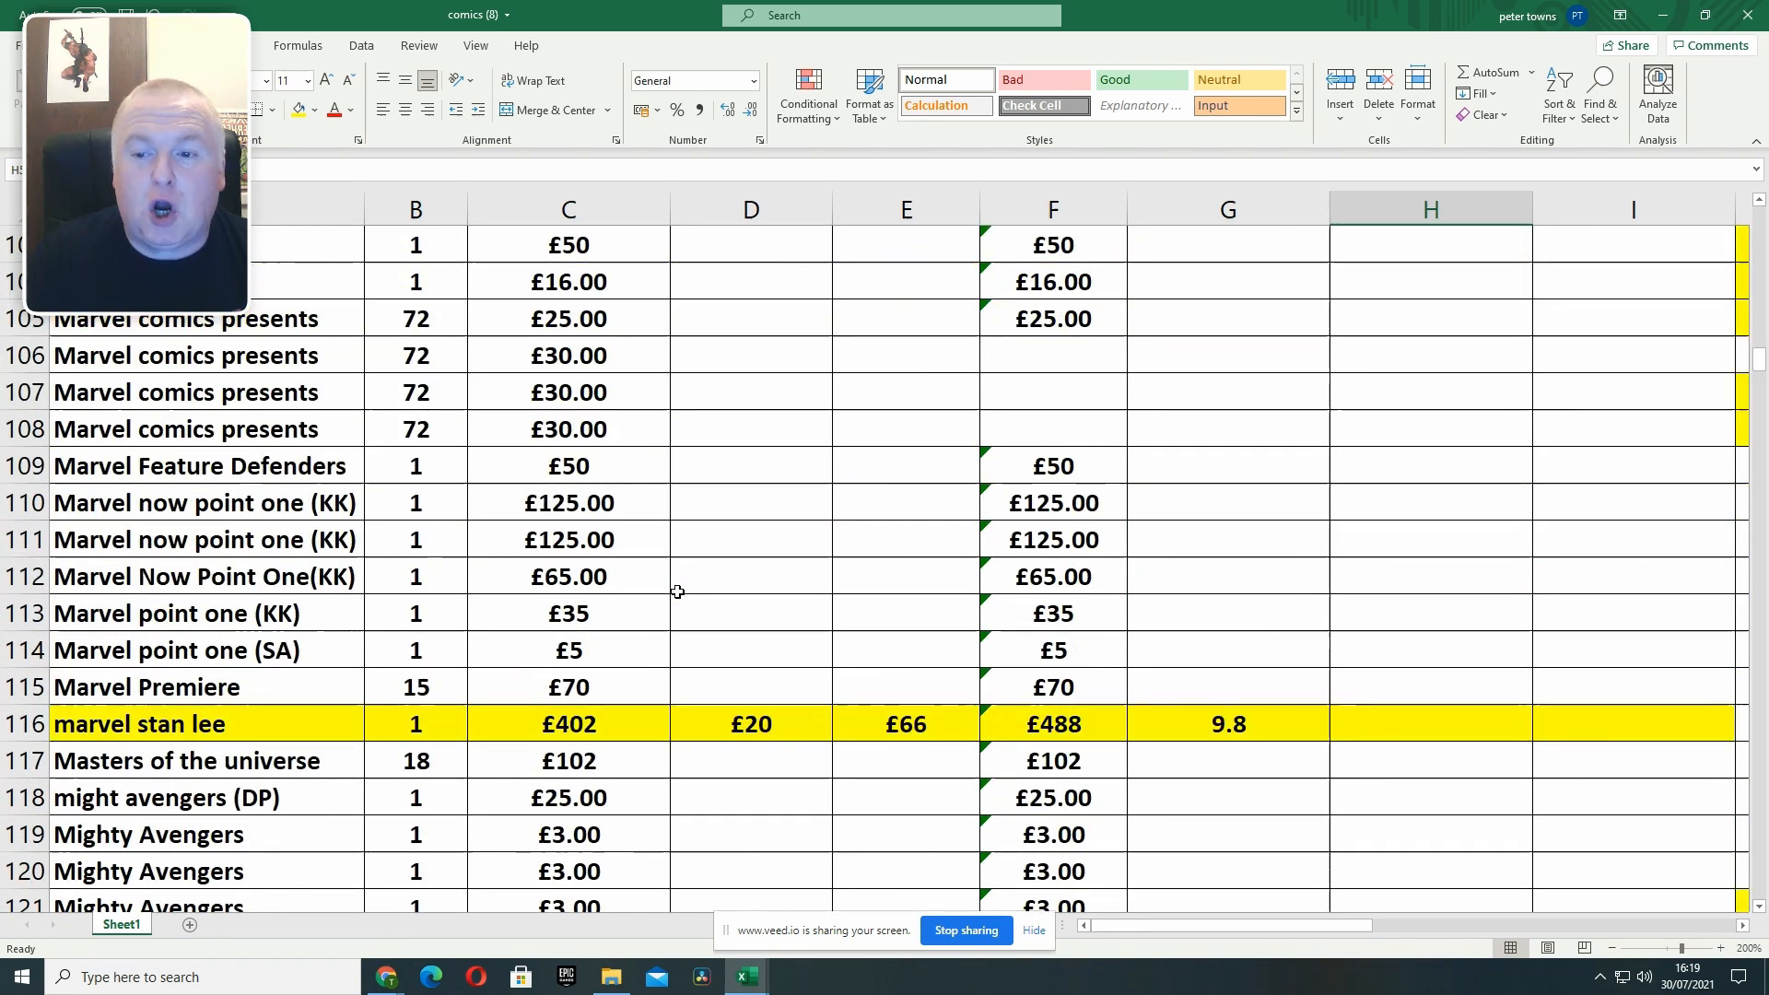
{"action": "scroll", "scroll_direction": "down", "scroll_amount": 3}
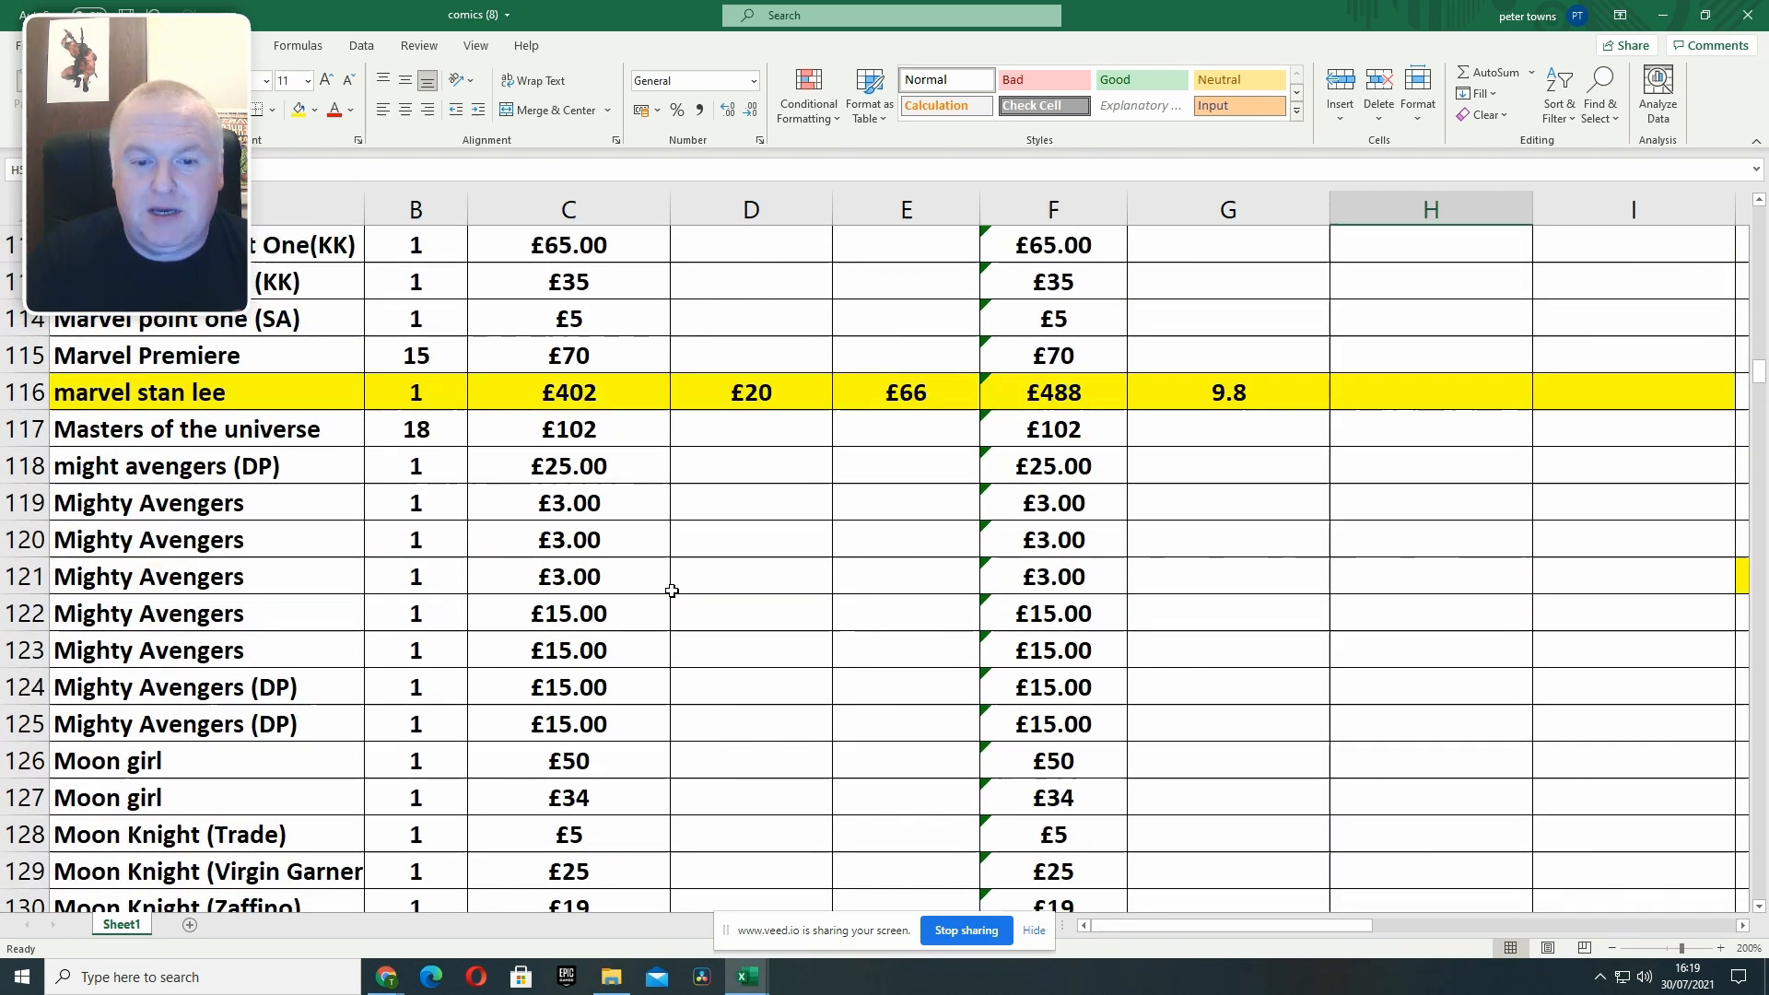
{"action": "scroll", "scroll_direction": "down", "scroll_amount": 3}
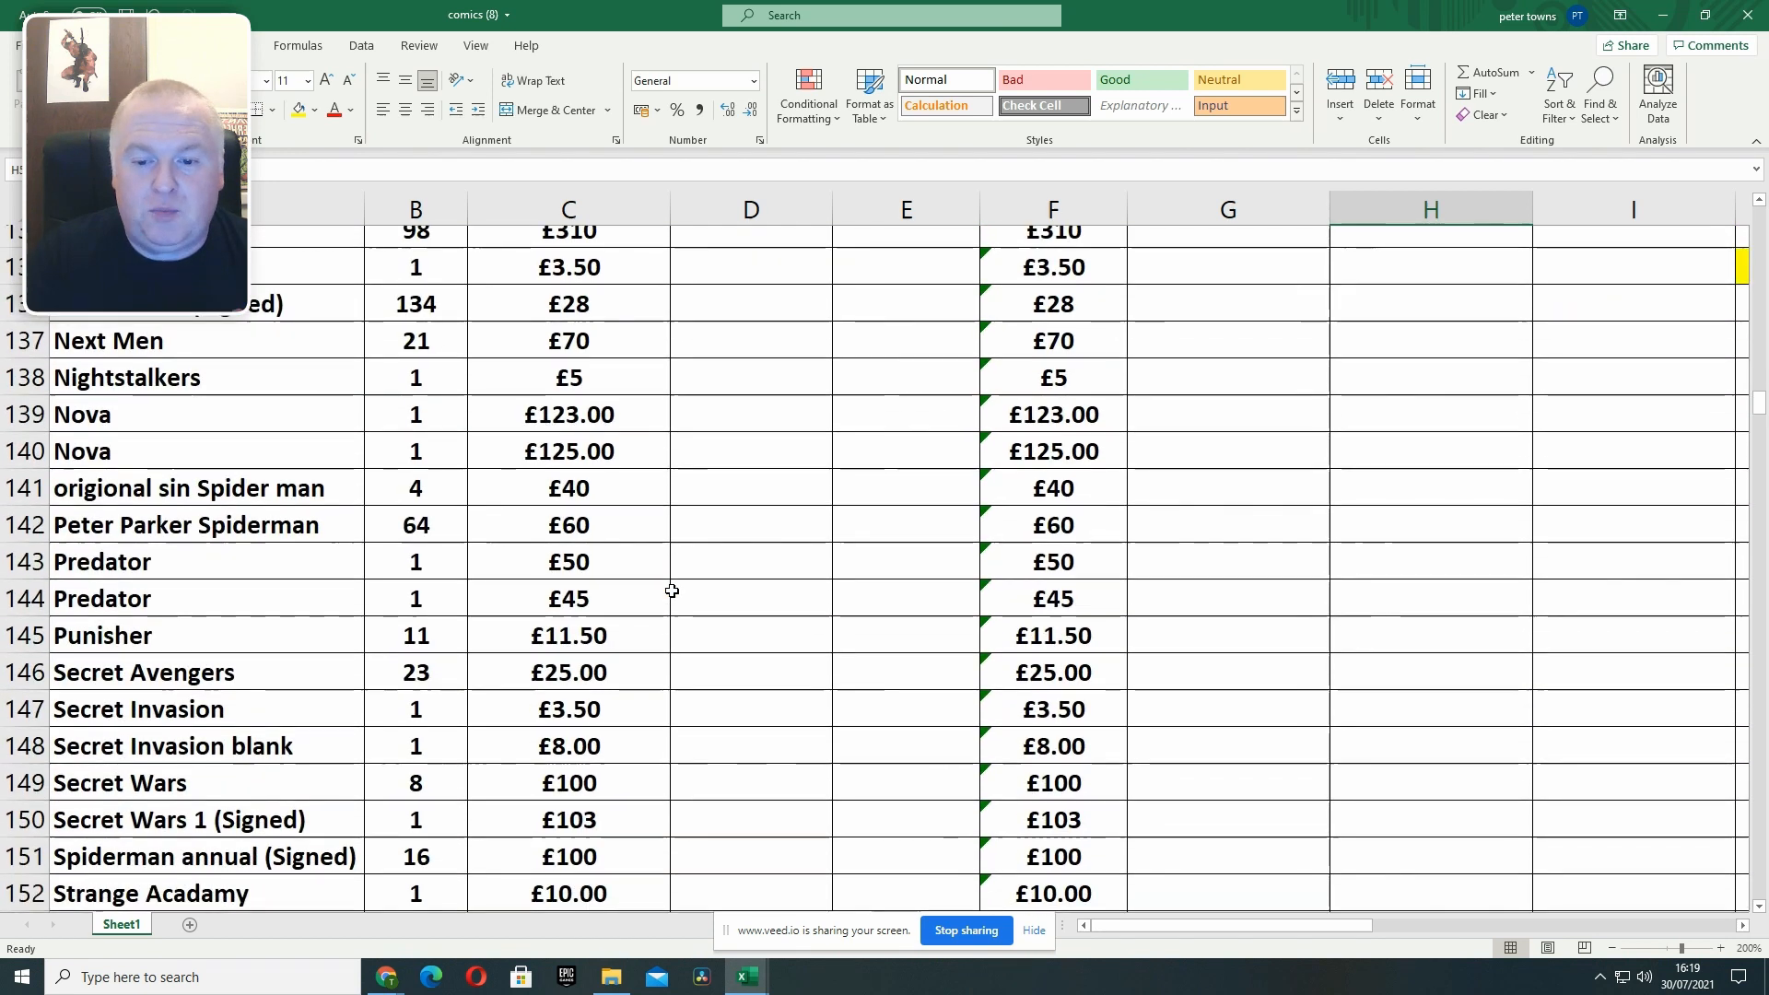
{"action": "scroll", "scroll_direction": "down", "scroll_amount": 3}
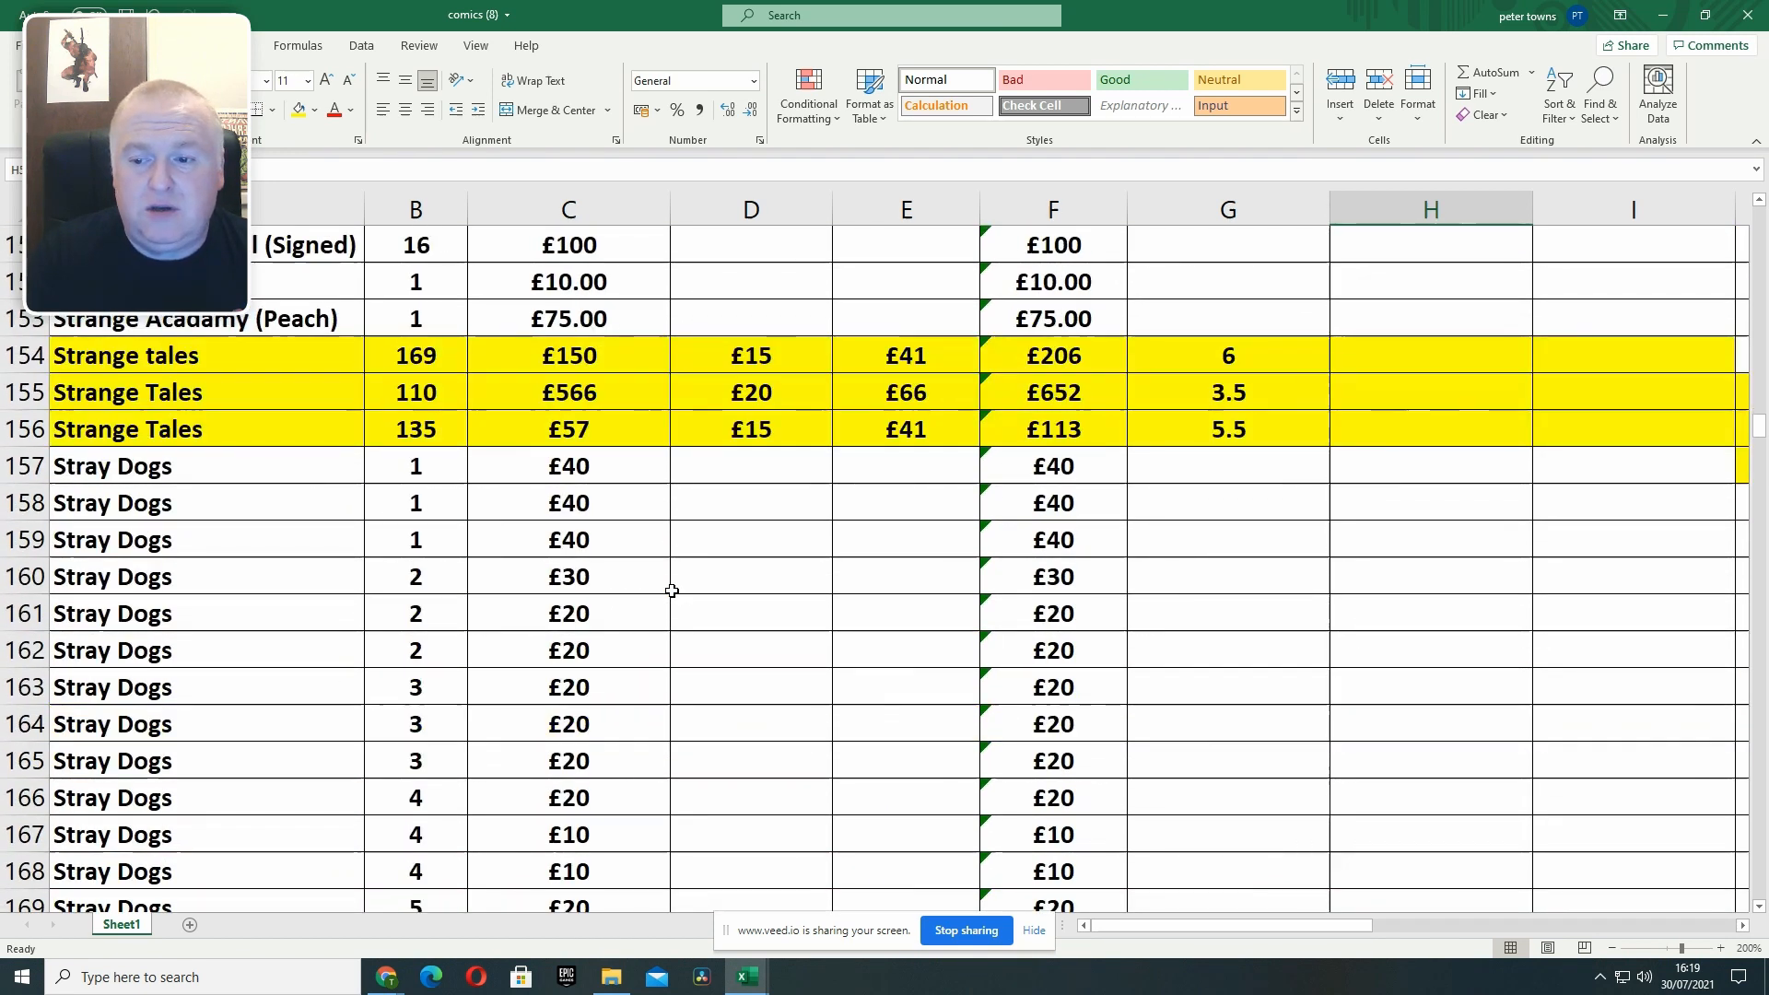
{"action": "scroll", "scroll_direction": "down", "scroll_amount": 3}
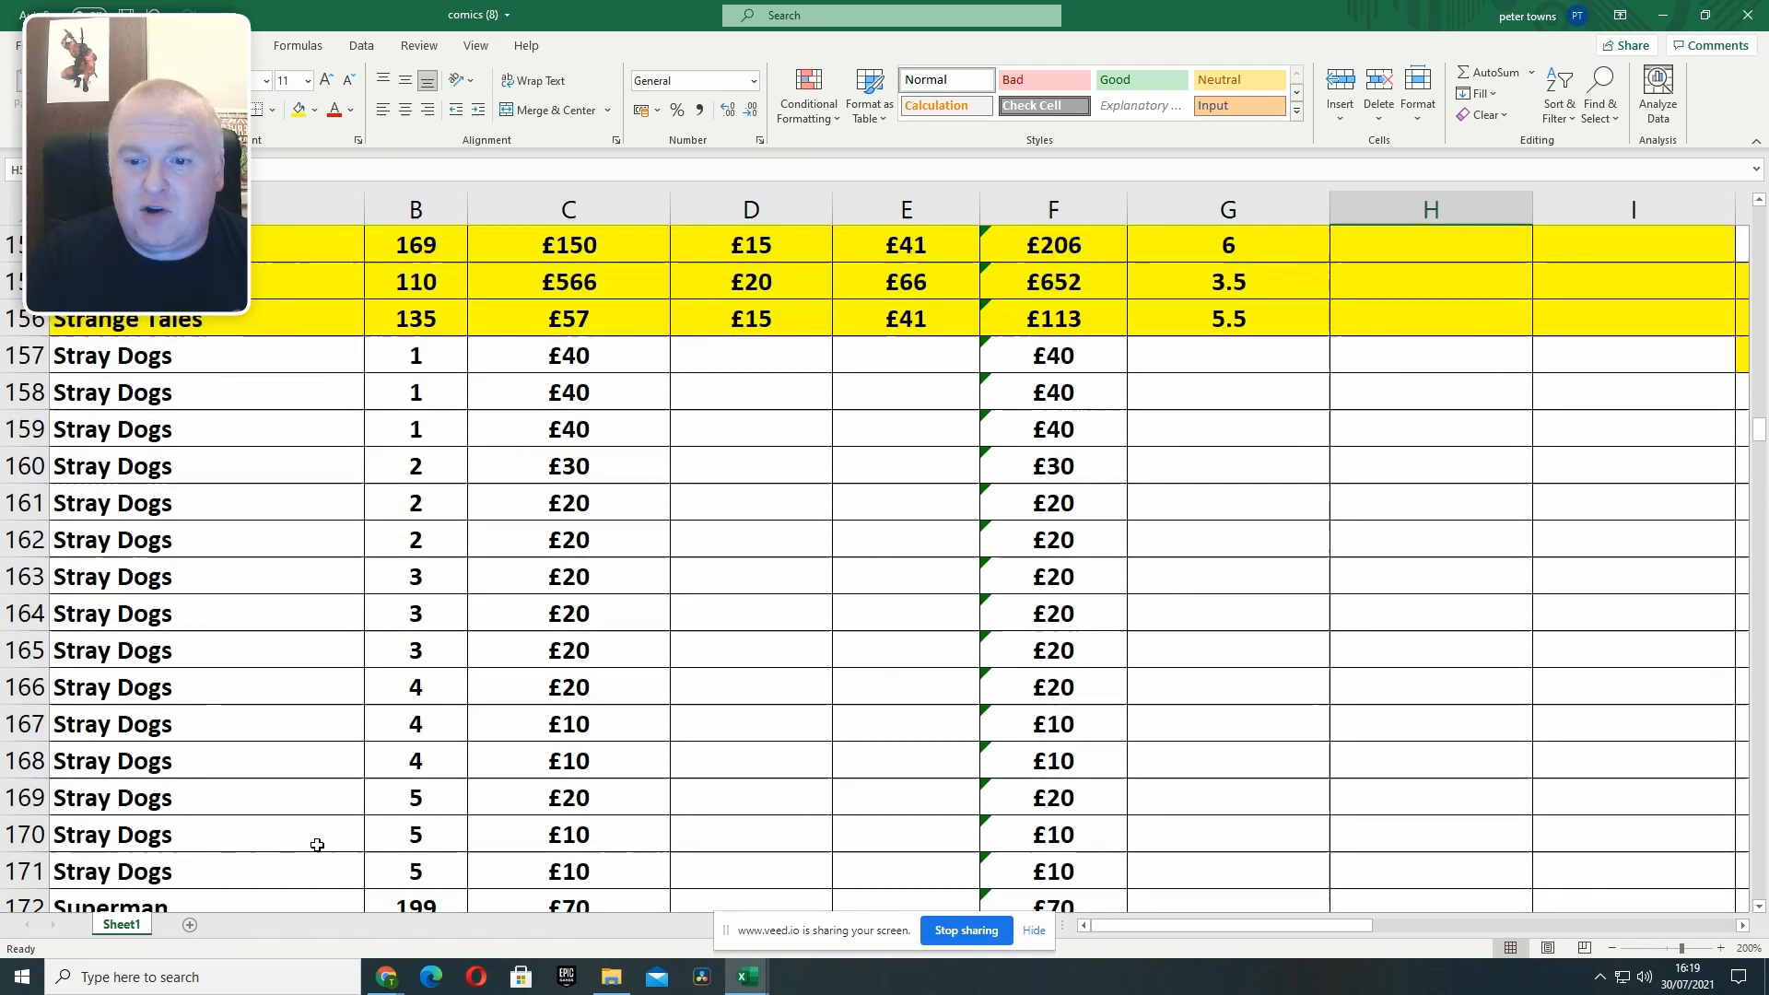
{"action": "scroll", "scroll_direction": "down", "scroll_amount": 3}
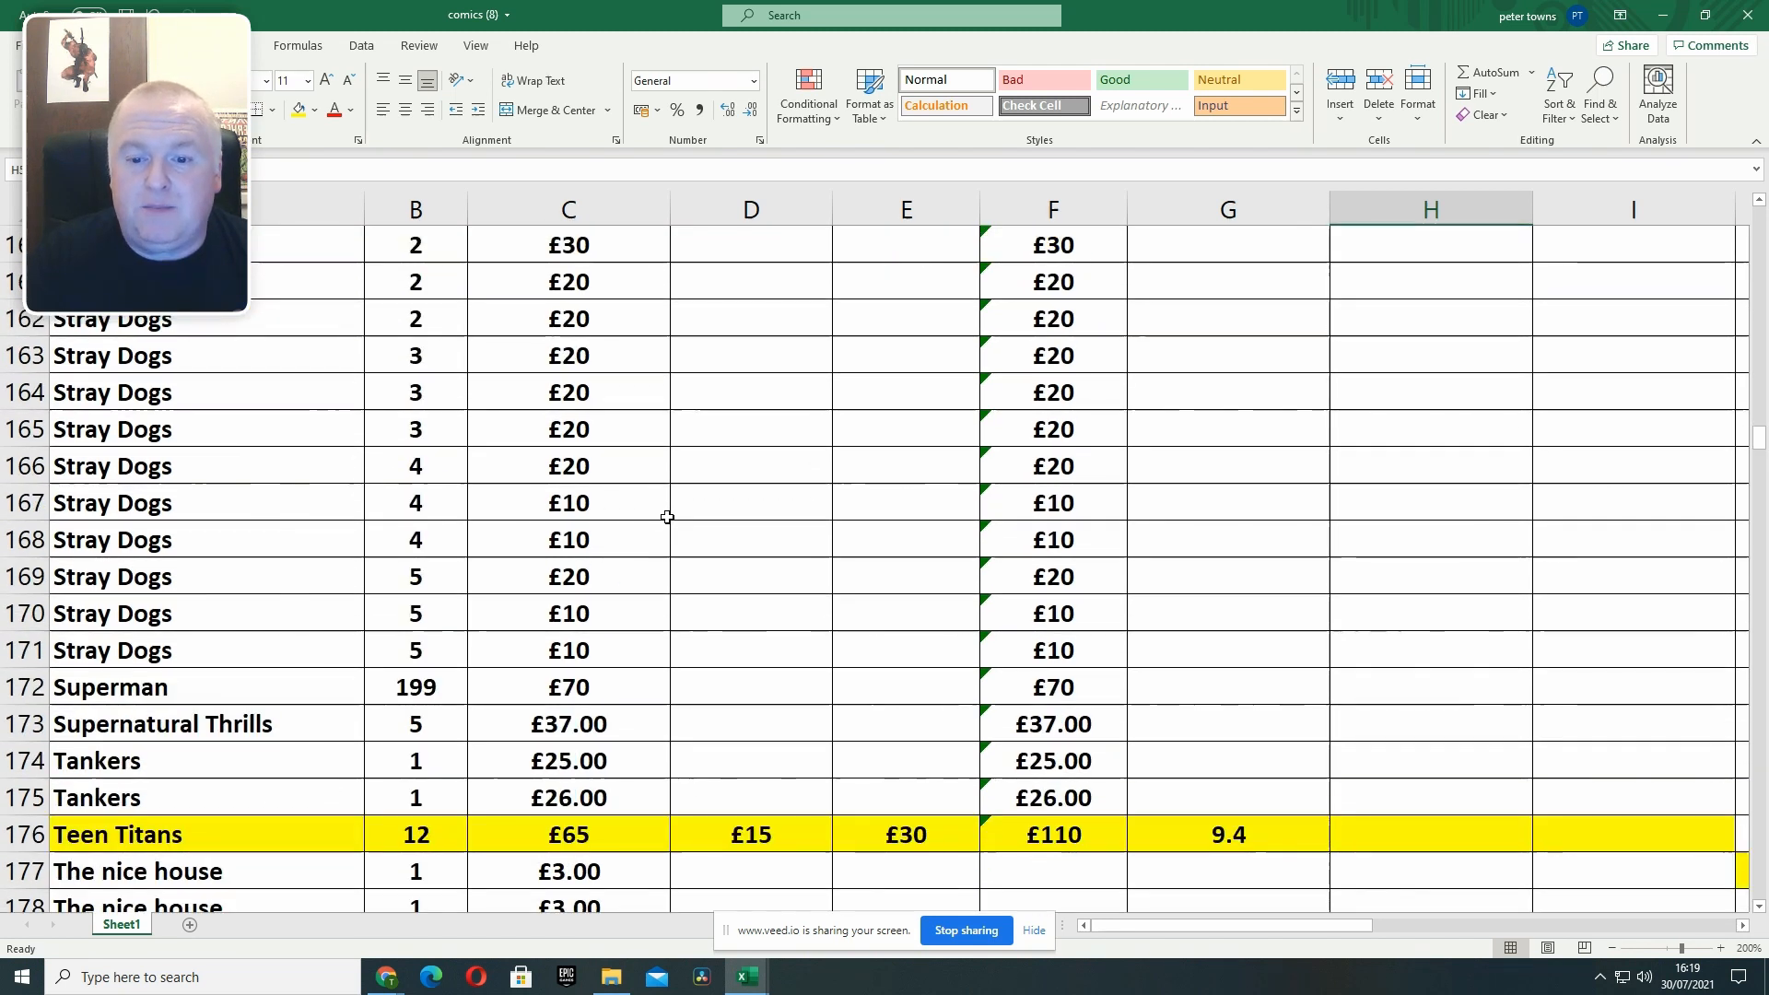
{"action": "scroll", "scroll_direction": "down", "scroll_amount": 3}
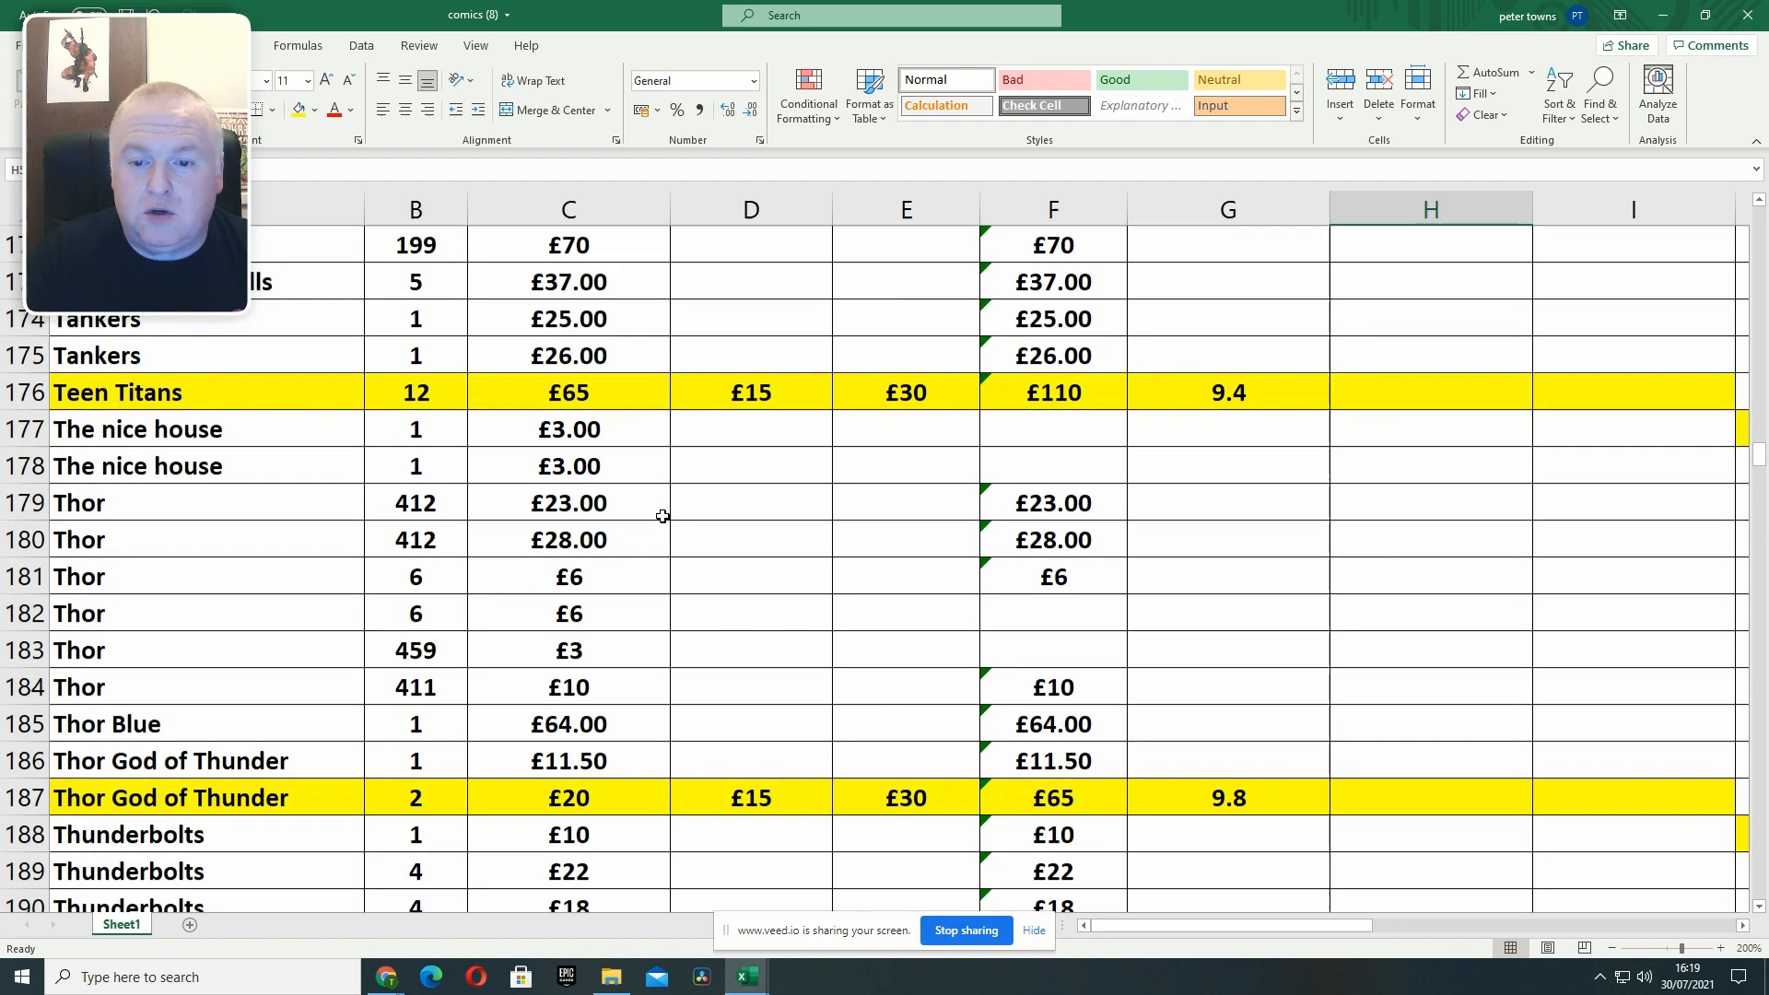
{"action": "scroll", "scroll_direction": "down", "scroll_amount": 3}
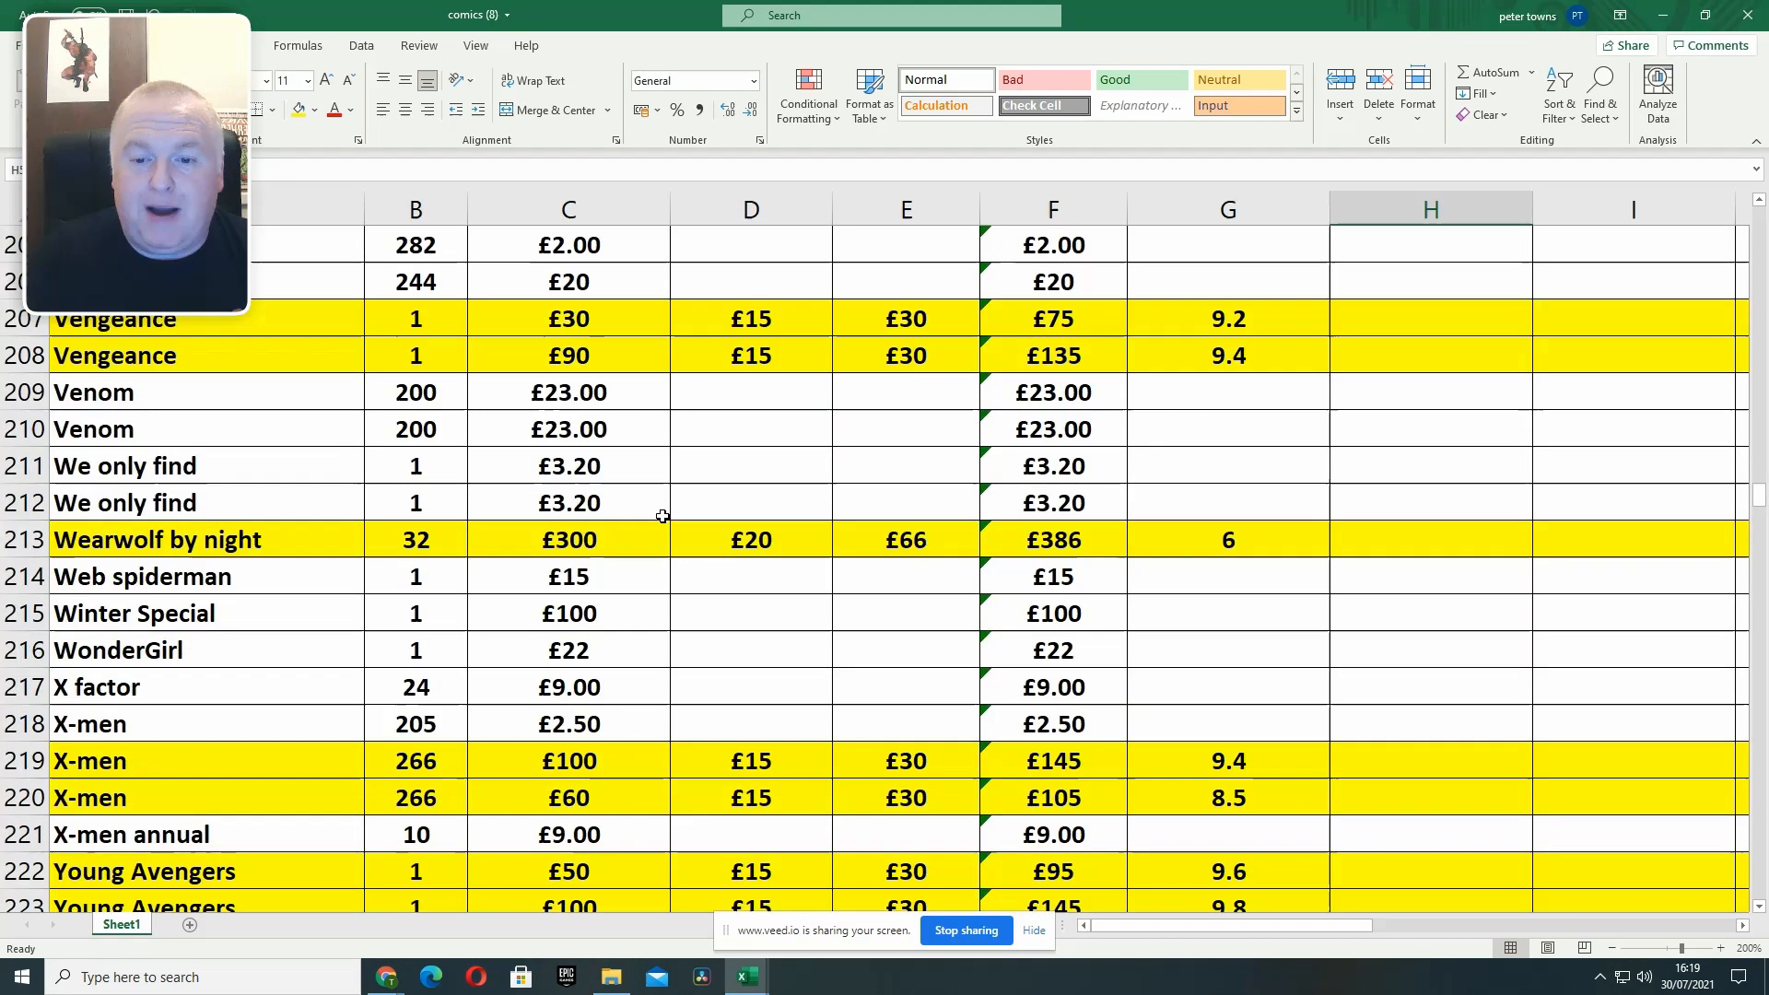
{"action": "scroll", "scroll_direction": "down", "scroll_amount": 3}
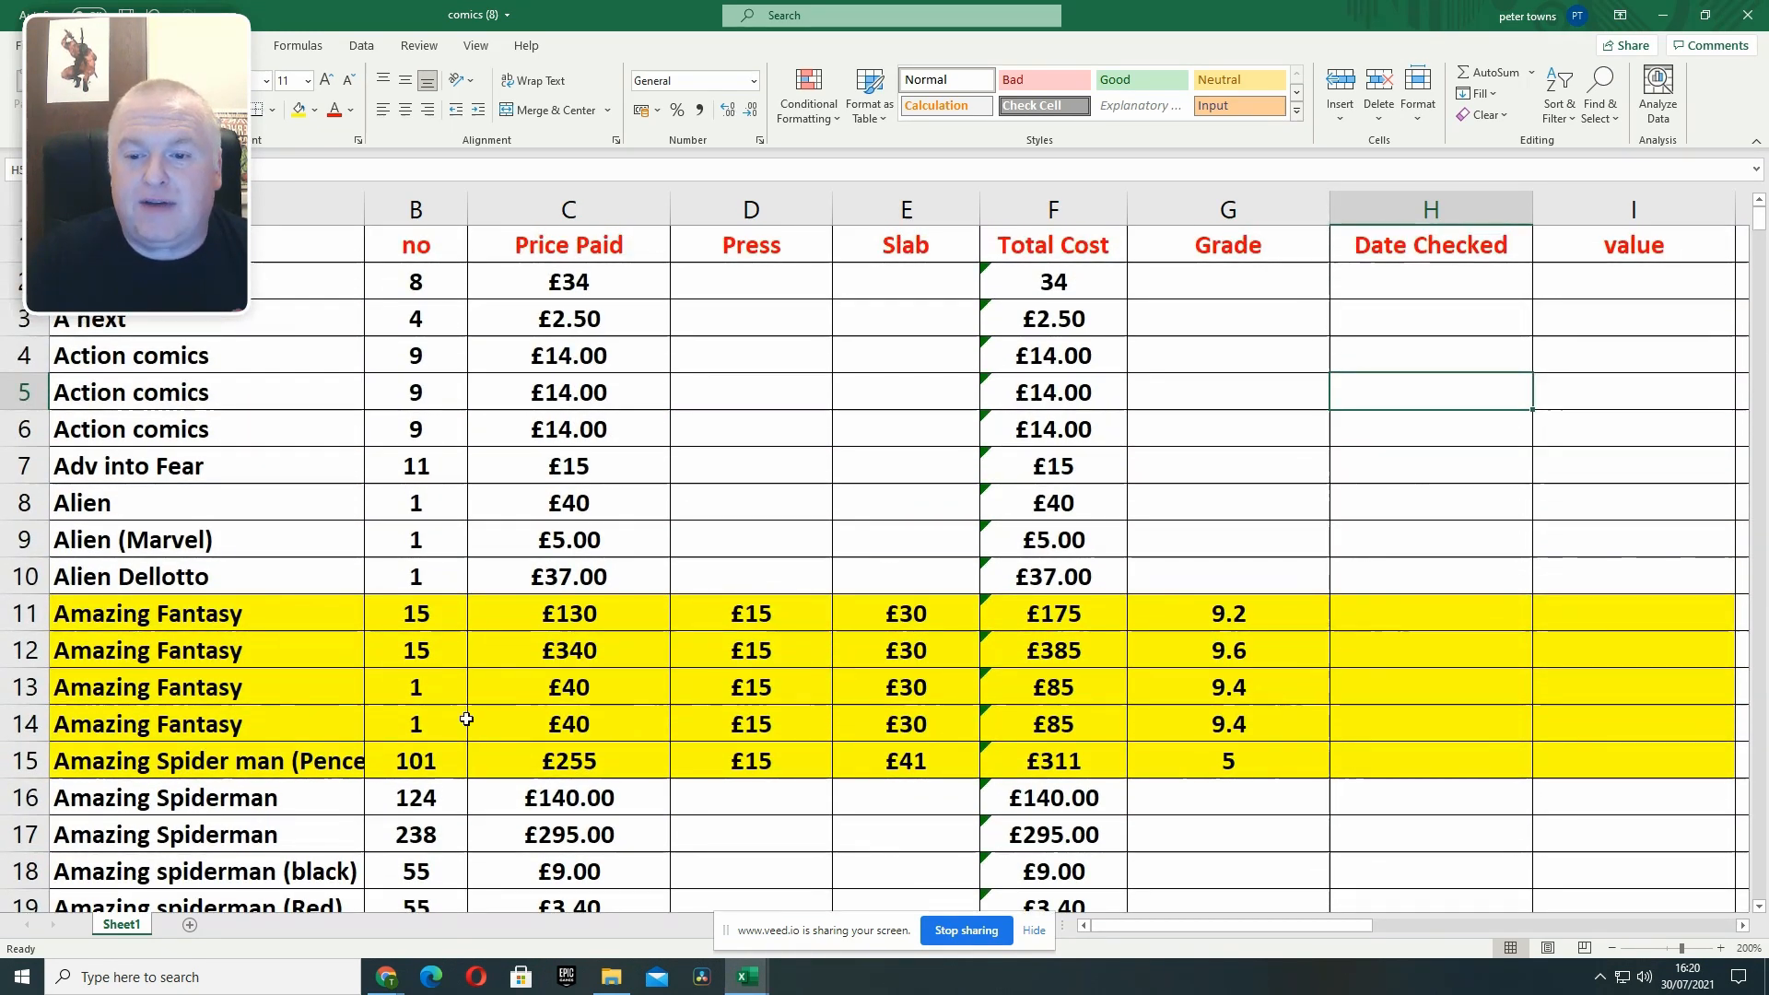
{"action": "scroll", "scroll_direction": "down", "scroll_amount": 3}
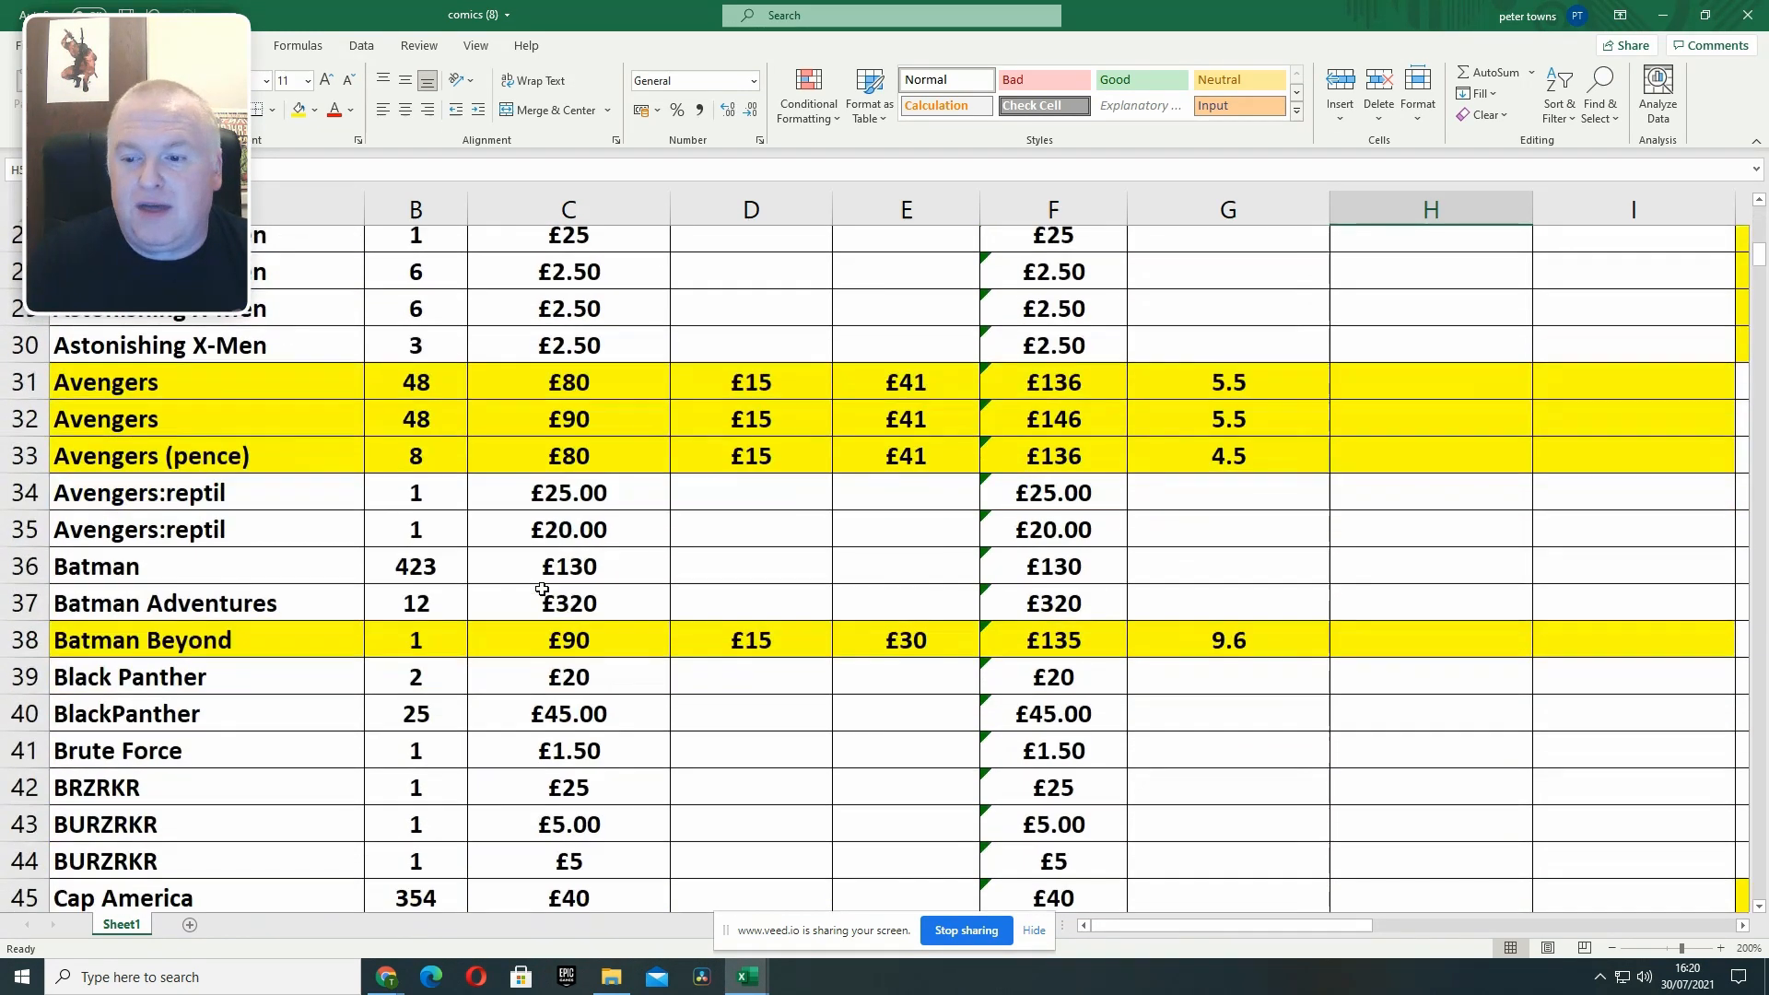
{"action": "scroll", "scroll_direction": "down", "scroll_amount": 3}
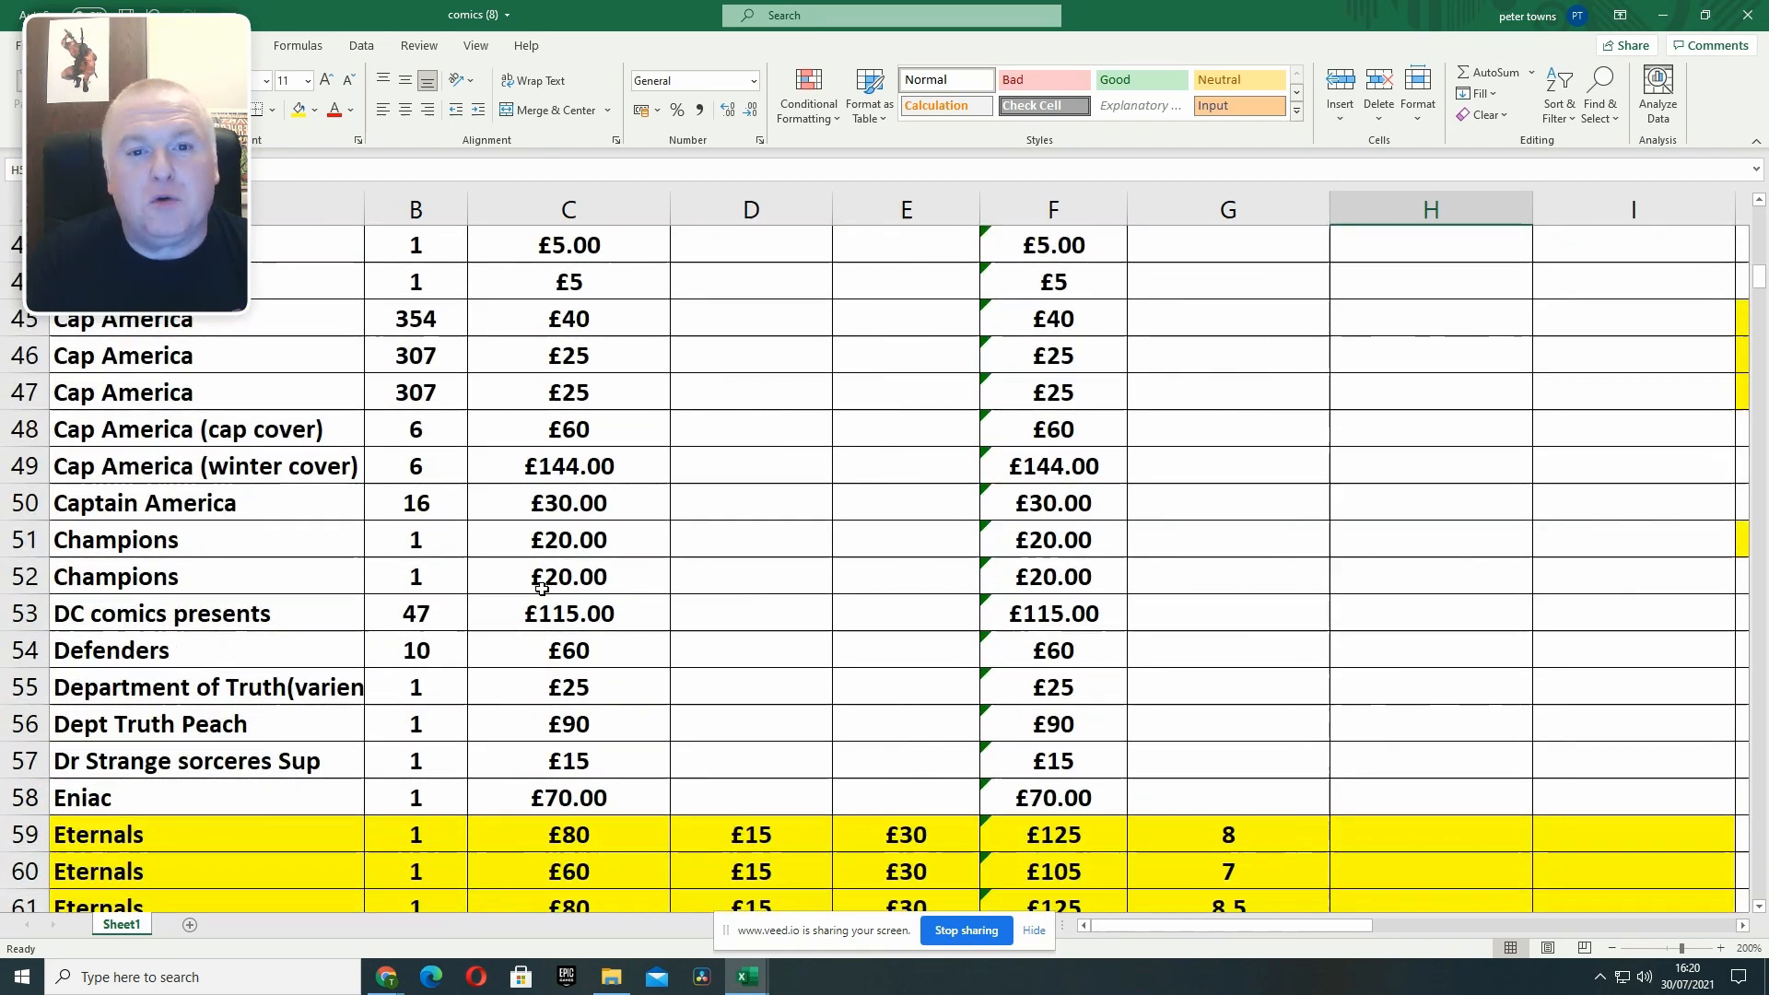
{"action": "scroll", "scroll_direction": "down", "scroll_amount": 3}
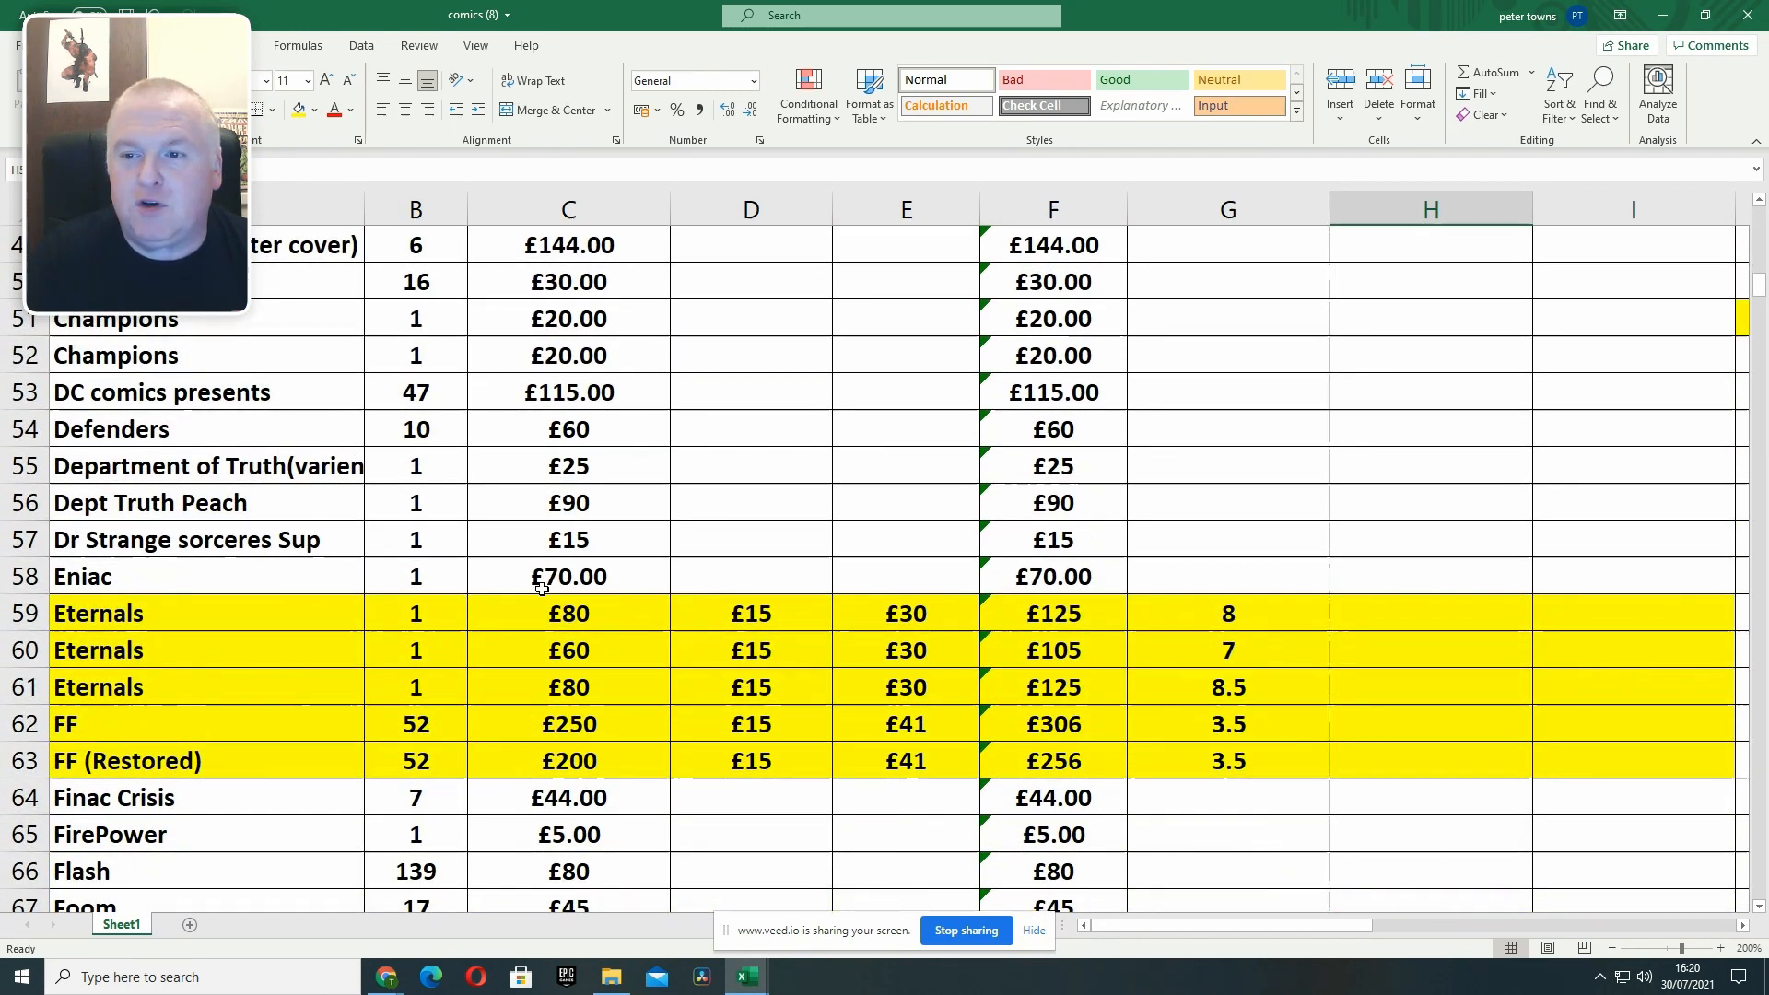
{"action": "scroll", "scroll_direction": "down", "scroll_amount": 3}
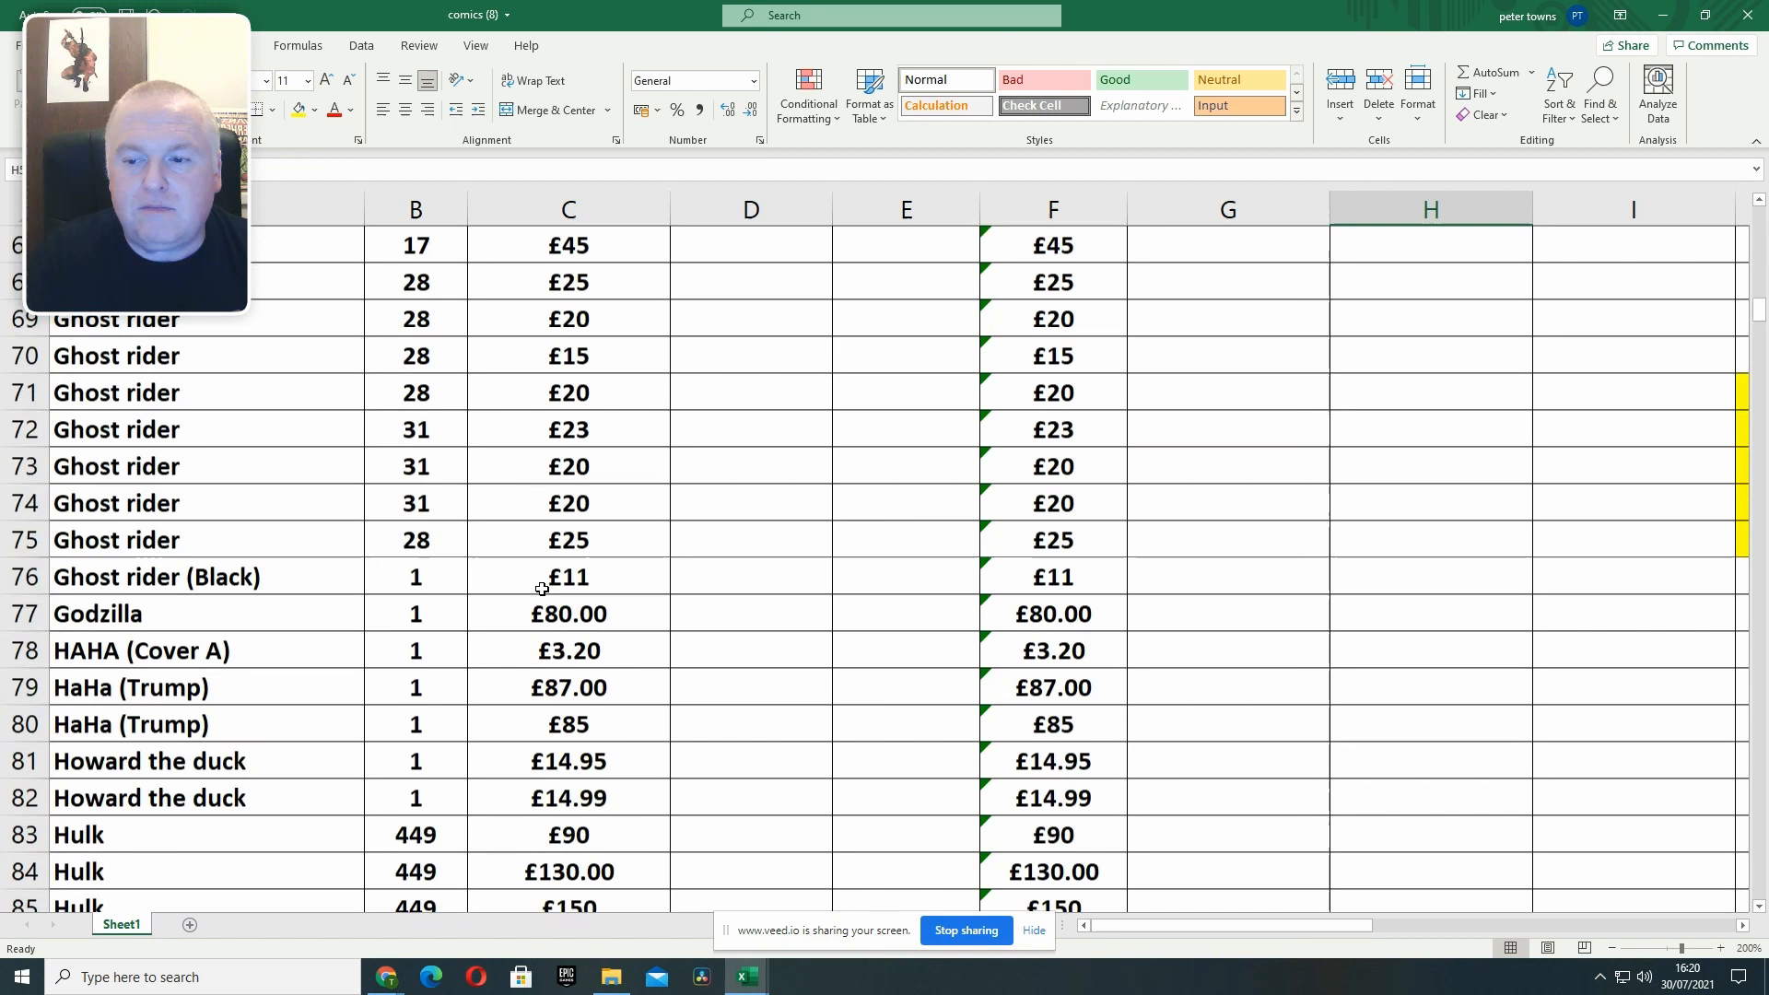
{"action": "scroll", "scroll_direction": "down", "scroll_amount": 3}
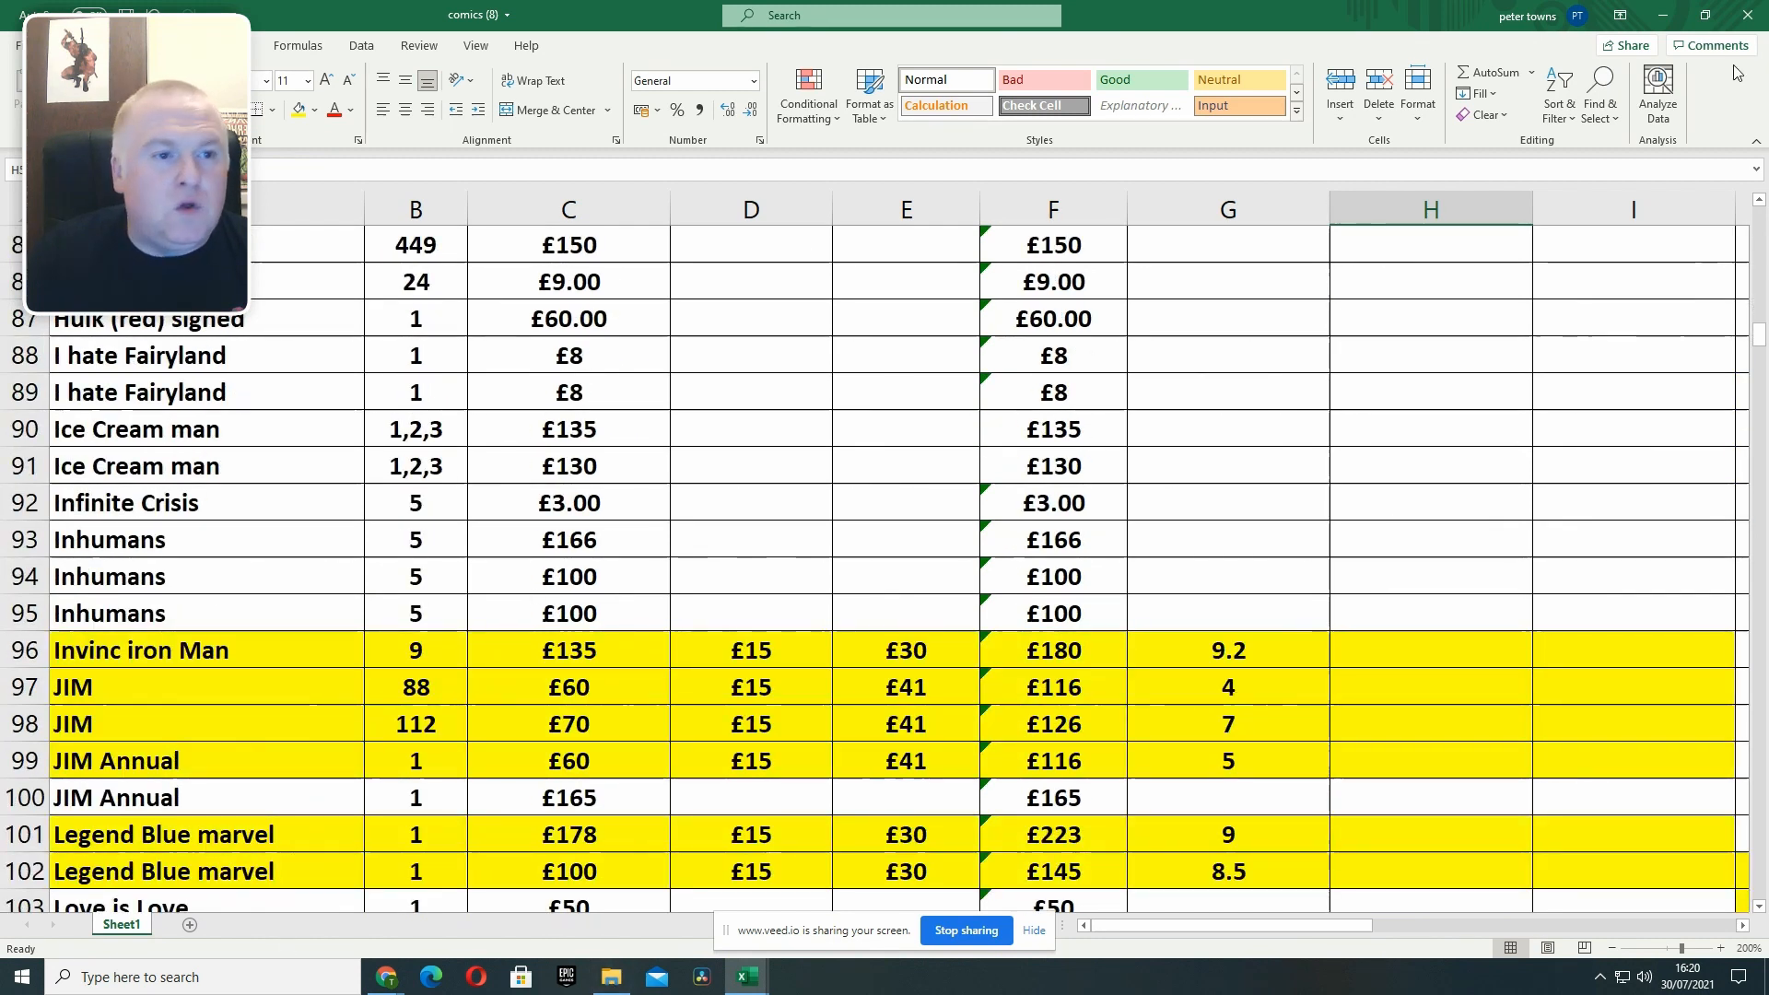
{"action": "left_click", "coordinate": [476, 45]}
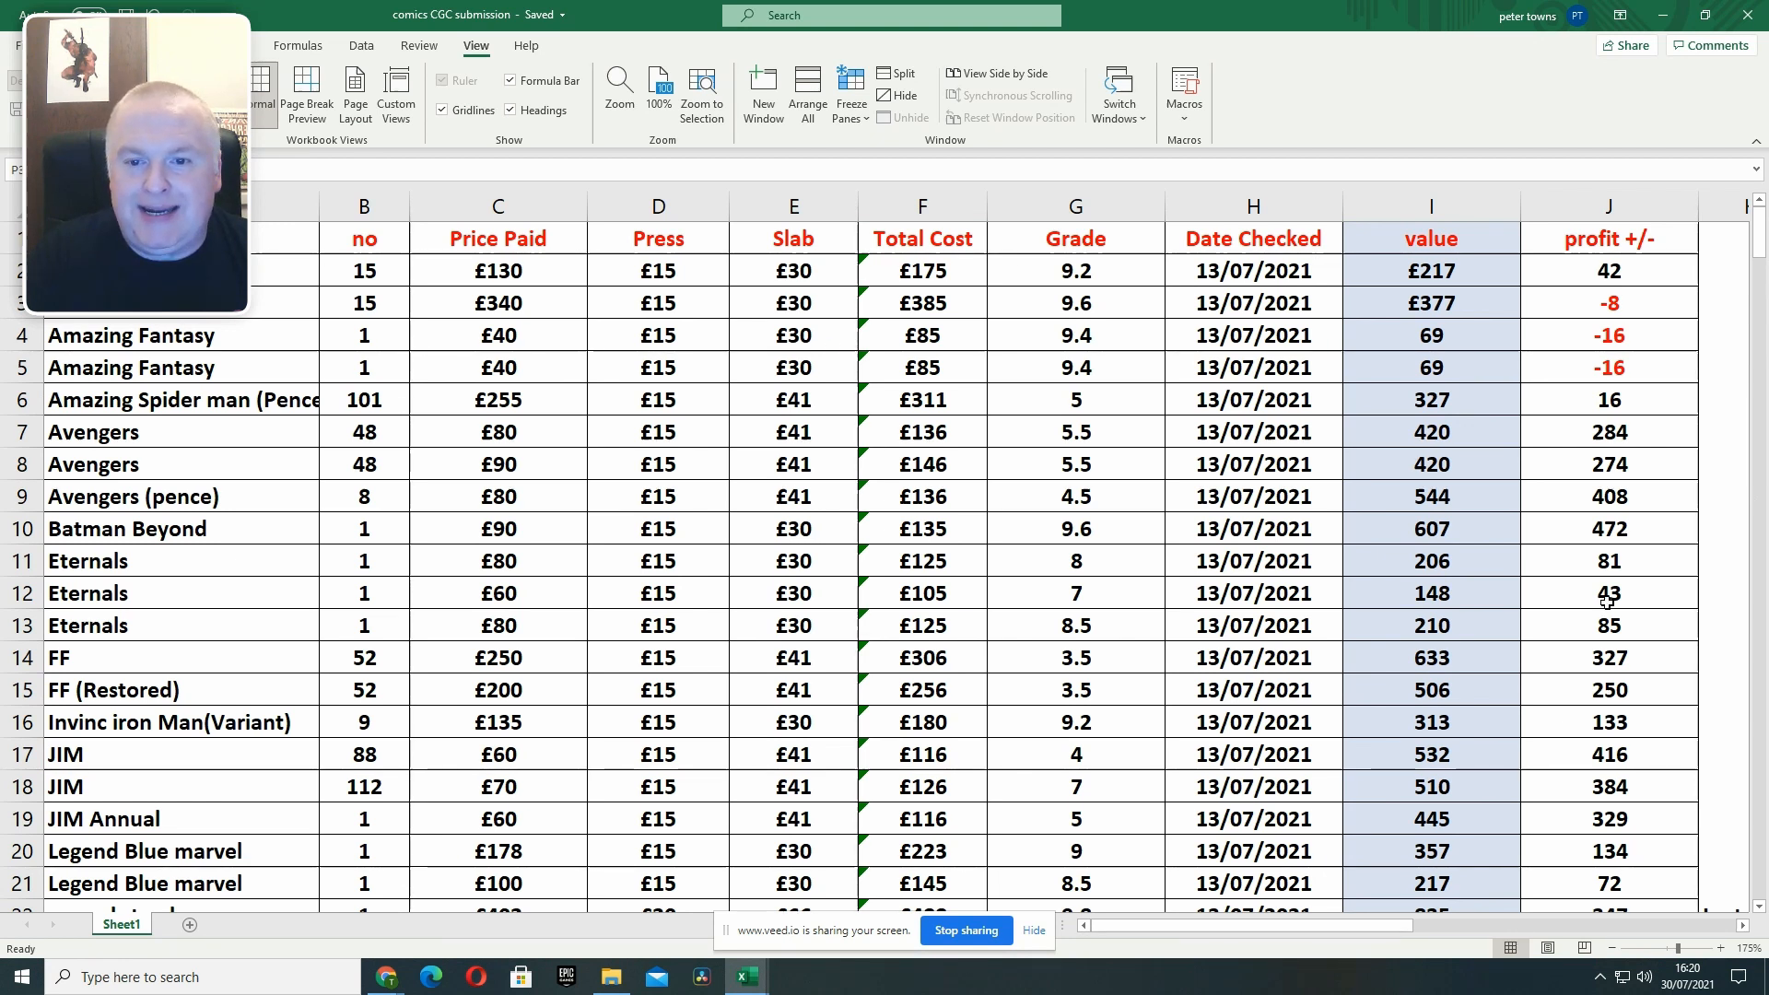
{"action": "mouse_move", "coordinate": [1377, 770]}
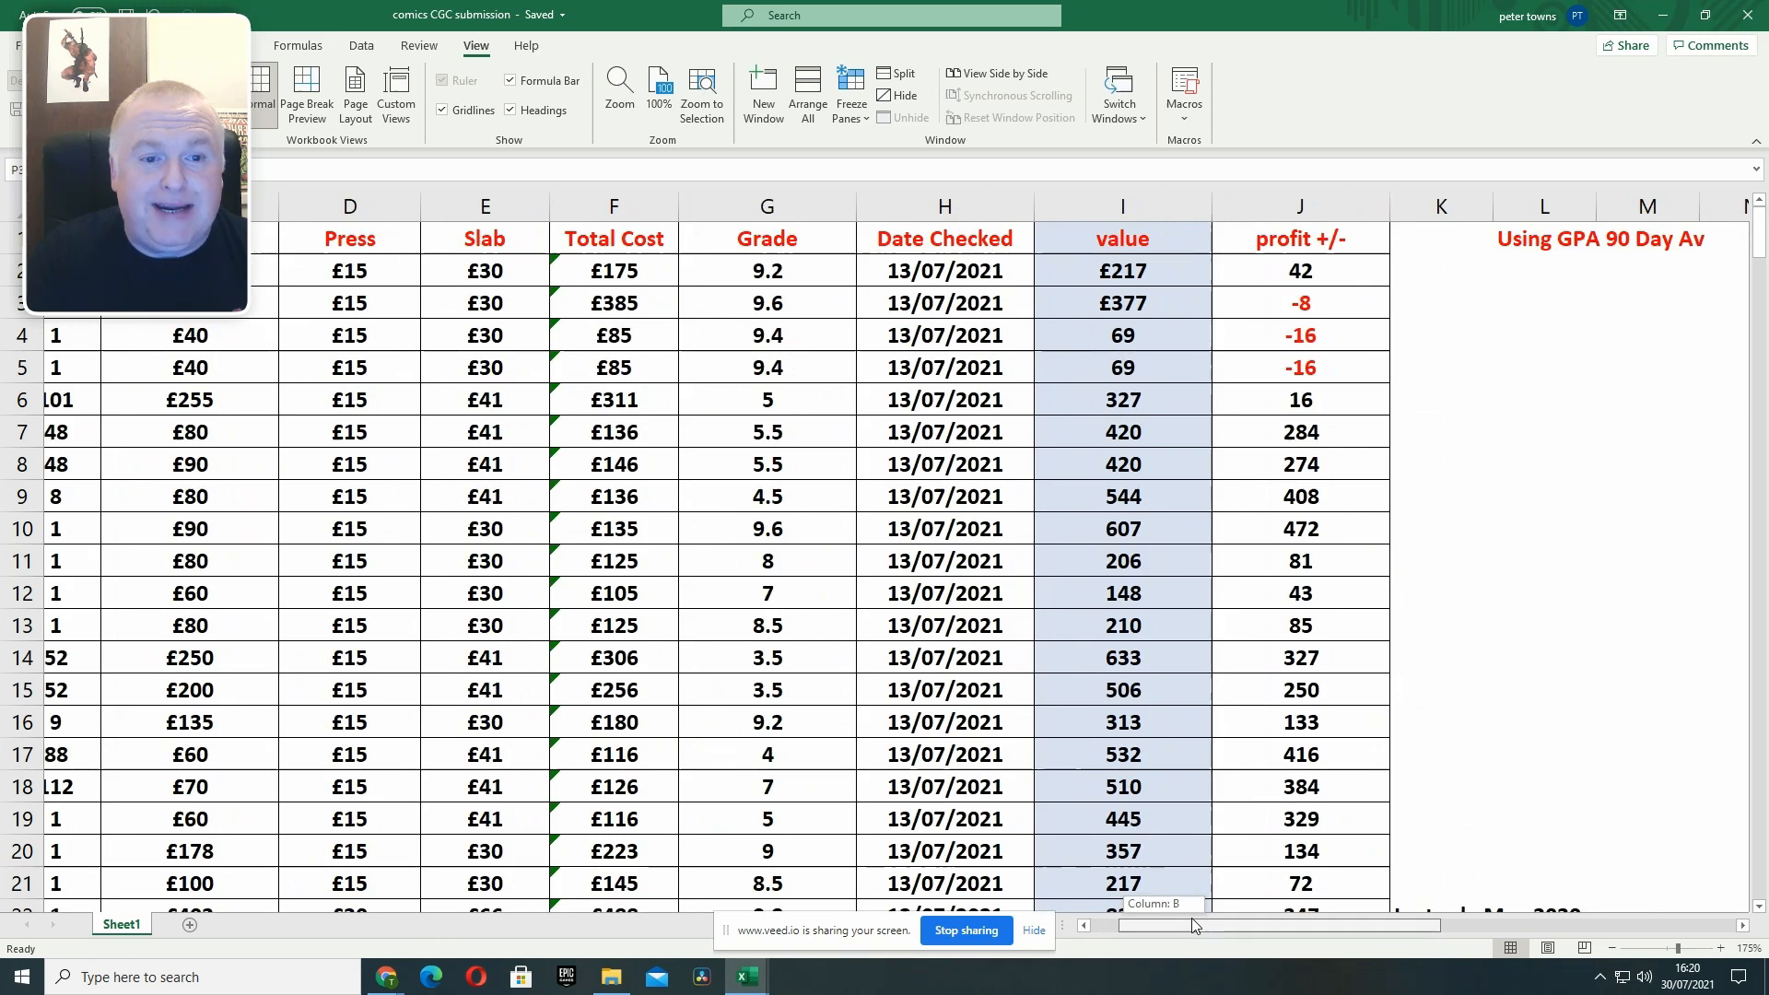
Scroll the CGC submission sheet sideways to the value and profit +/- columns.
{"action": "scroll", "scroll_direction": "left", "scroll_amount": 3}
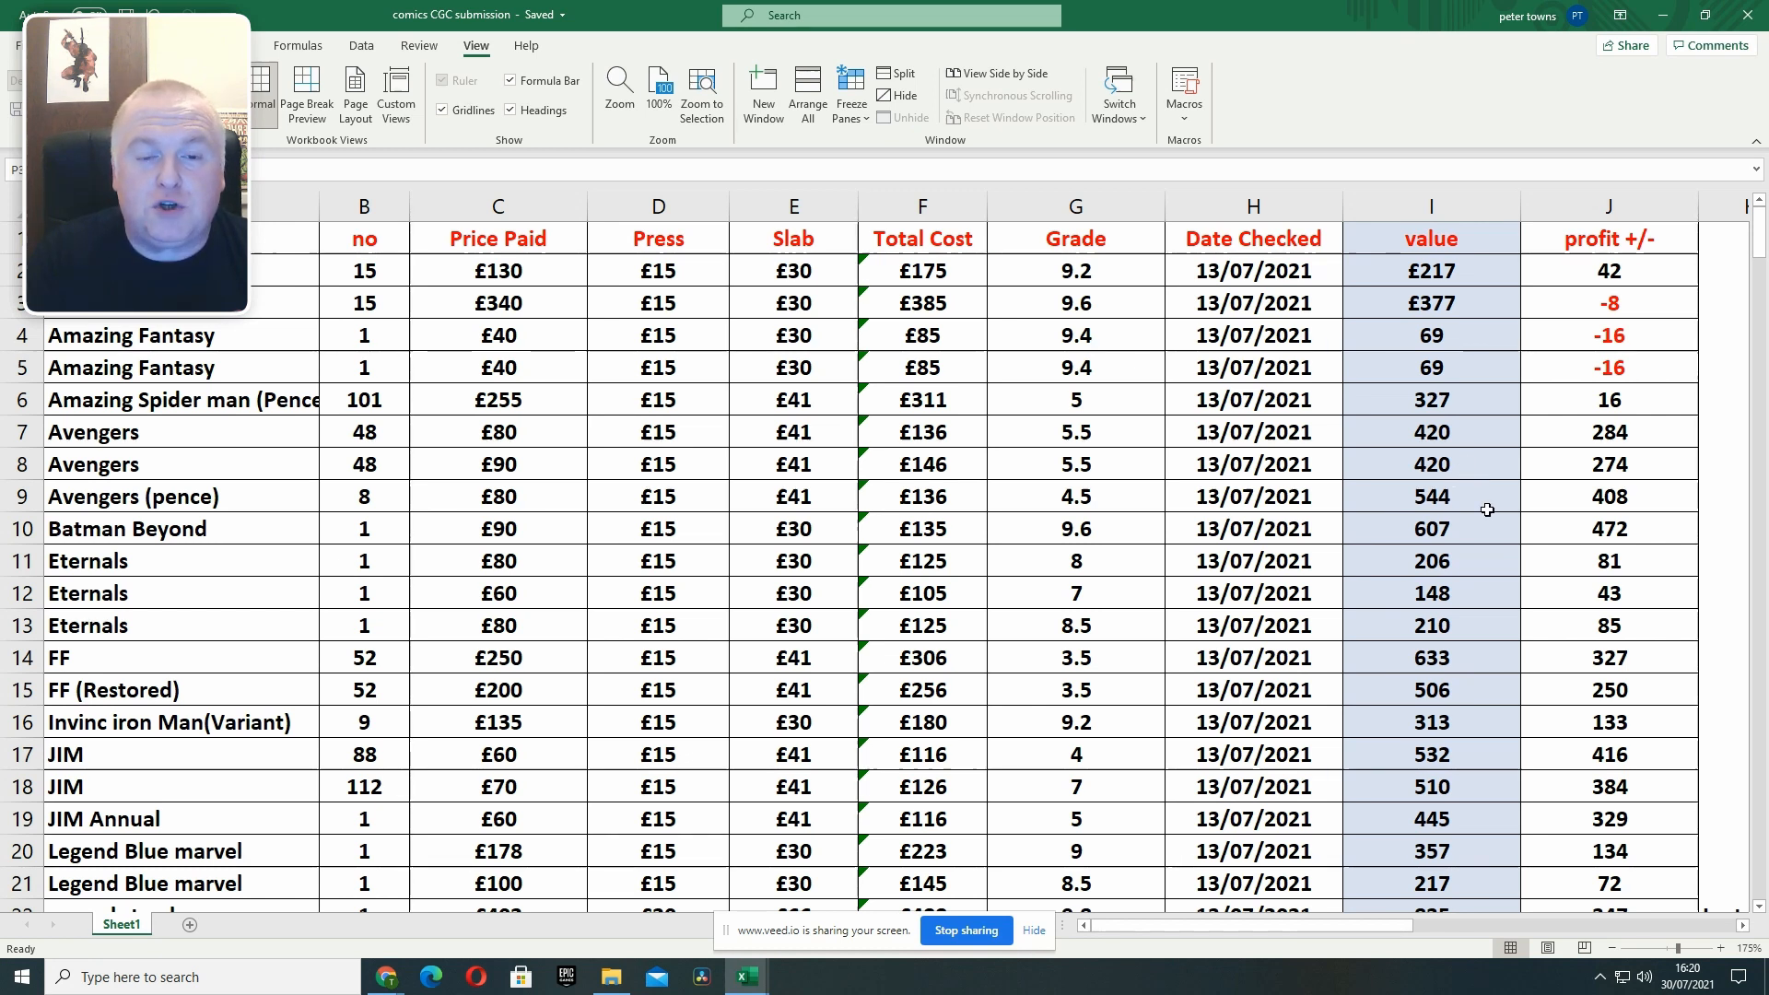
{"action": "mouse_move", "coordinate": [994, 361]}
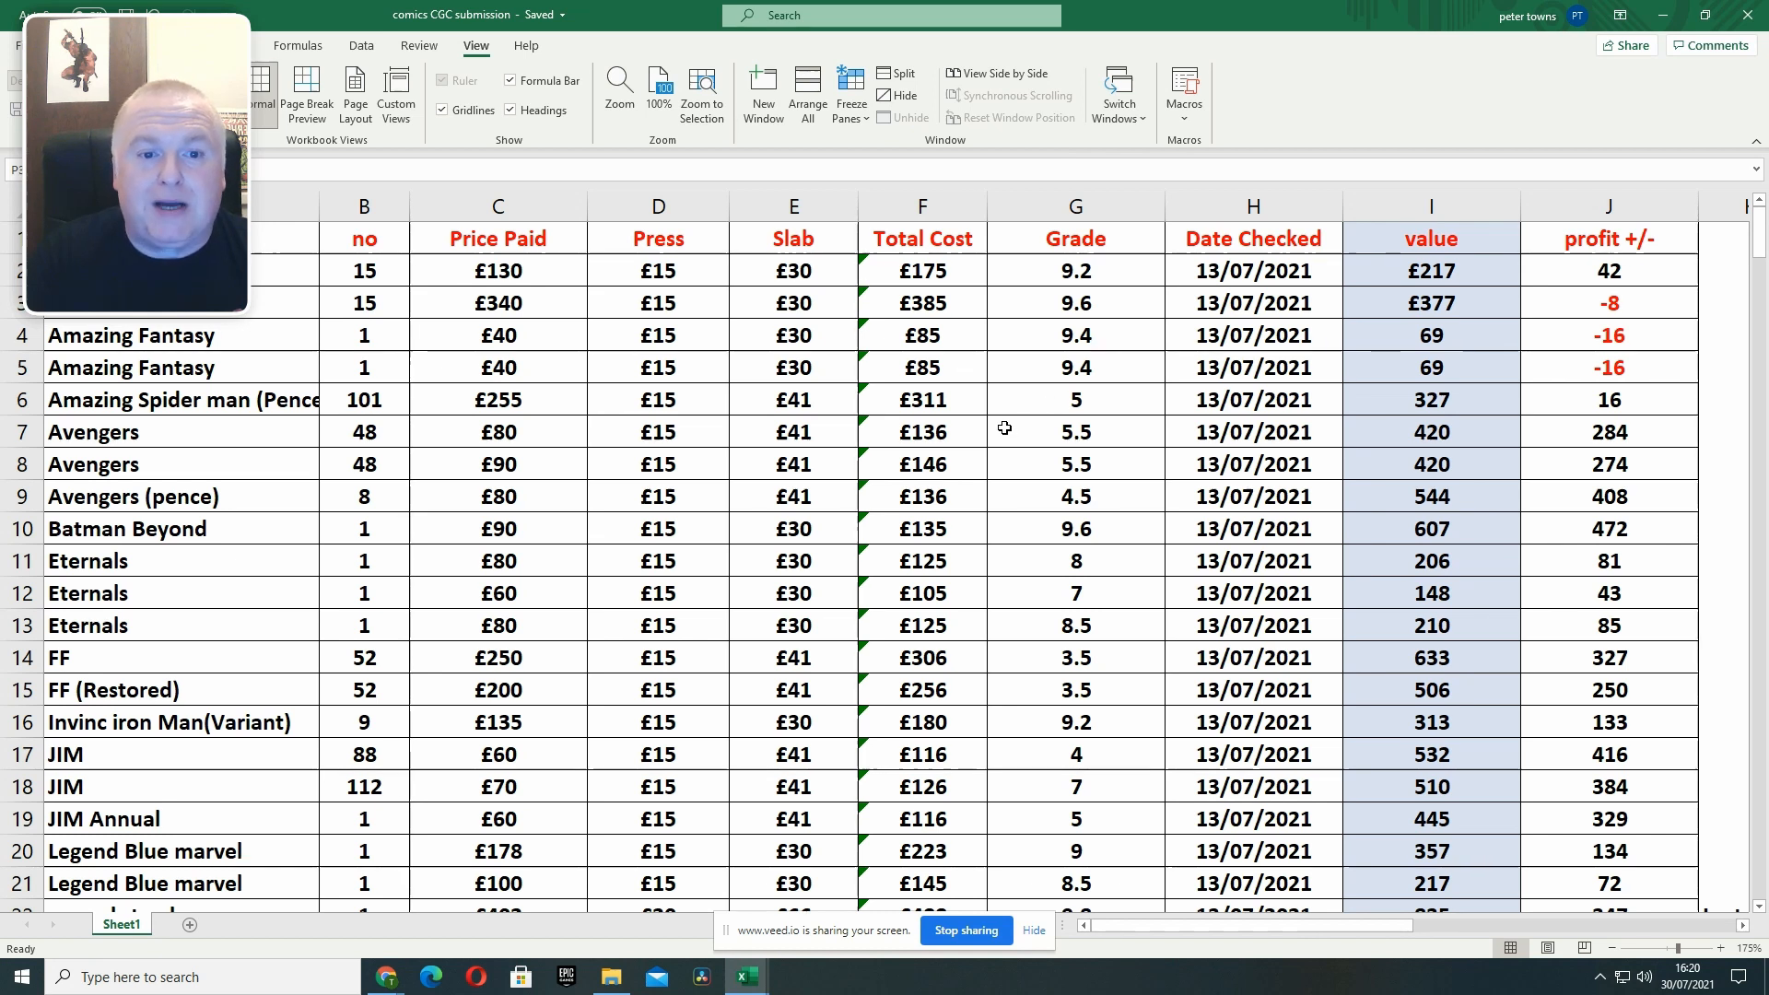
{"action": "mouse_move", "coordinate": [1272, 342]}
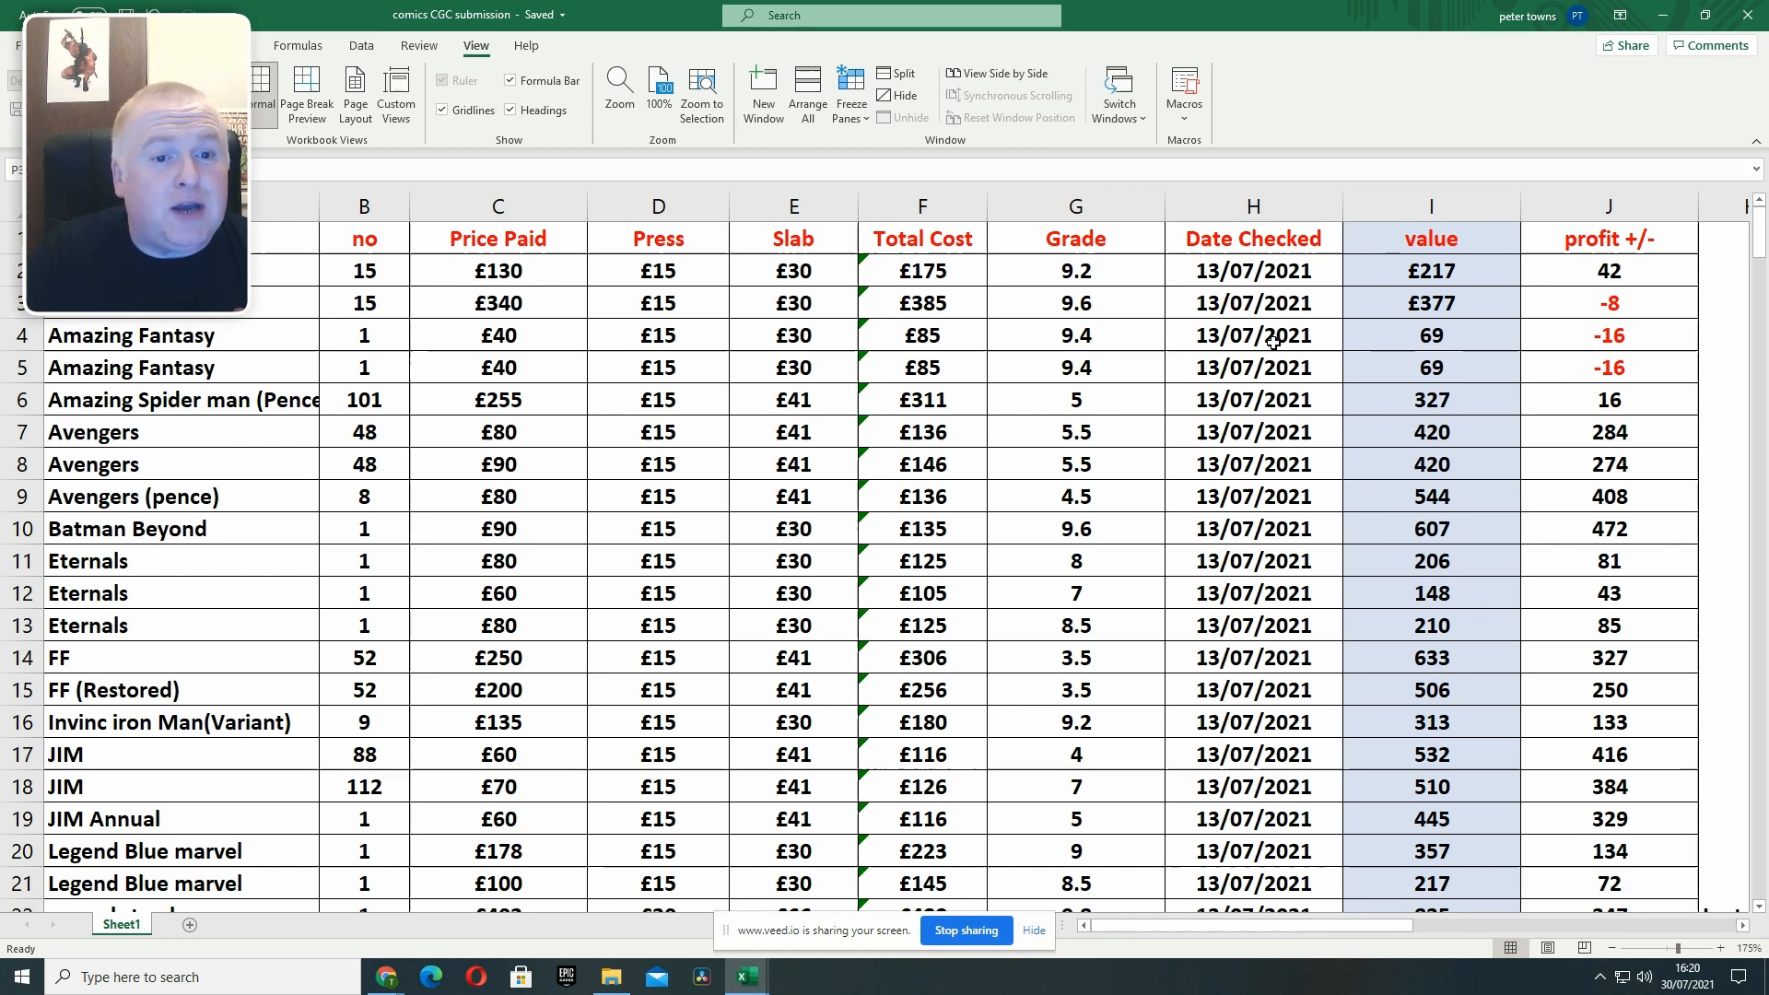
{"action": "mouse_move", "coordinate": [1411, 278]}
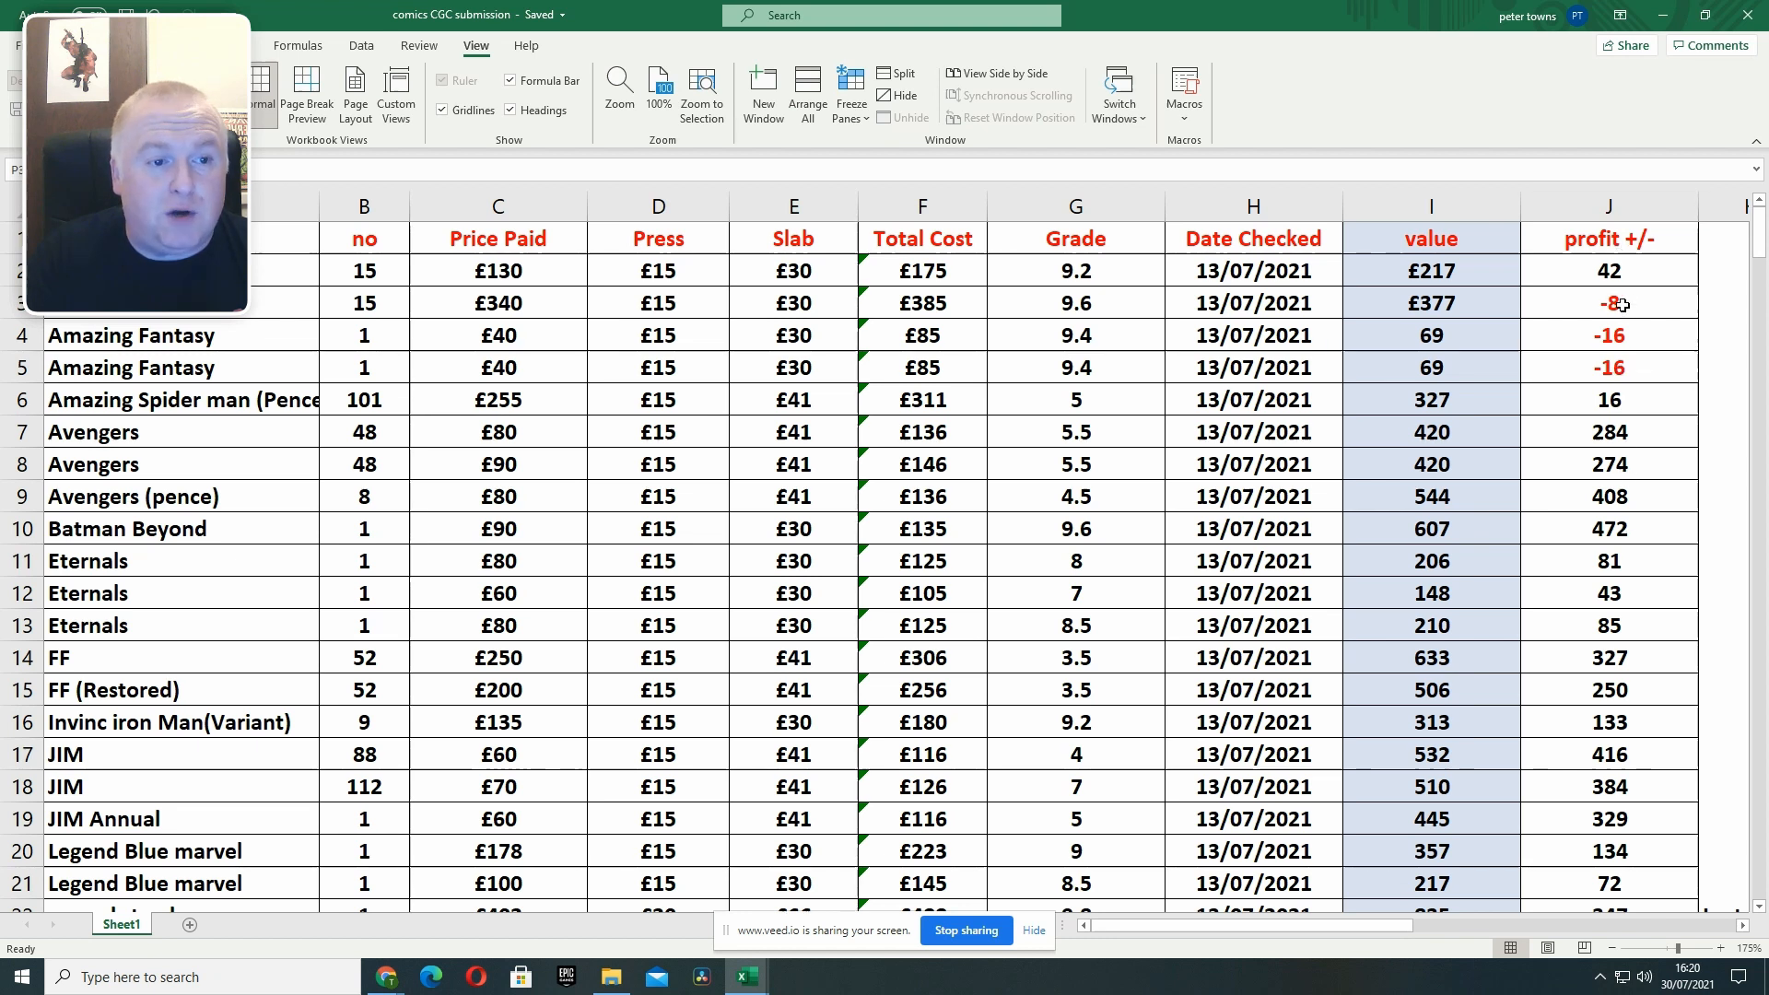
{"action": "mouse_move", "coordinate": [1147, 514]}
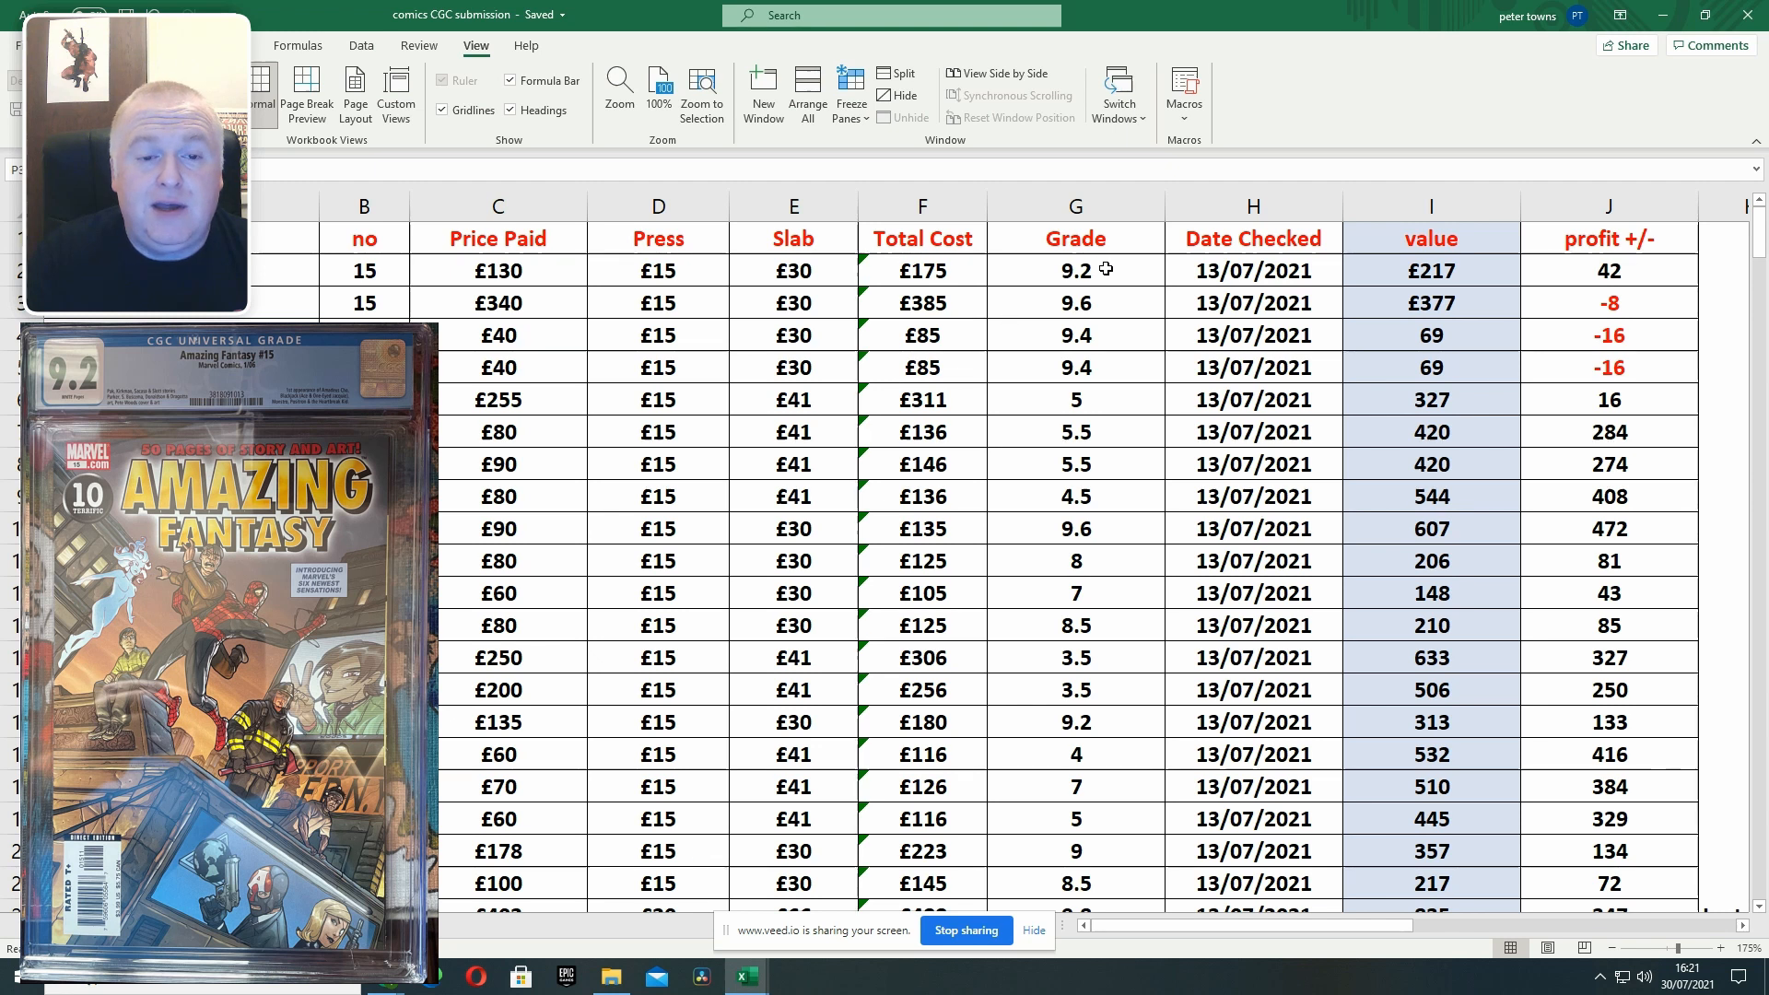
{"action": "mouse_move", "coordinate": [1069, 320]}
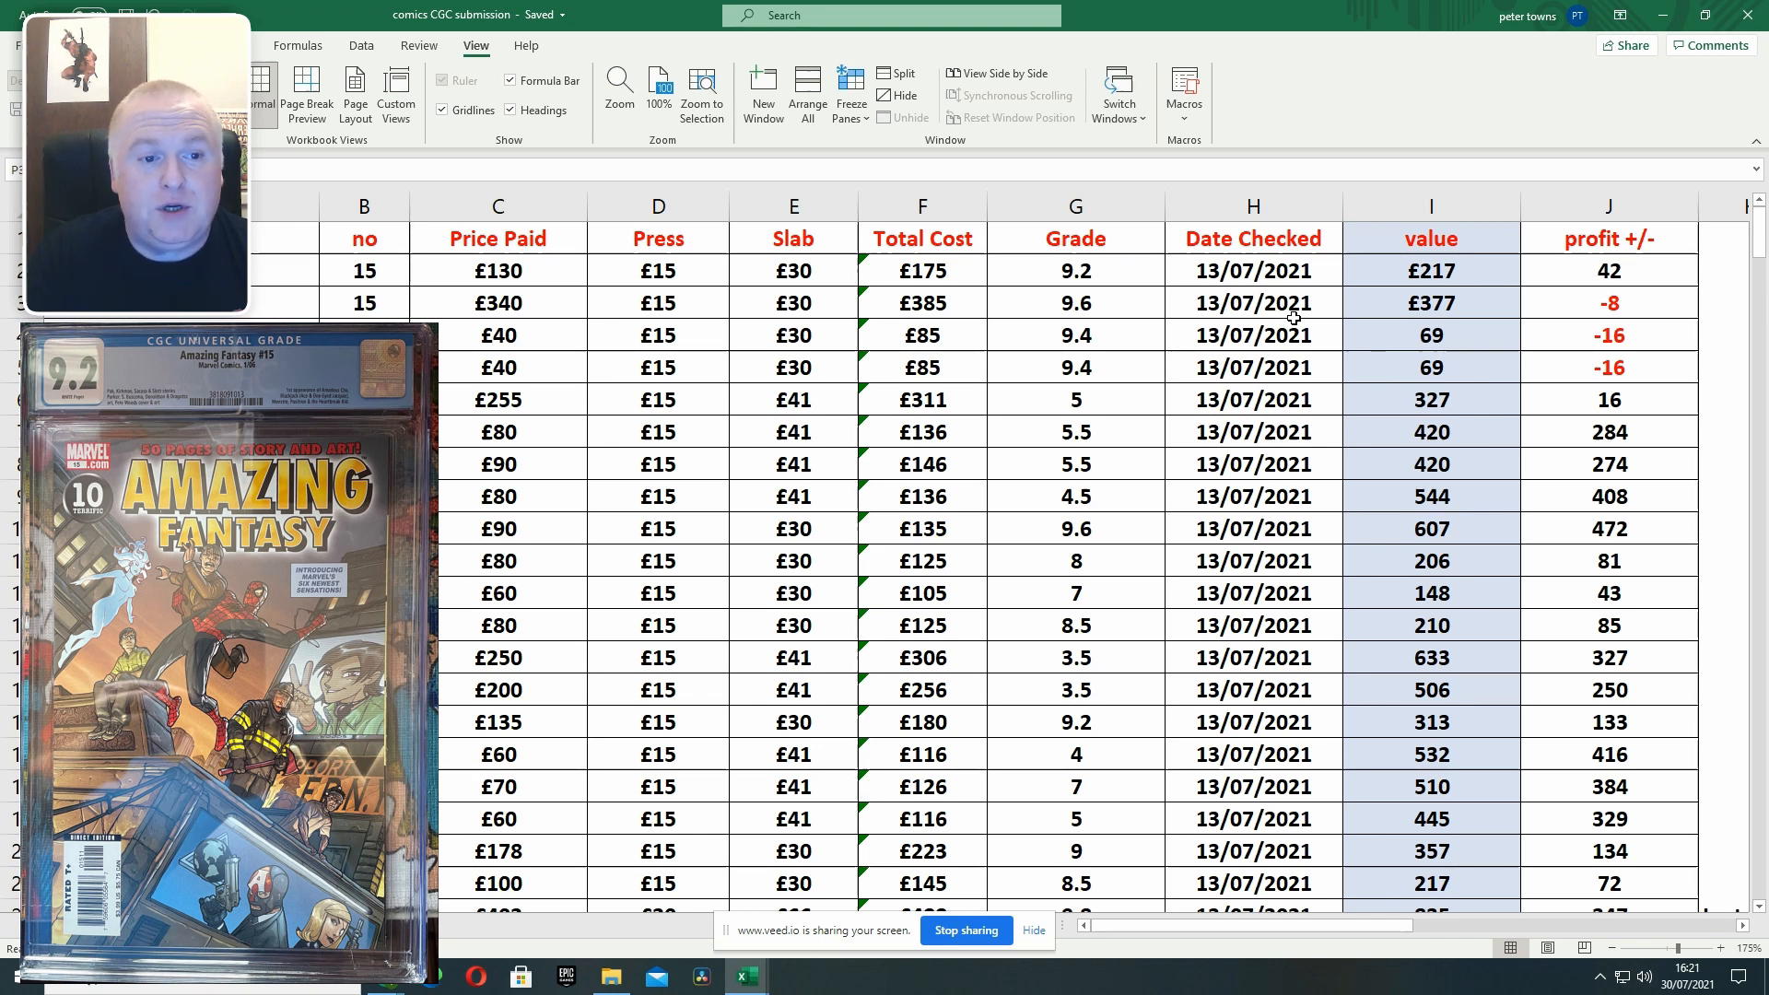
{"action": "mouse_move", "coordinate": [1464, 285]}
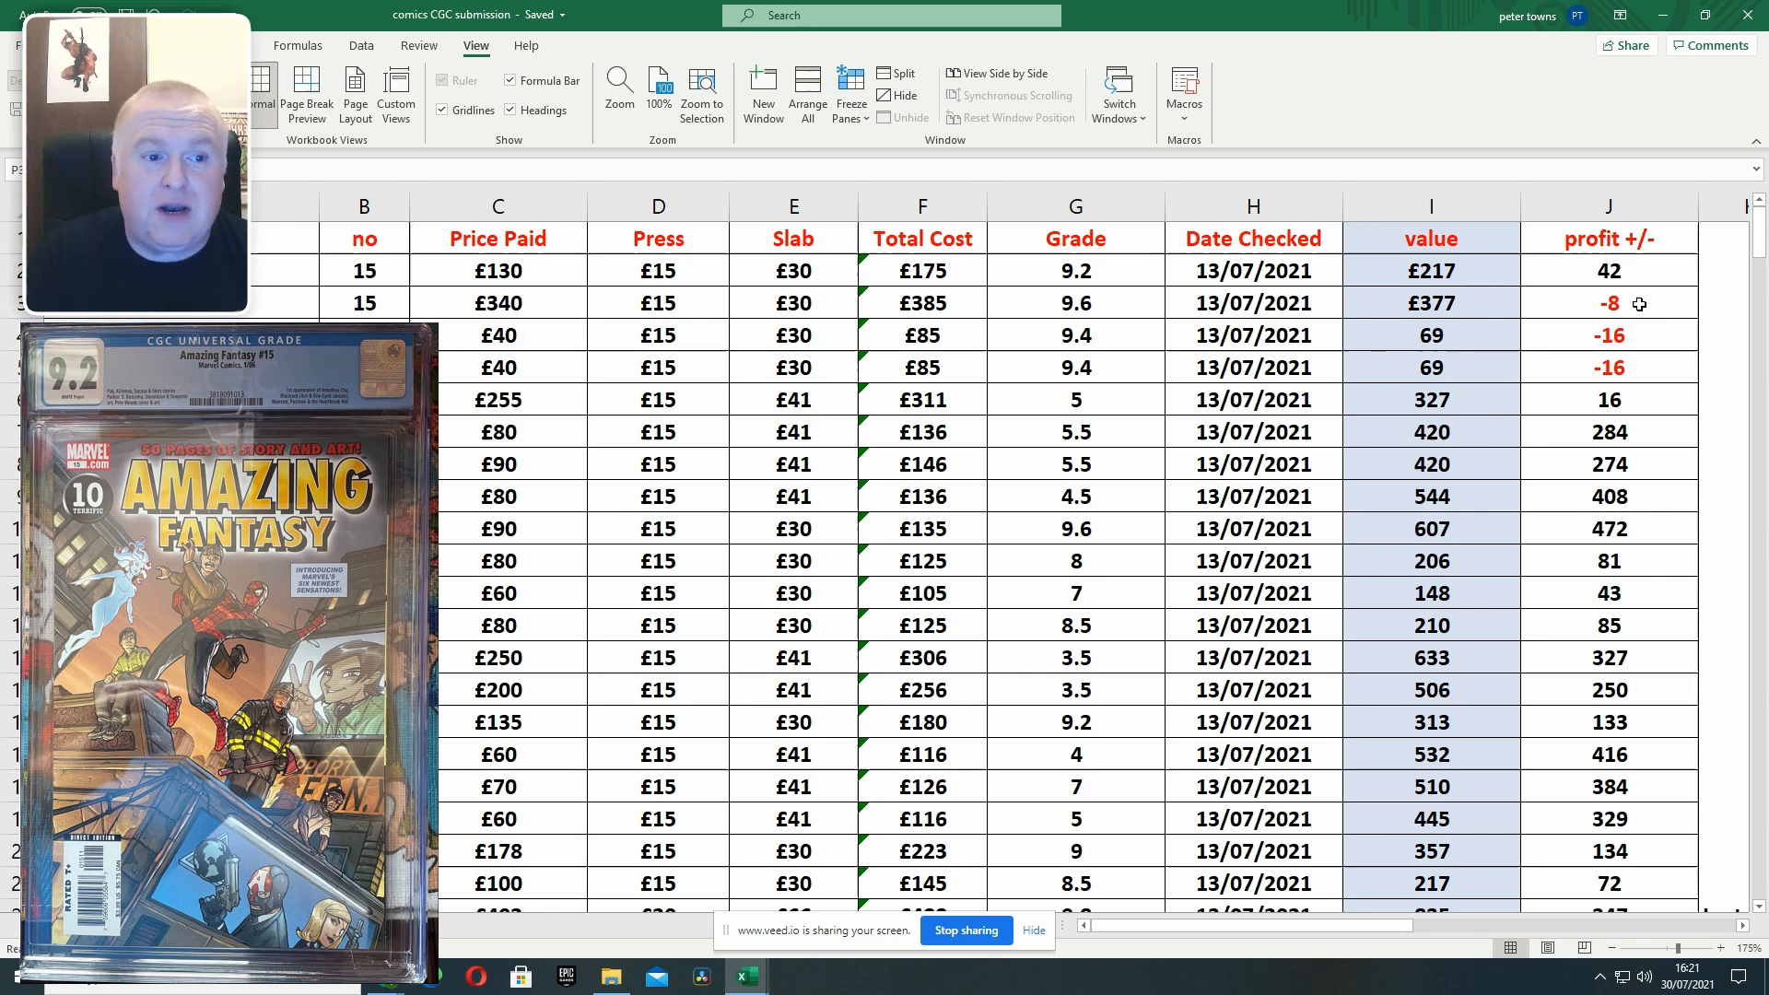
{"action": "mouse_move", "coordinate": [1621, 282]}
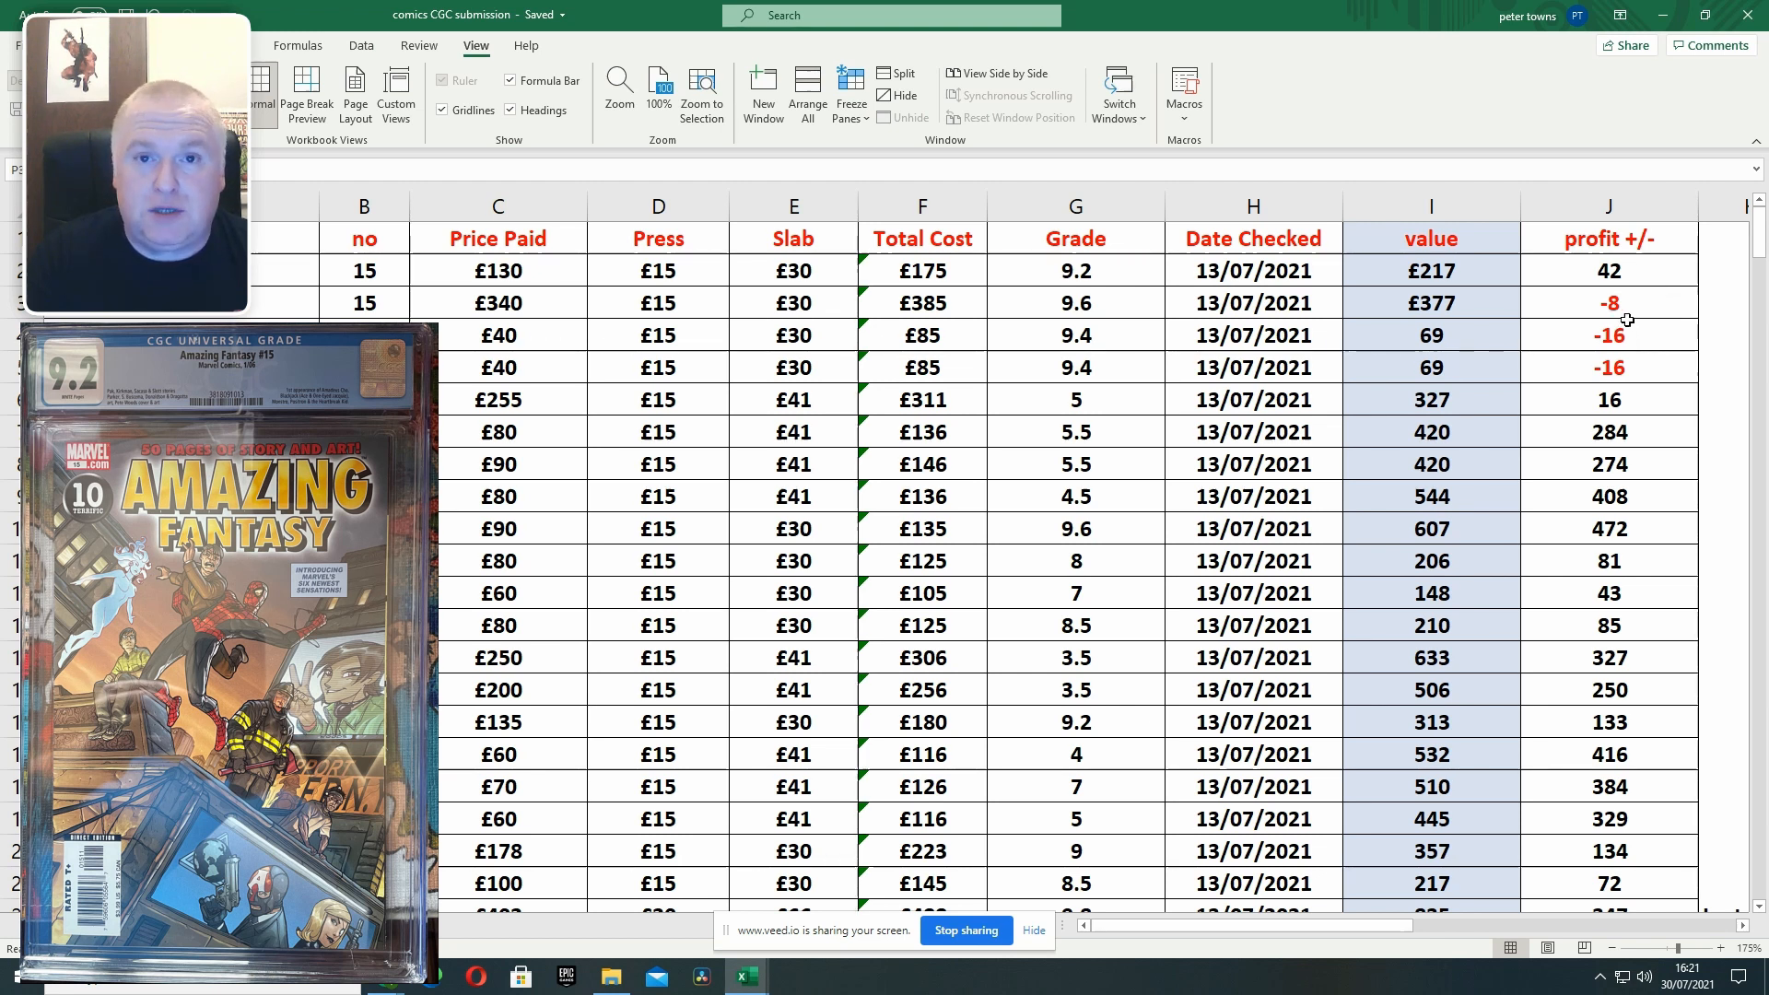
{"action": "mouse_move", "coordinate": [1531, 375]}
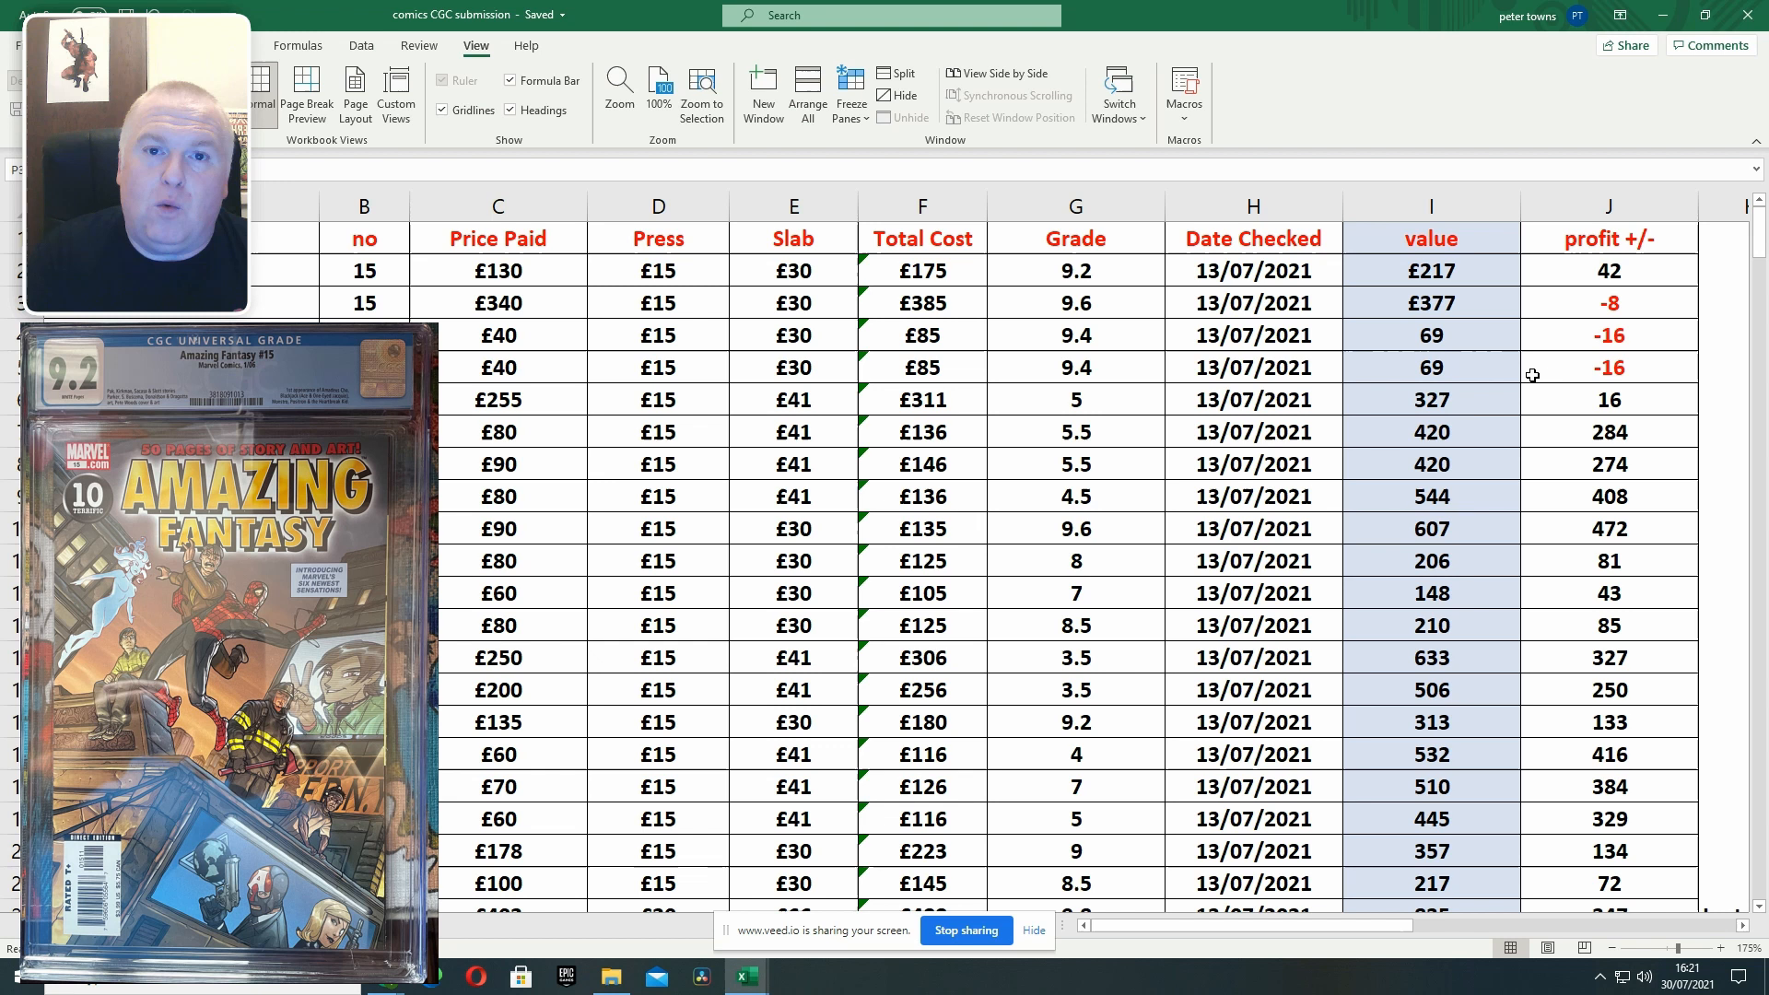
{"action": "left_click", "coordinate": [1074, 205]}
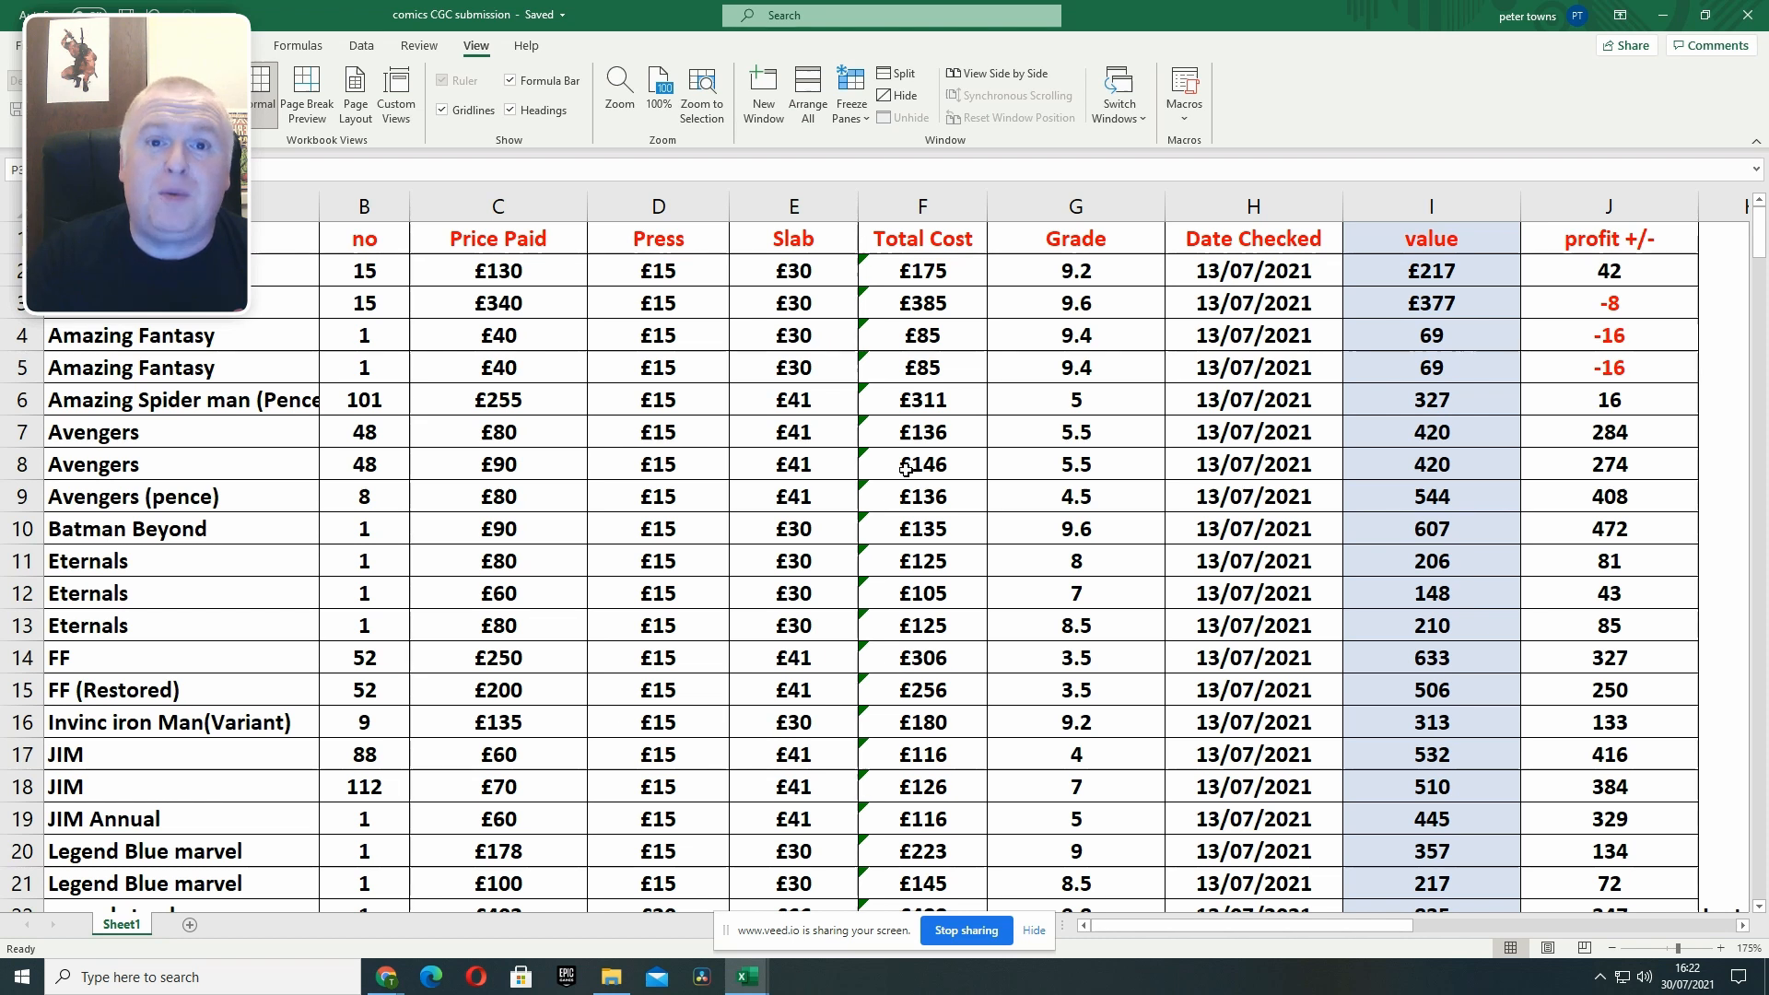
{"action": "mouse_move", "coordinate": [966, 483]}
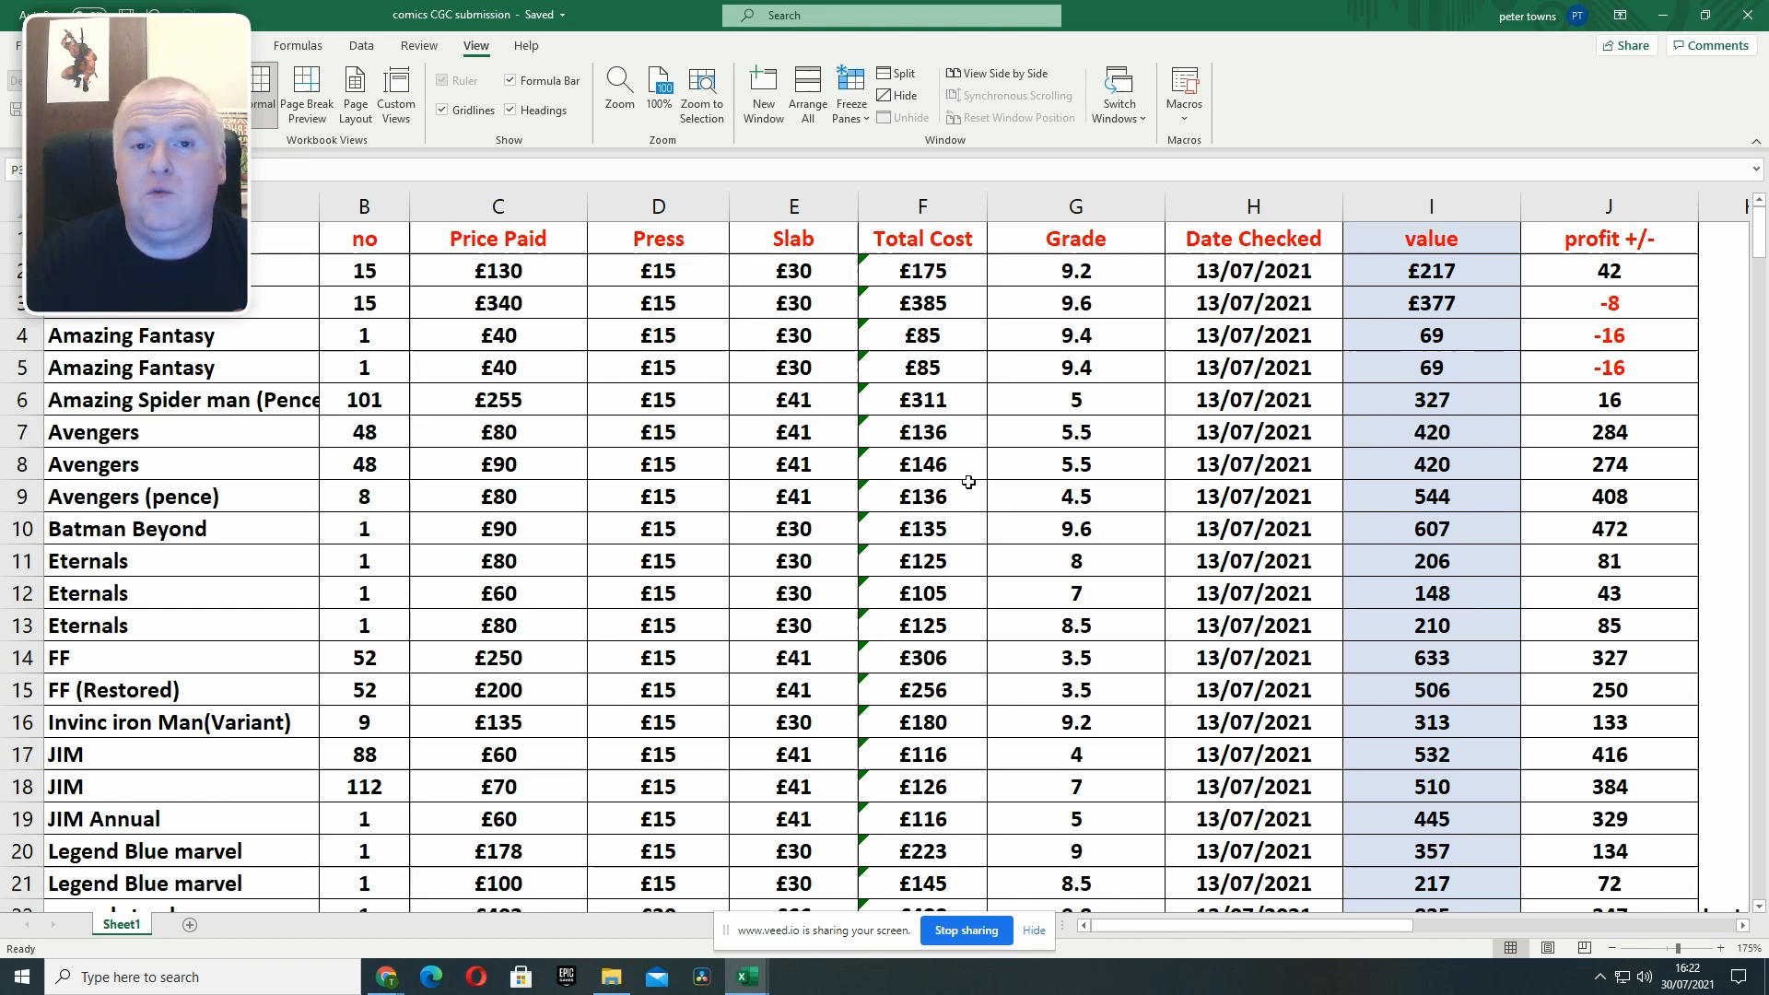
{"action": "mouse_move", "coordinate": [1049, 553]}
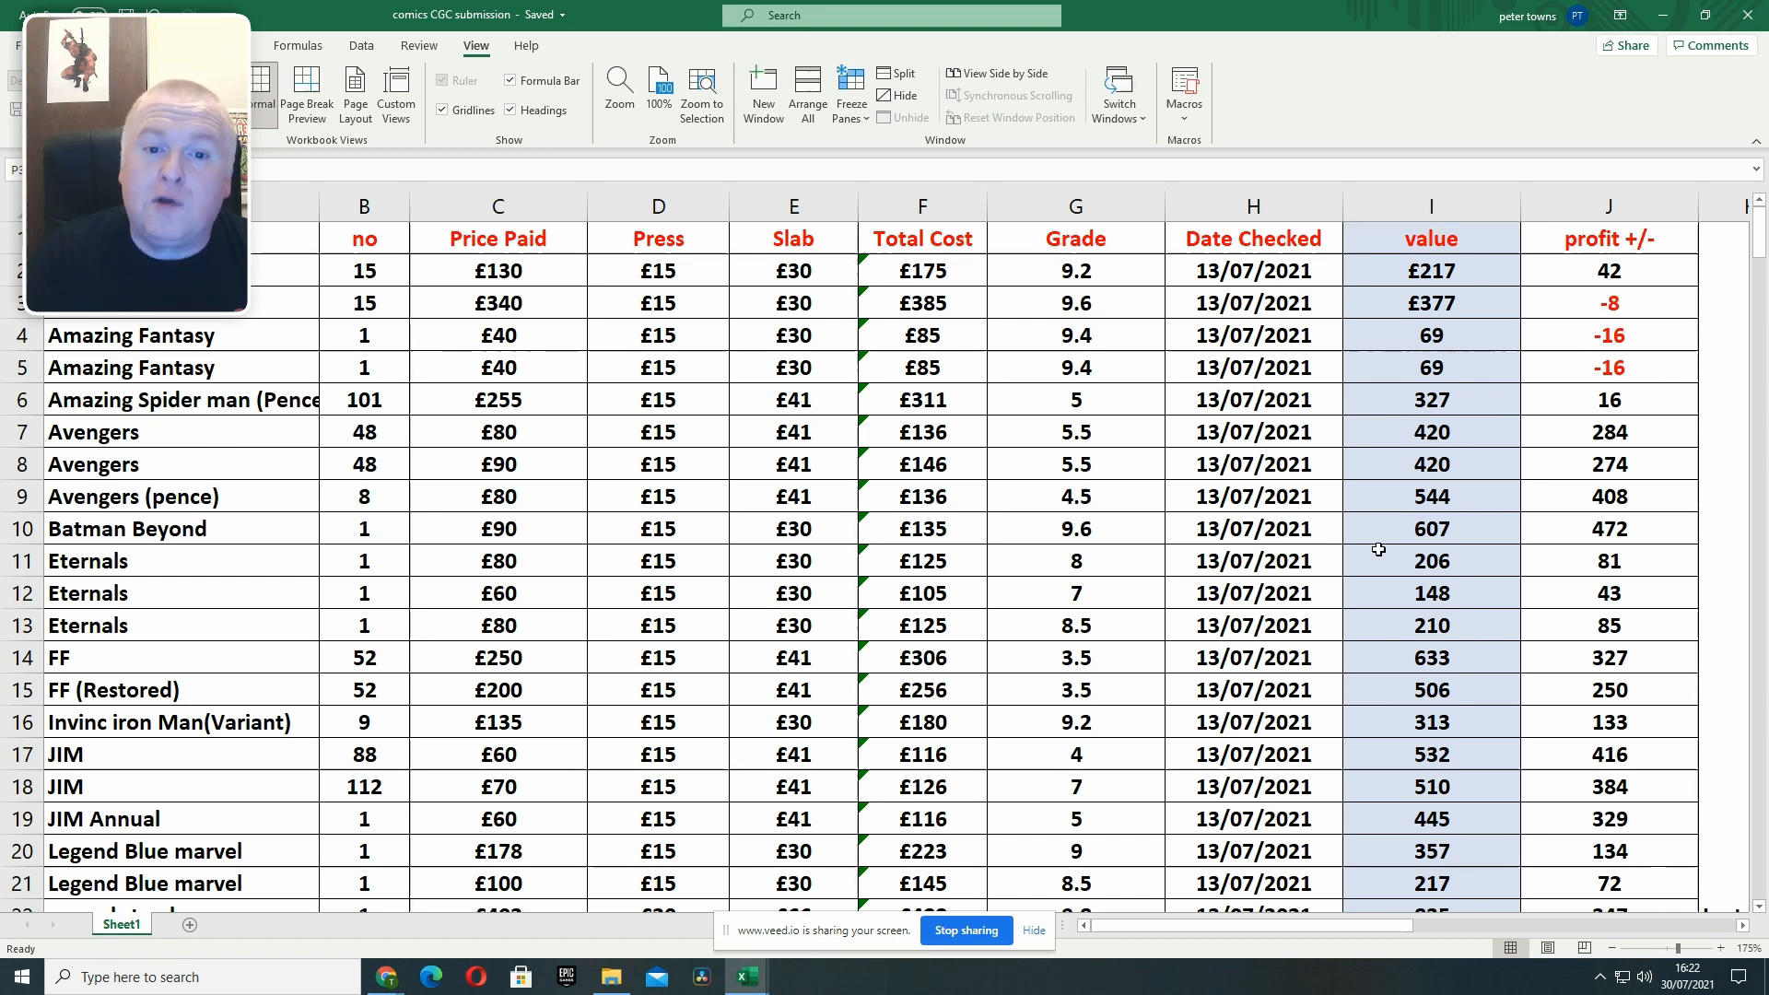
{"action": "mouse_move", "coordinate": [1486, 531]}
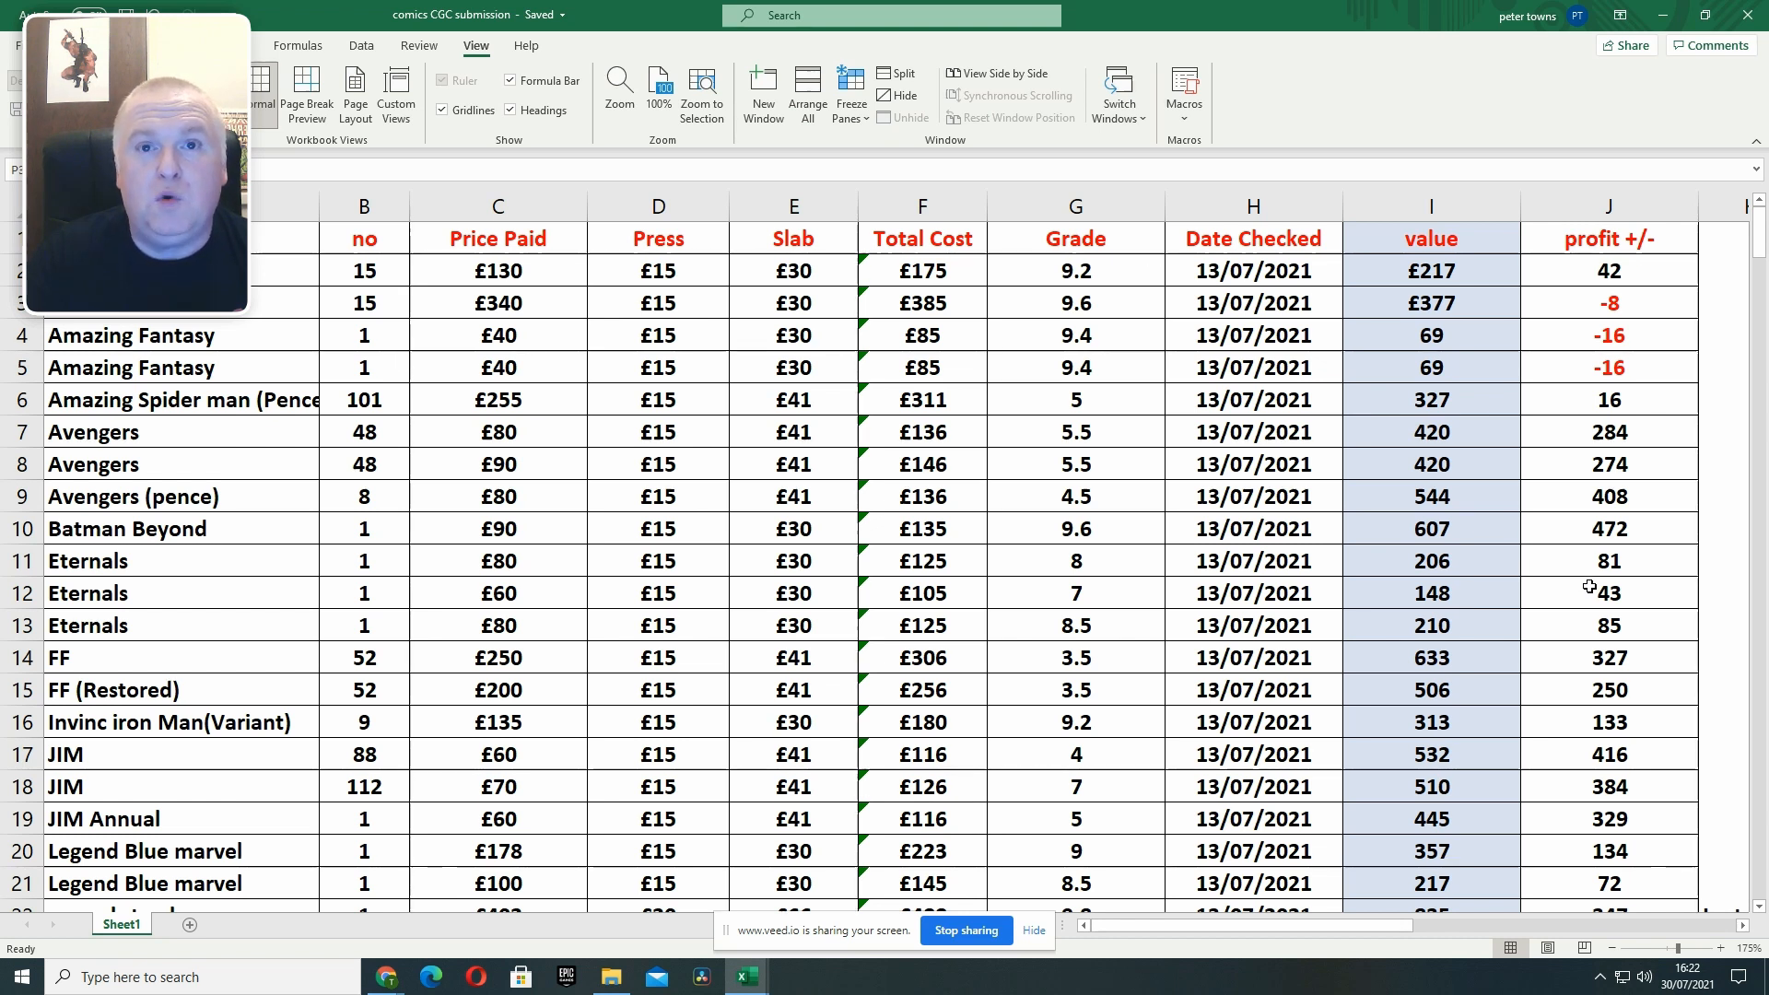
{"action": "mouse_move", "coordinate": [1588, 562]}
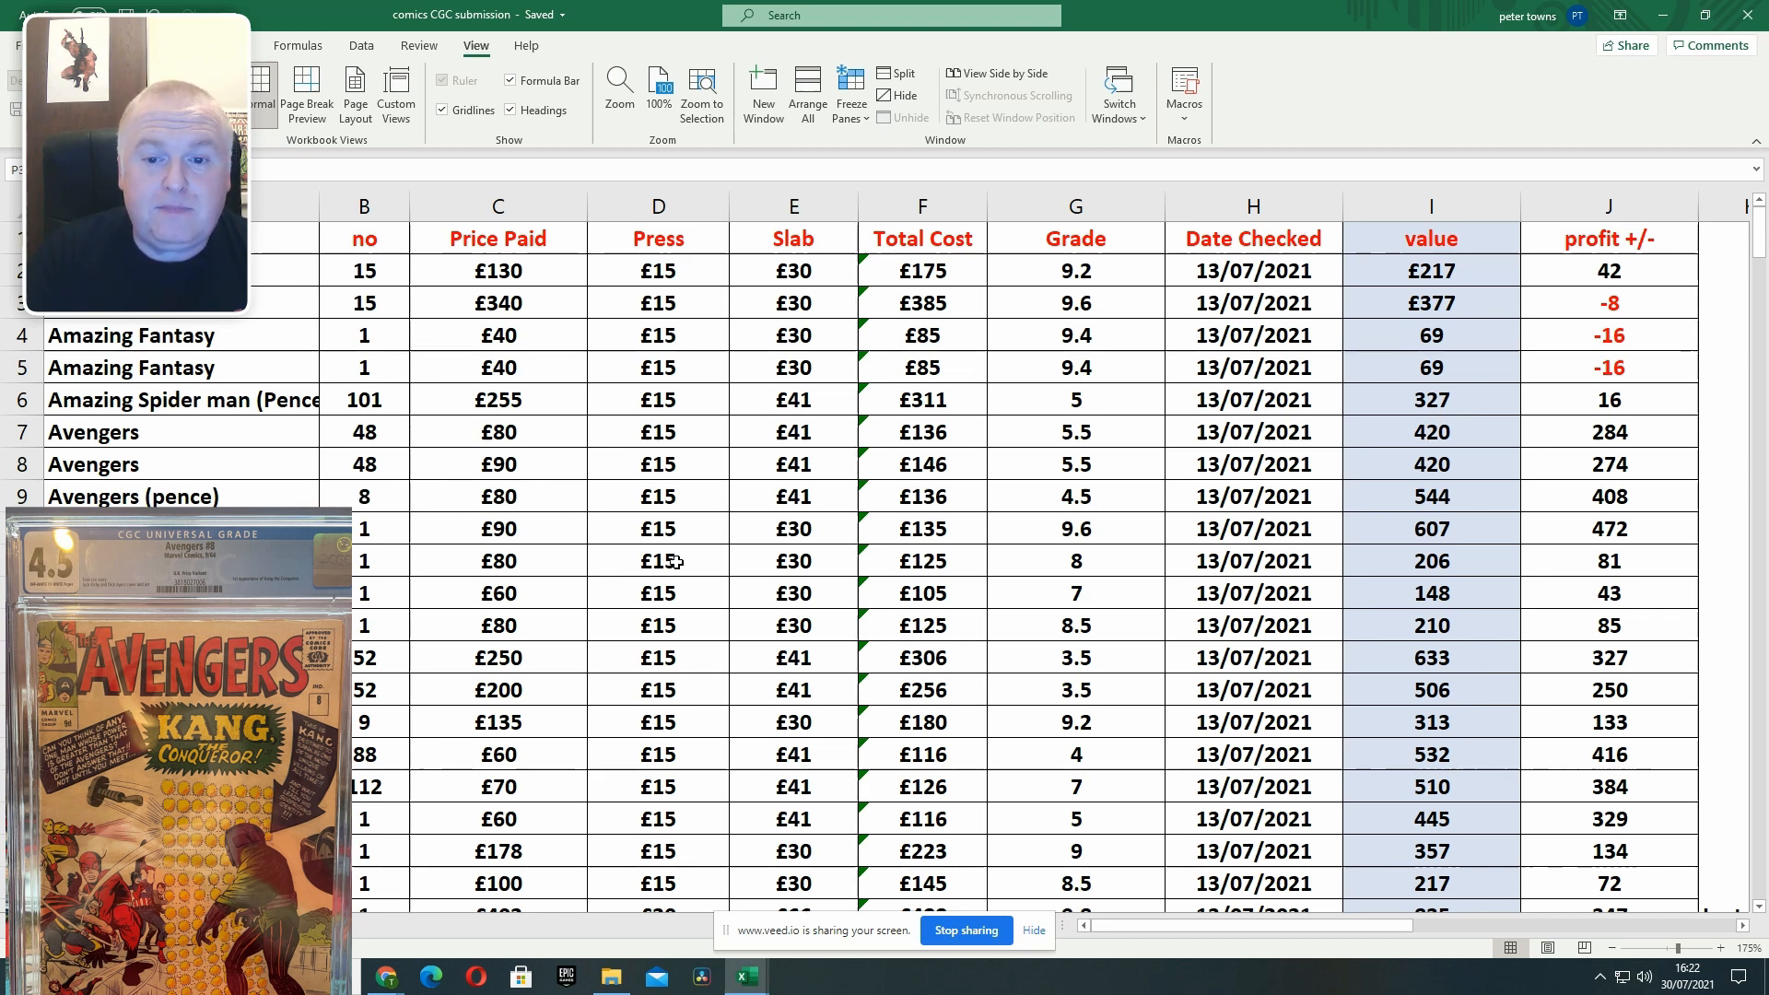
{"action": "mouse_move", "coordinate": [771, 506]}
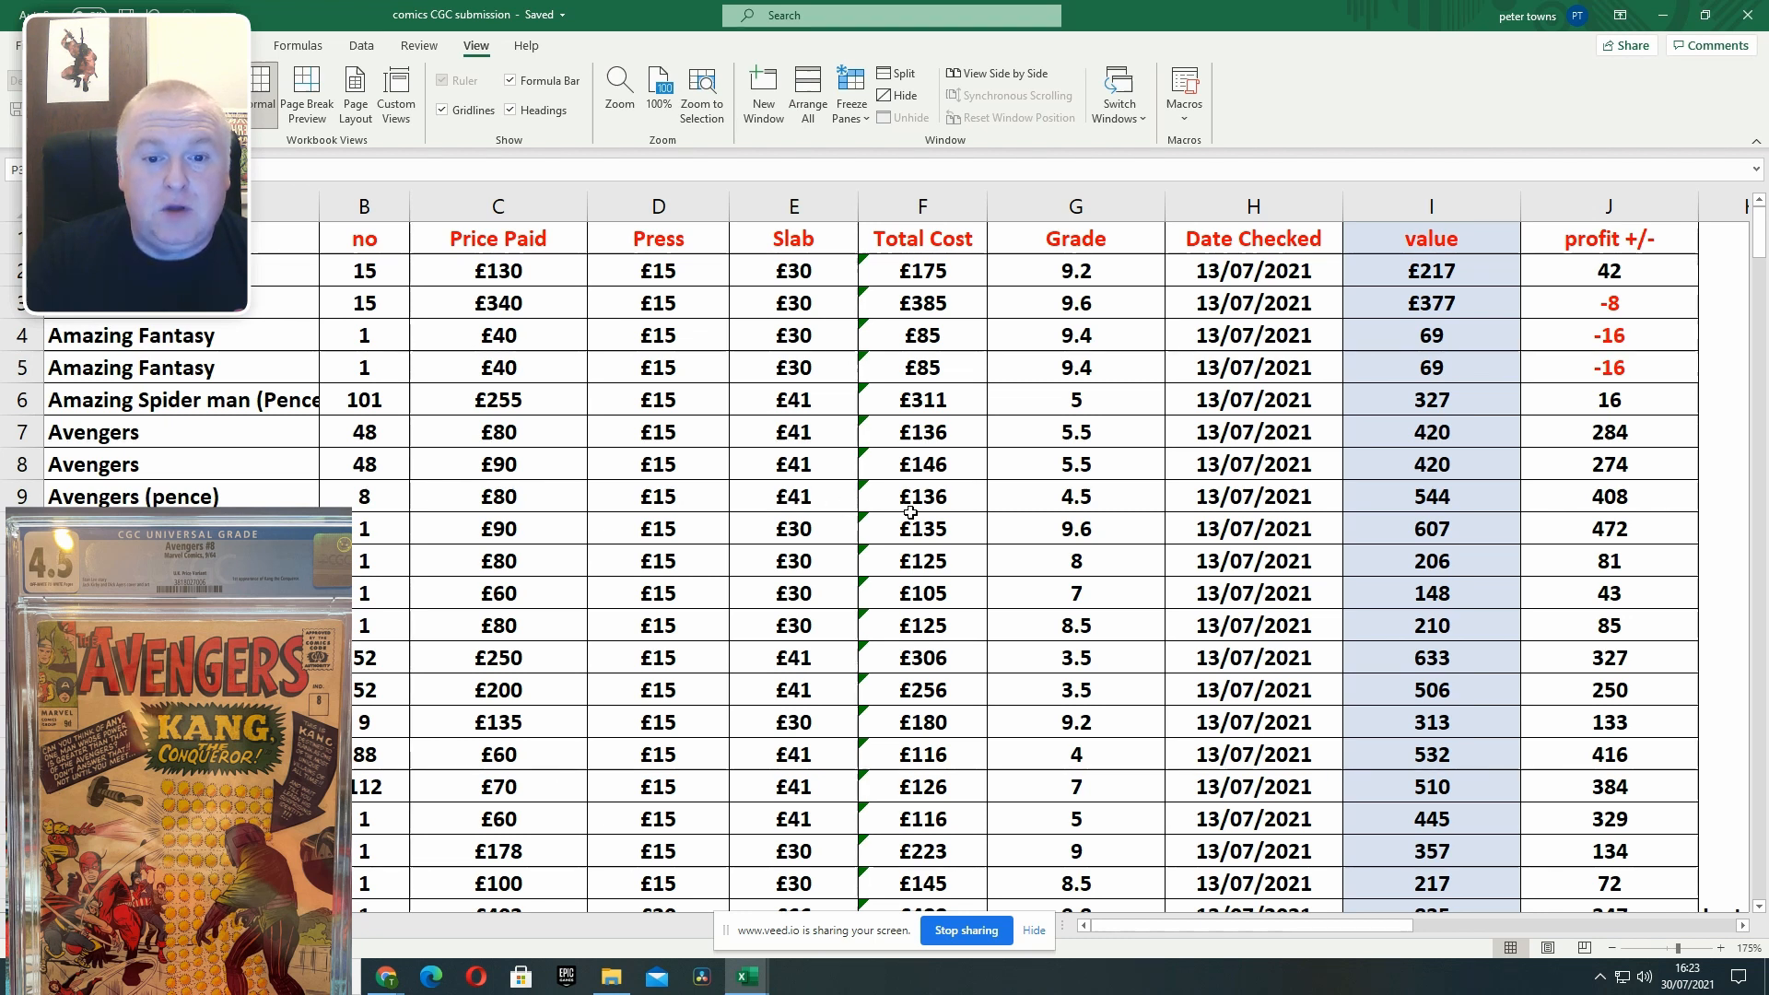
{"action": "mouse_move", "coordinate": [957, 508]}
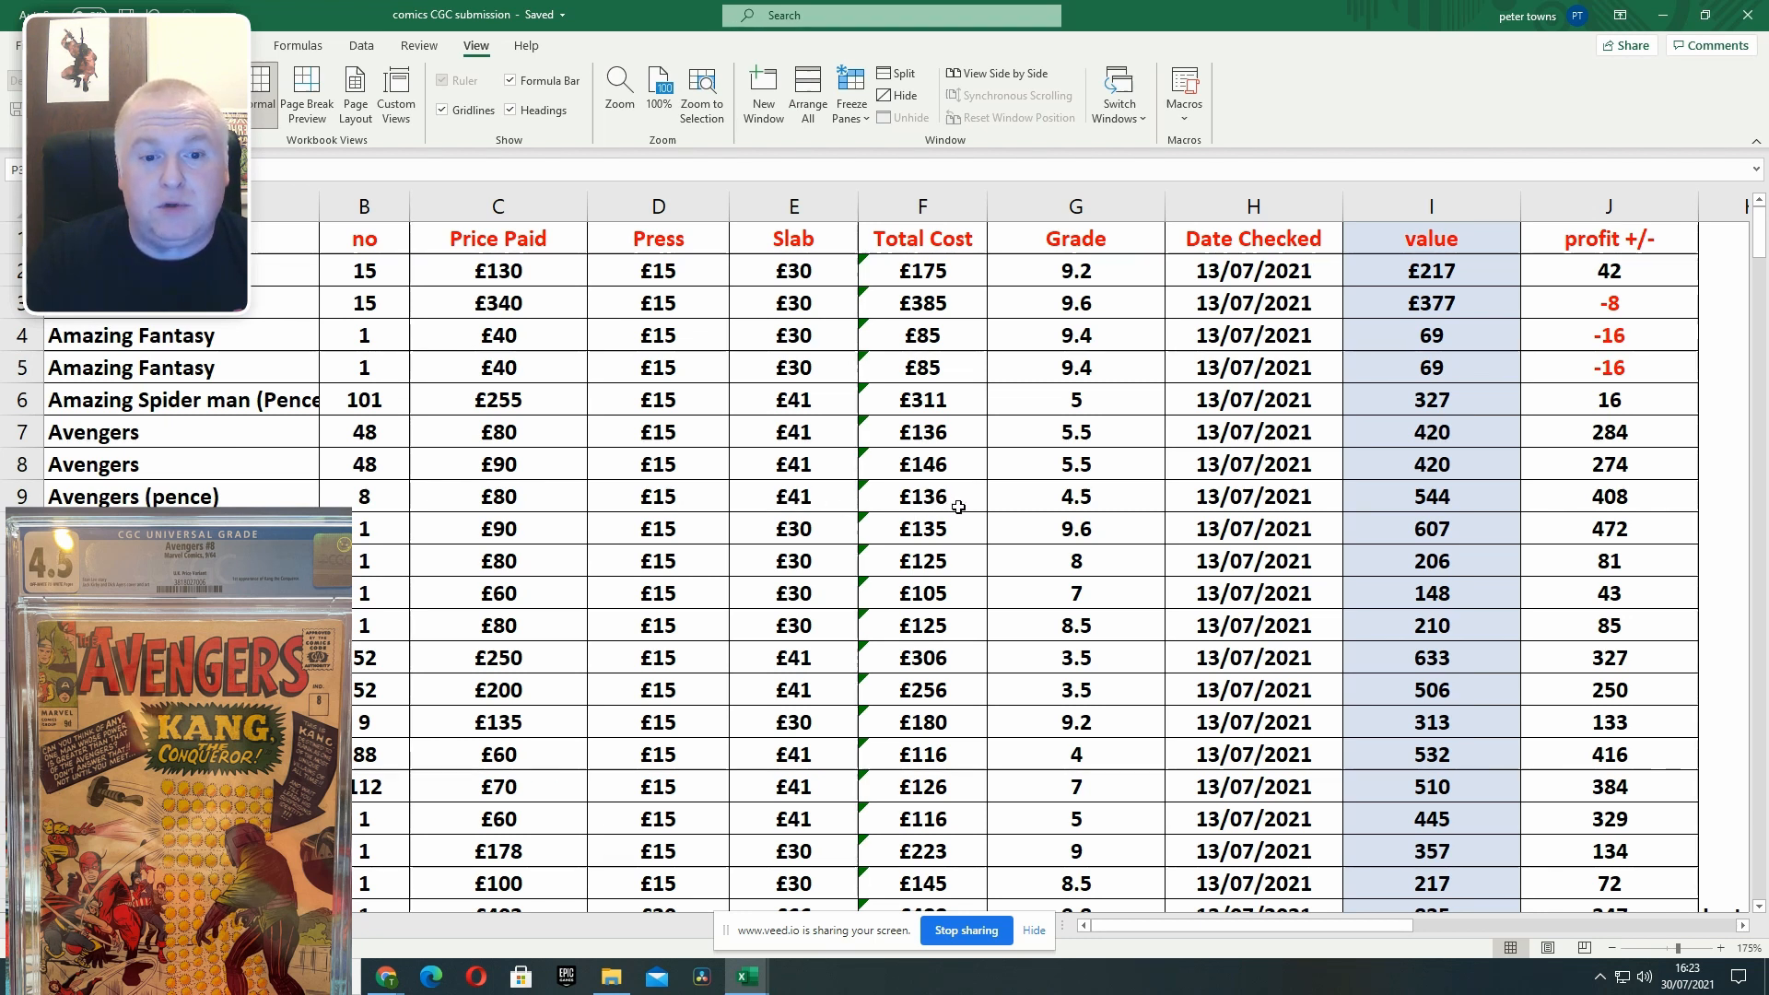
{"action": "mouse_move", "coordinate": [1102, 499]}
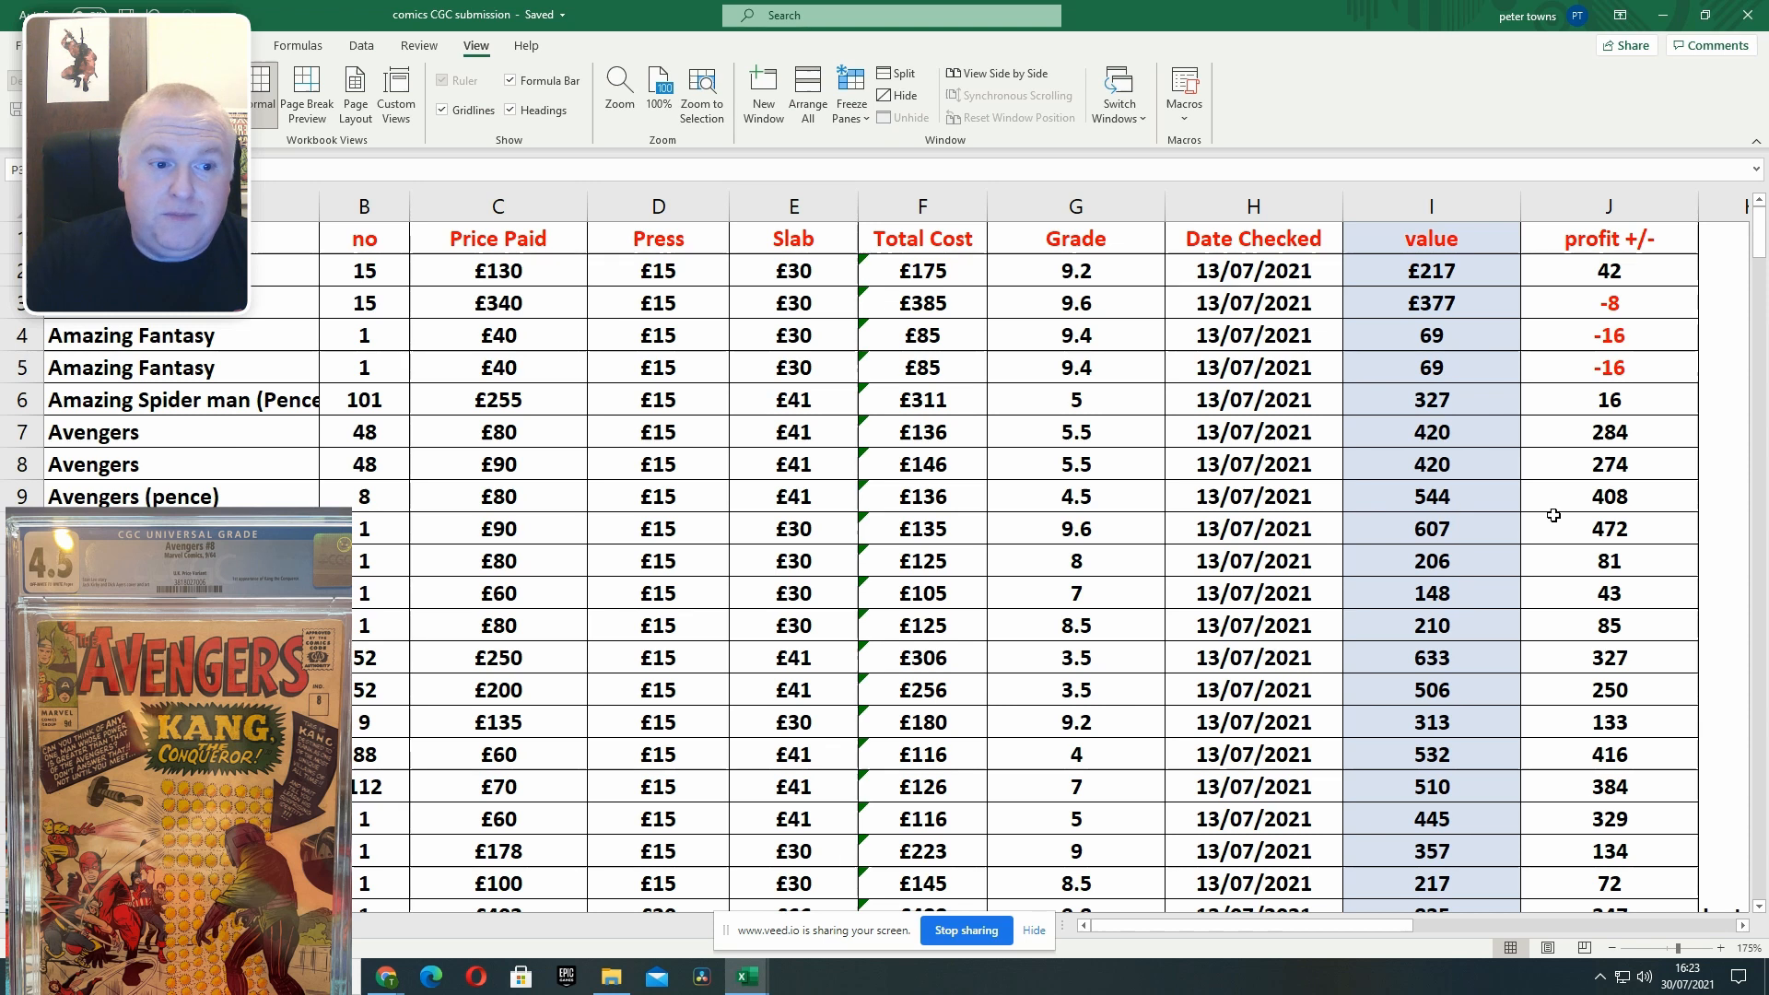
{"action": "mouse_move", "coordinate": [1634, 506]}
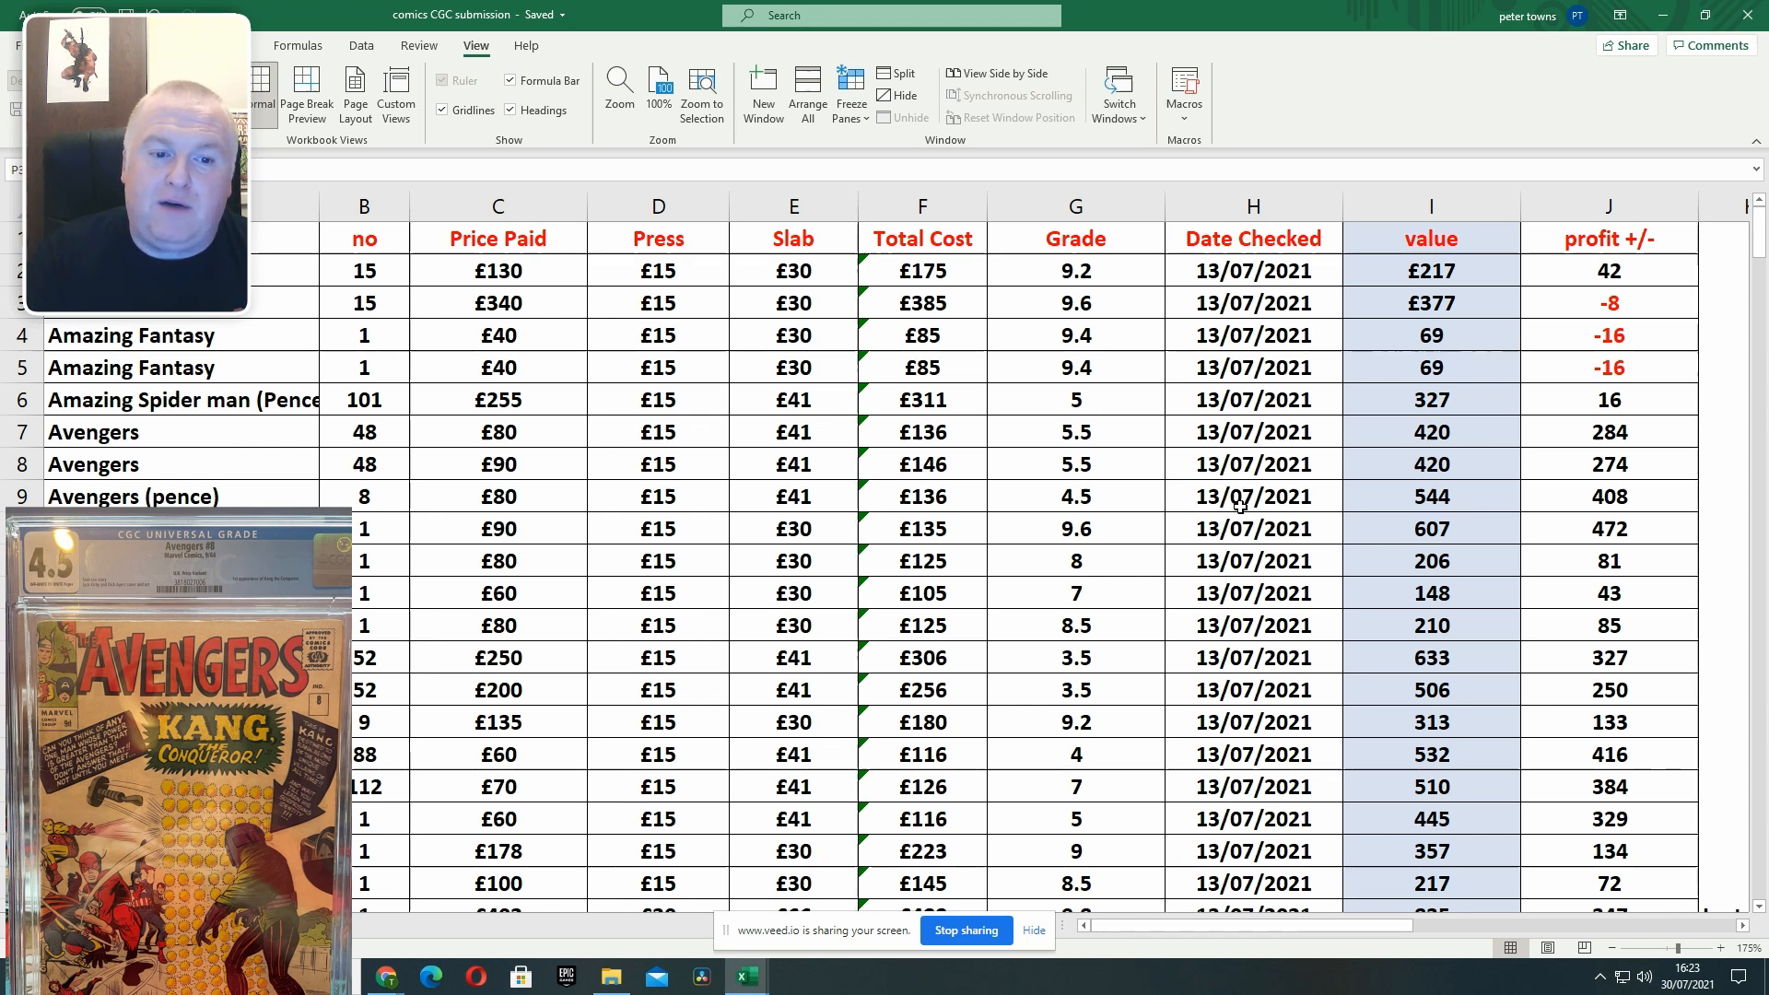
{"action": "mouse_move", "coordinate": [1228, 504]}
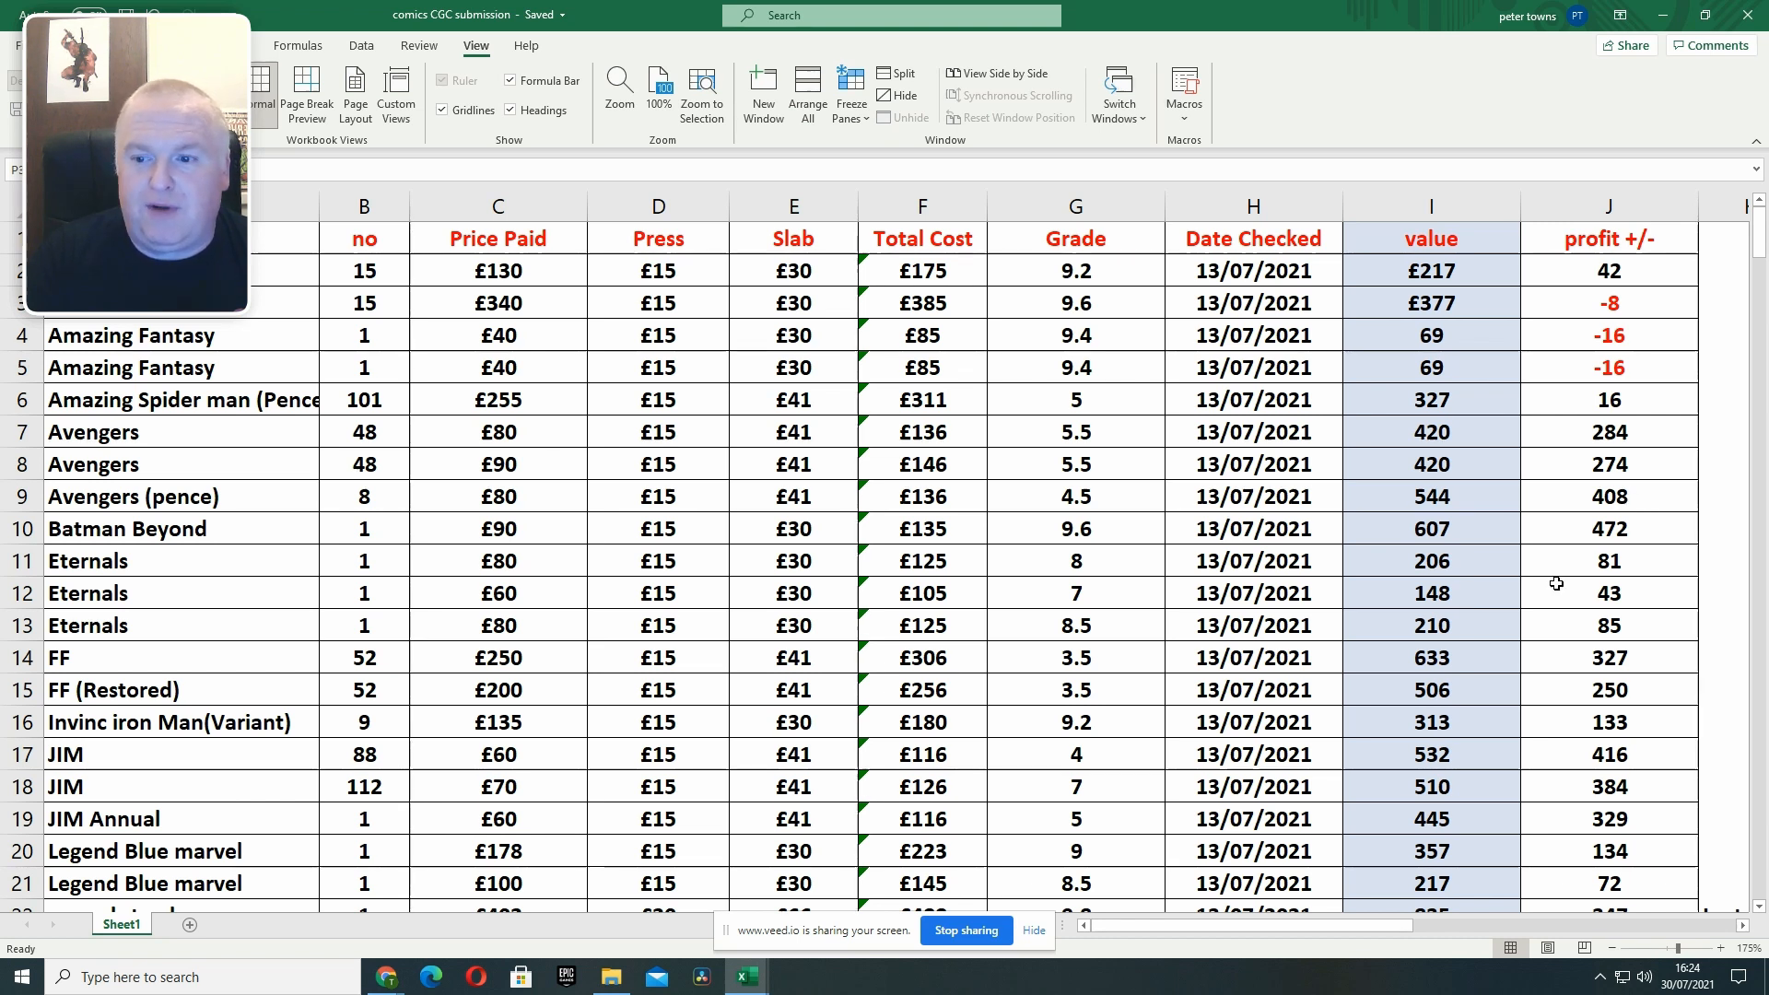
{"action": "mouse_move", "coordinate": [1531, 590]}
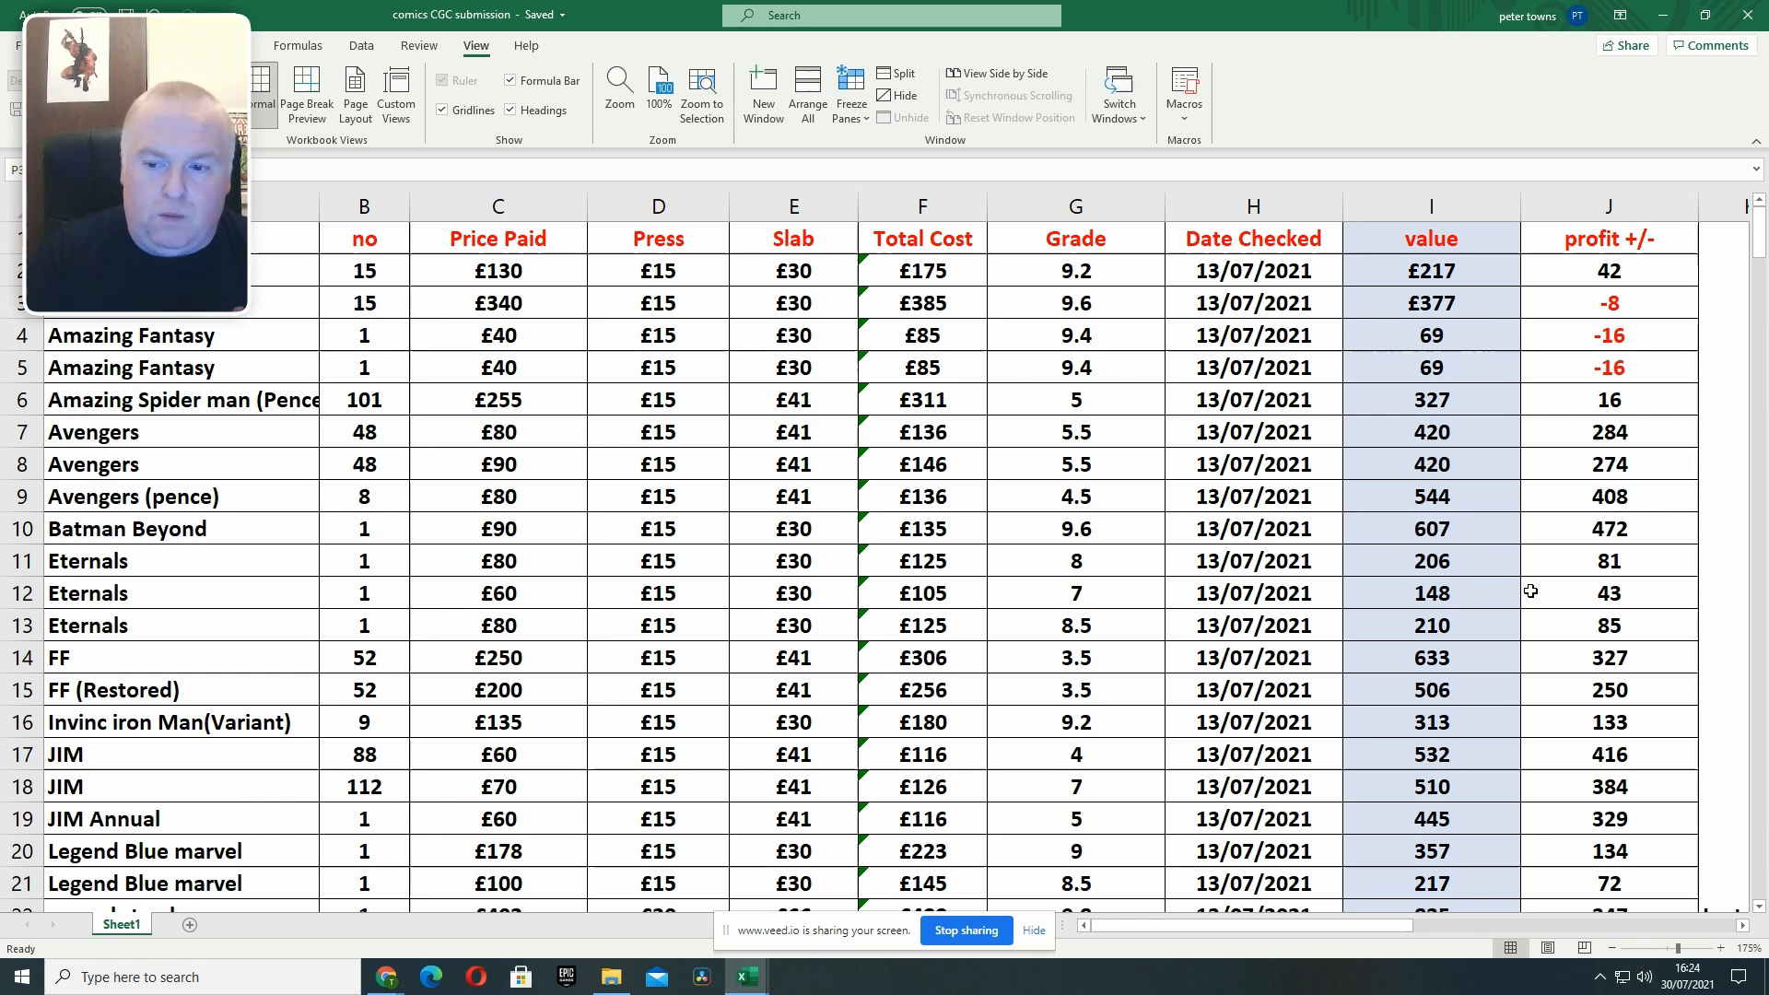
{"action": "mouse_move", "coordinate": [1604, 357]}
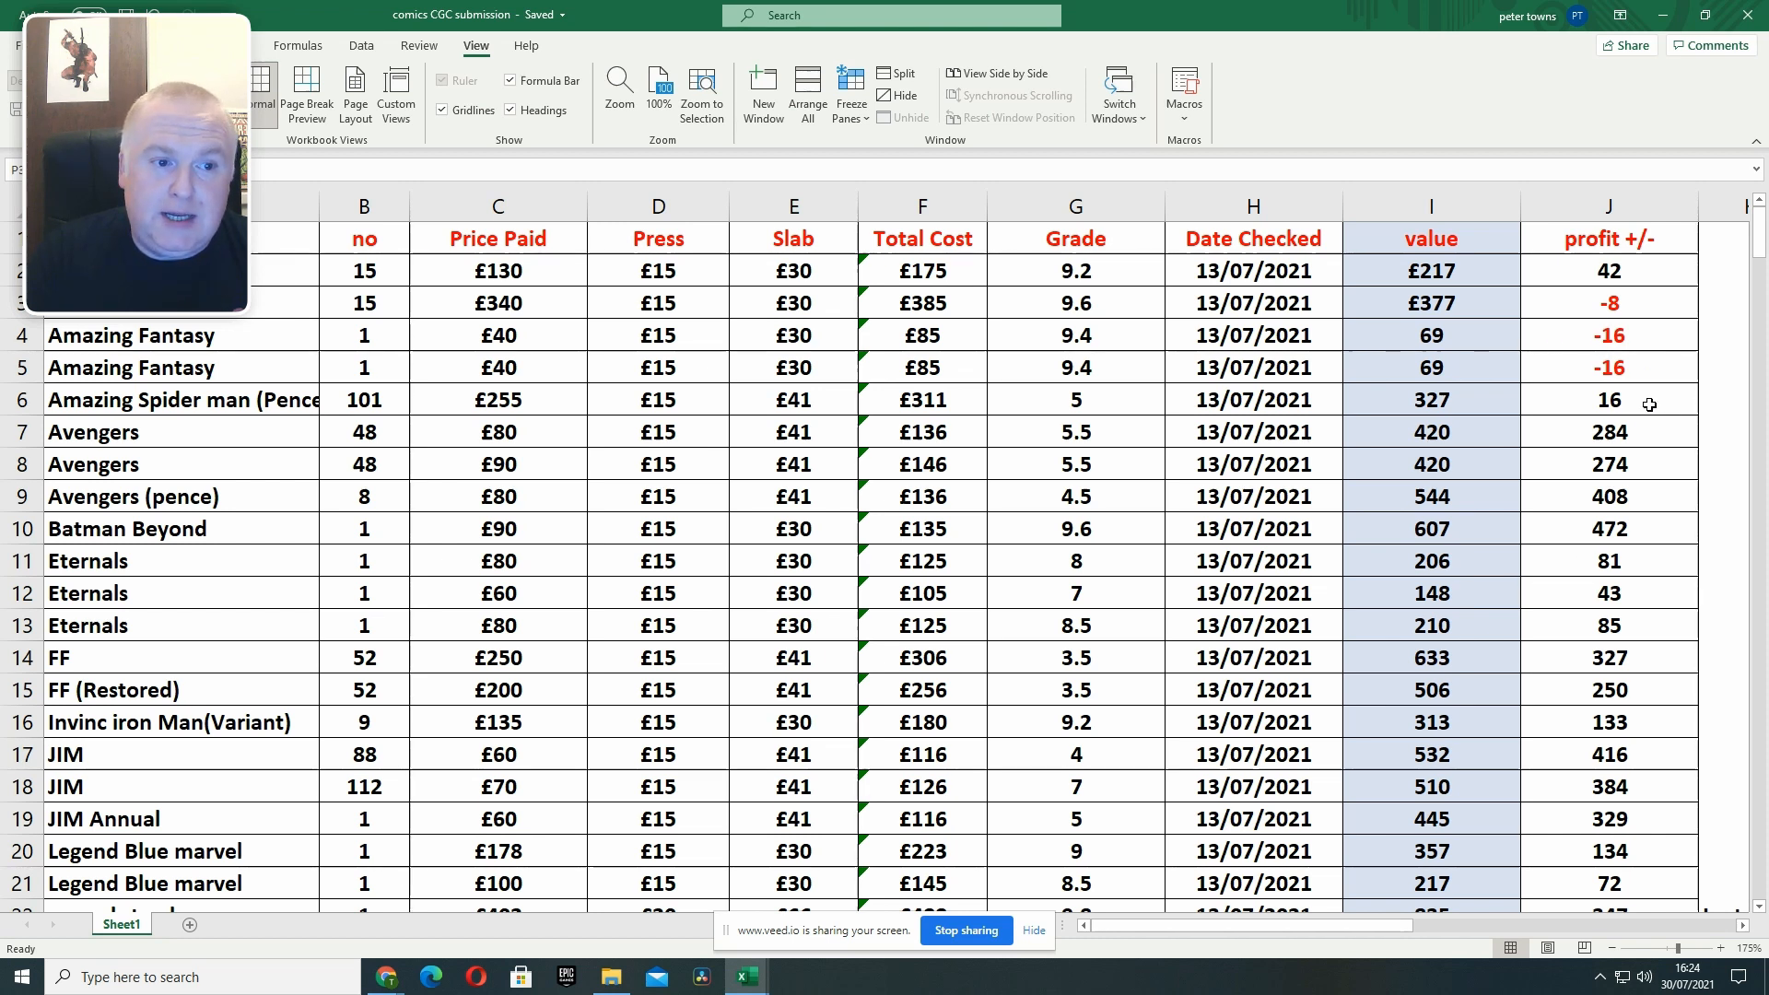
{"action": "mouse_move", "coordinate": [1576, 420]}
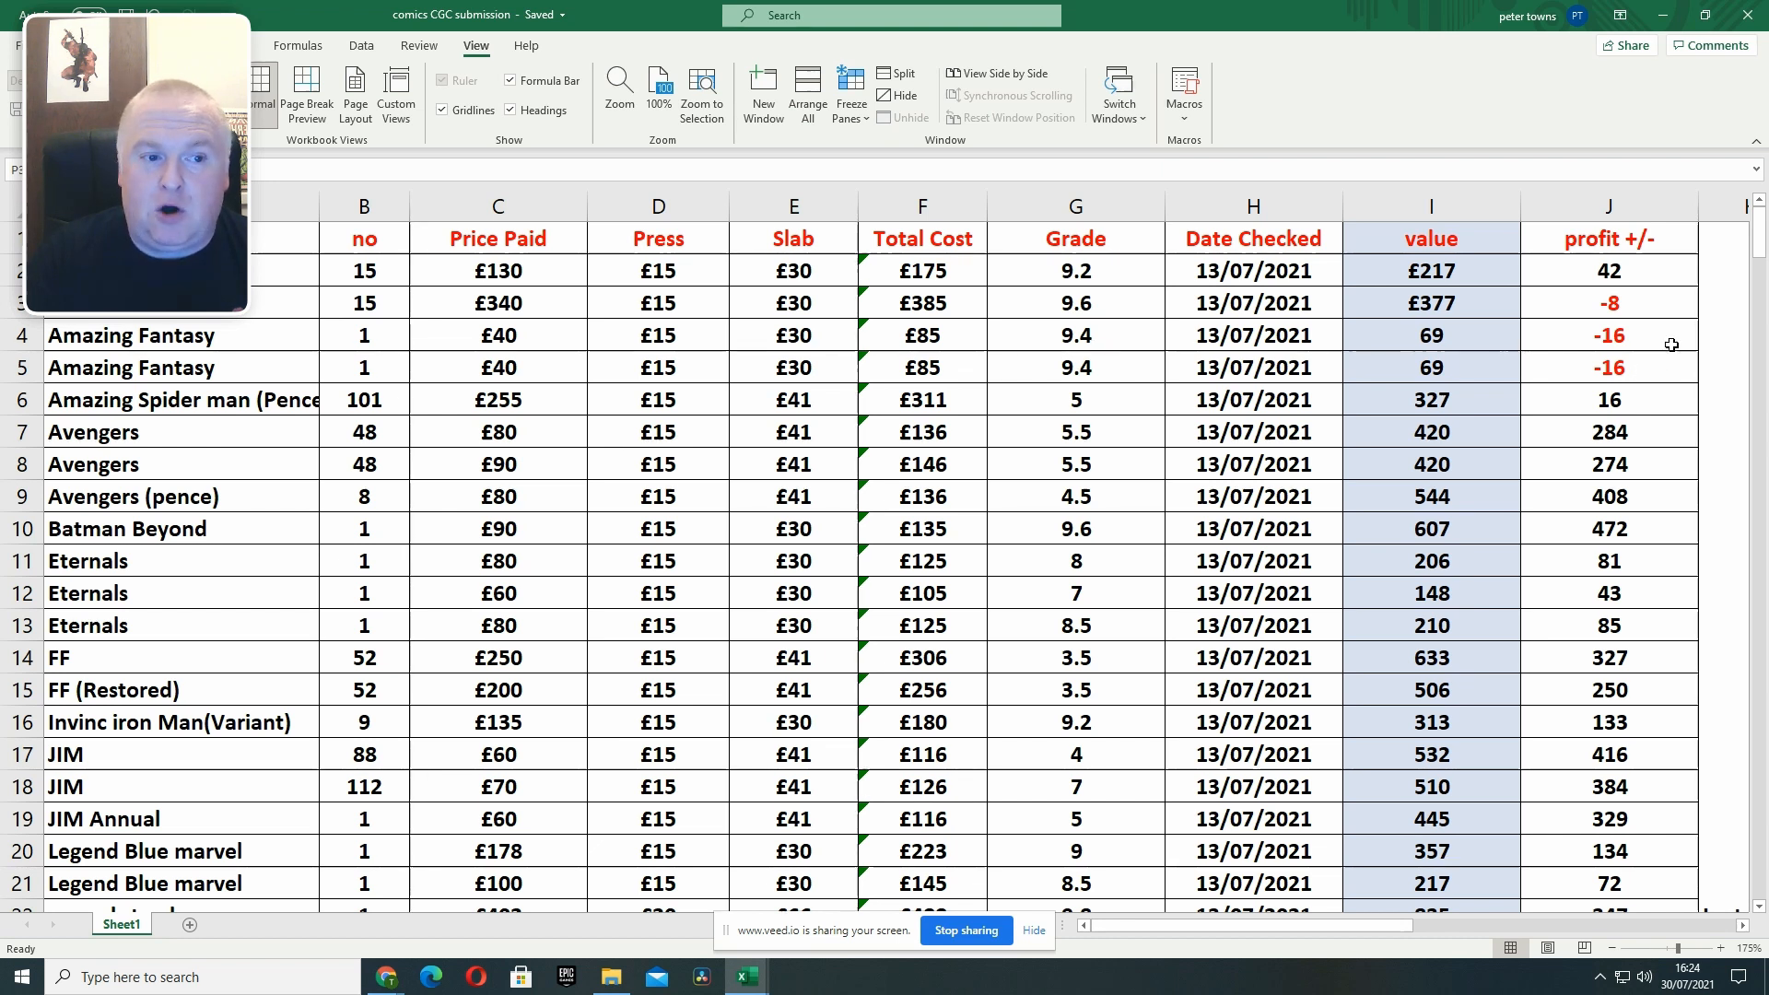
{"action": "mouse_move", "coordinate": [1633, 489]}
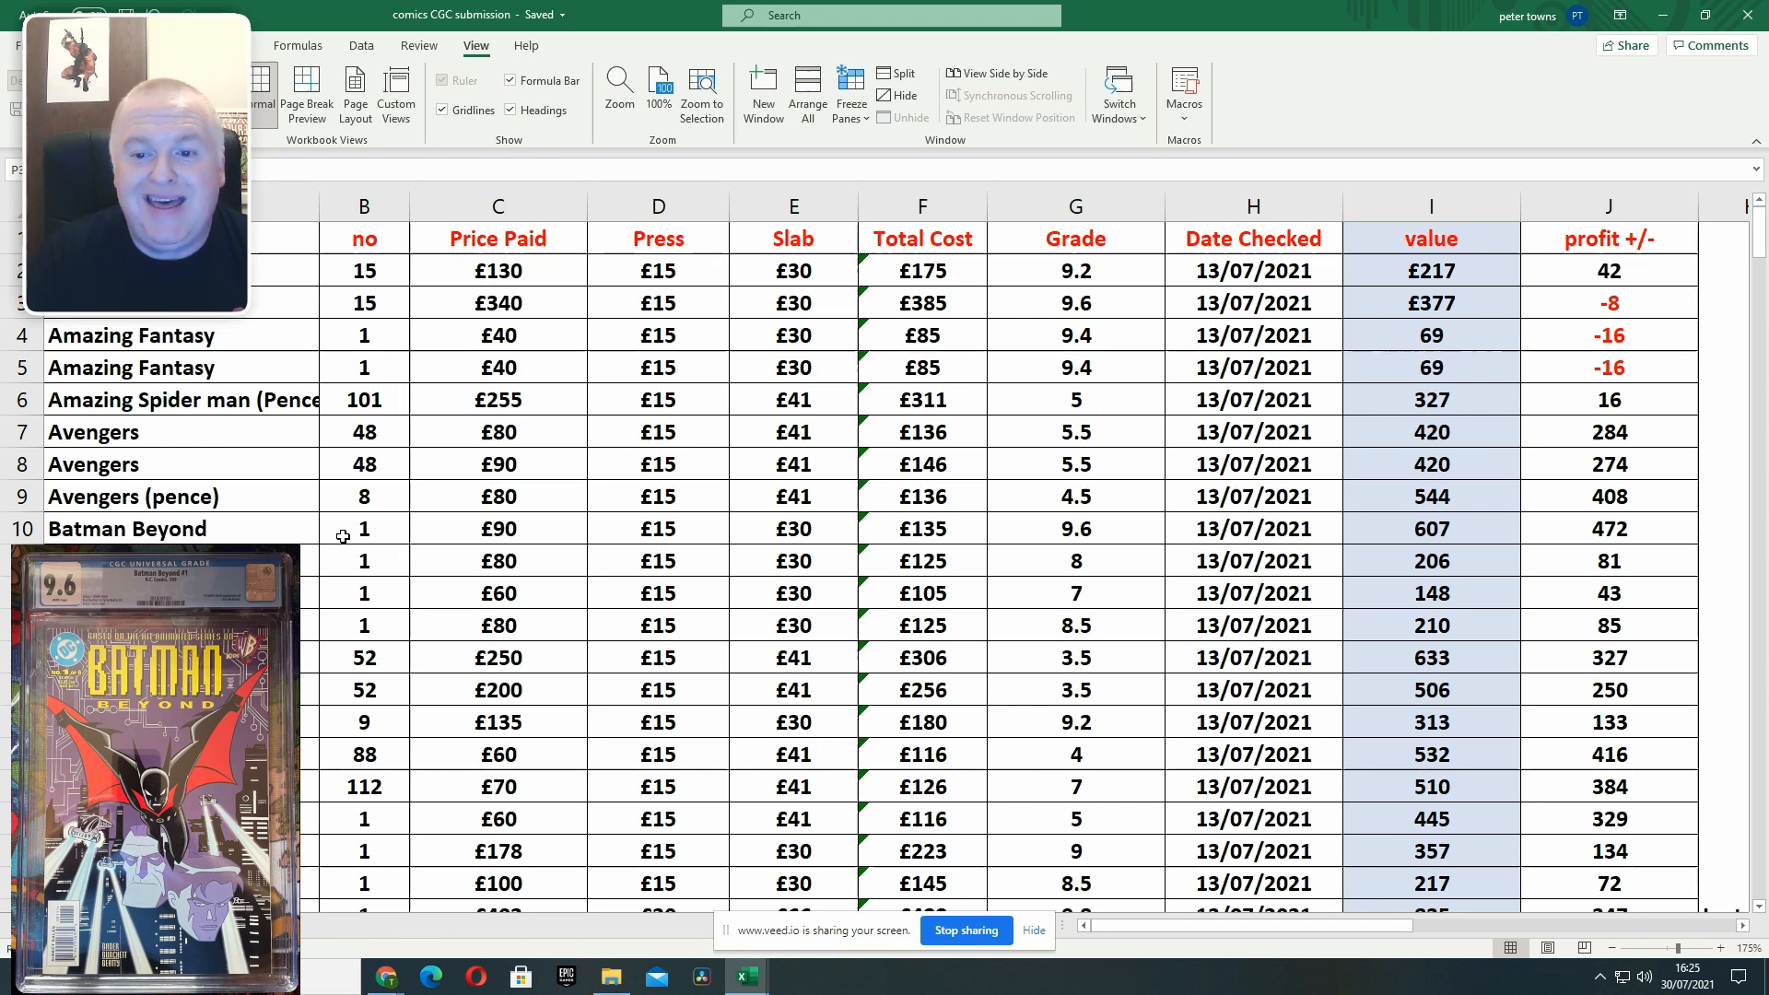
{"action": "mouse_move", "coordinate": [517, 529]}
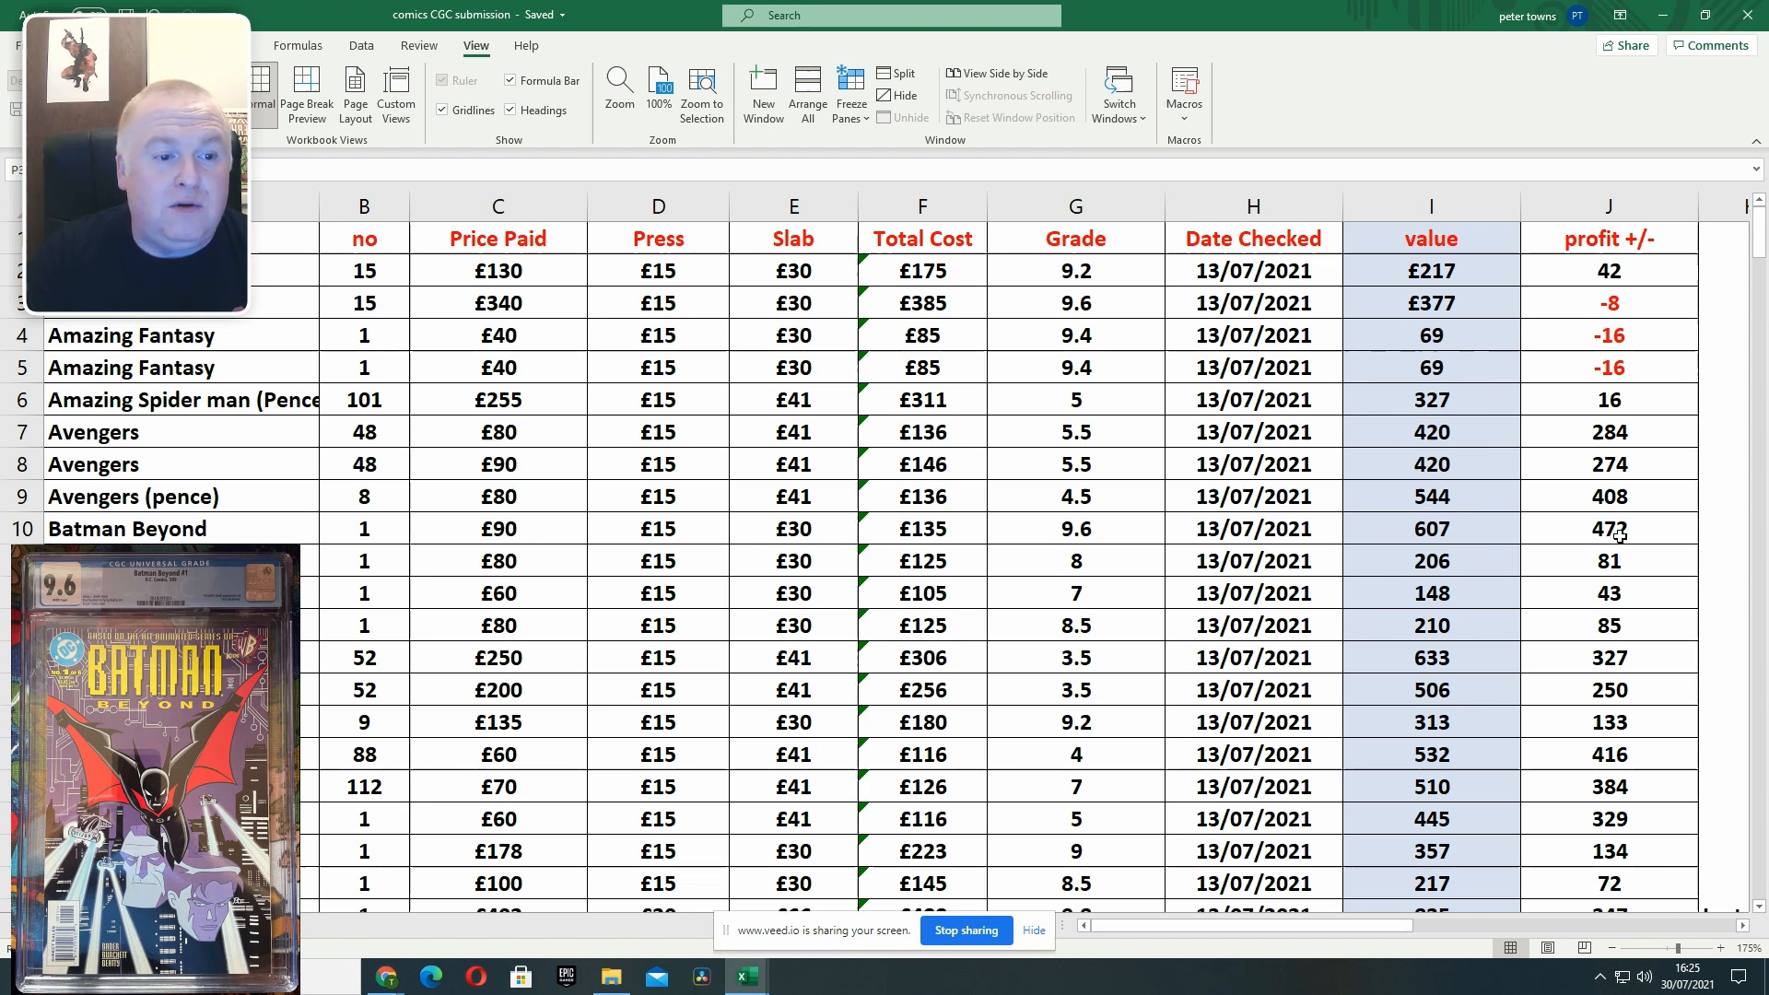
{"action": "mouse_move", "coordinate": [1479, 533]}
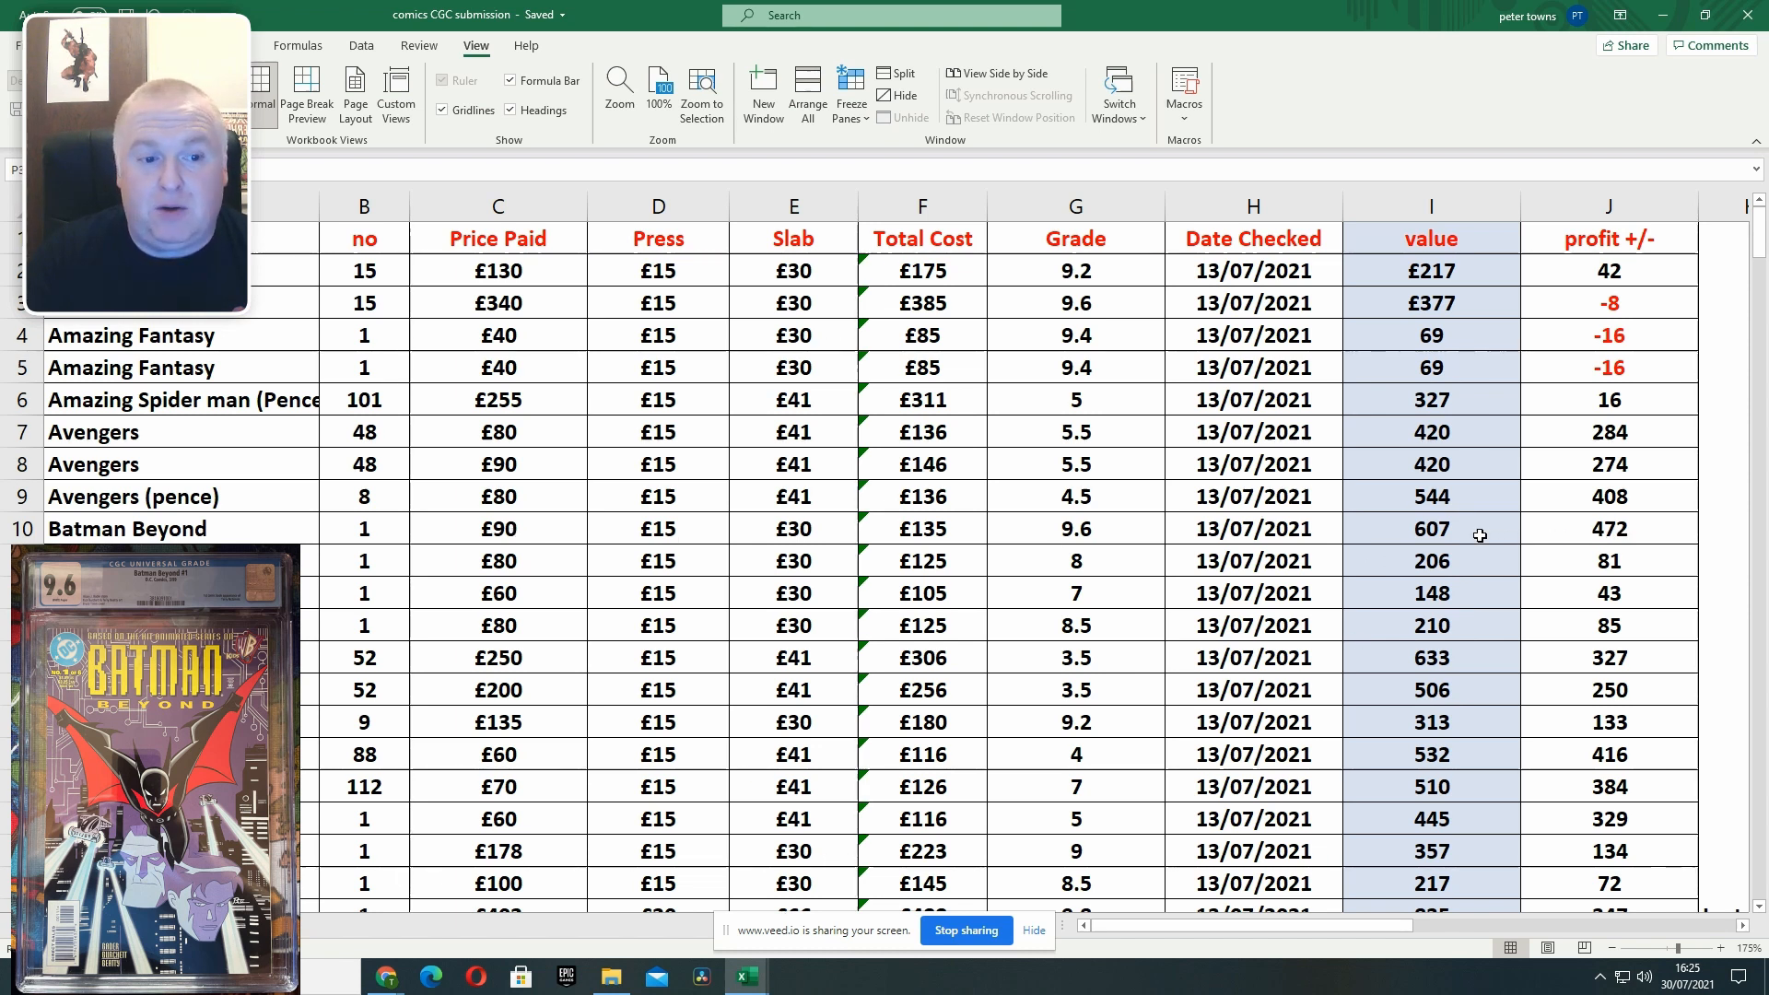
{"action": "mouse_move", "coordinate": [1626, 542]}
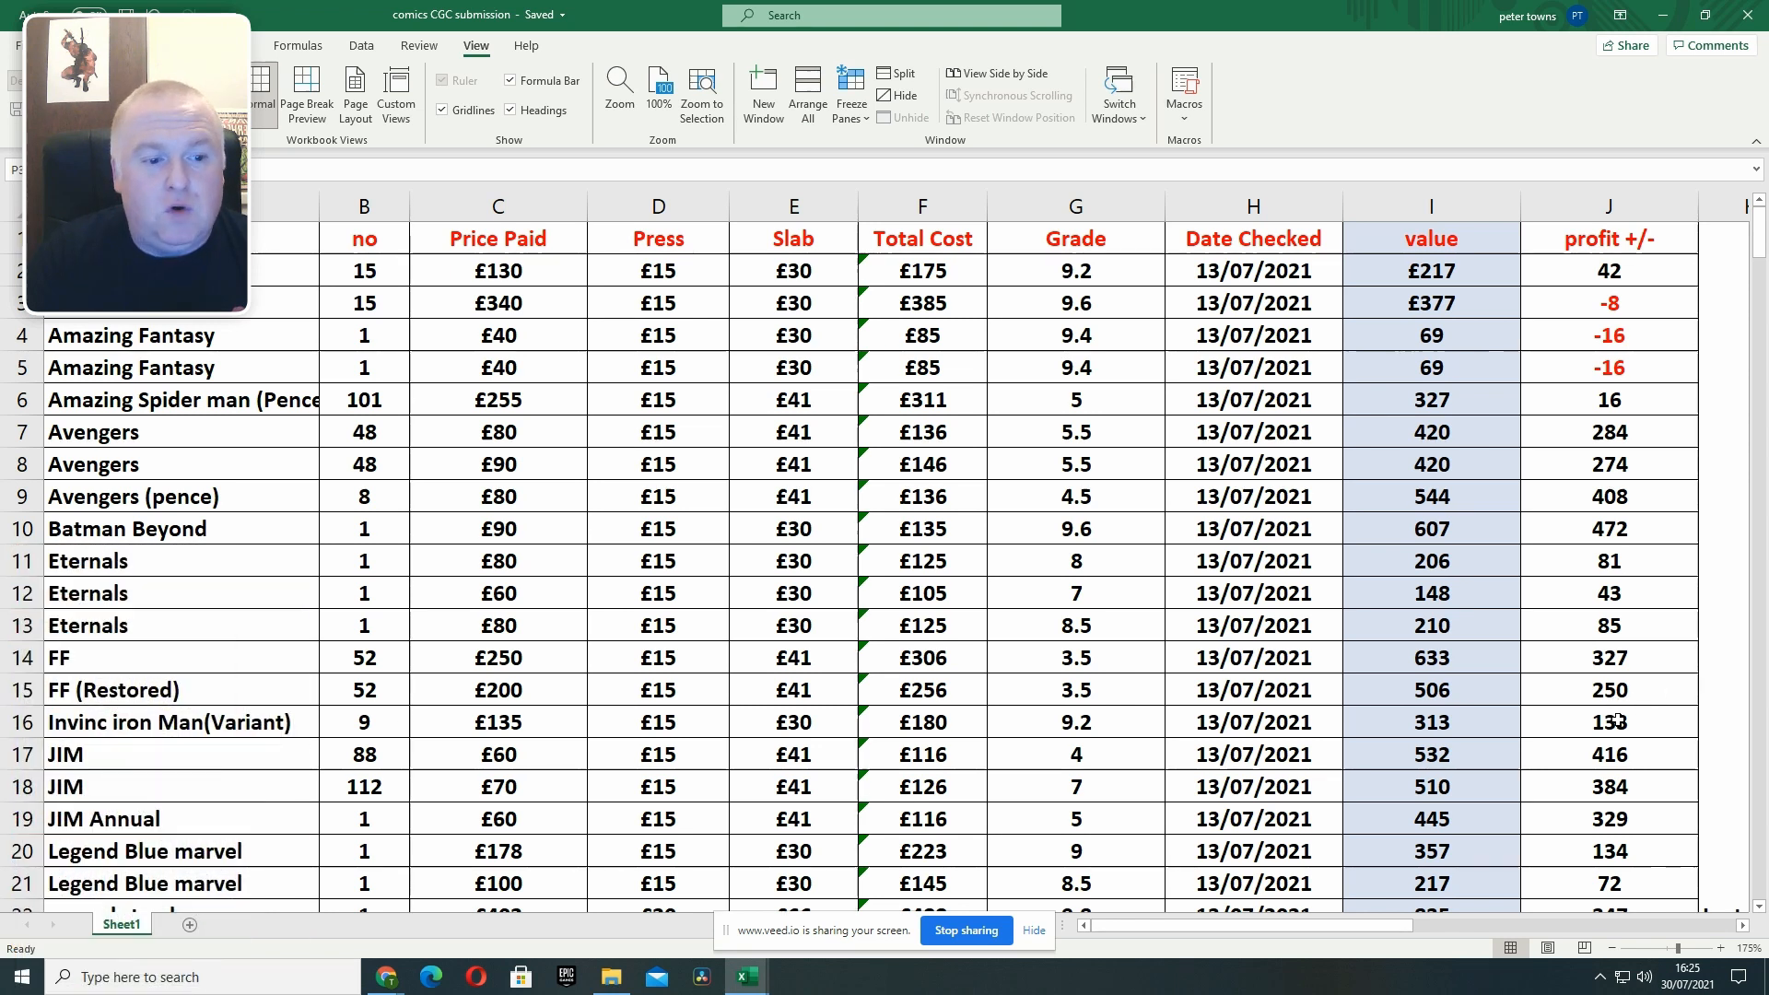
Scroll down to rows 13–30, from Eternals through Strange Tales to Vengeance.
{"action": "scroll", "scroll_direction": "down", "scroll_amount": 3}
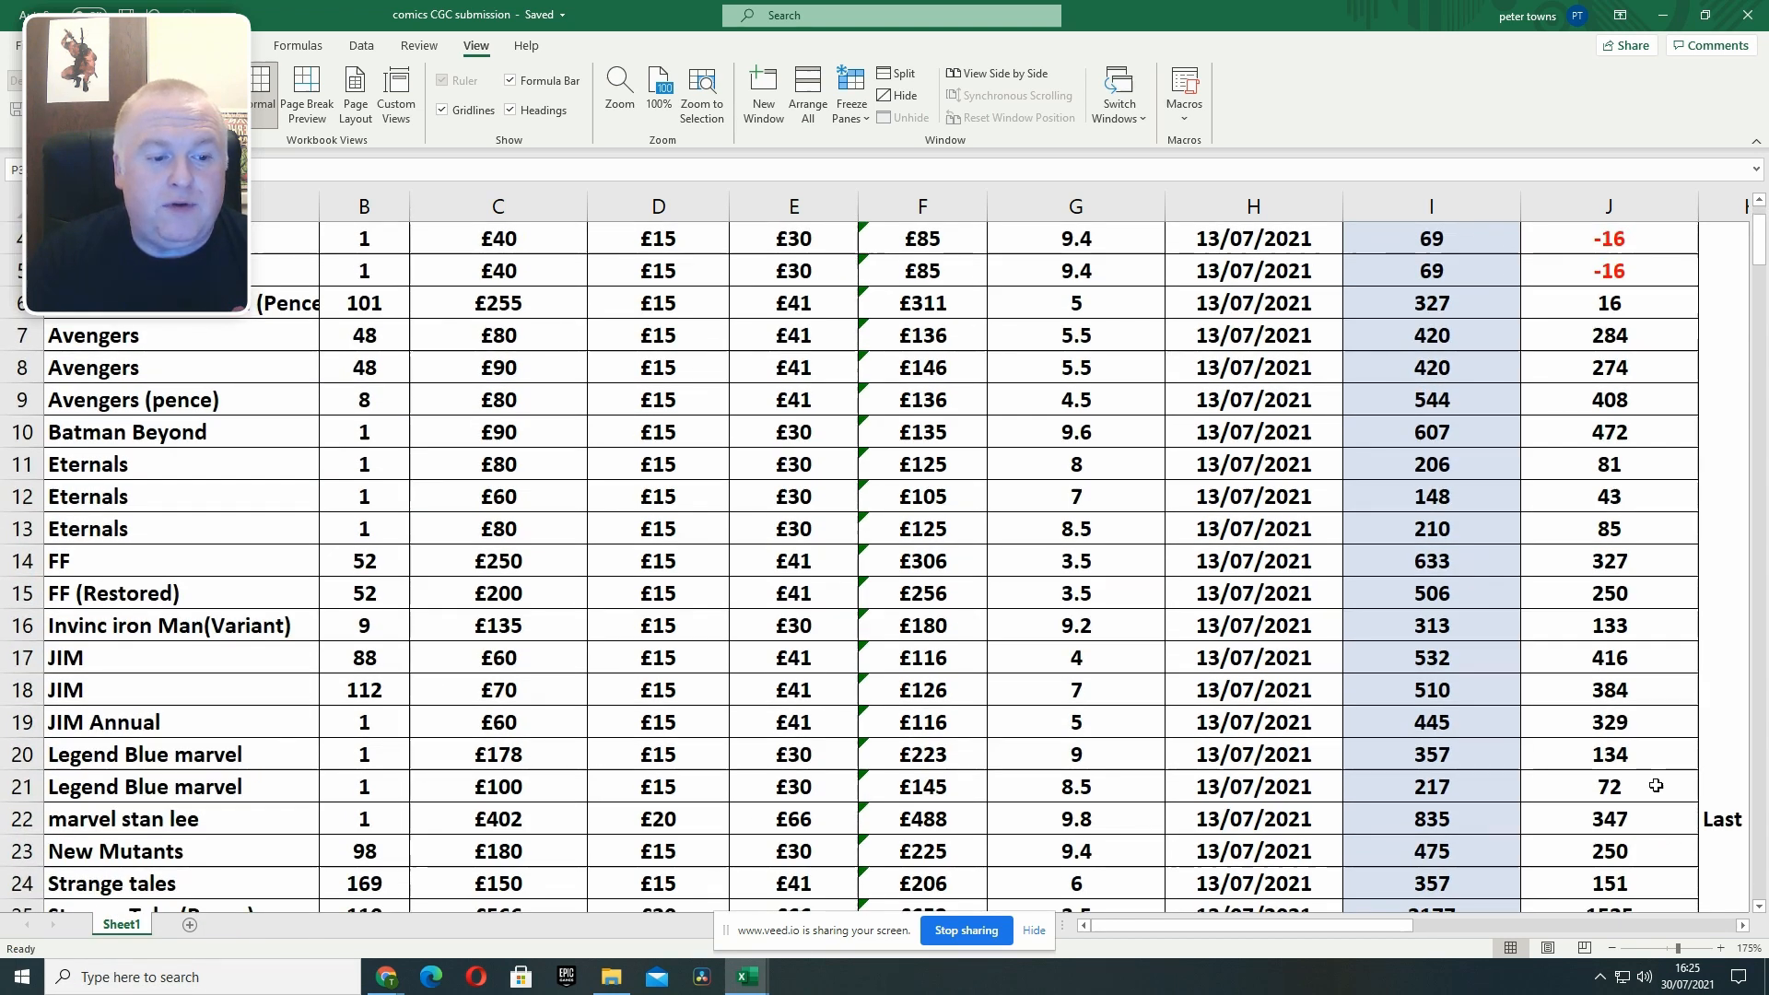
{"action": "scroll", "scroll_direction": "down", "scroll_amount": 3}
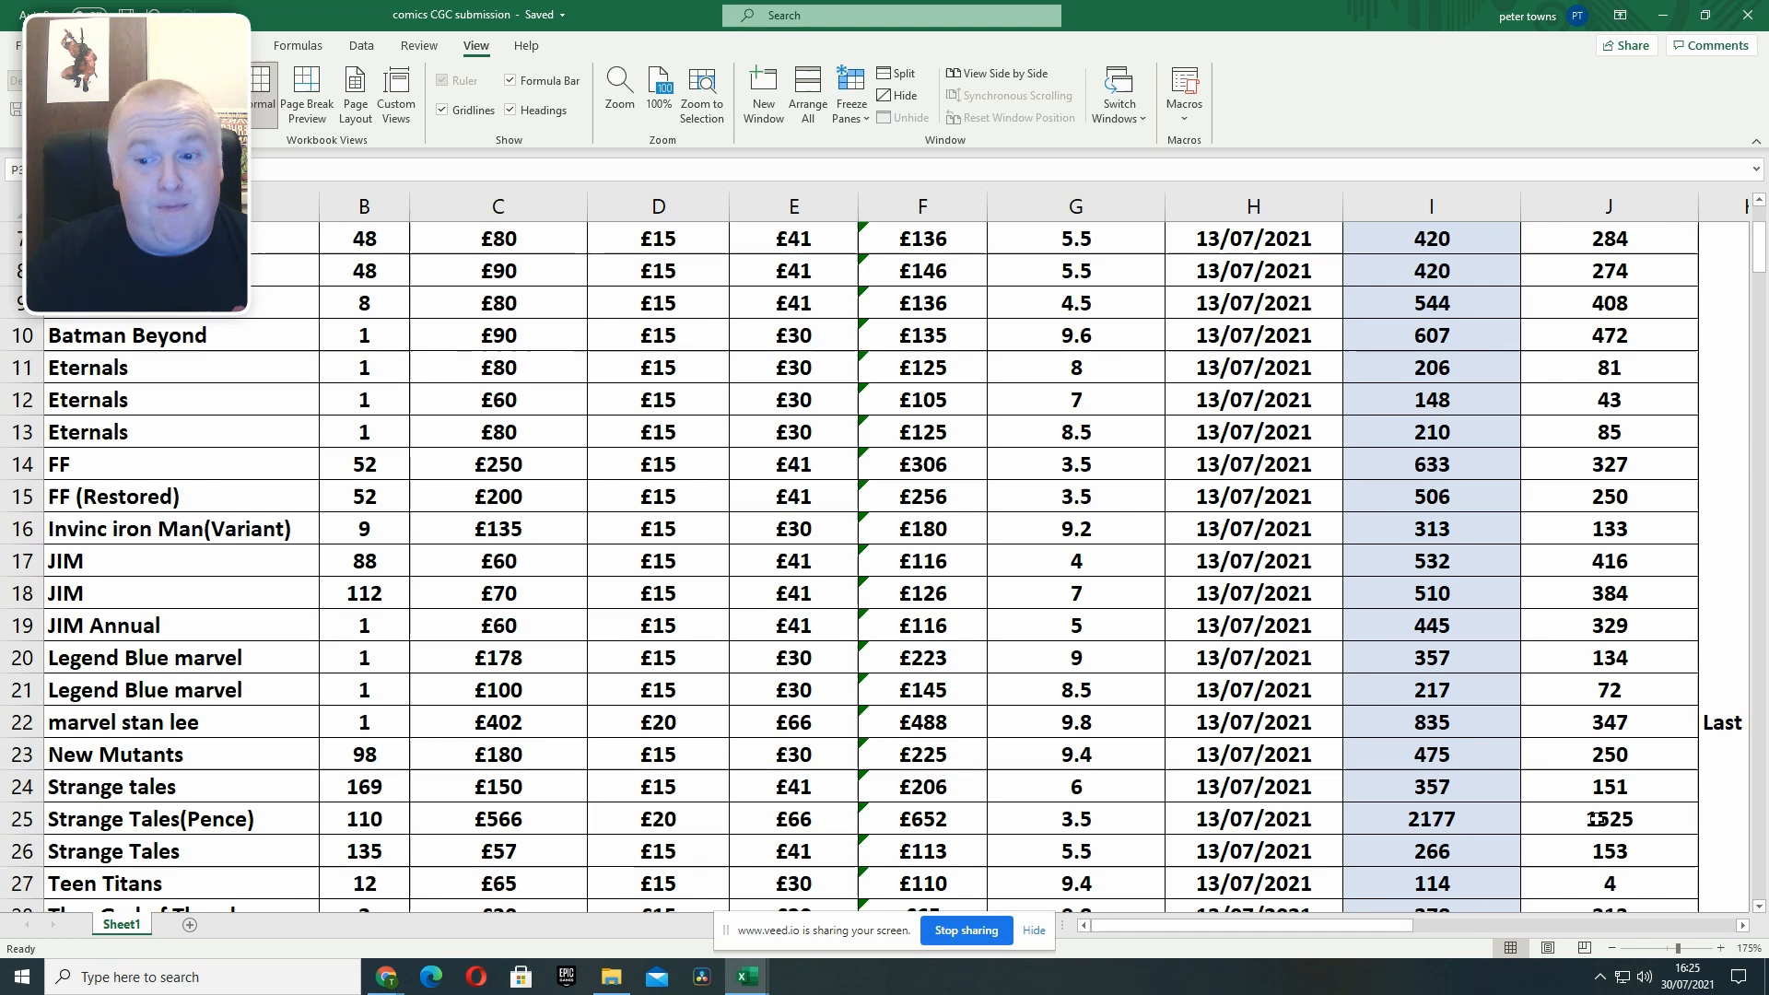
{"action": "scroll", "scroll_direction": "down", "scroll_amount": 3}
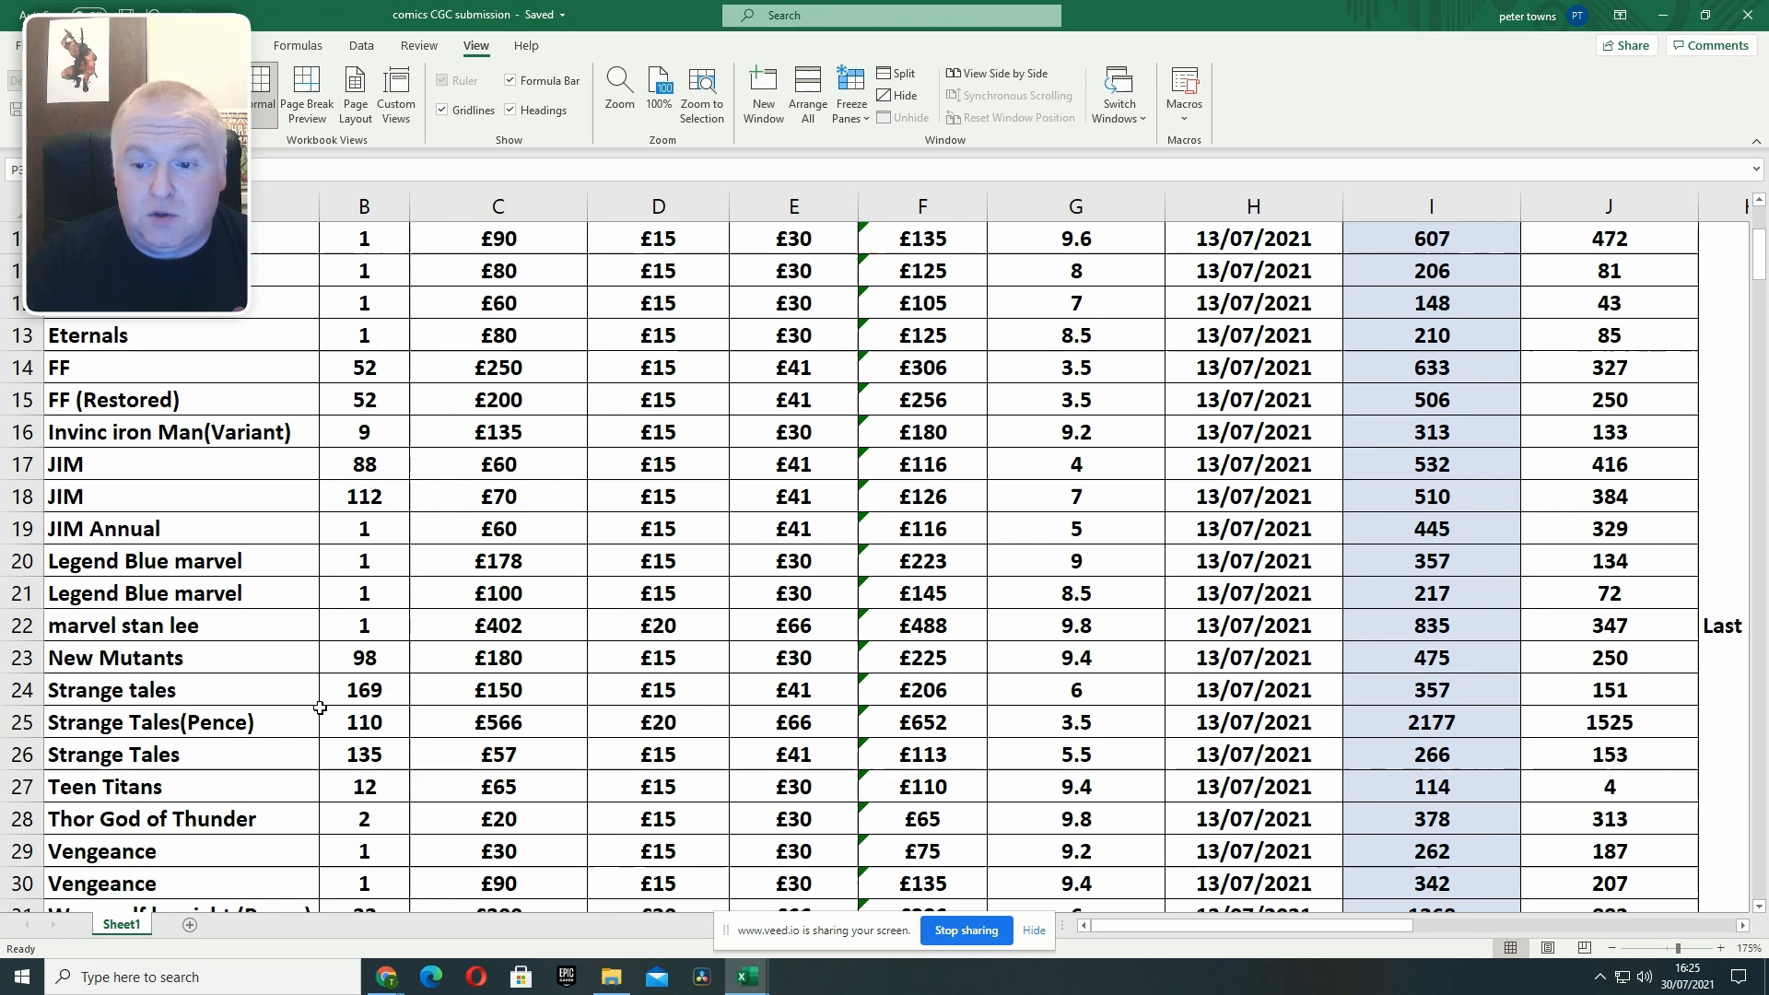
{"action": "mouse_move", "coordinate": [217, 730]}
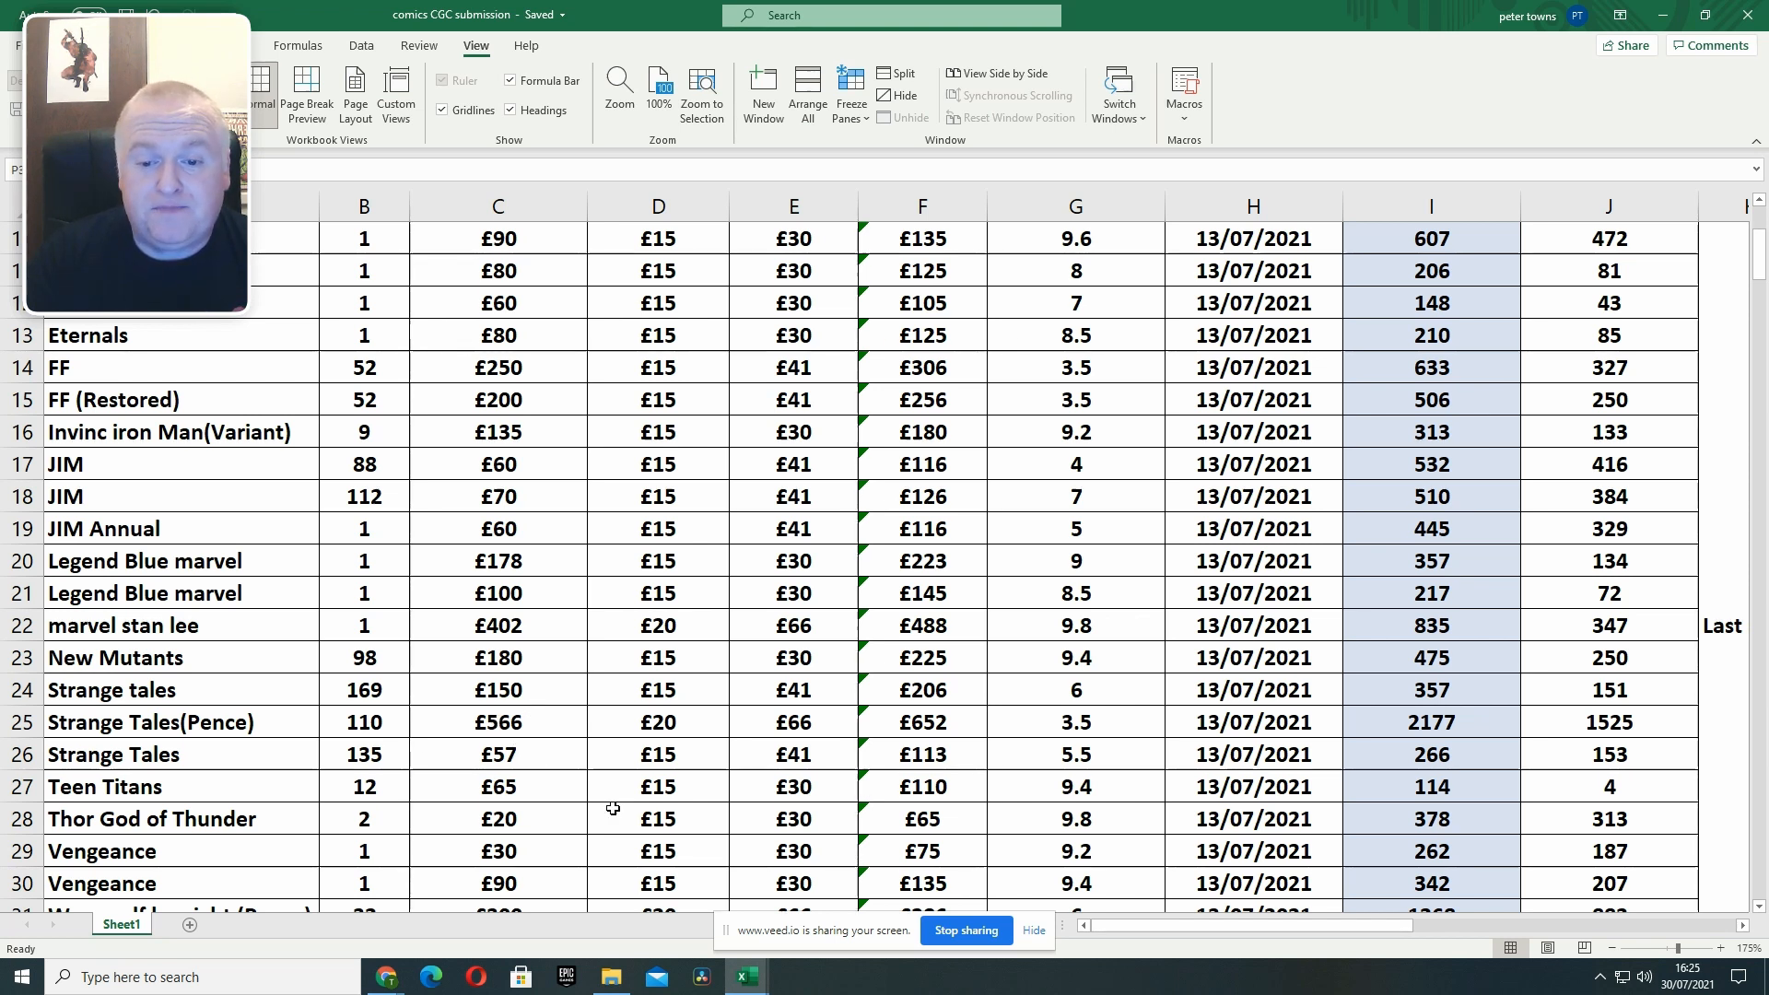
{"action": "mouse_move", "coordinate": [1097, 728]}
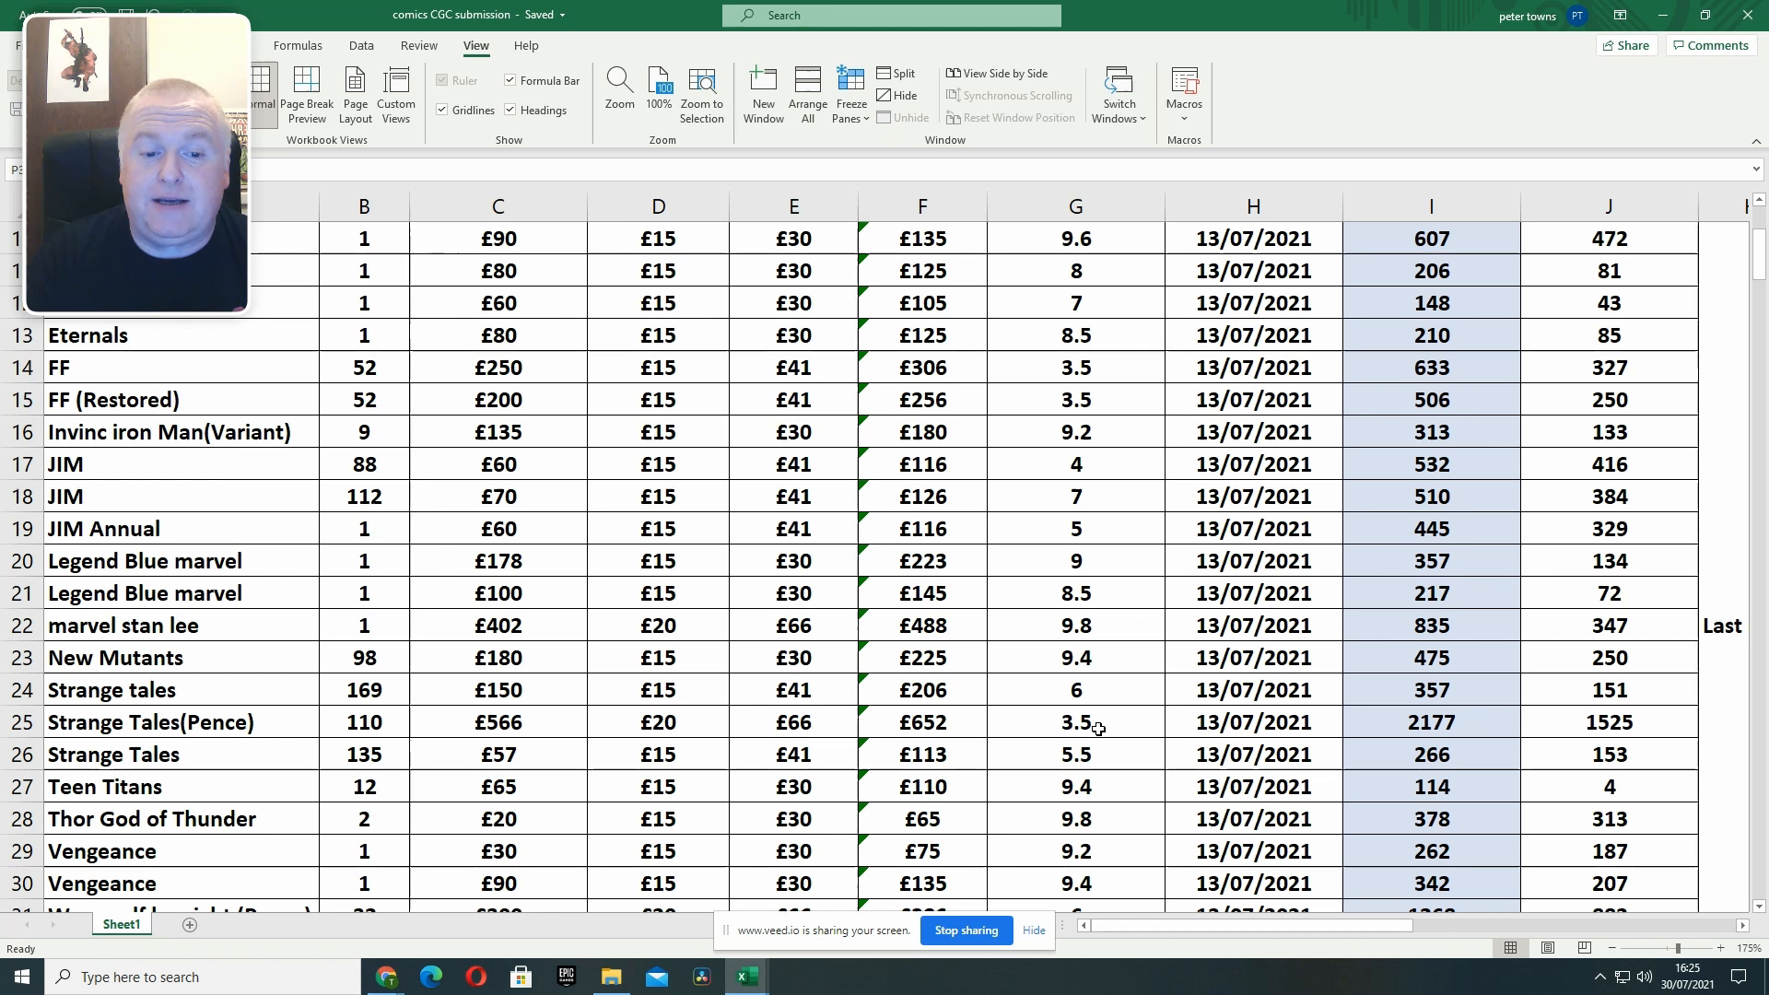
{"action": "mouse_move", "coordinate": [1391, 813]}
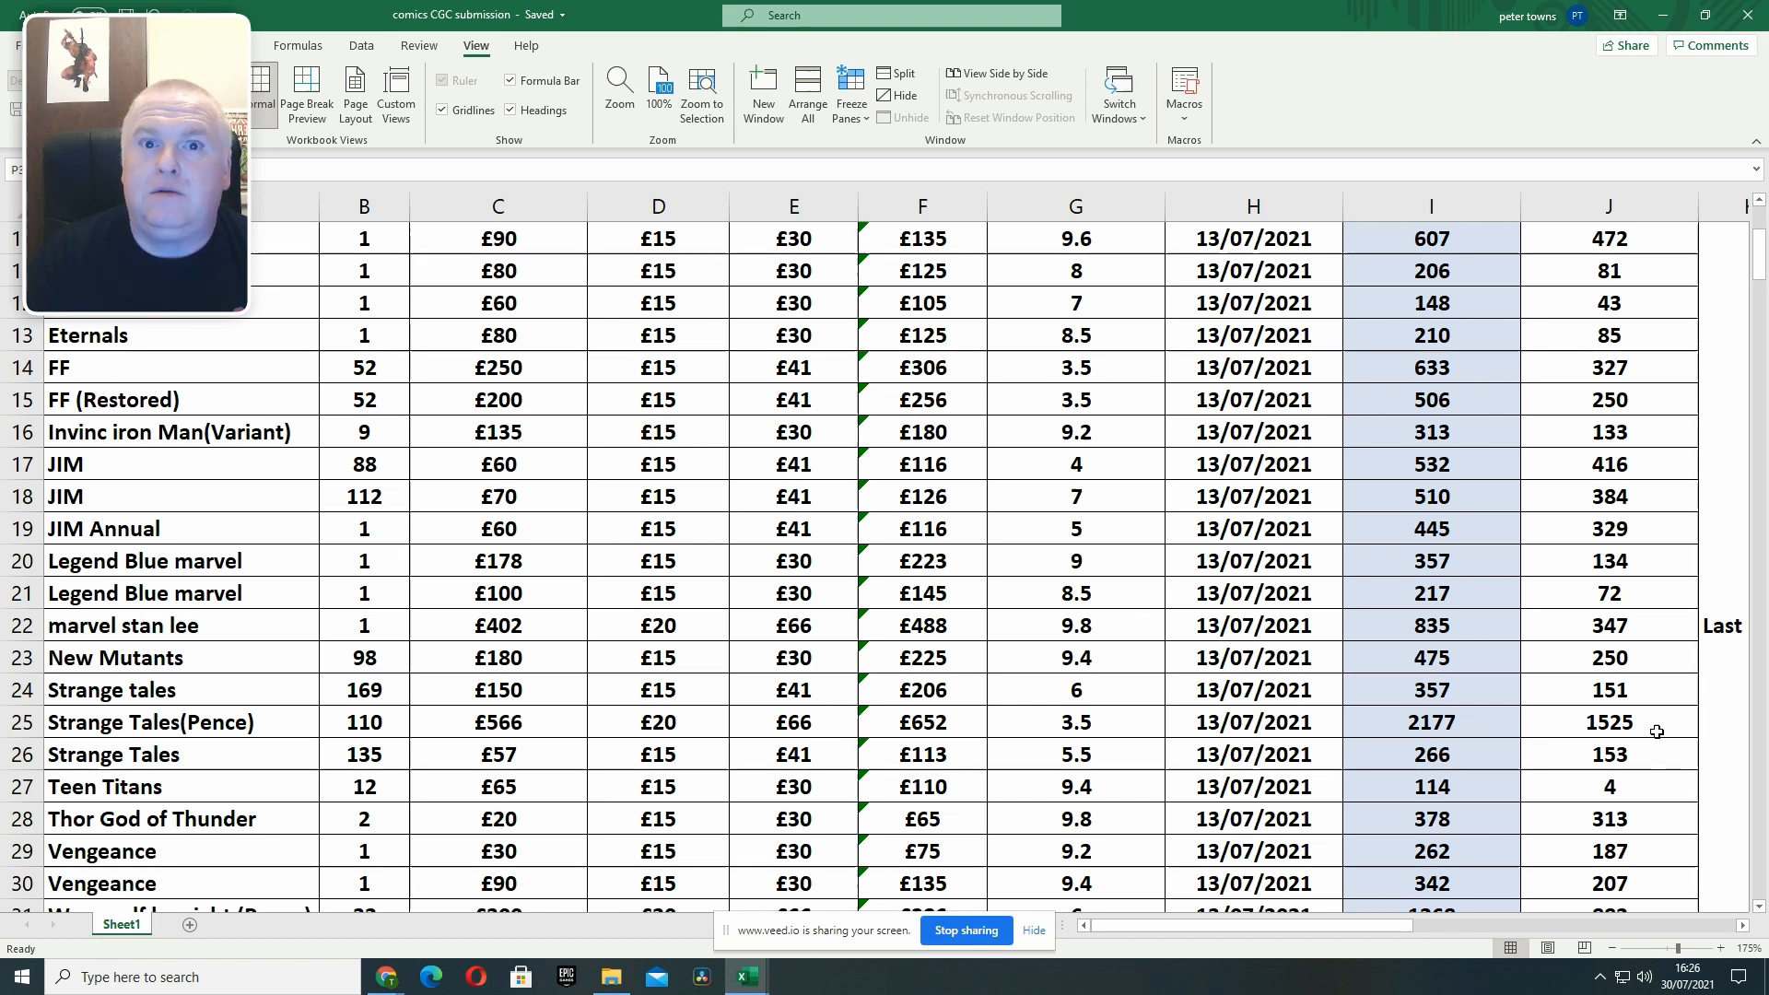
Scroll to the final rows: Werewolf by Night, X-Men and Young Avengers.
{"action": "scroll", "scroll_direction": "down", "scroll_amount": 3}
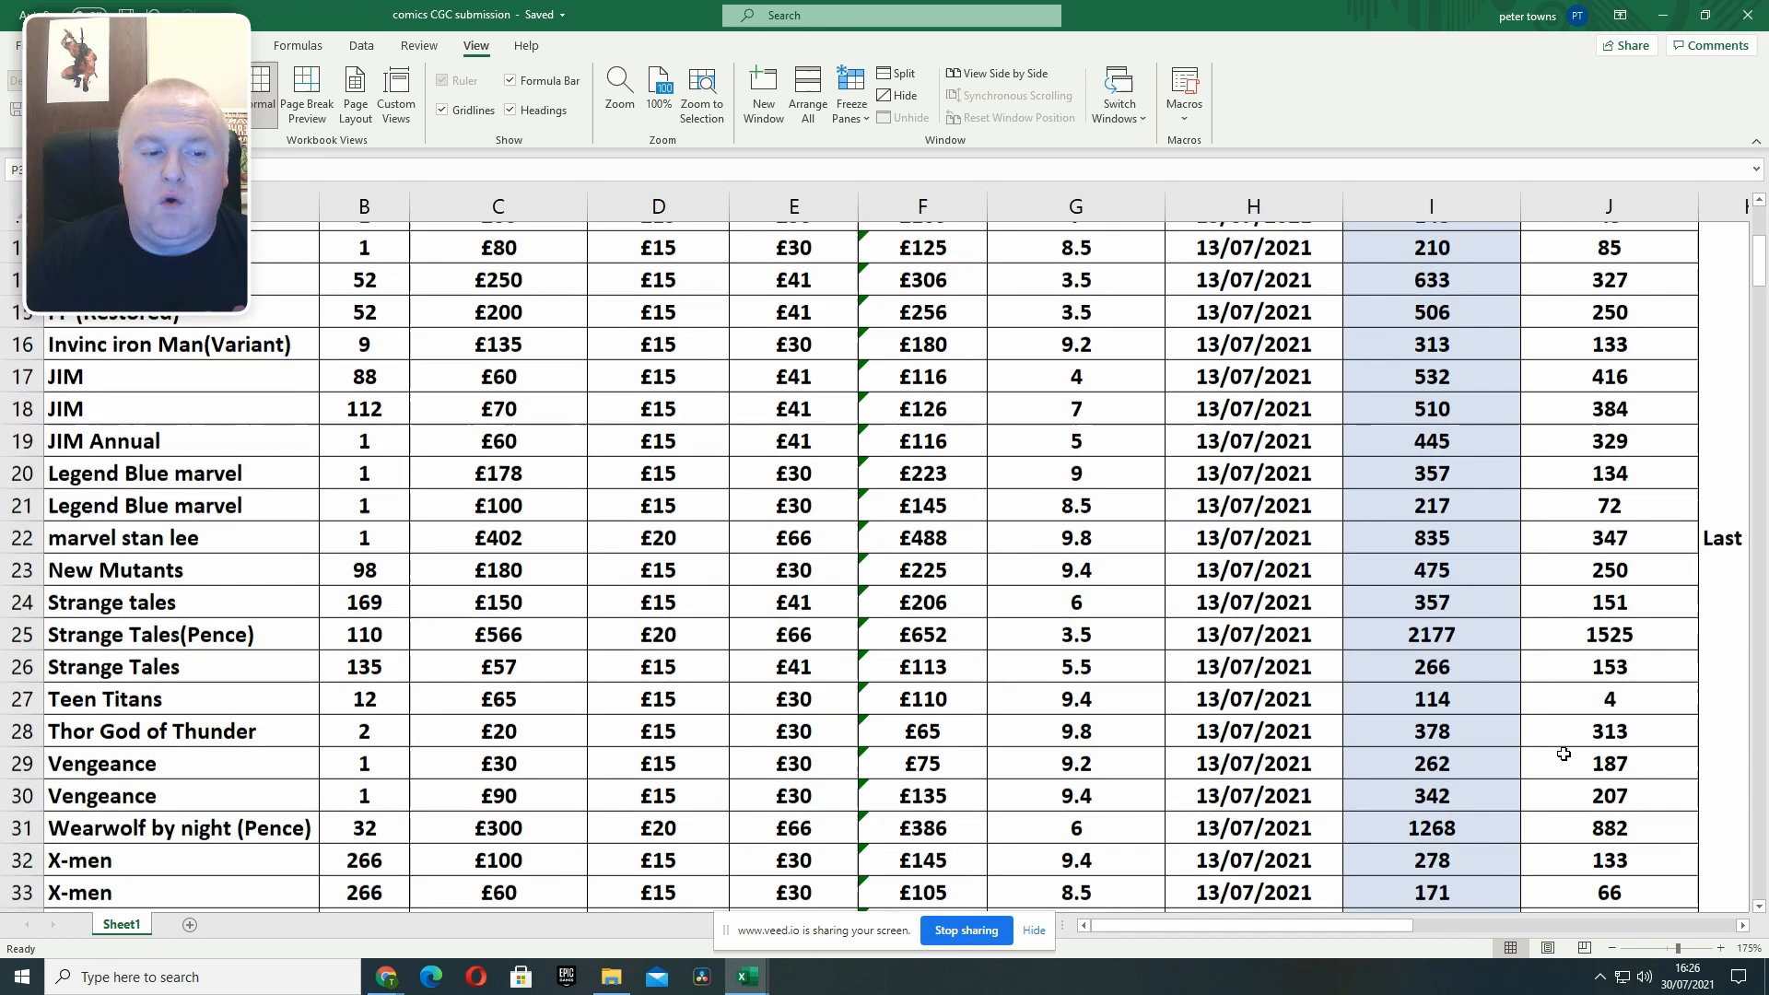
{"action": "scroll", "scroll_direction": "down", "scroll_amount": 3}
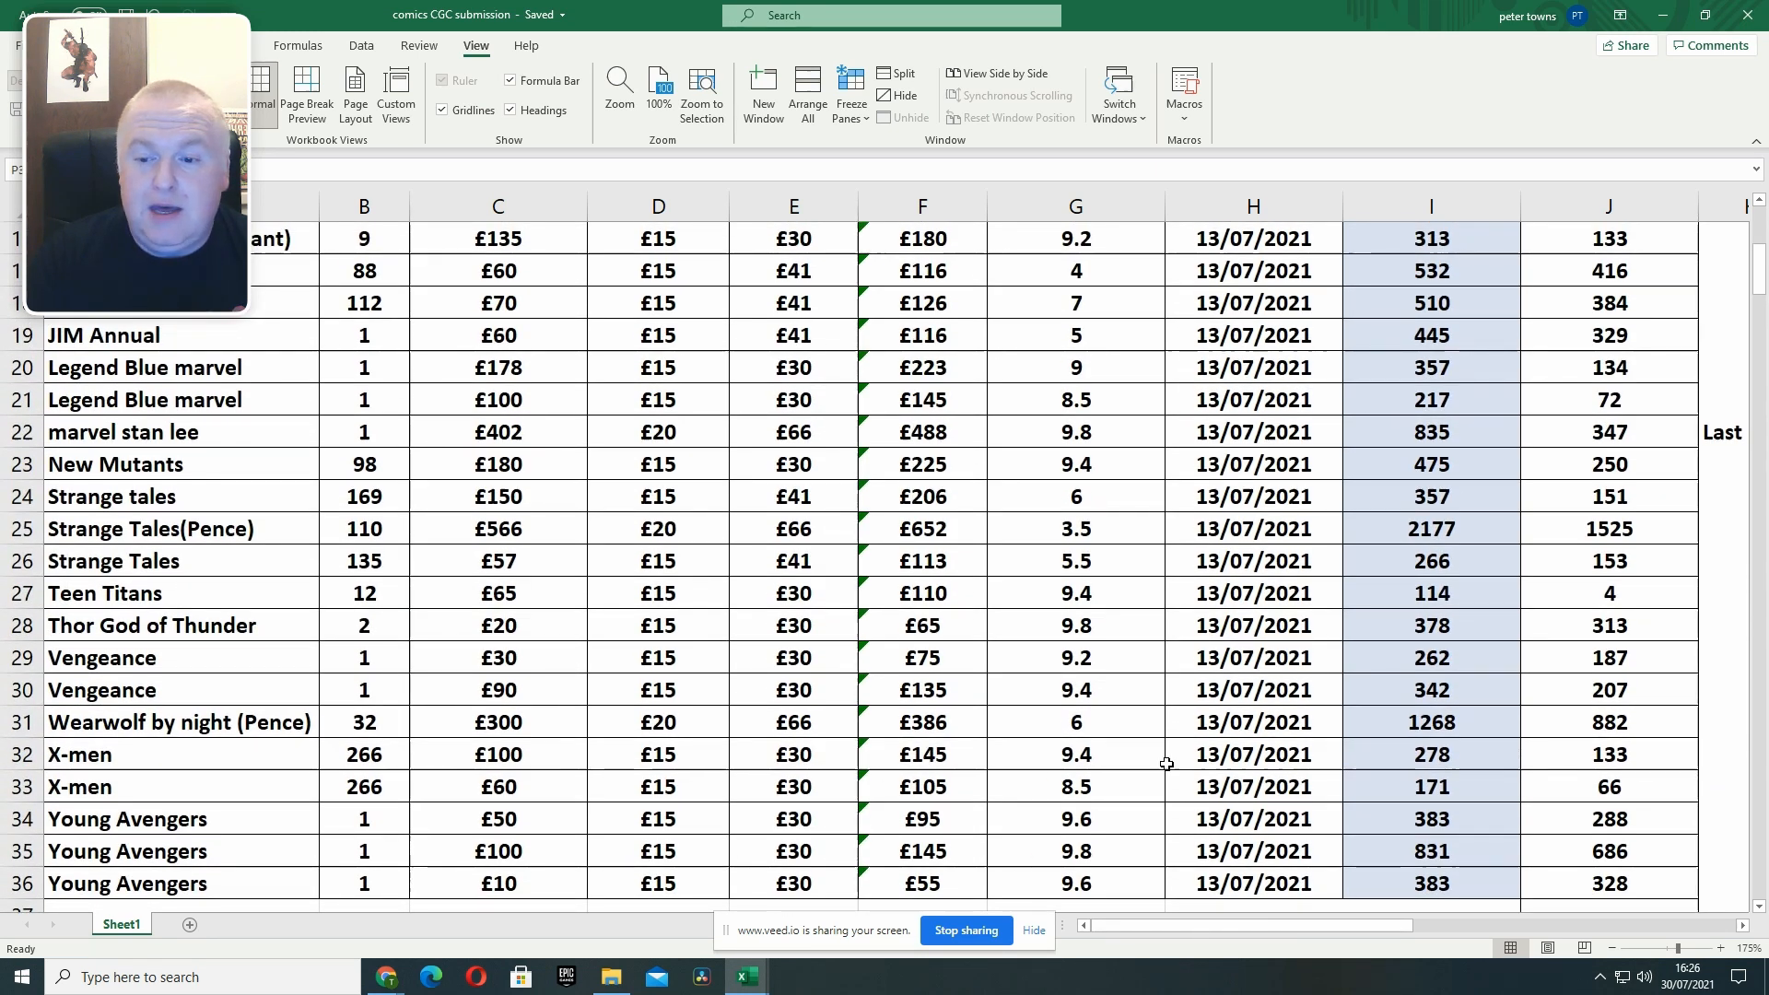
{"action": "mouse_move", "coordinate": [818, 791]}
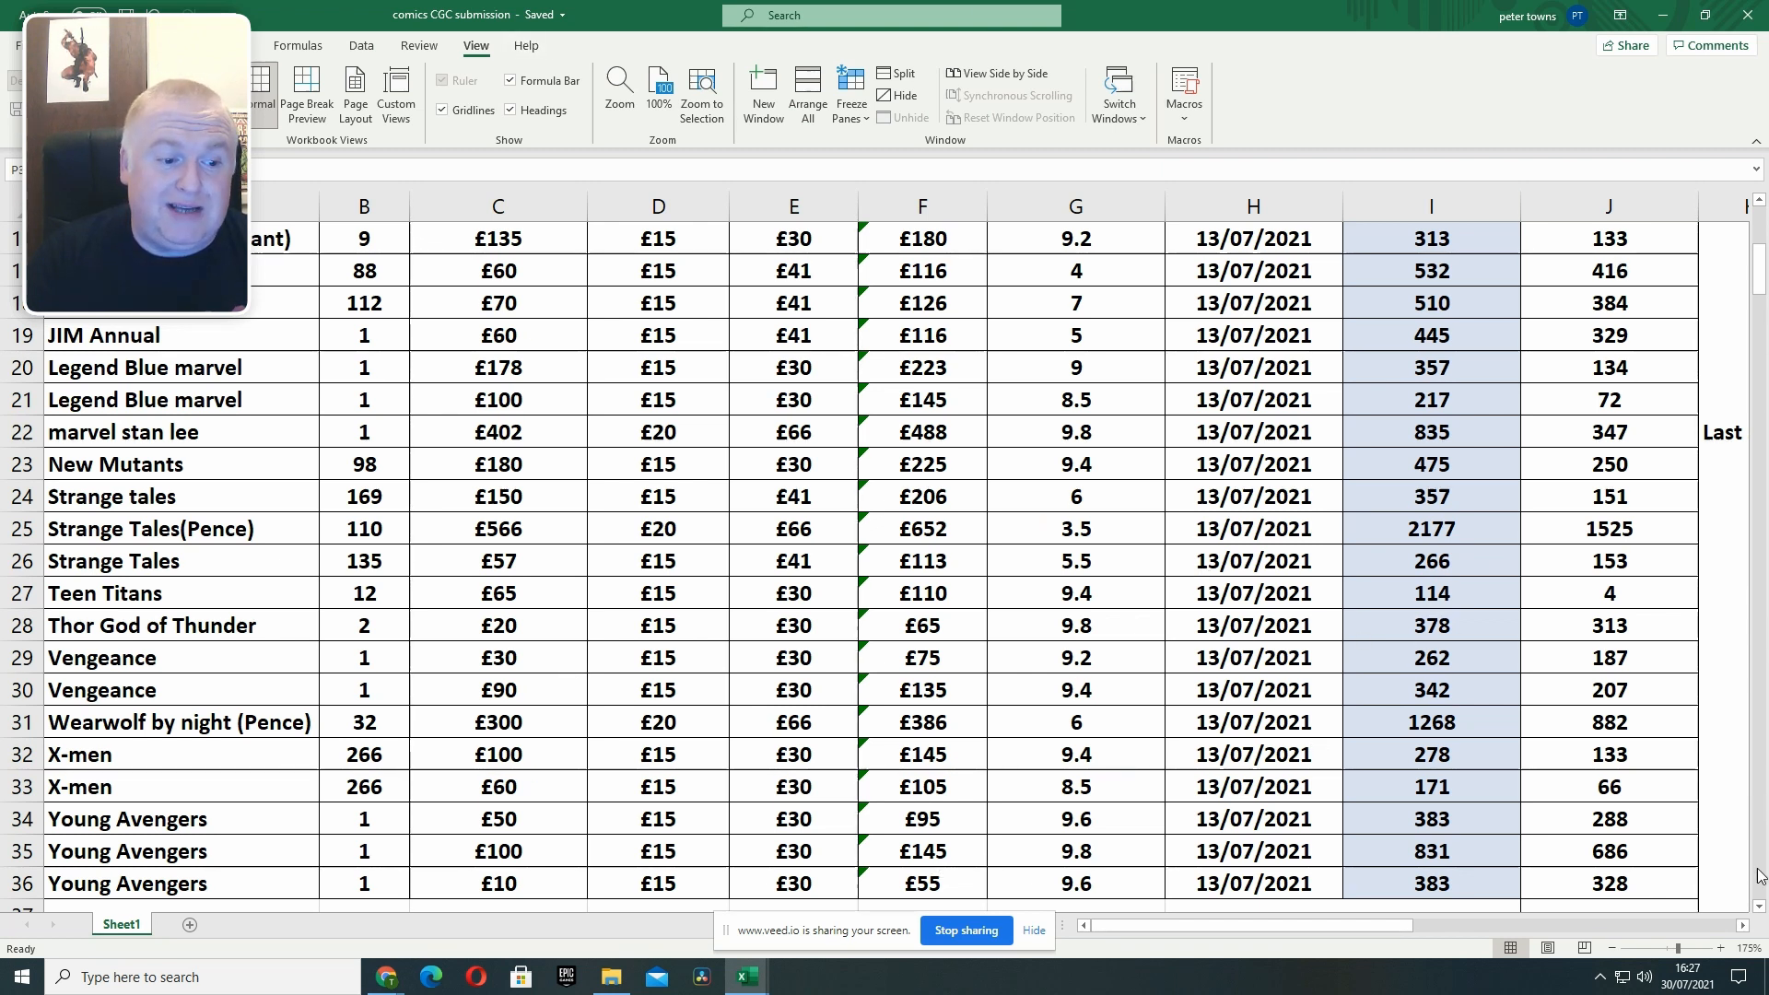
{"action": "scroll", "scroll_direction": "down", "scroll_amount": 3}
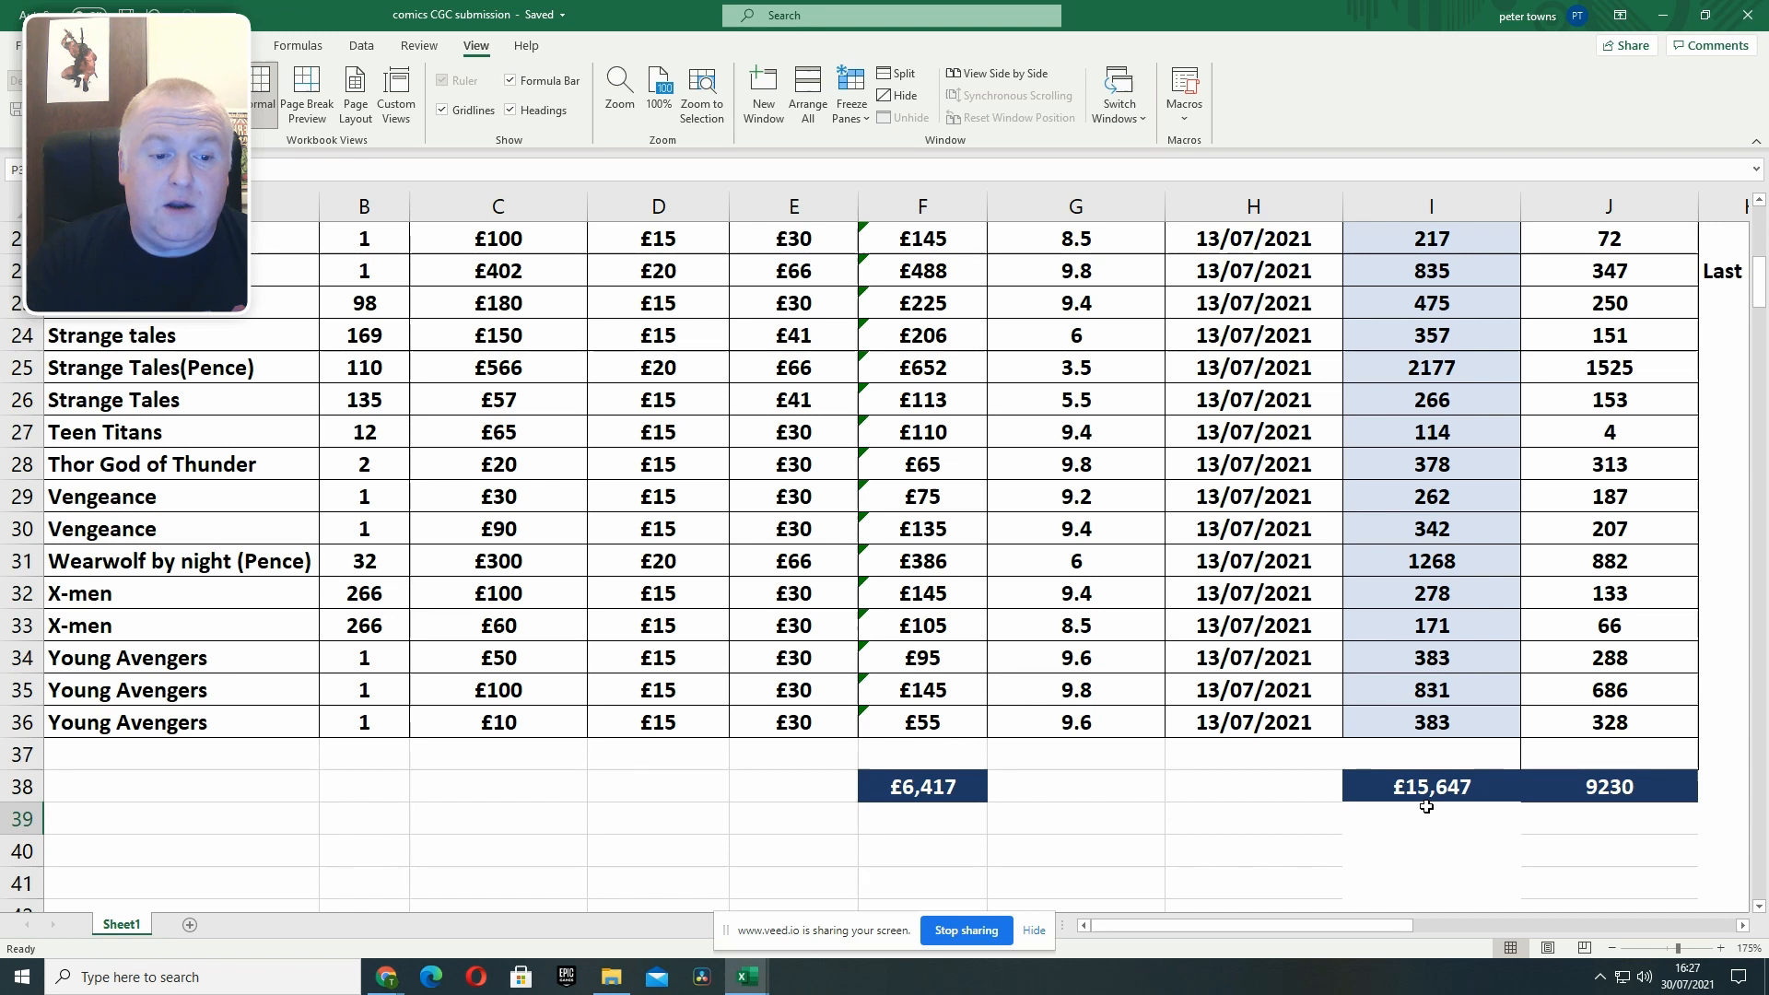
{"action": "mouse_move", "coordinate": [1547, 859]}
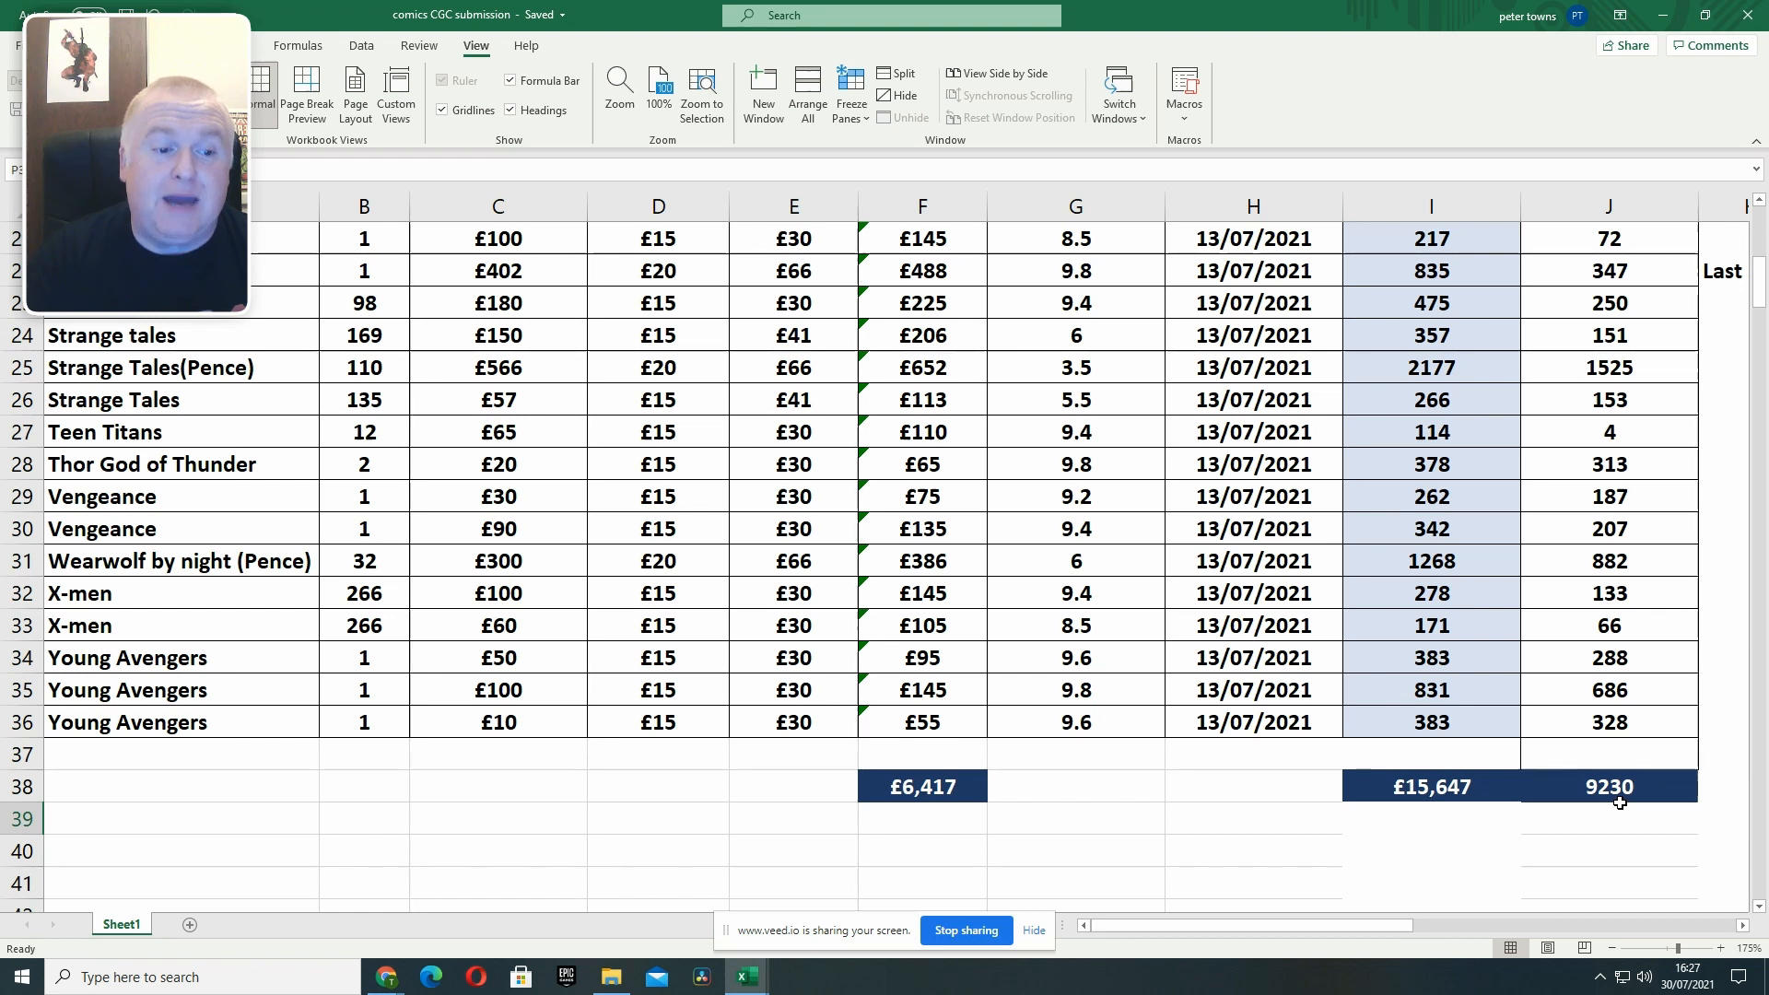
{"action": "mouse_move", "coordinate": [1760, 845]}
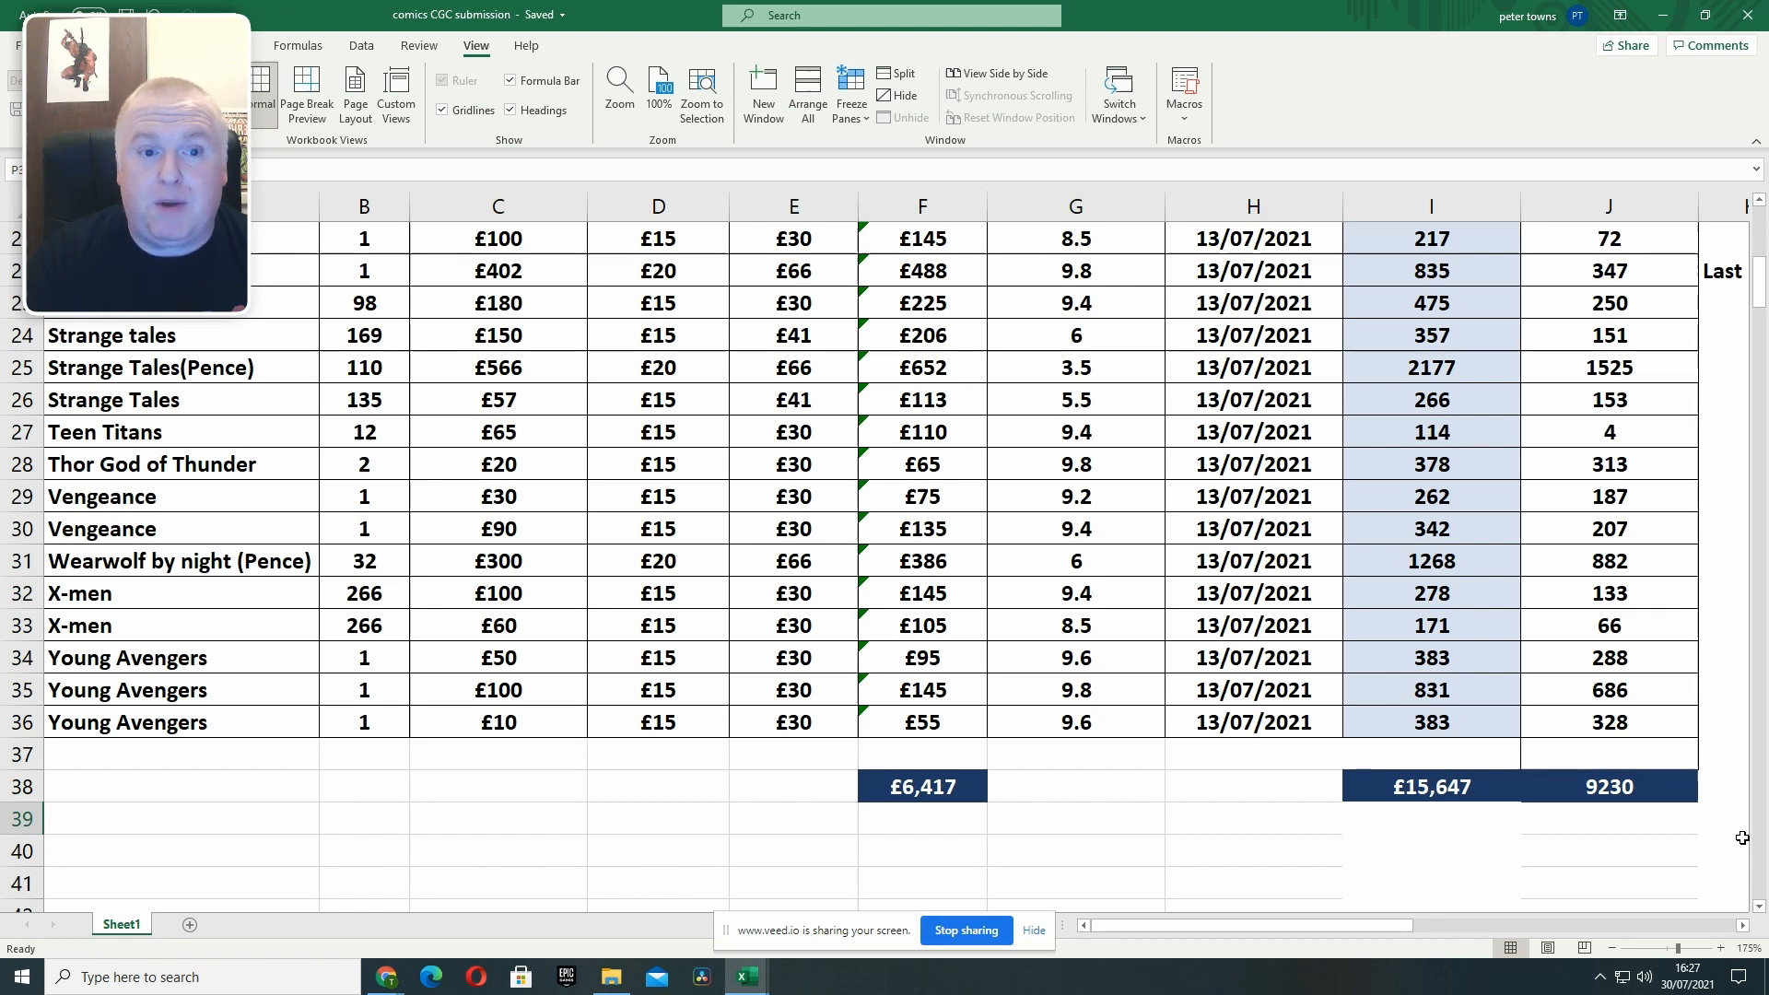
{"action": "mouse_move", "coordinate": [1668, 823]}
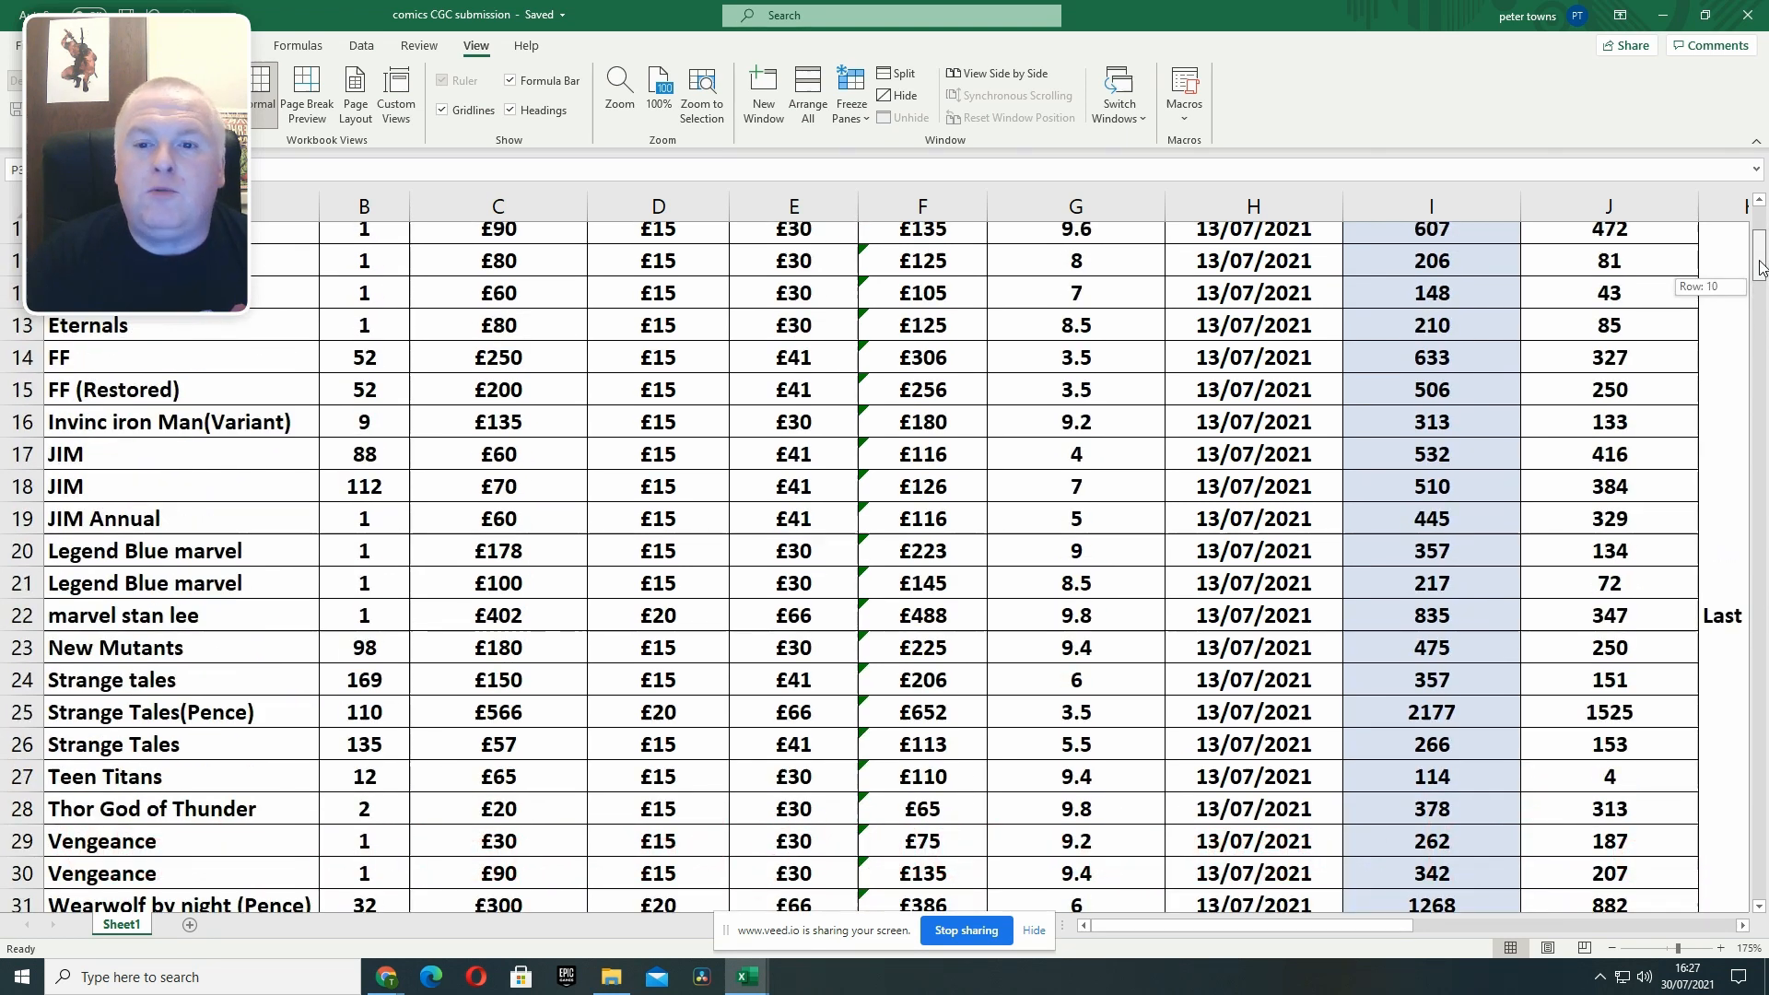
{"action": "scroll", "scroll_direction": "up", "scroll_amount": 3}
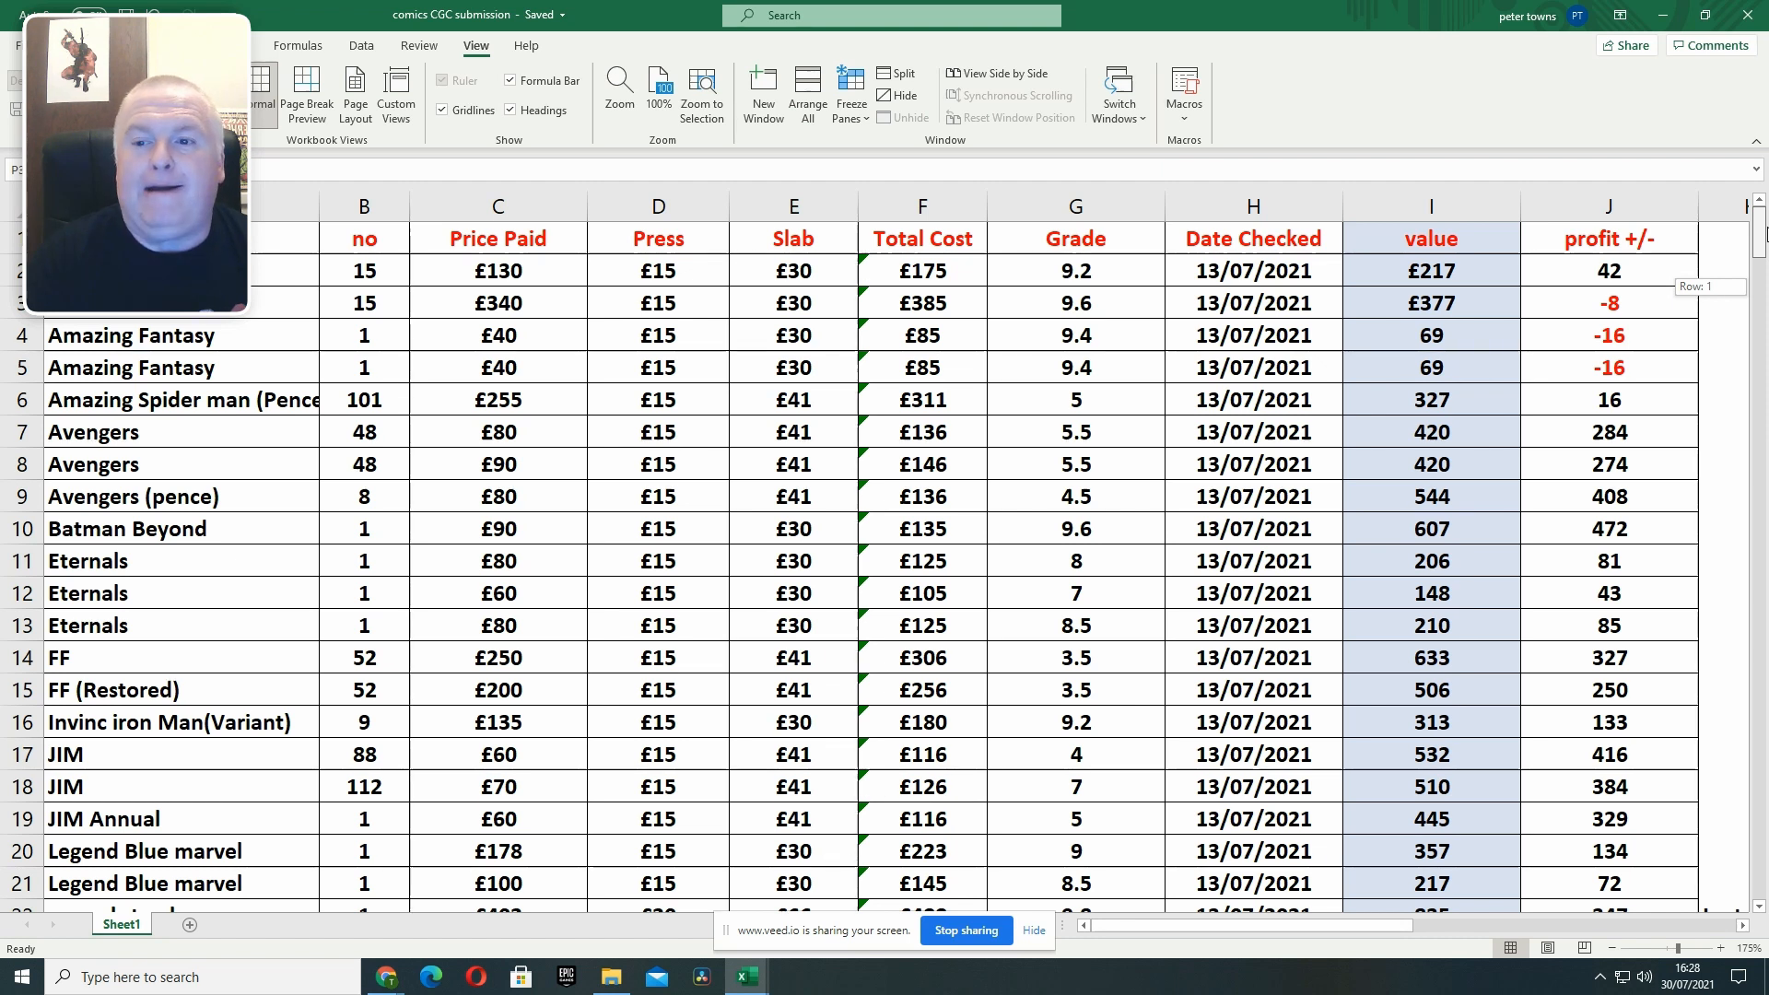
{"action": "scroll", "scroll_direction": "down", "scroll_amount": 3}
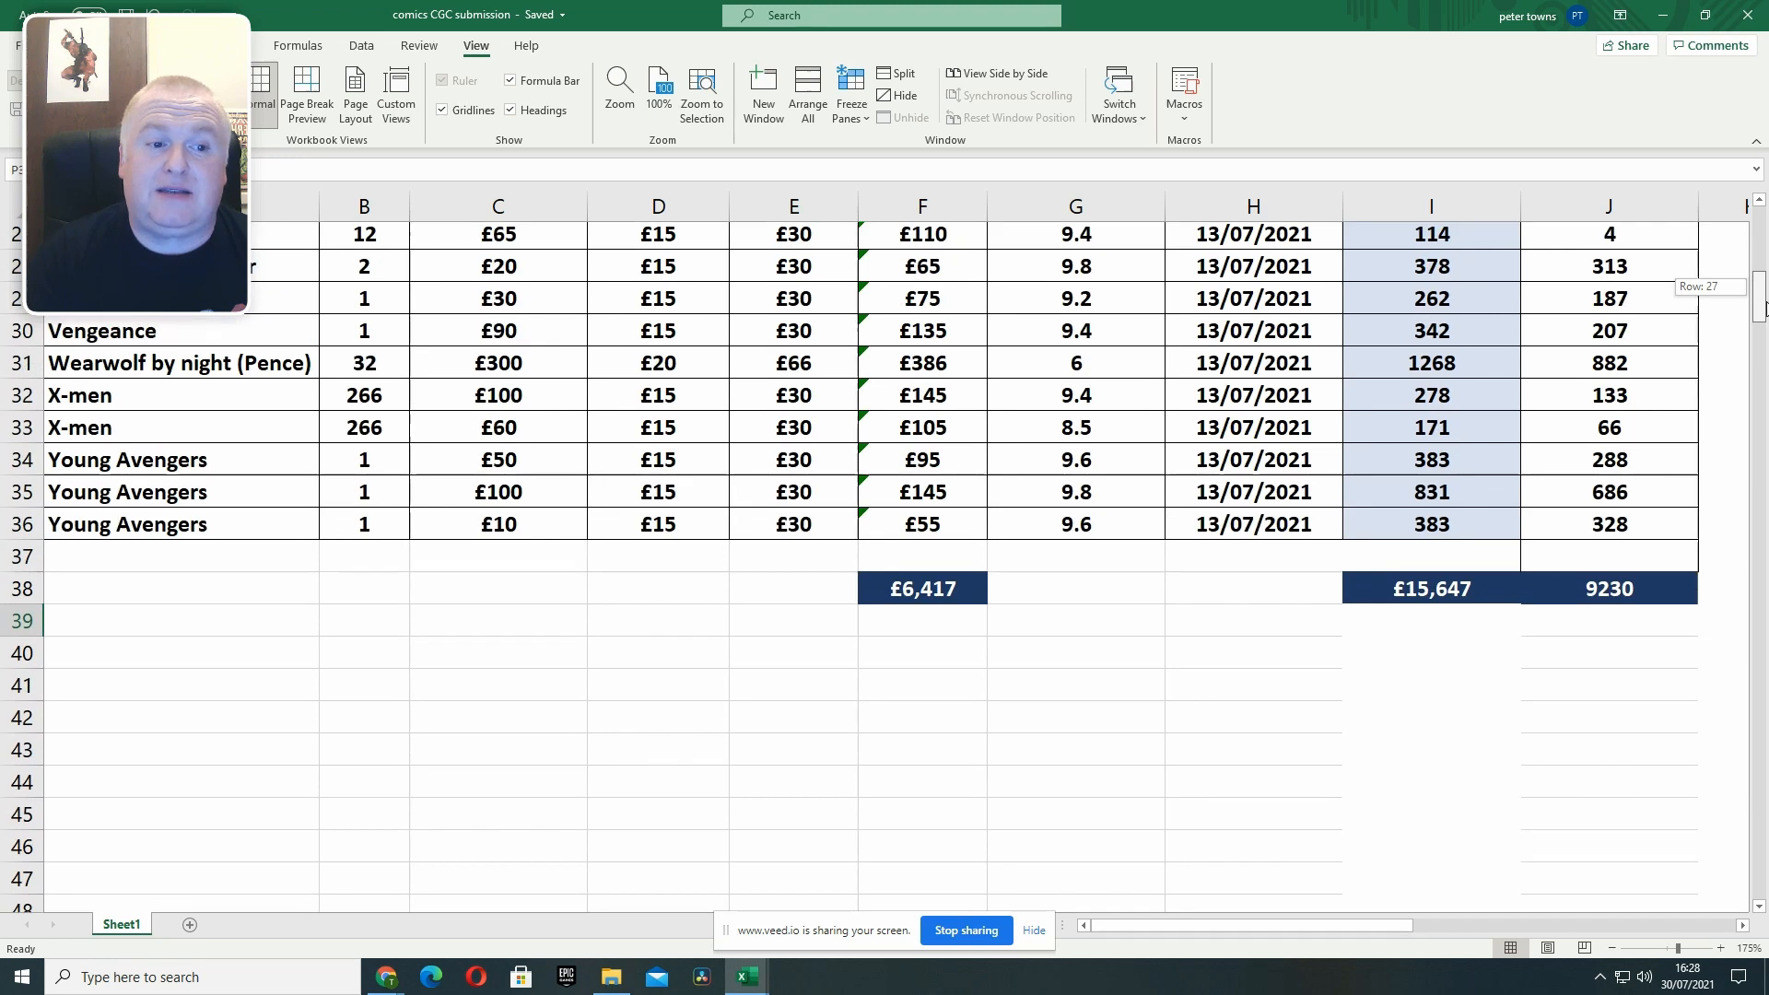
{"action": "scroll", "scroll_direction": "up", "scroll_amount": 3}
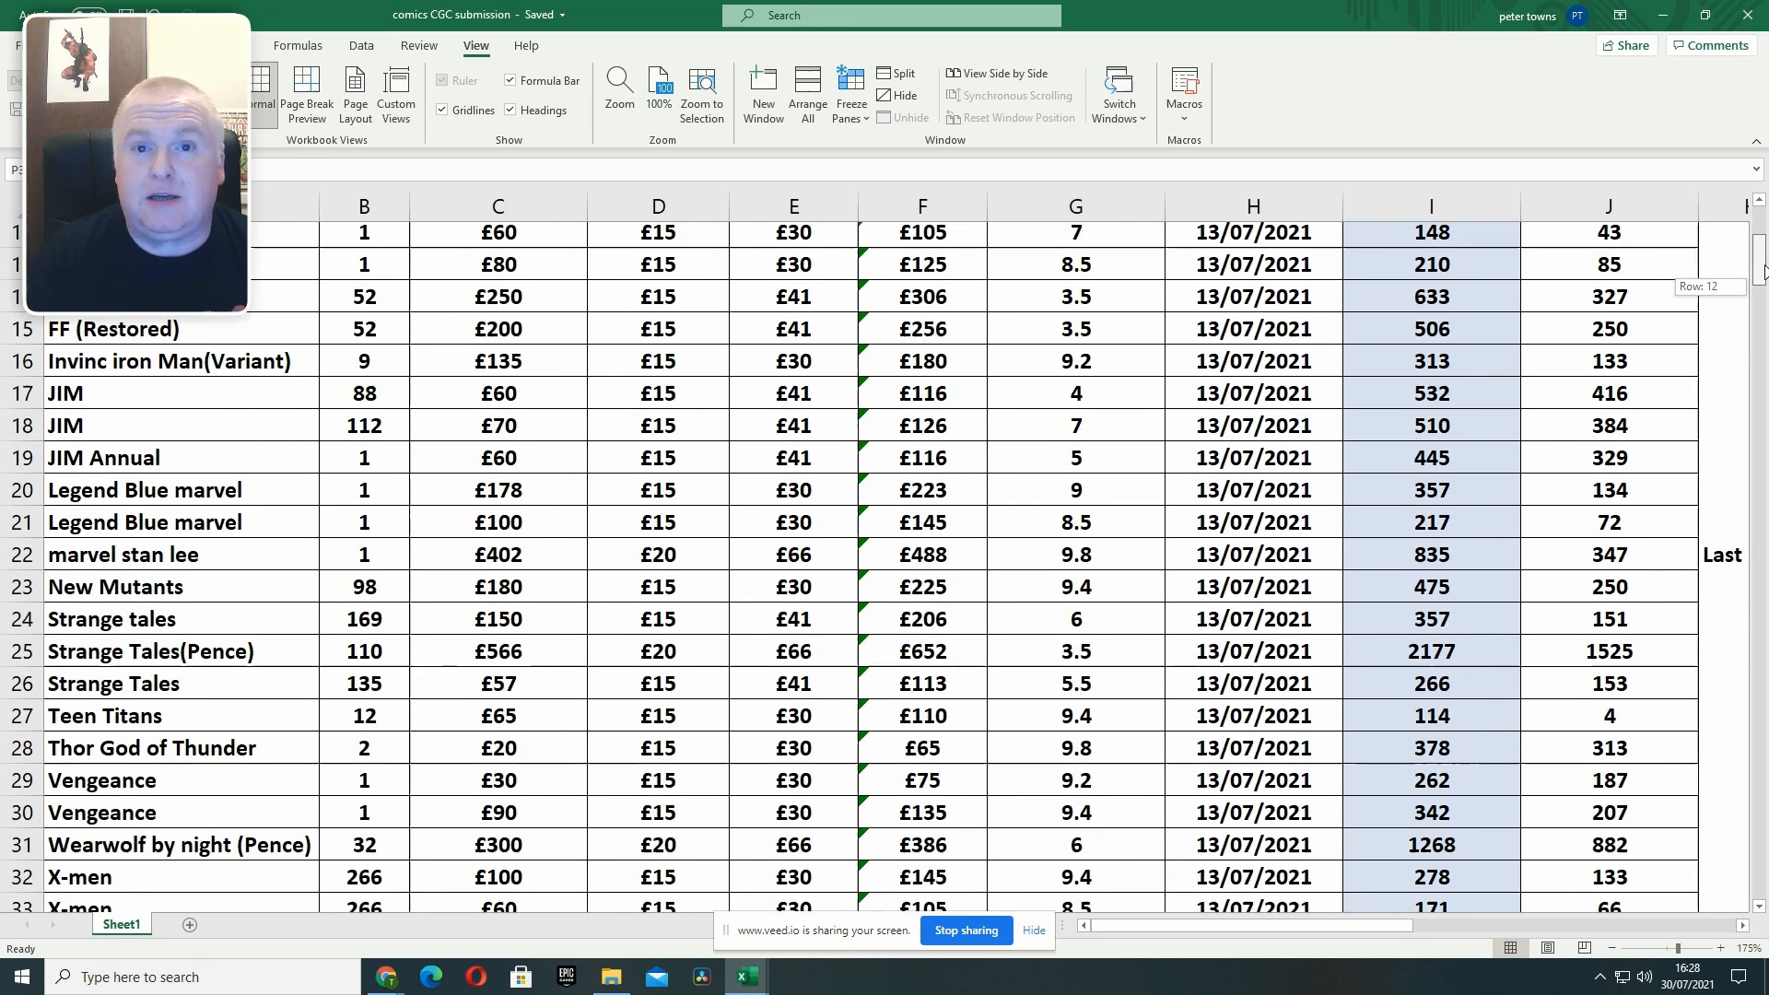
{"action": "scroll", "scroll_direction": "down", "scroll_amount": 3}
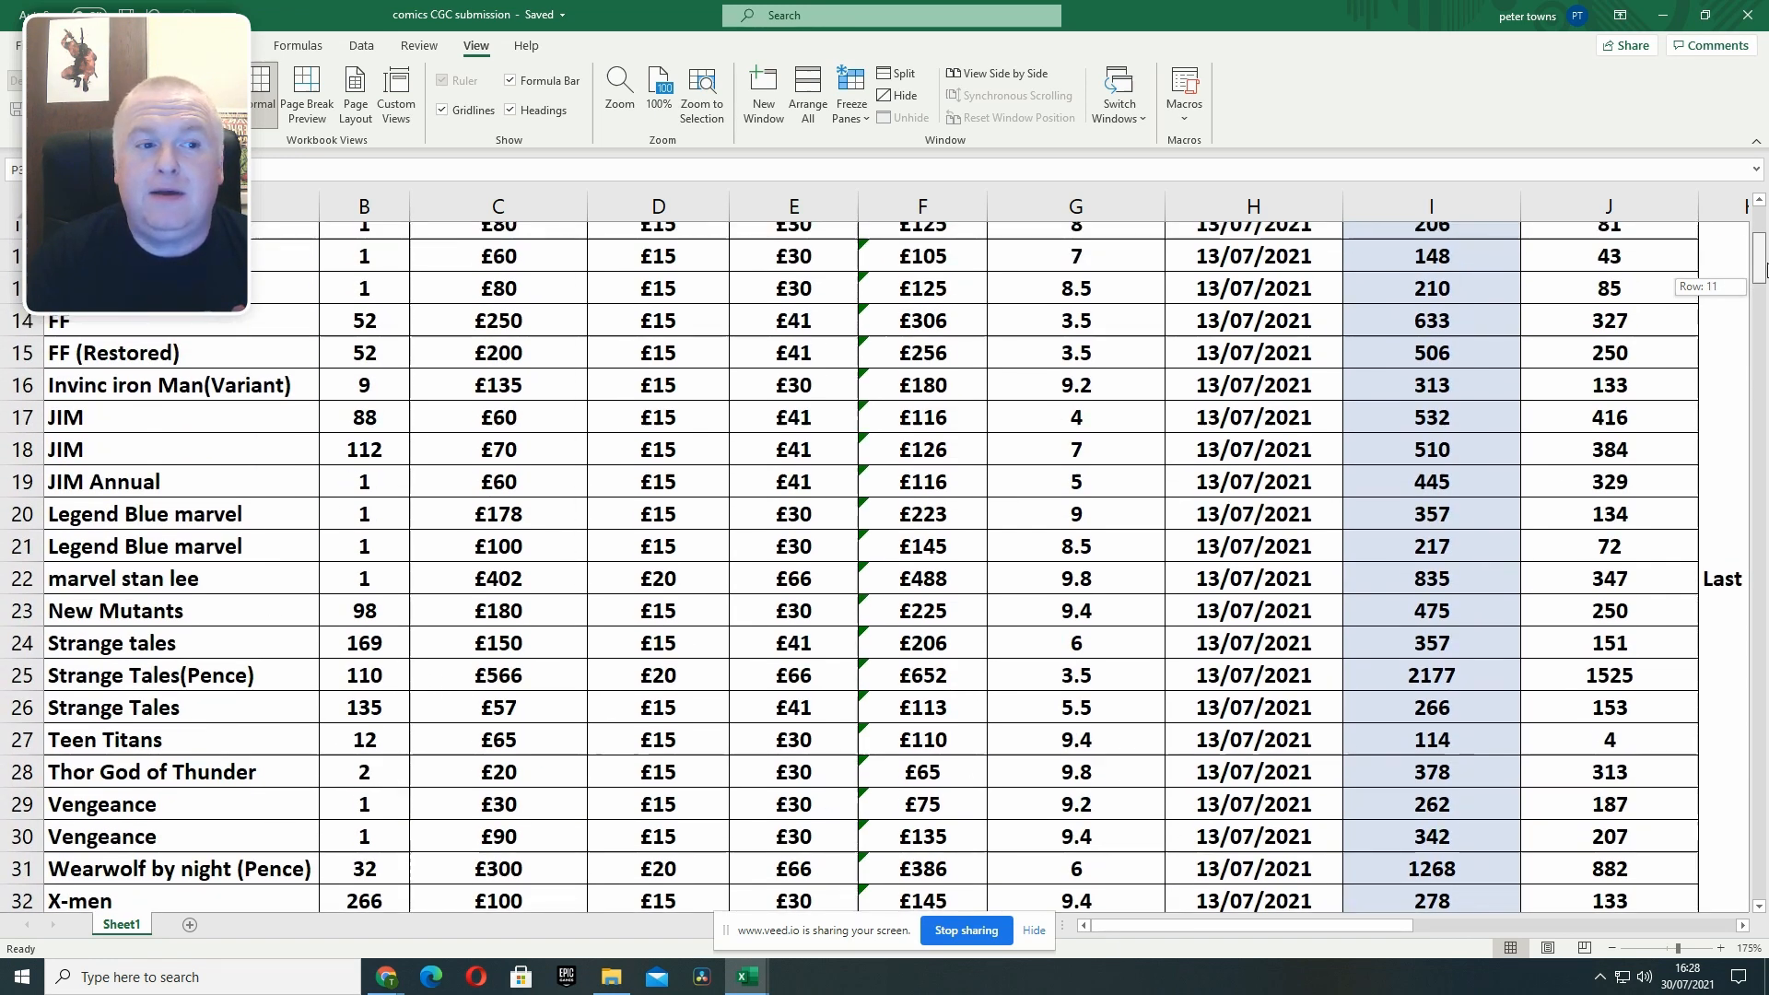